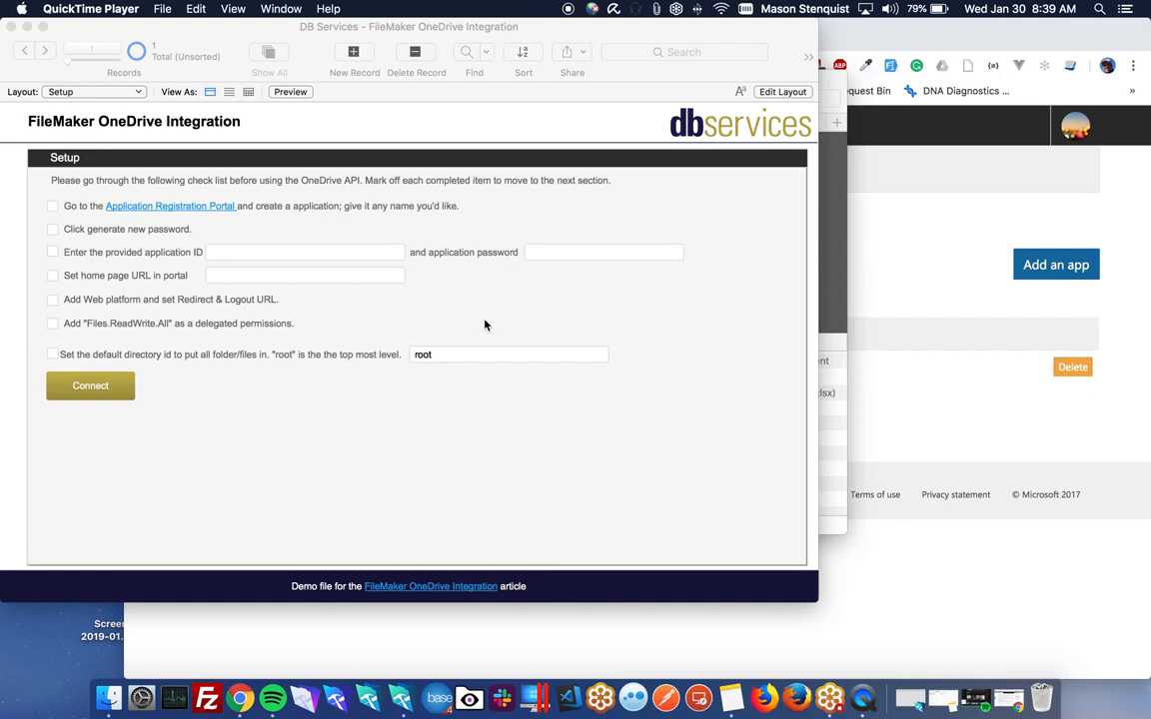
mouse_move(305, 183)
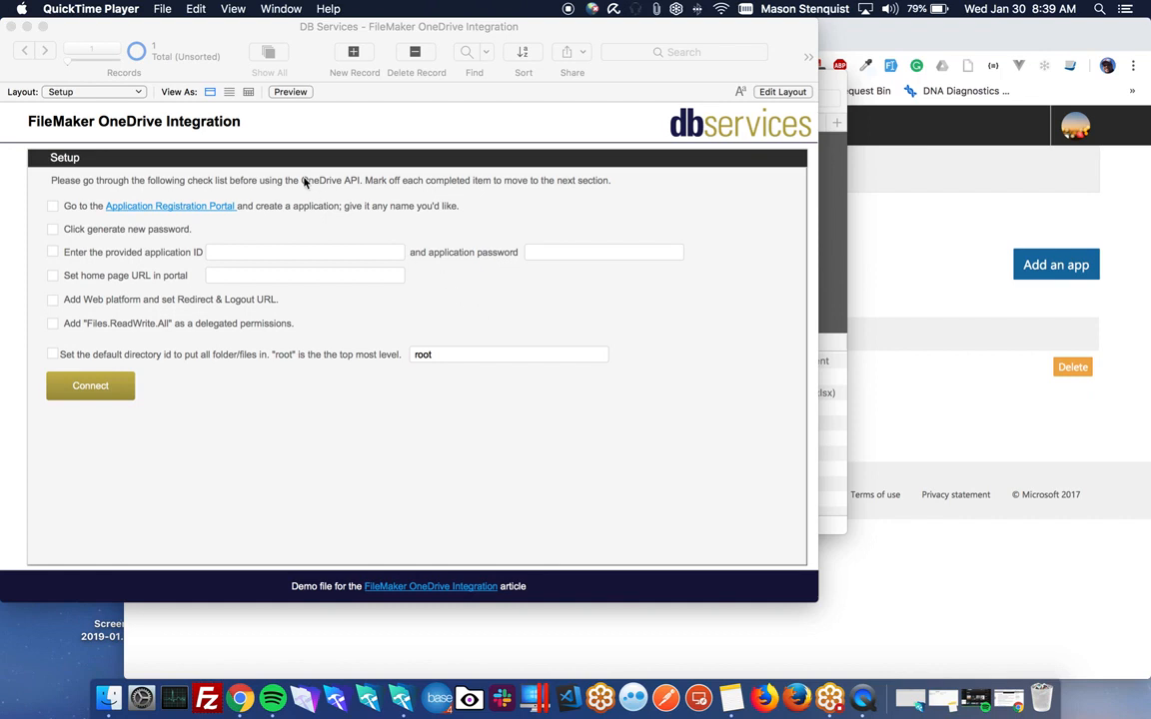
mouse_move(253, 180)
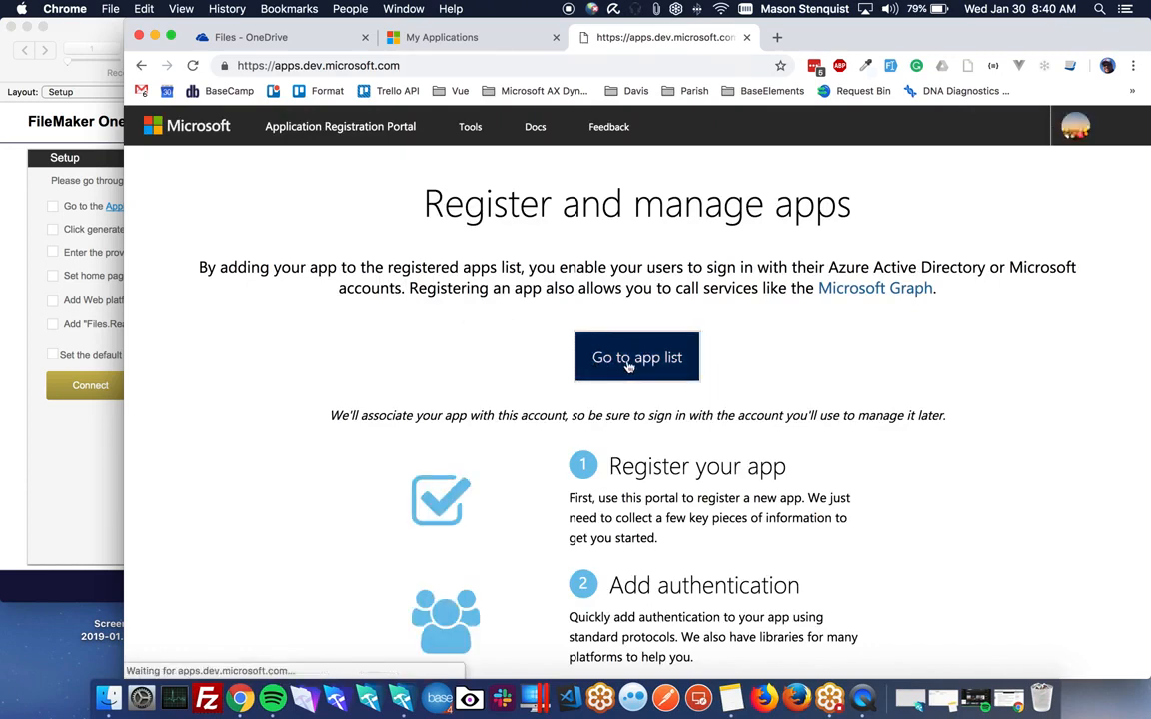
Step: Register an app named 'Article Test' and tick the first FileMaker checklist item
left_click(636, 357)
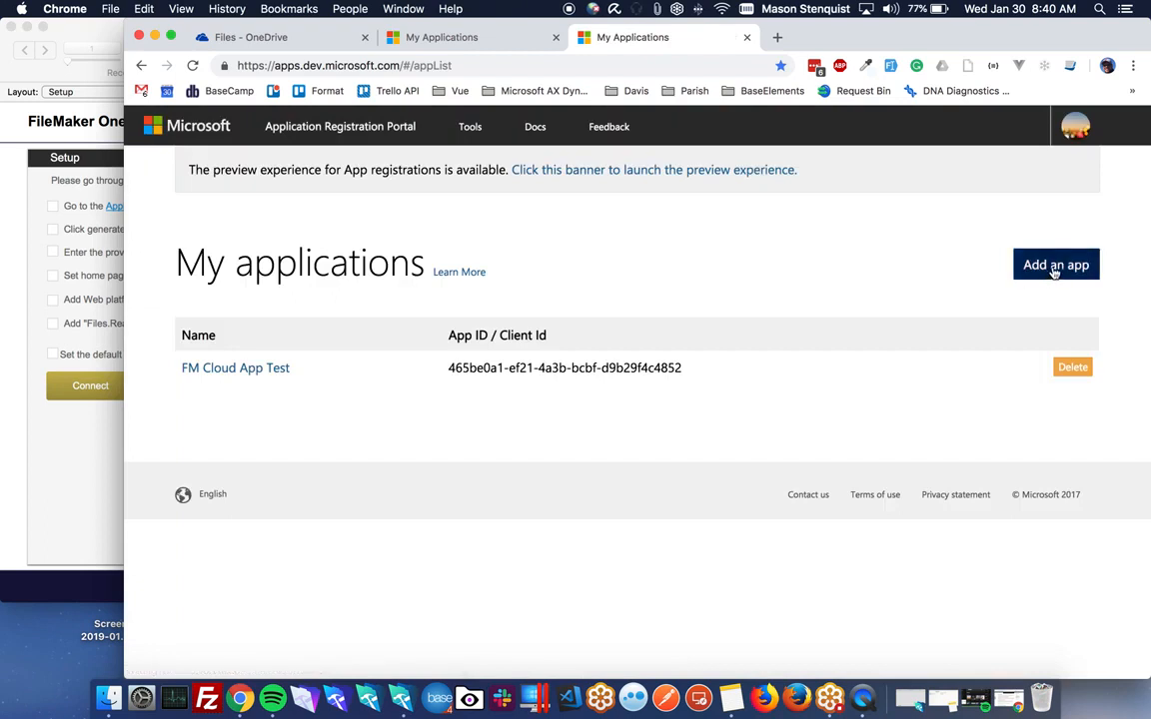
left_click(1055, 265)
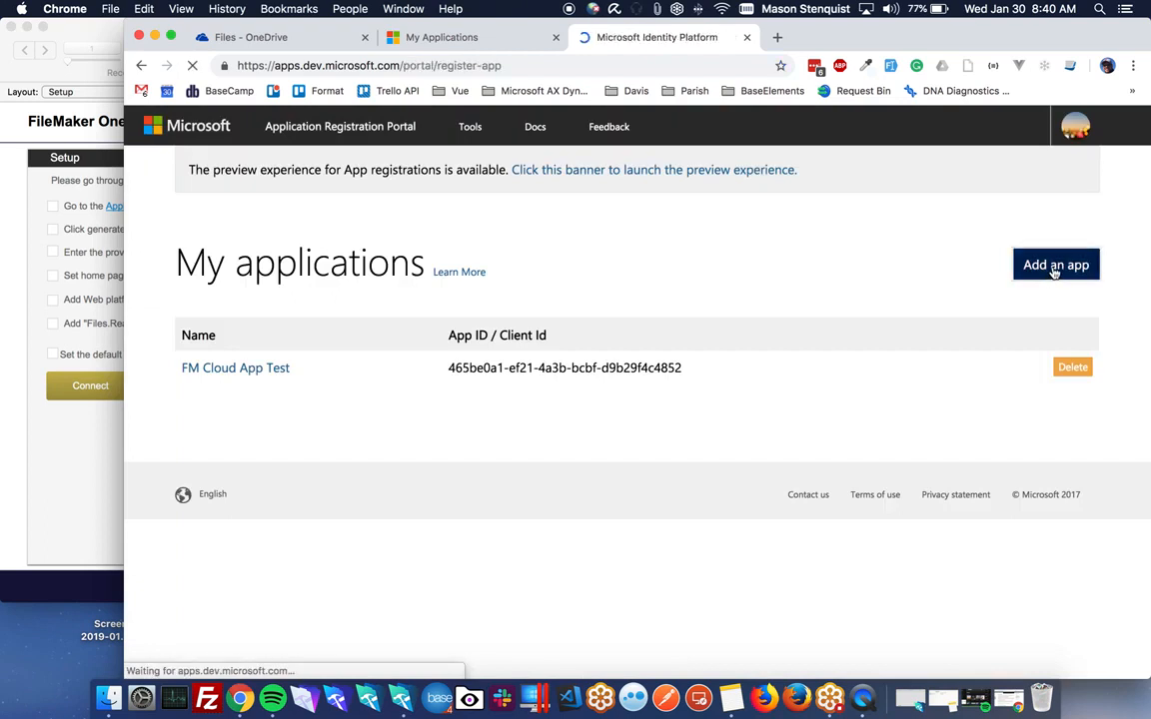
left_click(1055, 265)
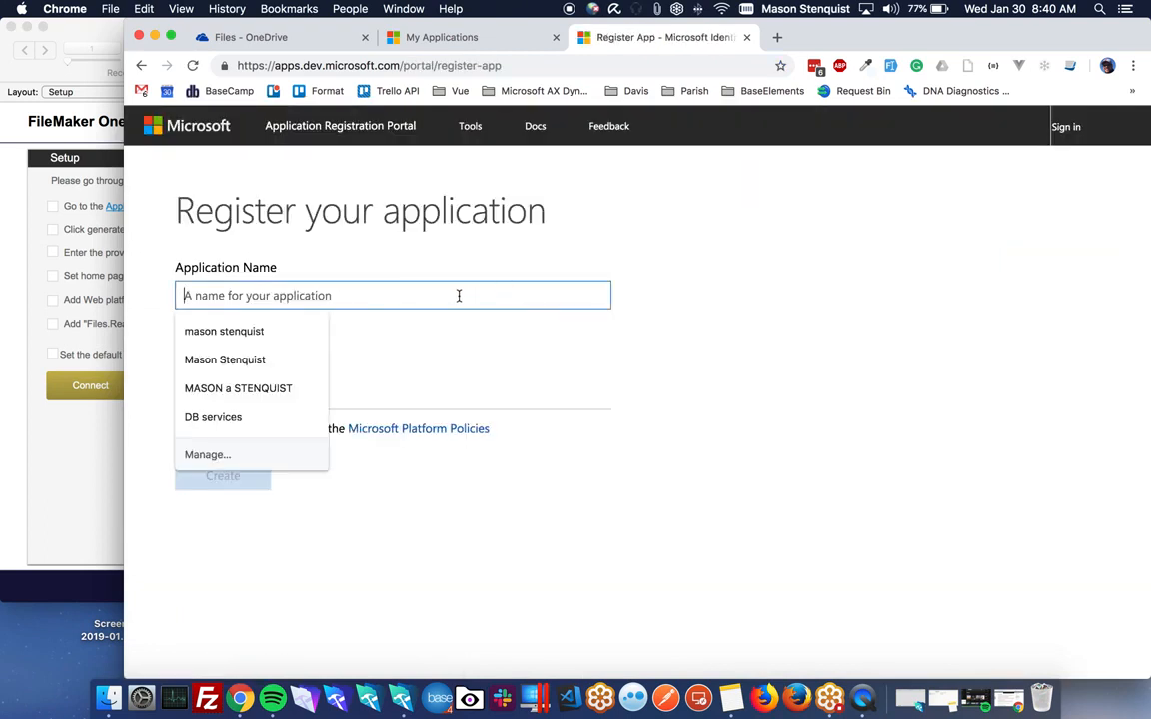
type("Article Test")
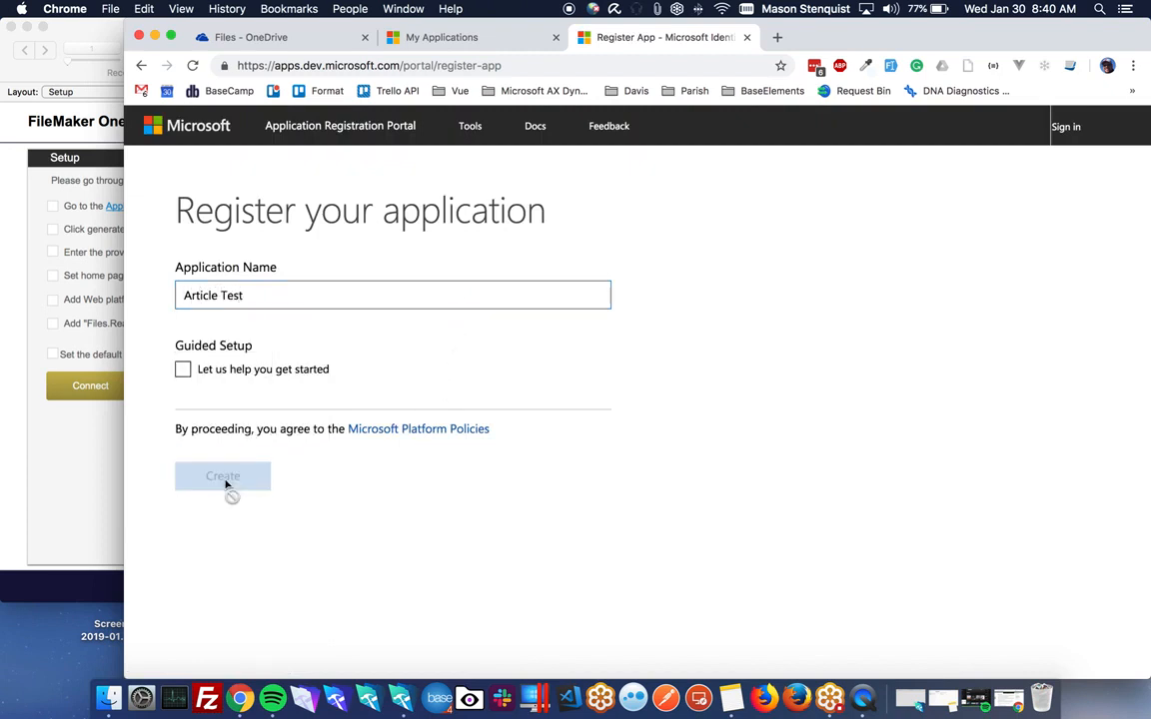
left_click(222, 476)
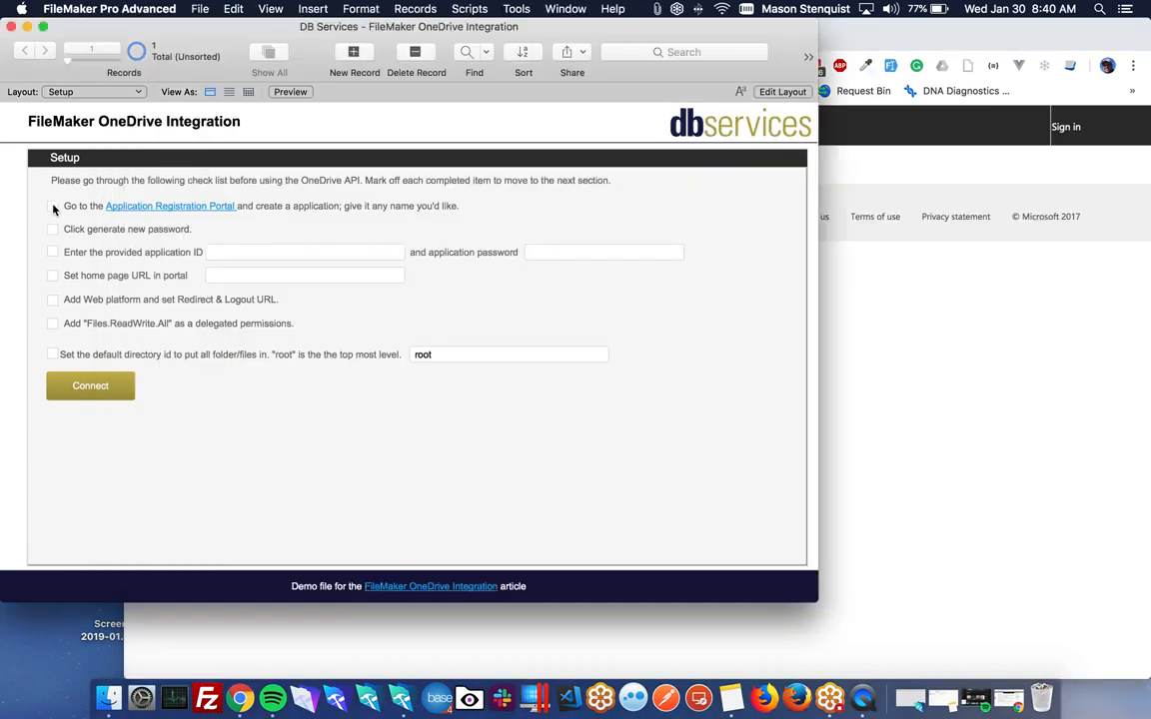
left_click(170, 206)
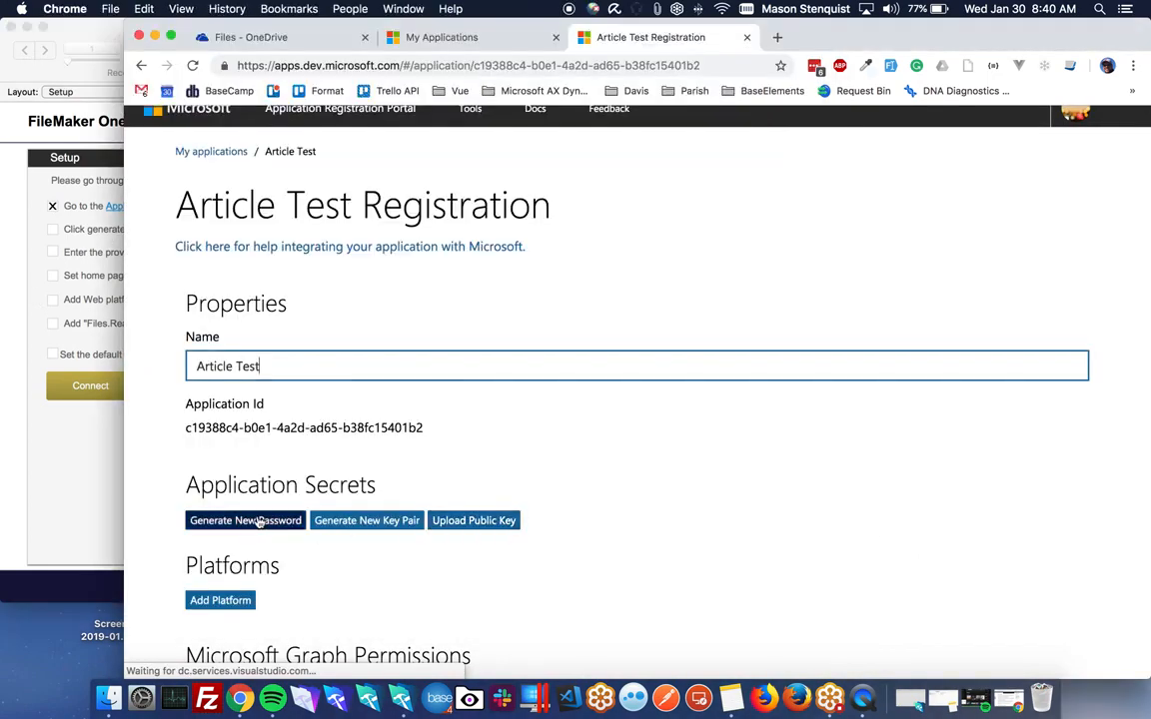
Step: Generate and copy a new password for Article Test, then dismiss the notice
left_click(245, 520)
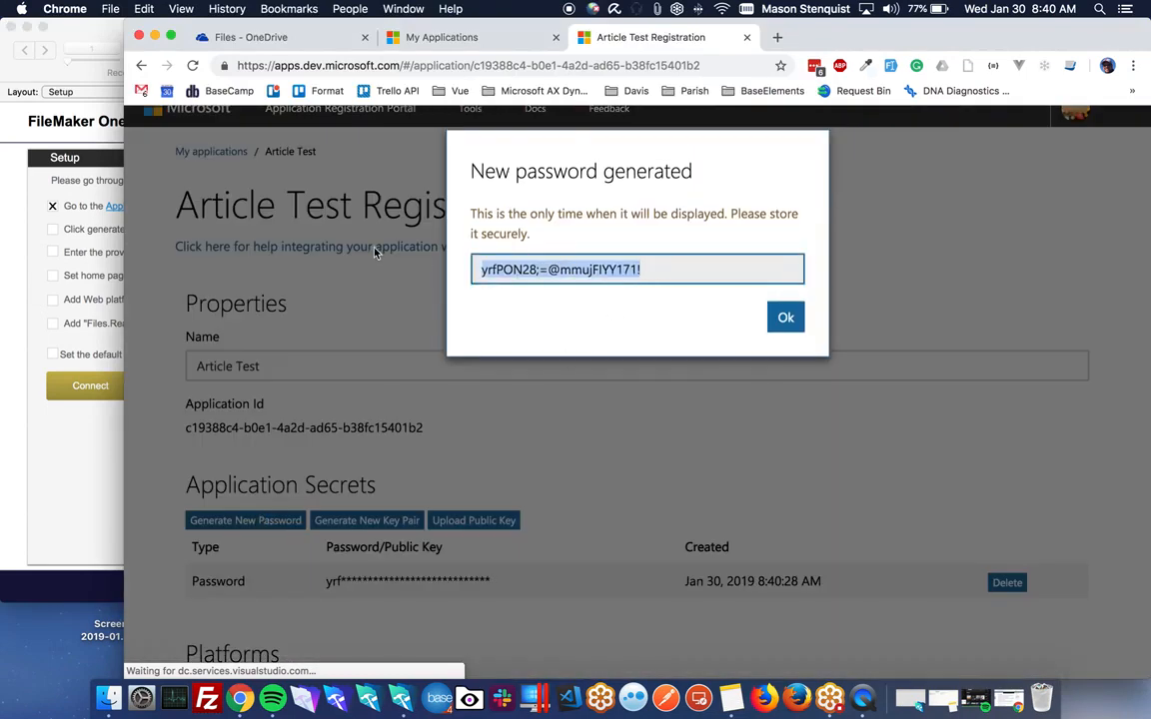
mouse_move(842, 308)
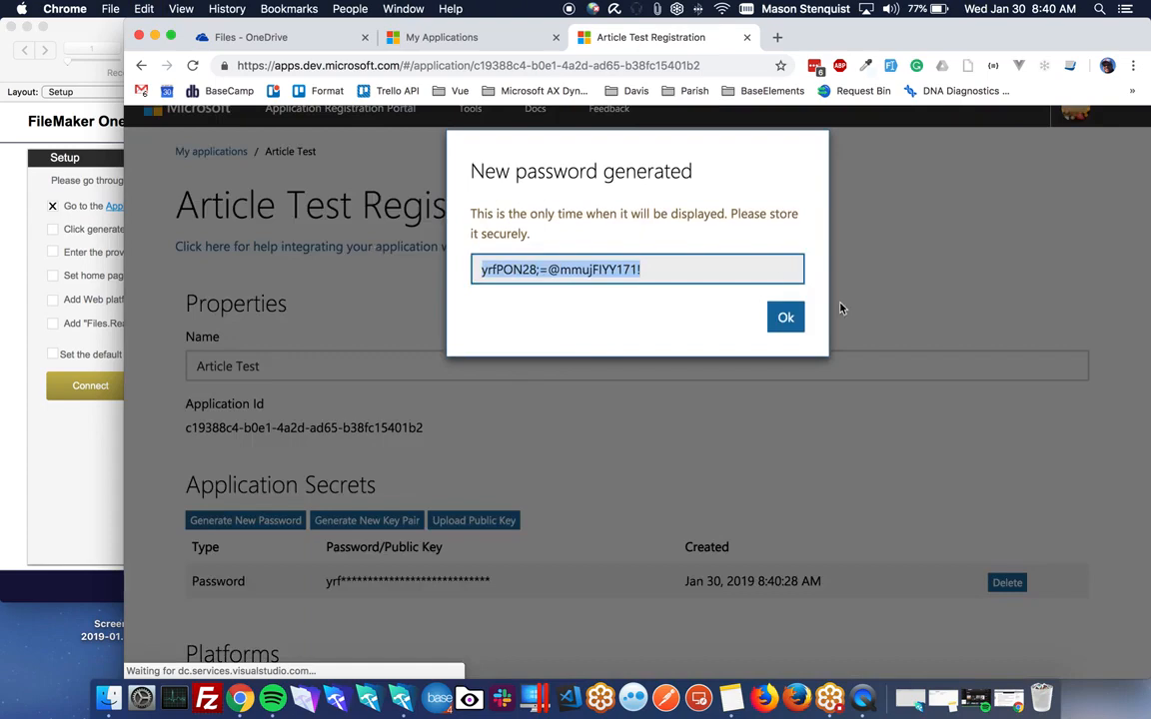
left_click(785, 317)
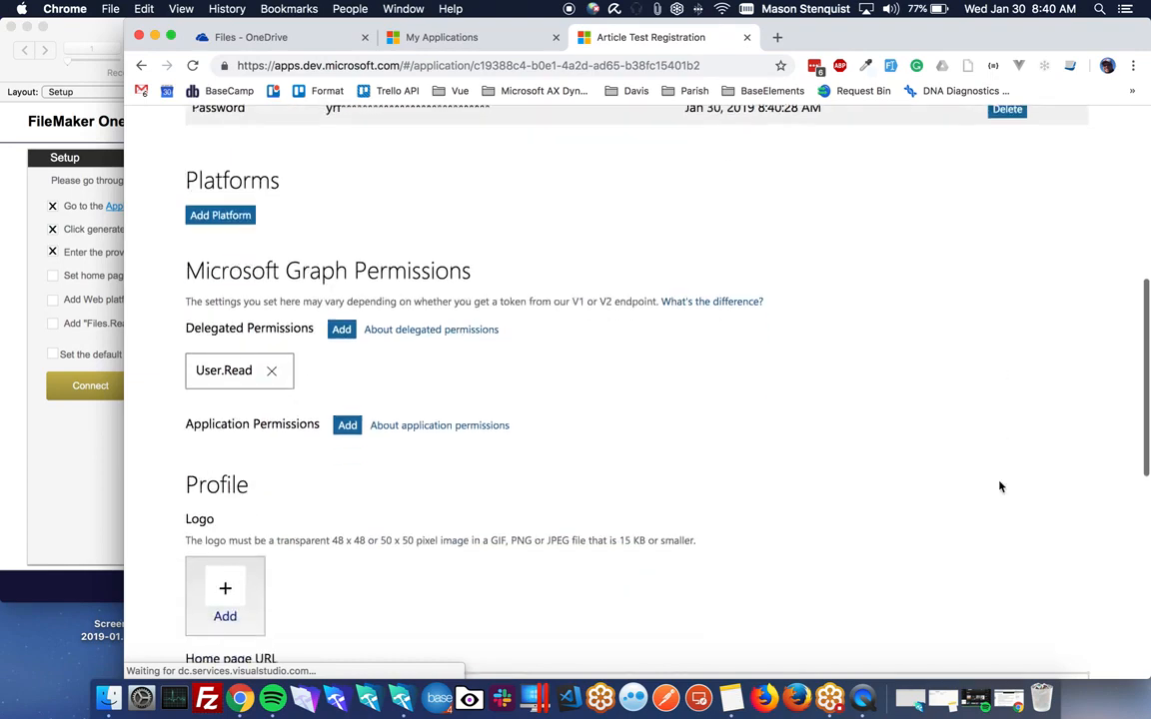
scroll("down", 3)
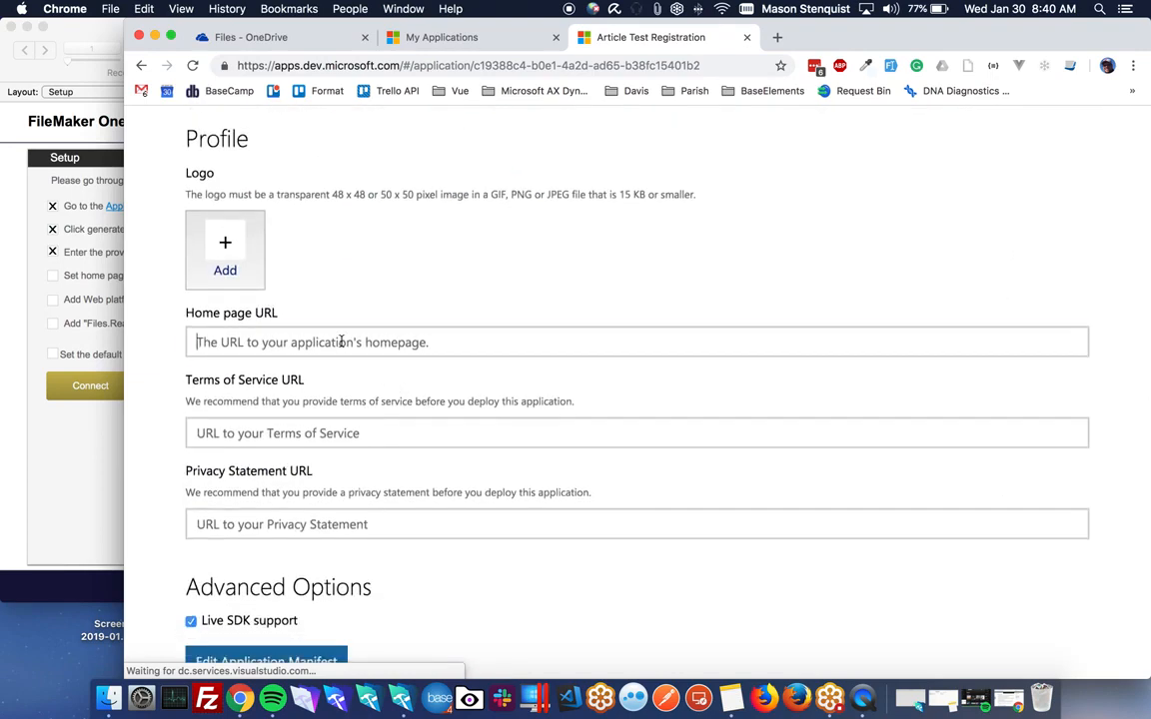
type("https")
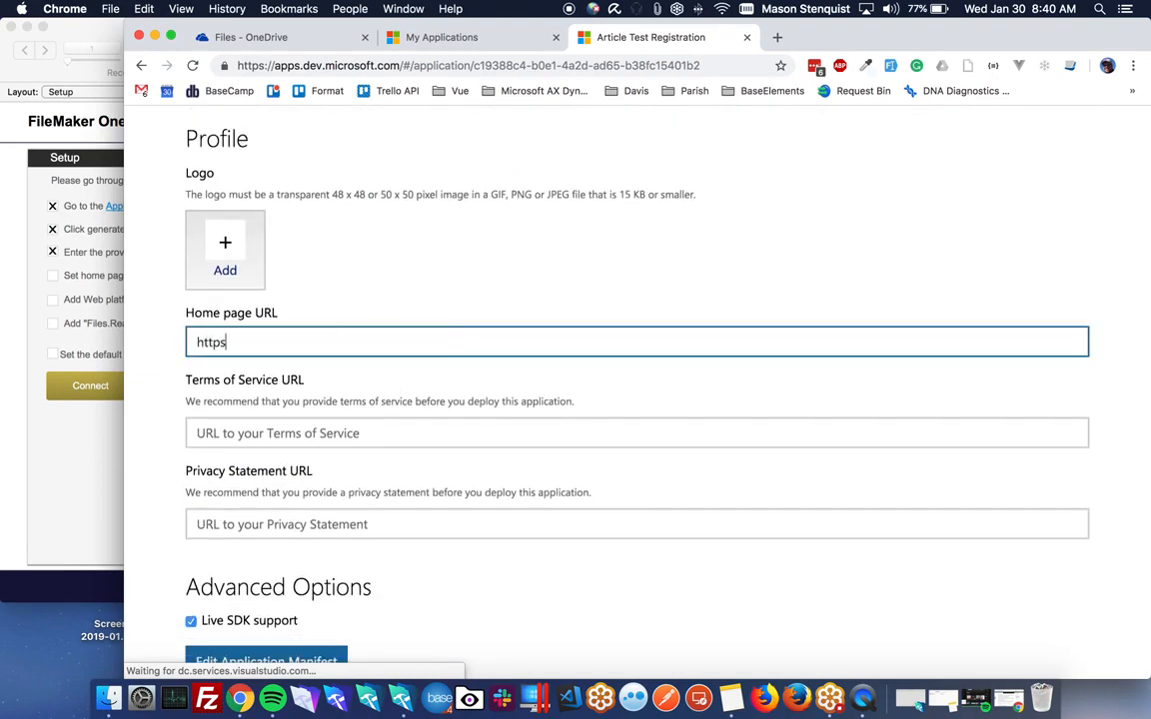
type("://")
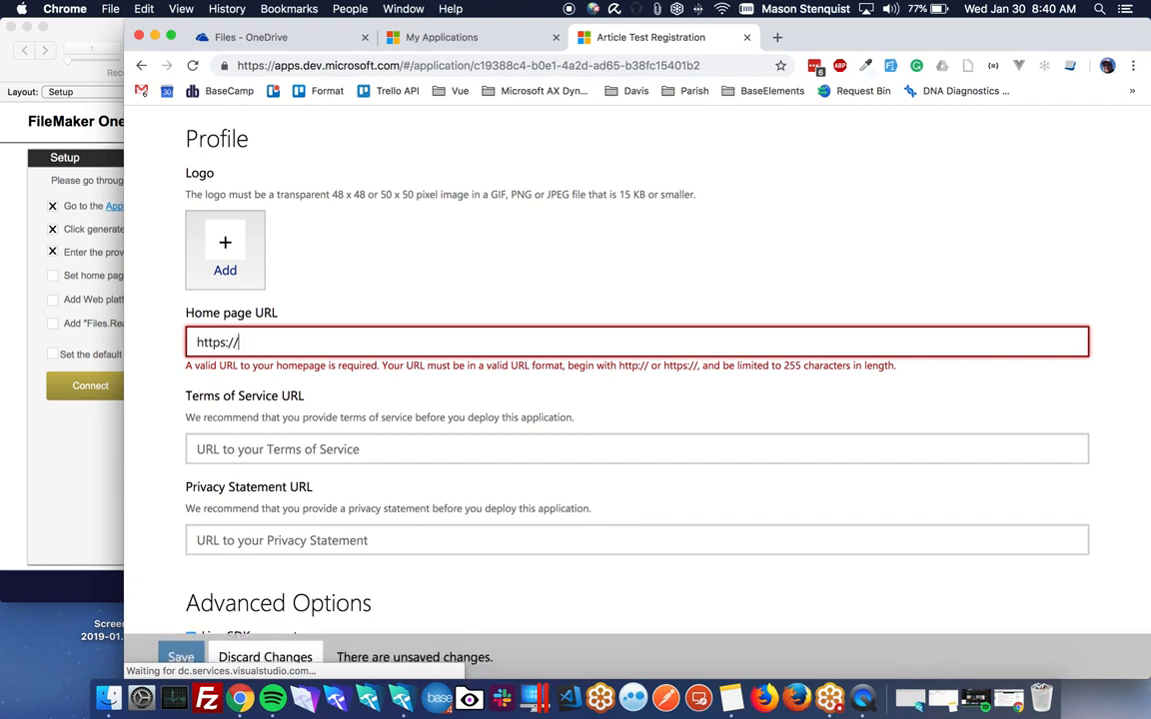
type("dbservices.")
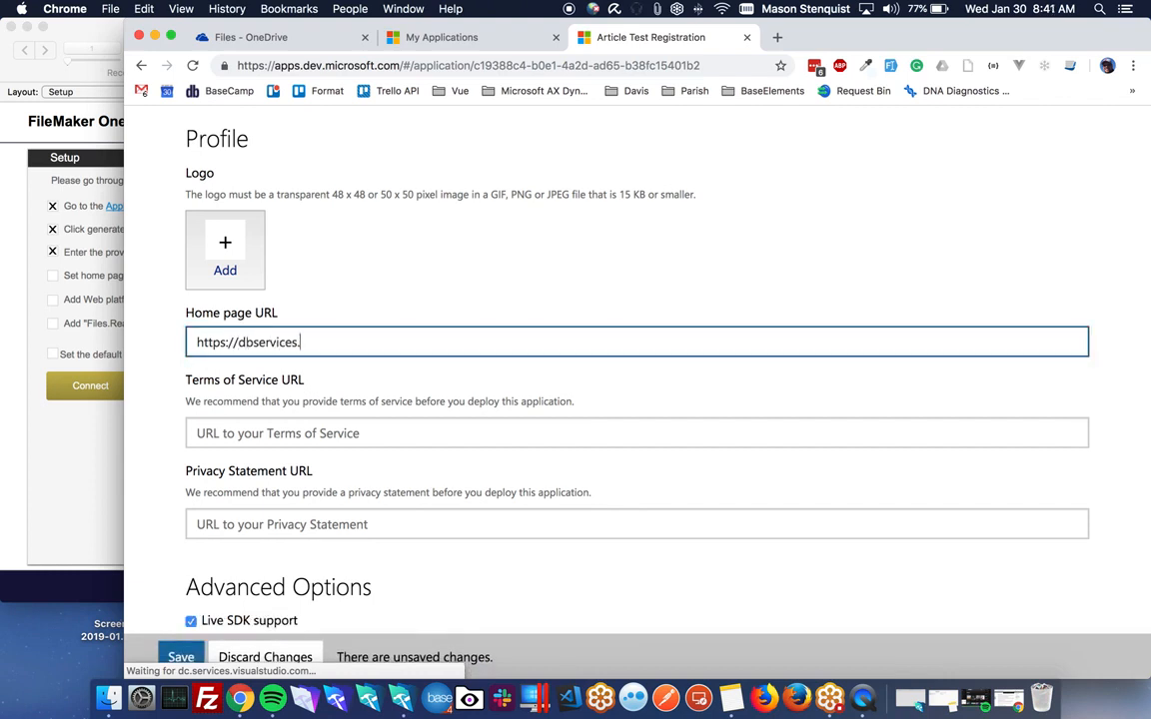
type("com")
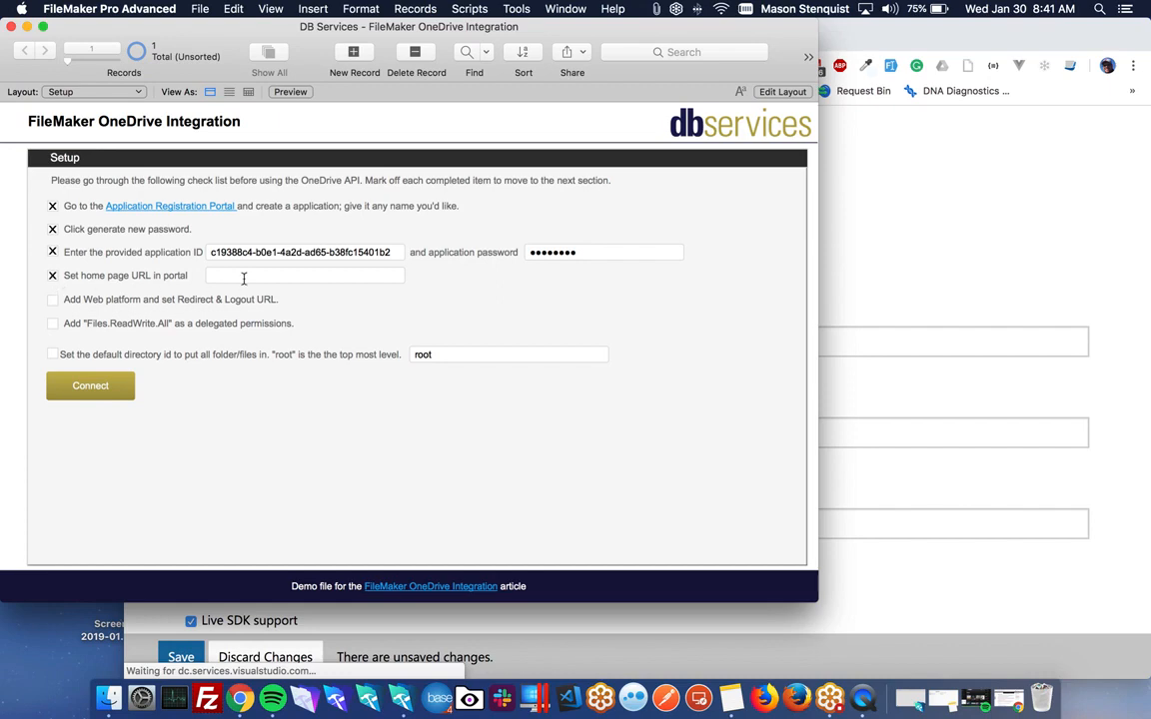
type("https://dbservices.com")
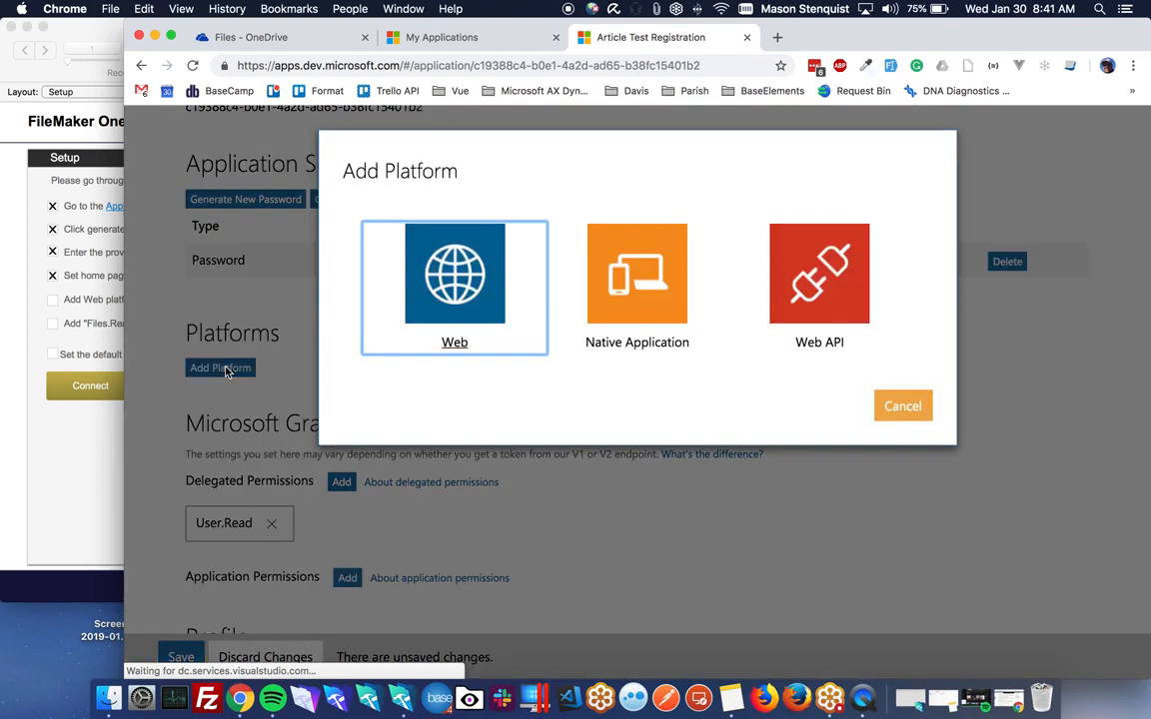
left_click(454, 285)
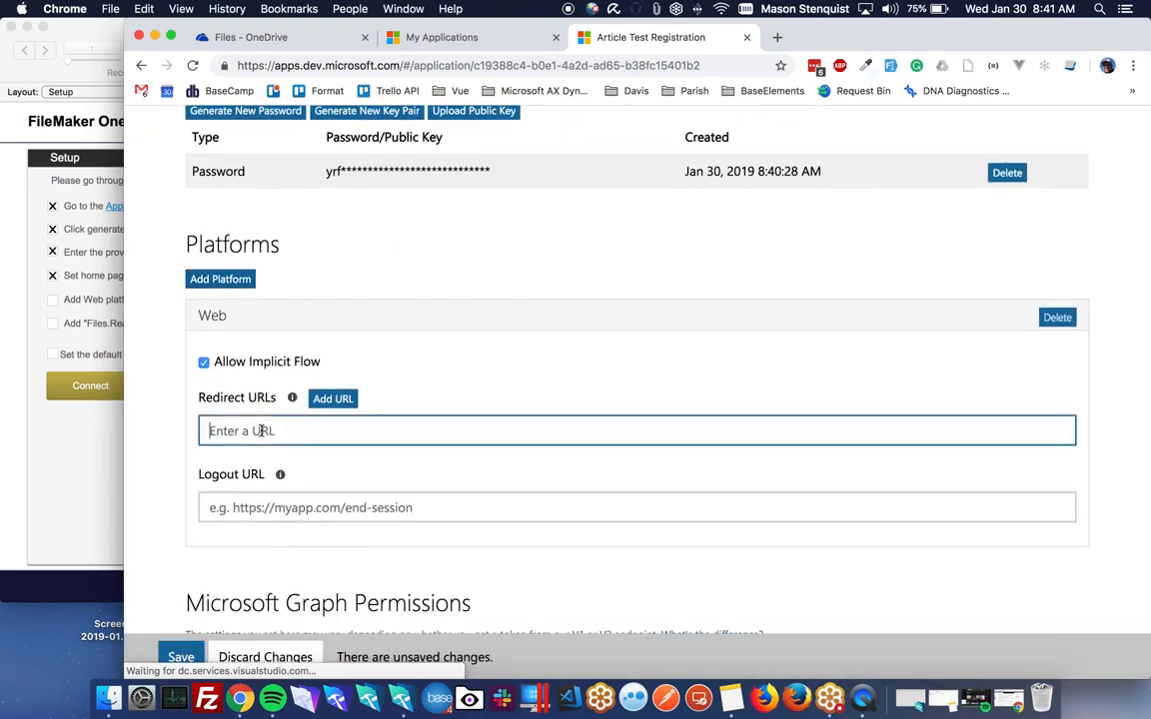
type("https://dbservices.com")
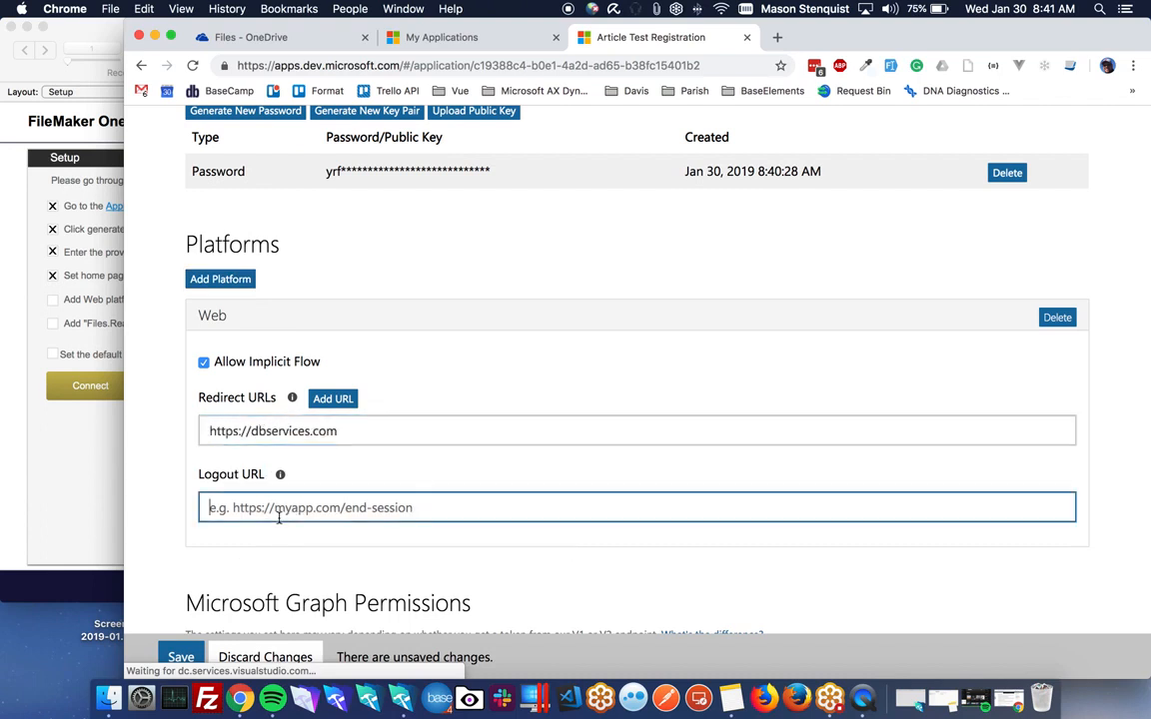
type("https://dbservices.com")
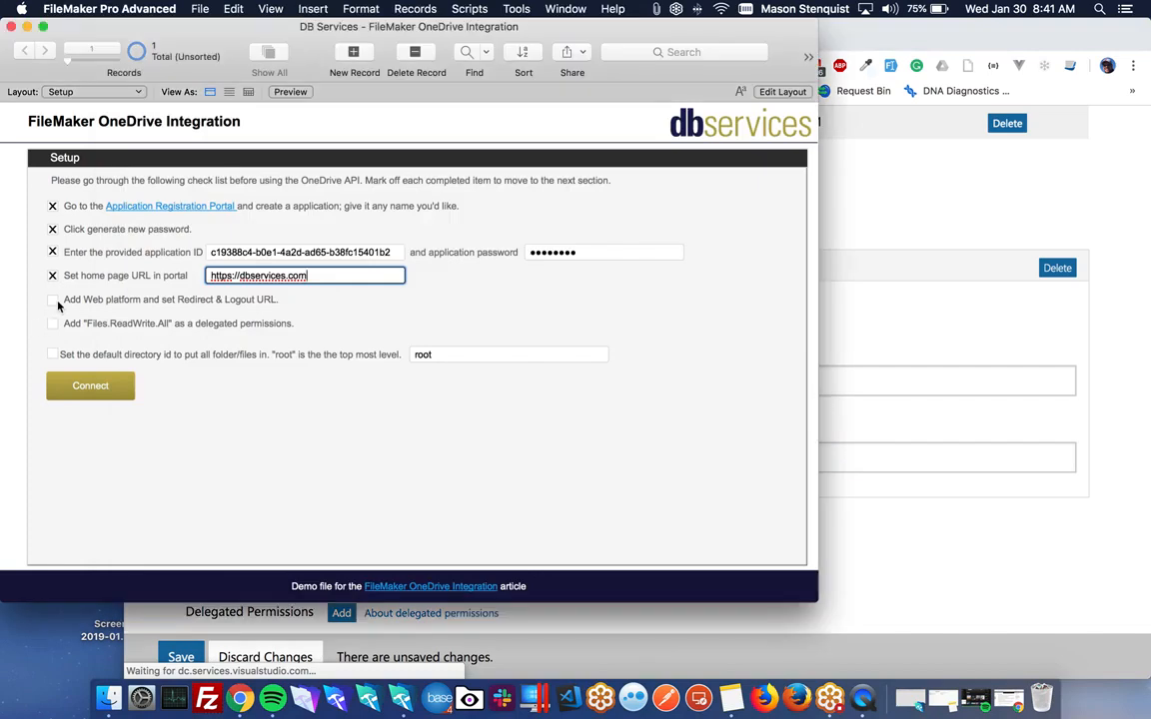
left_click(52, 299)
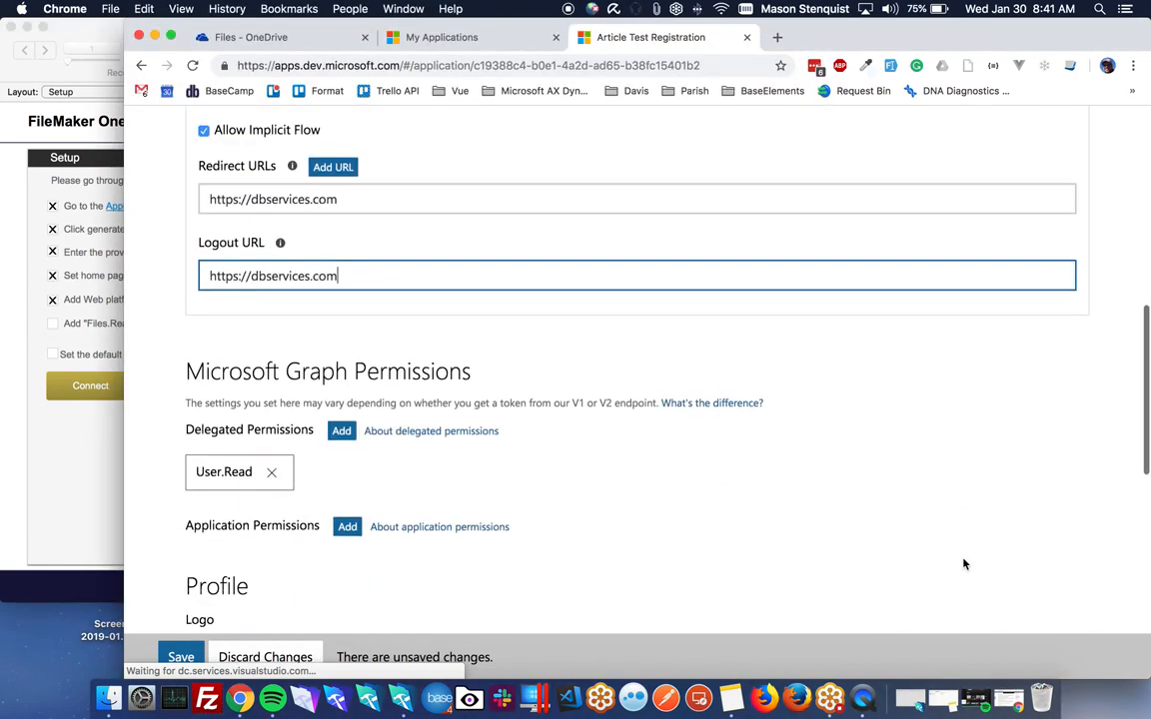
Step: Add Files.ReadWrite.All as the delegated permission, replacing User.Read
scroll("down", 3)
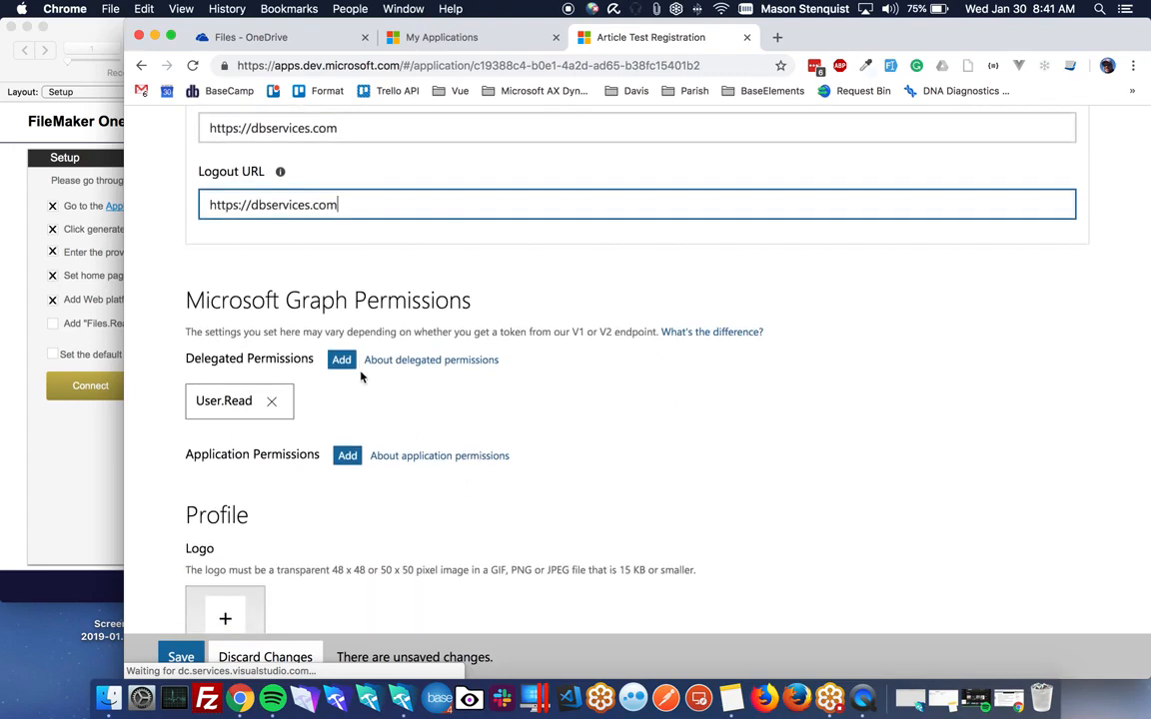
left_click(341, 360)
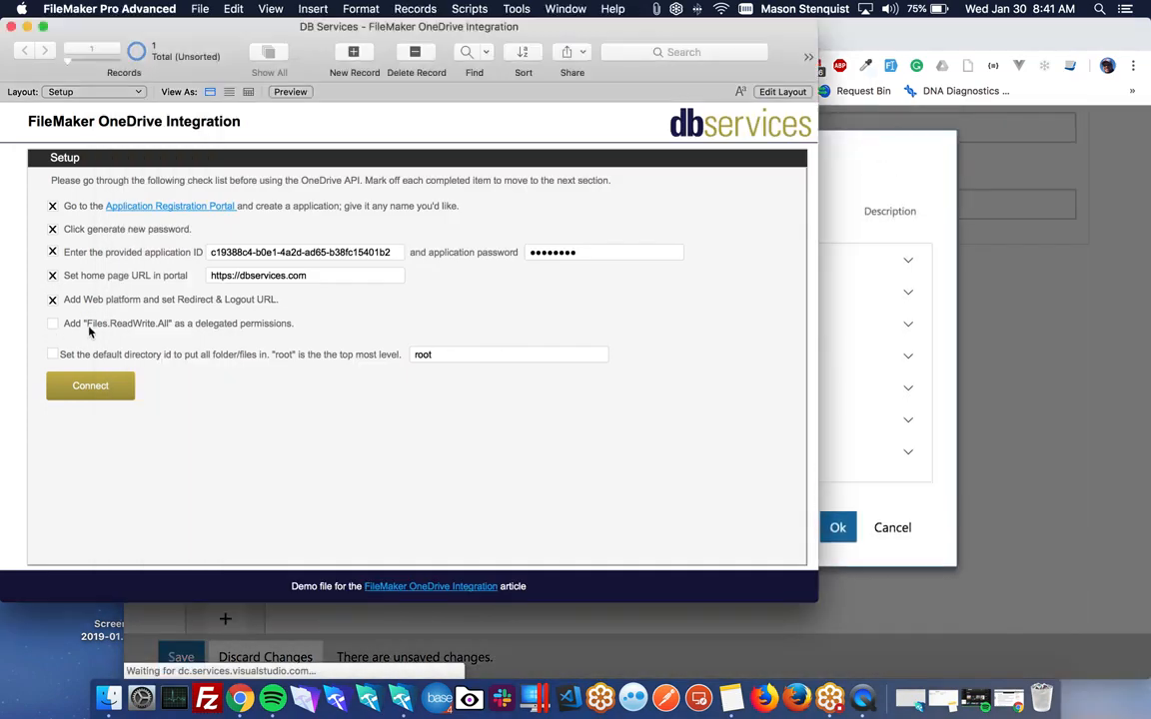
mouse_move(158, 331)
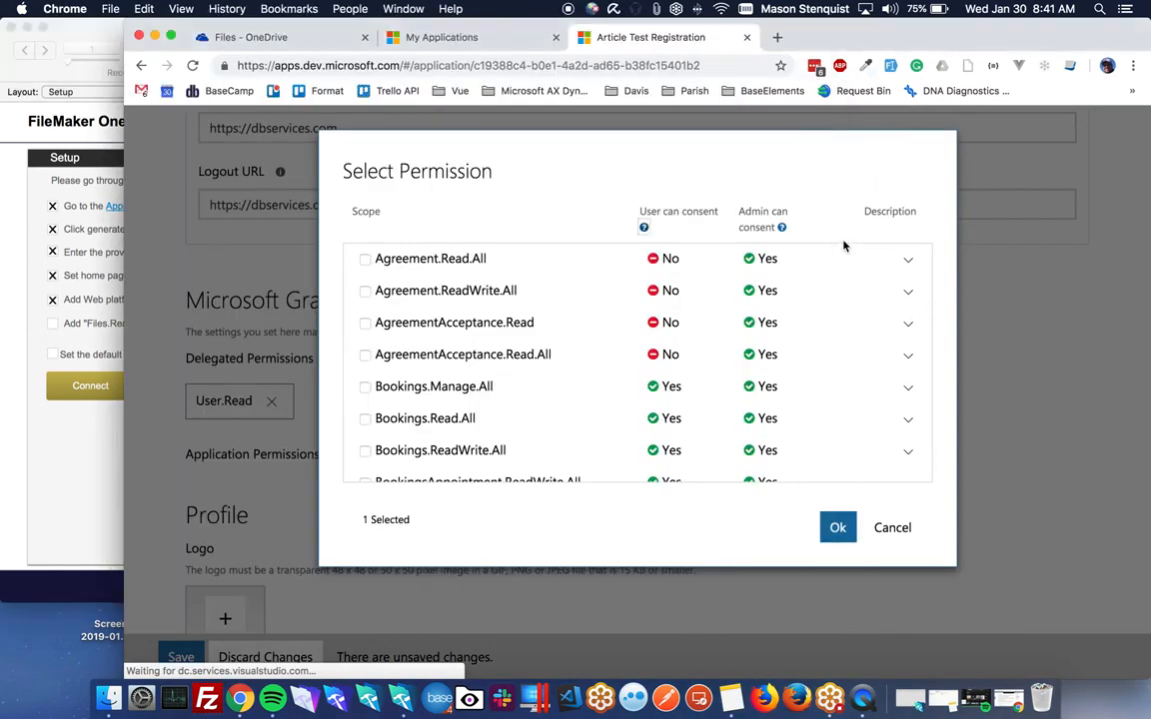
scroll("down", 3)
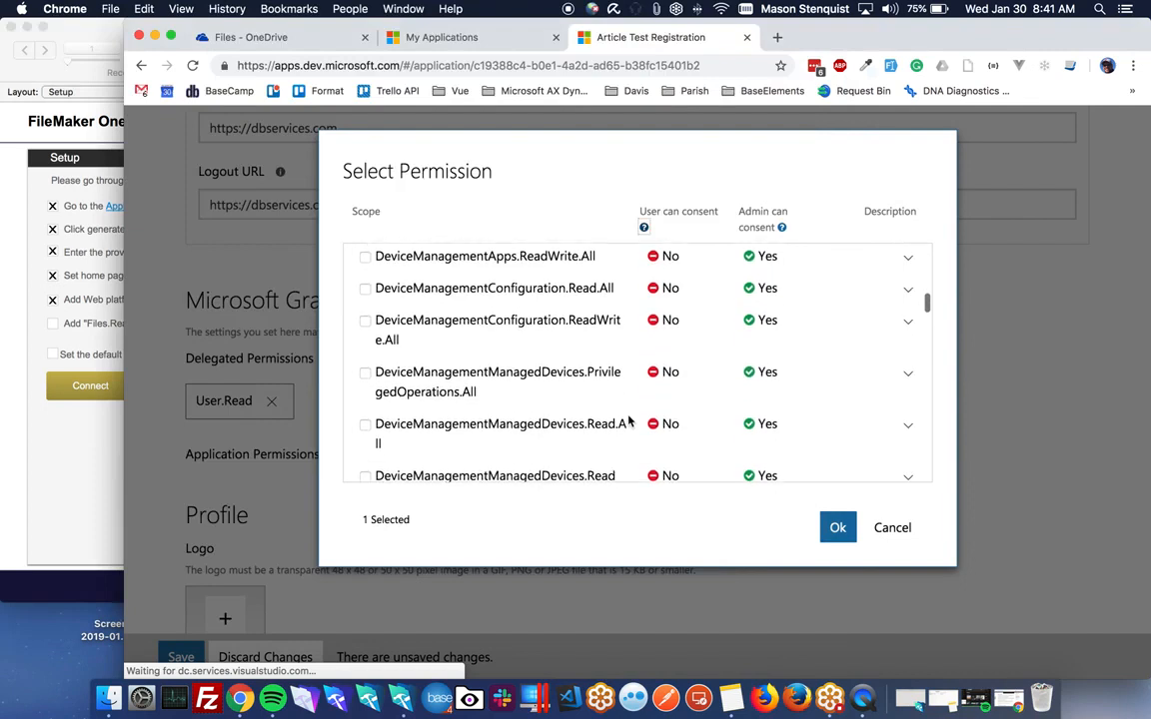
scroll("up", 3)
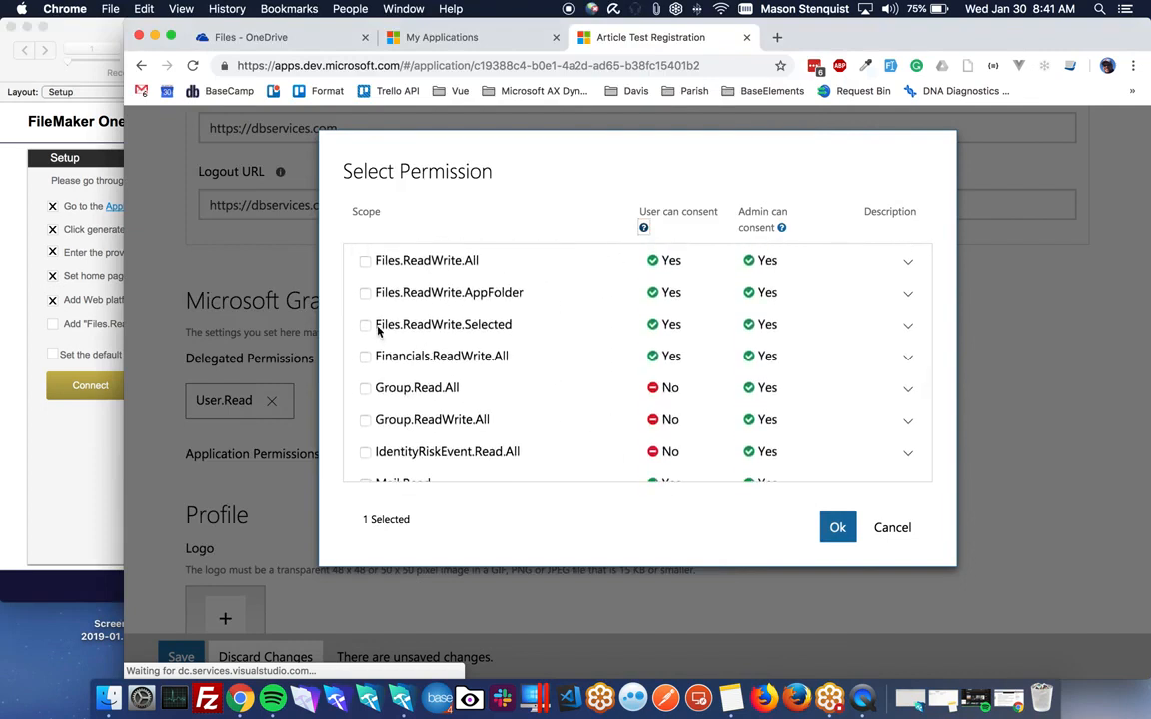
scroll("up", 3)
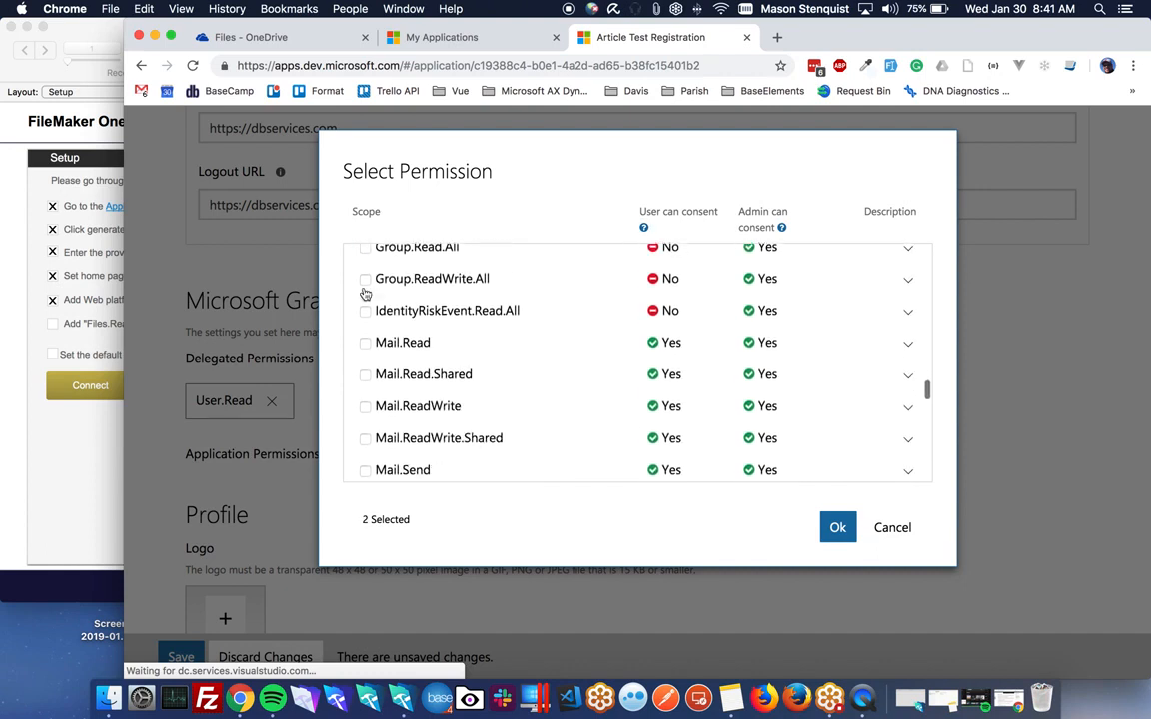
scroll("down", 3)
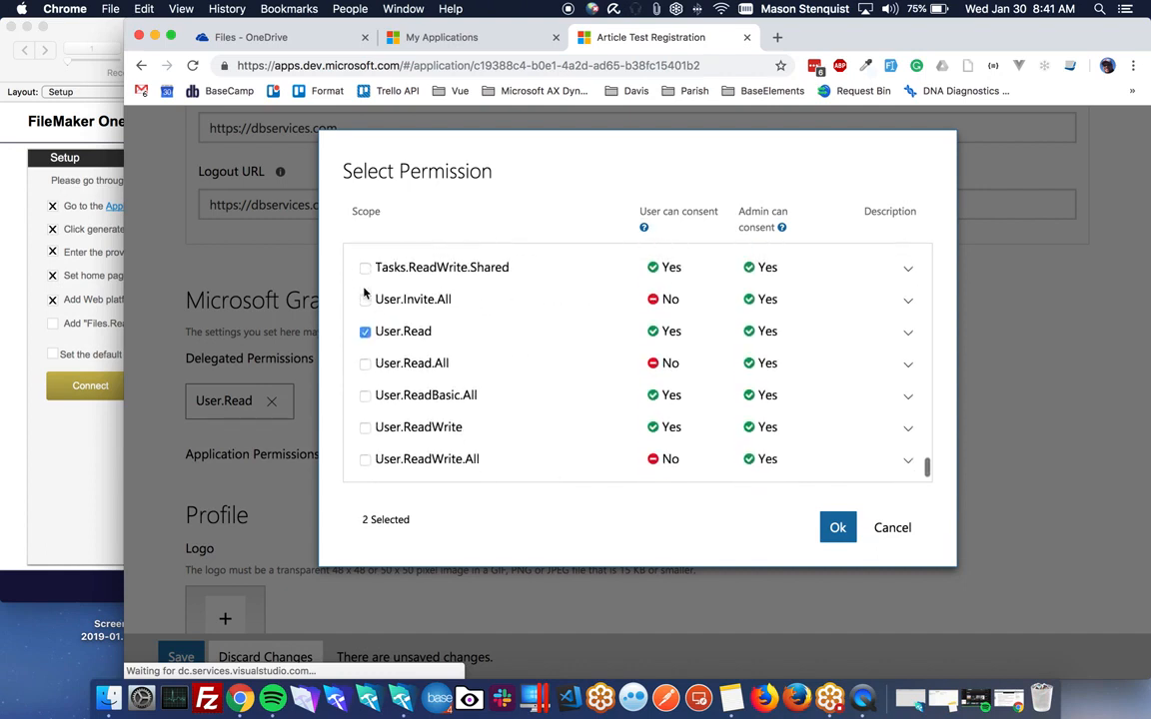
left_click(365, 330)
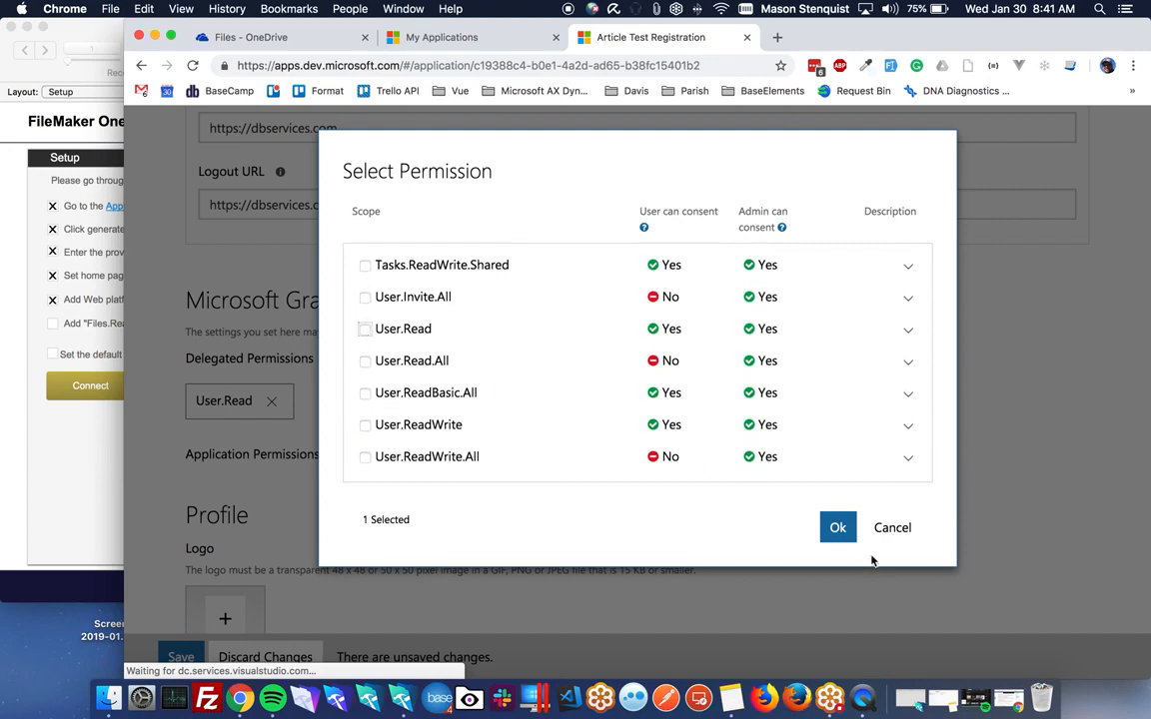
left_click(838, 528)
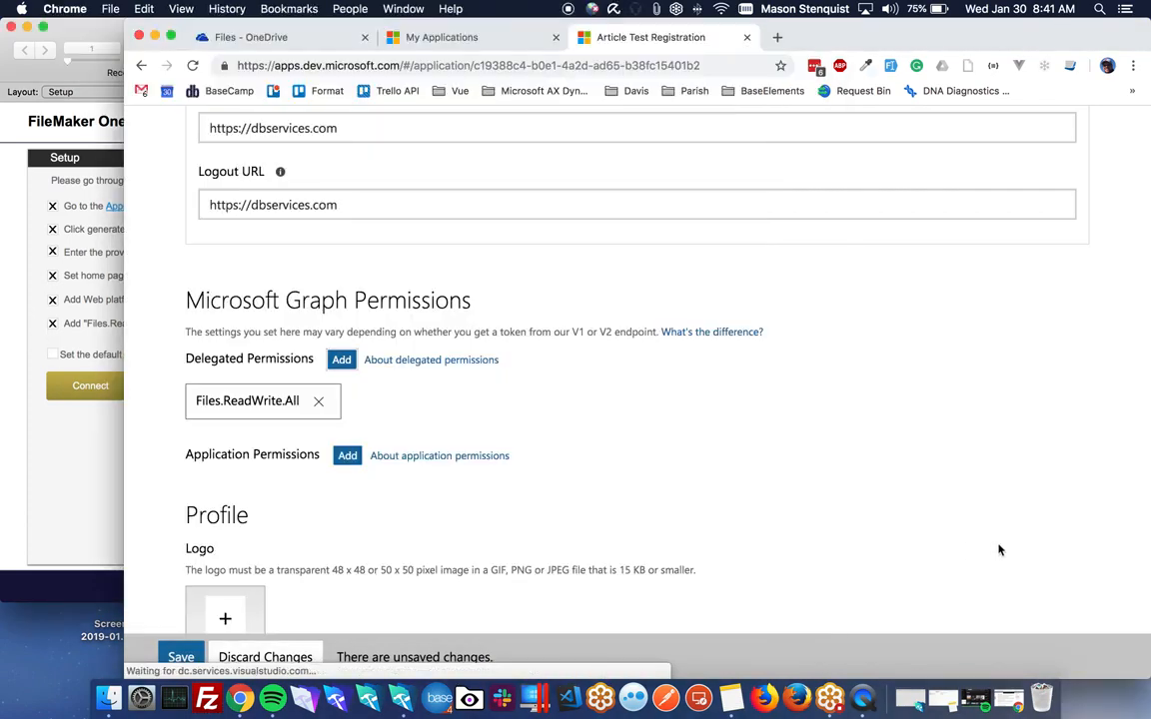
scroll("down", 3)
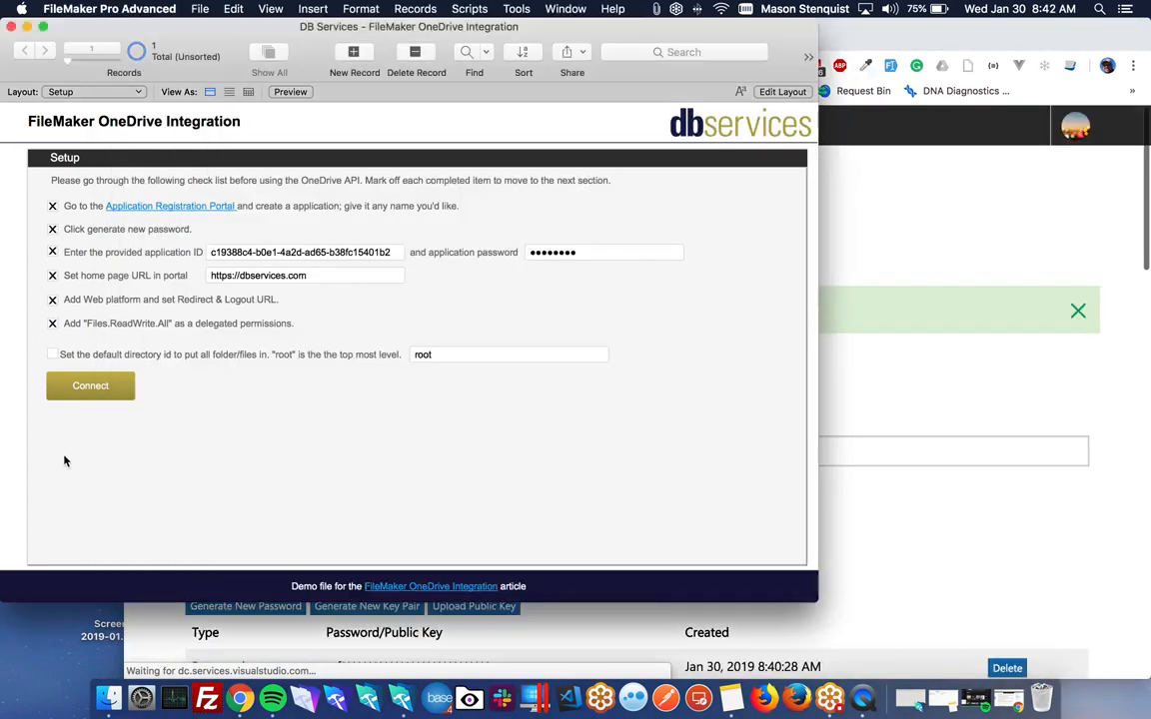
mouse_move(310, 375)
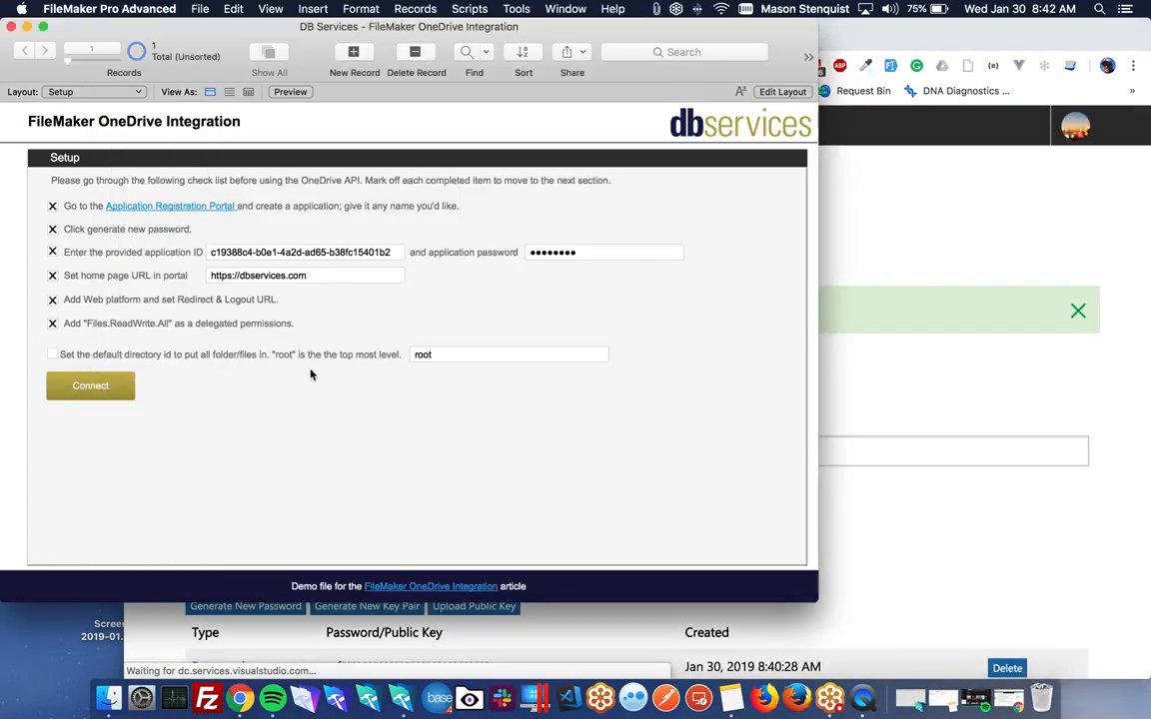
mouse_move(408, 363)
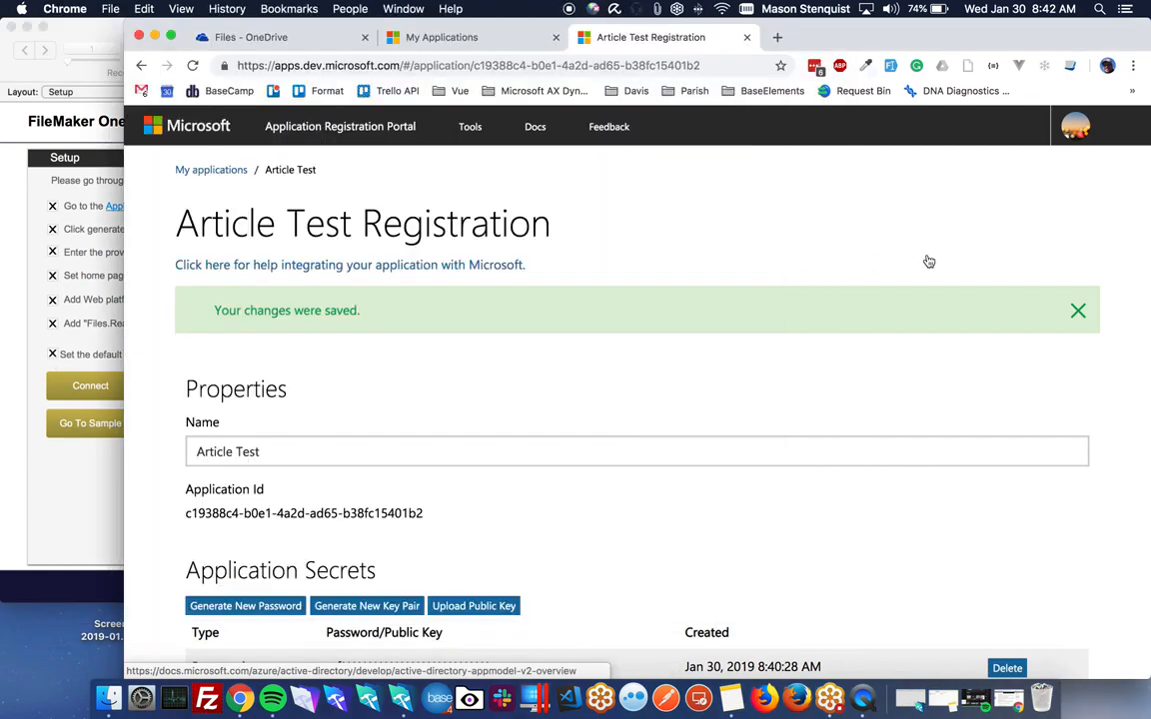
Step: Open OneDrive's Documents folder to find its folder id, then return to the checklist
left_click(250, 37)
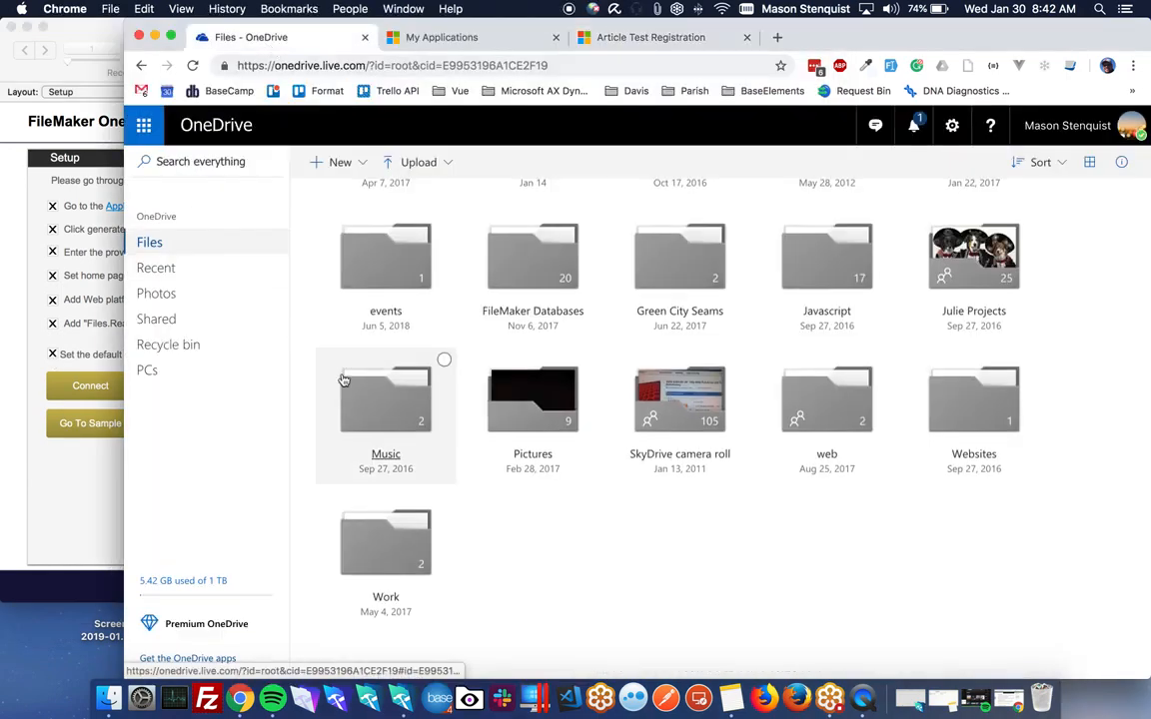
scroll("up", 3)
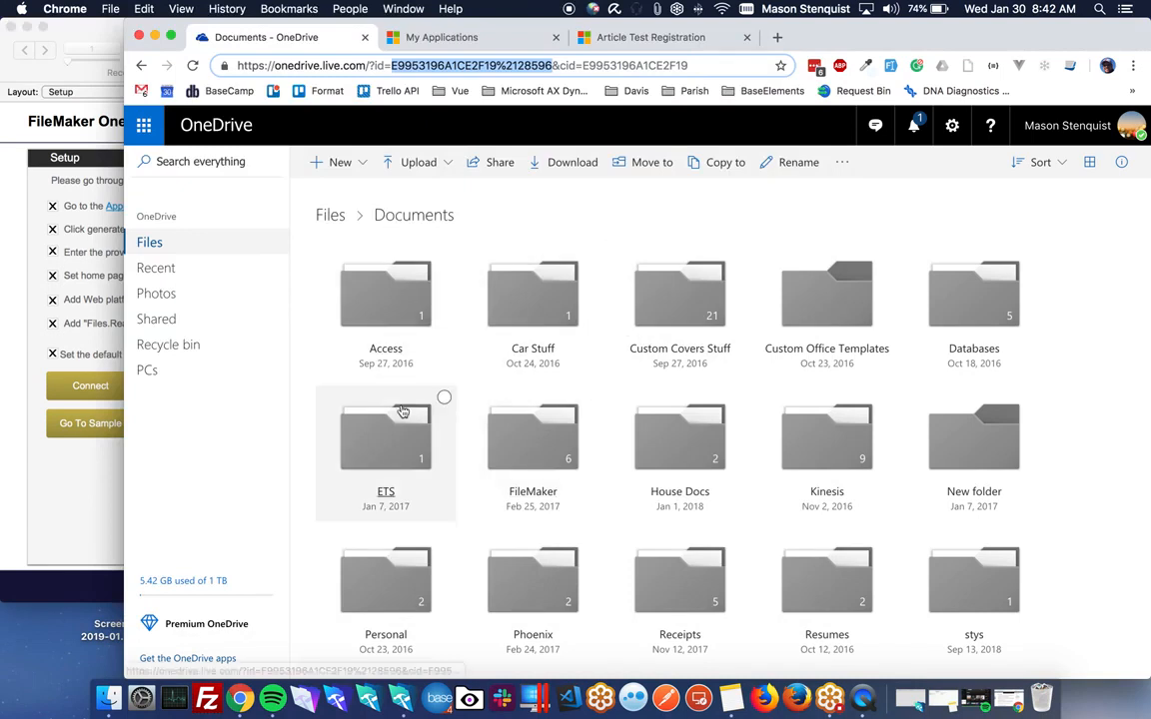
left_click(330, 214)
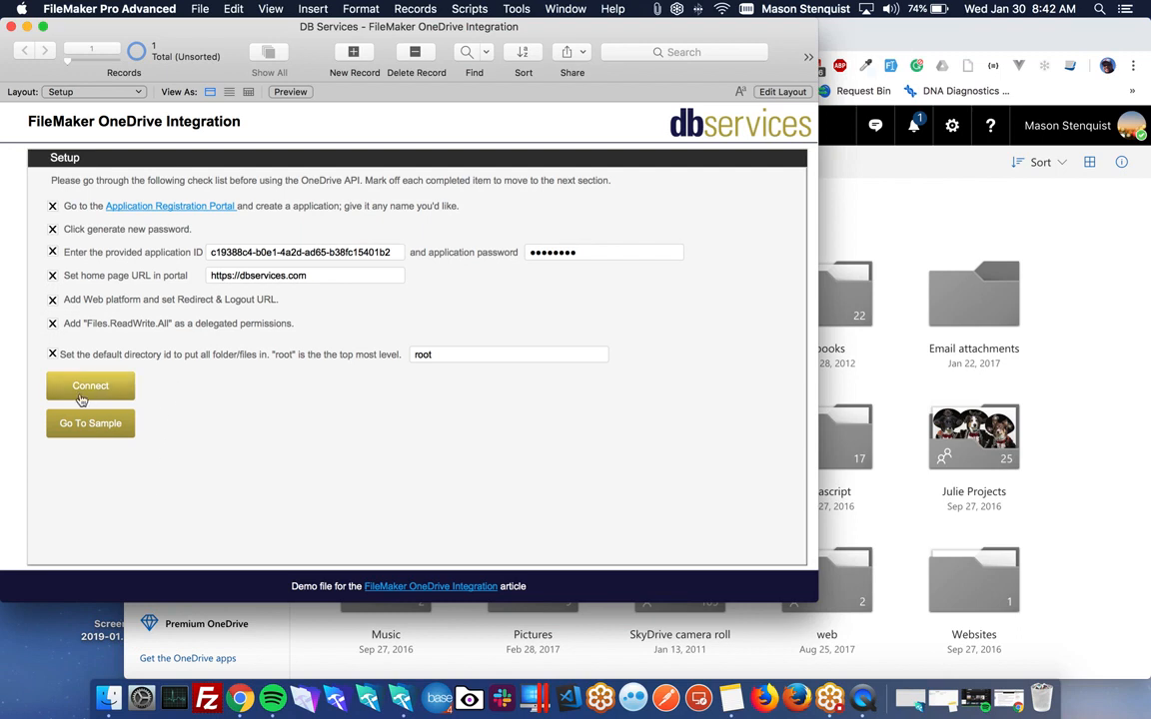
Step: Sign in with the Microsoft account and grant Article Test access to OneDrive files
left_click(89, 385)
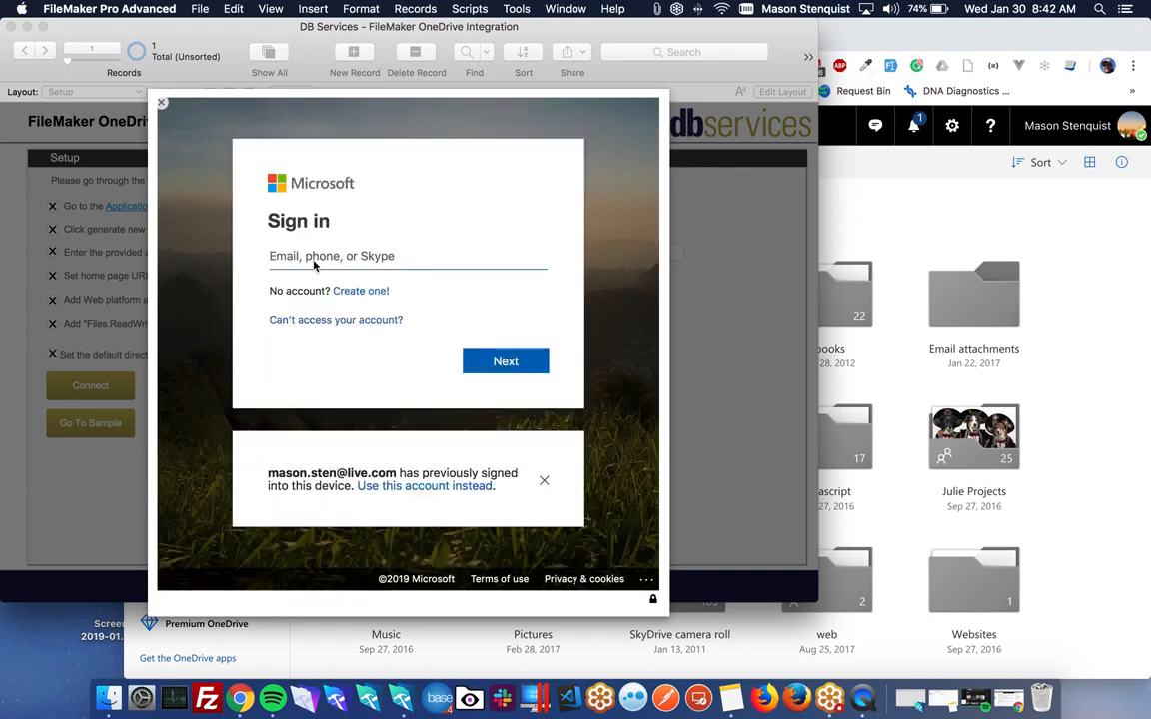
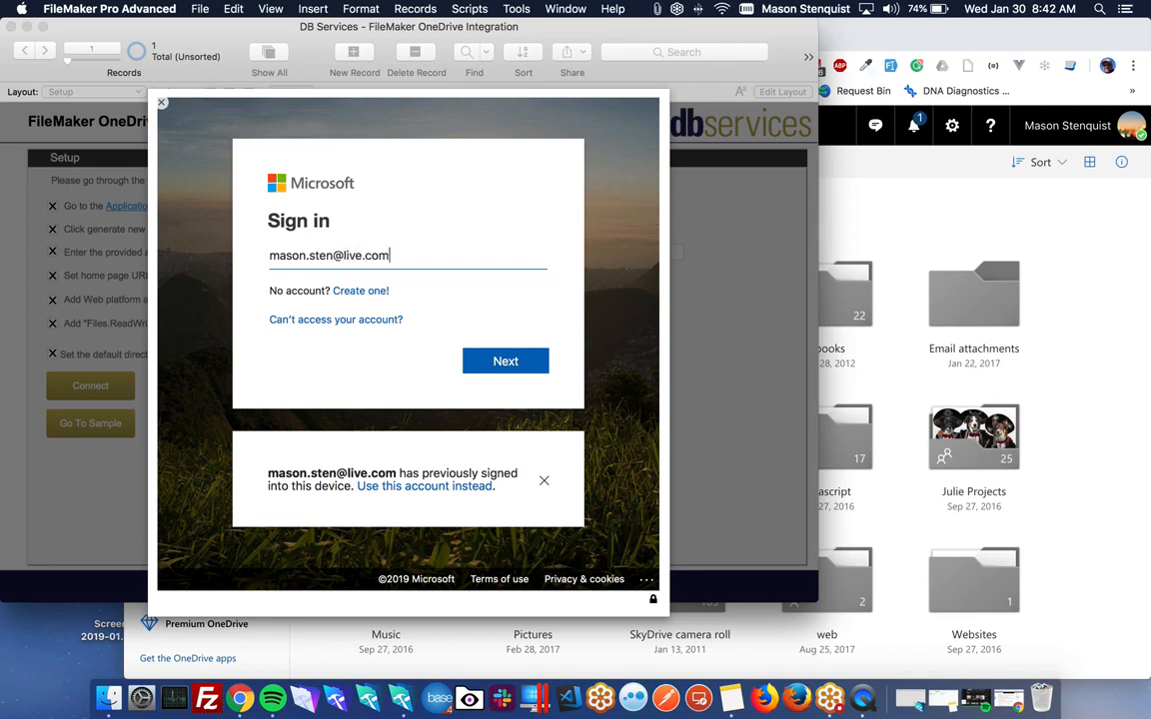
left_click(504, 361)
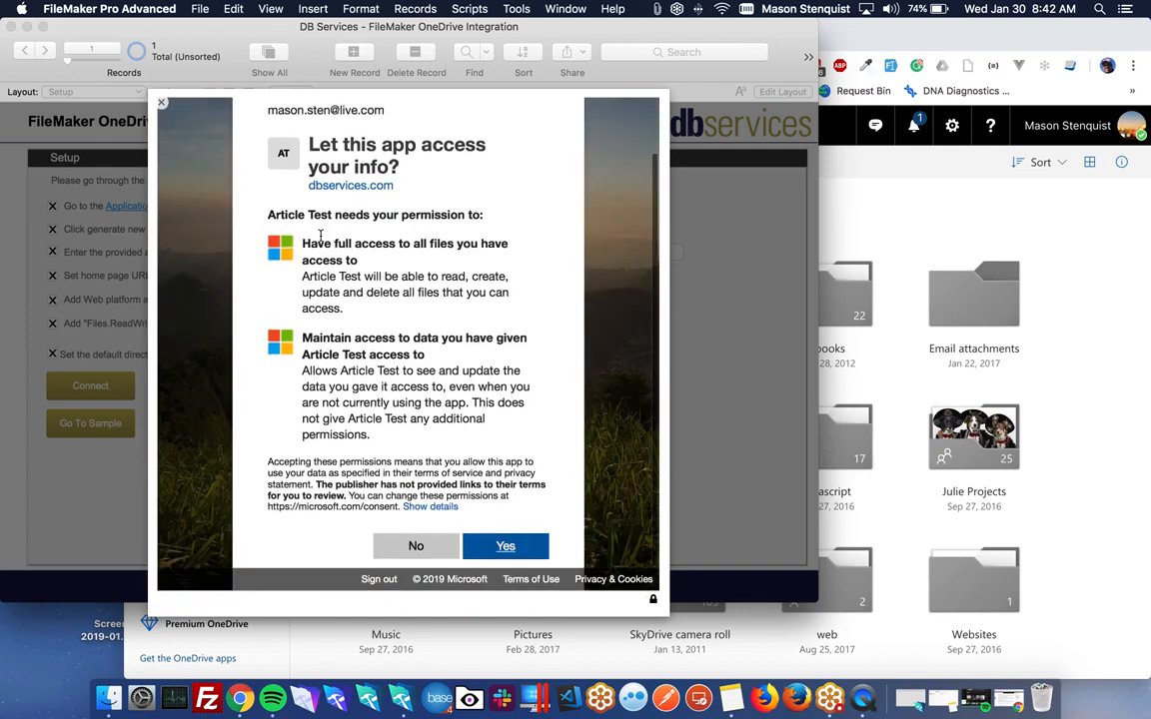
mouse_move(459, 220)
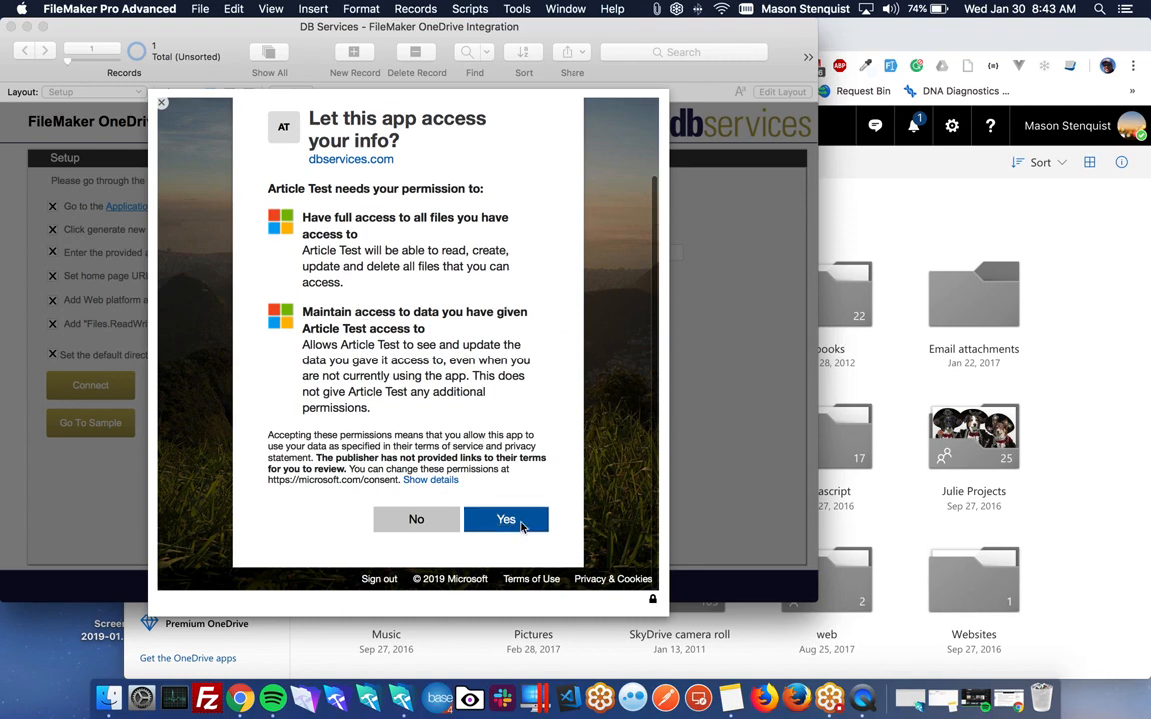
left_click(504, 519)
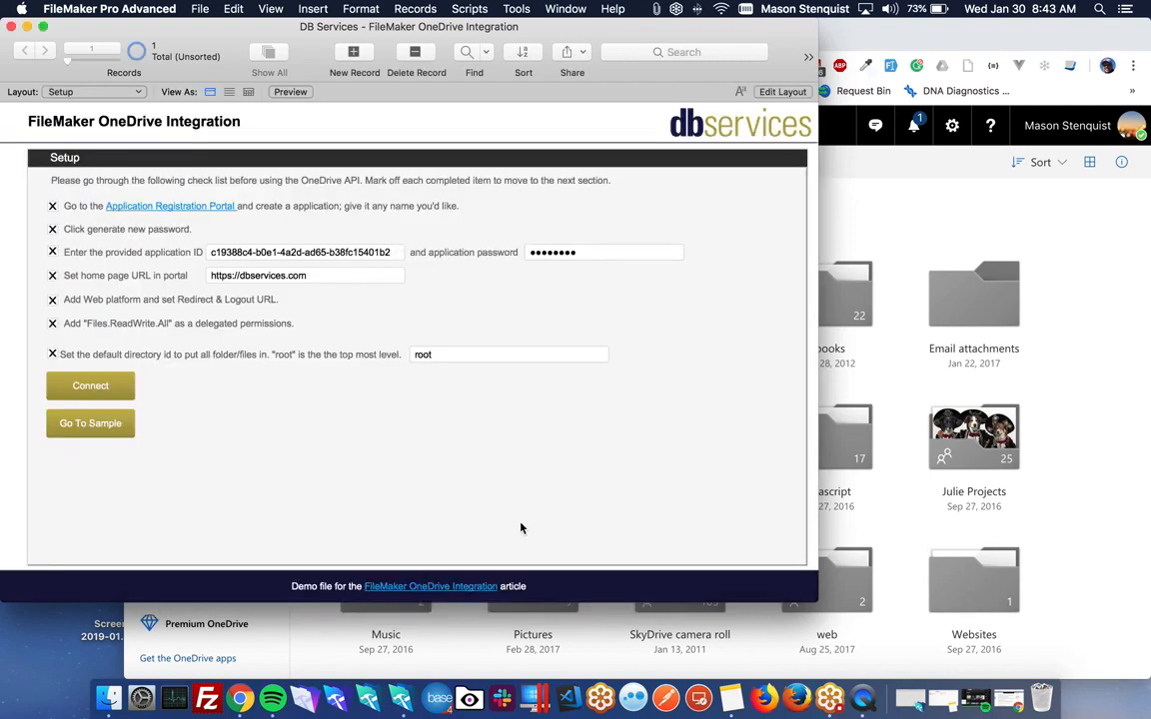
mouse_move(168, 461)
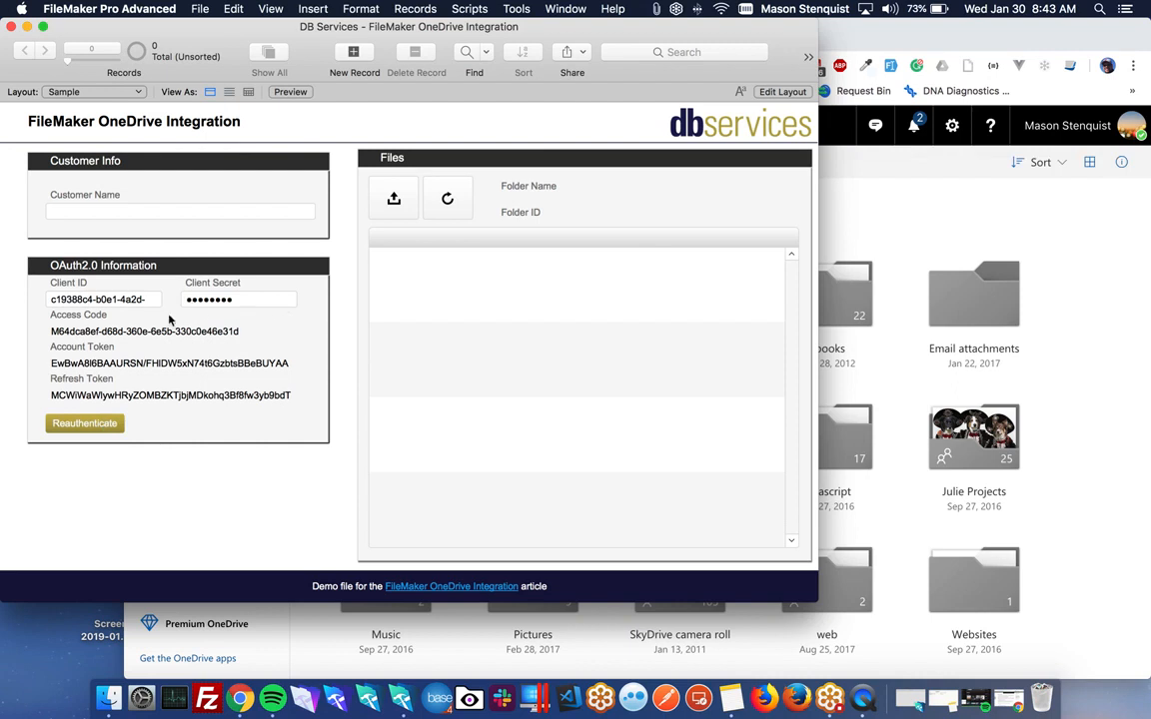
mouse_move(114, 286)
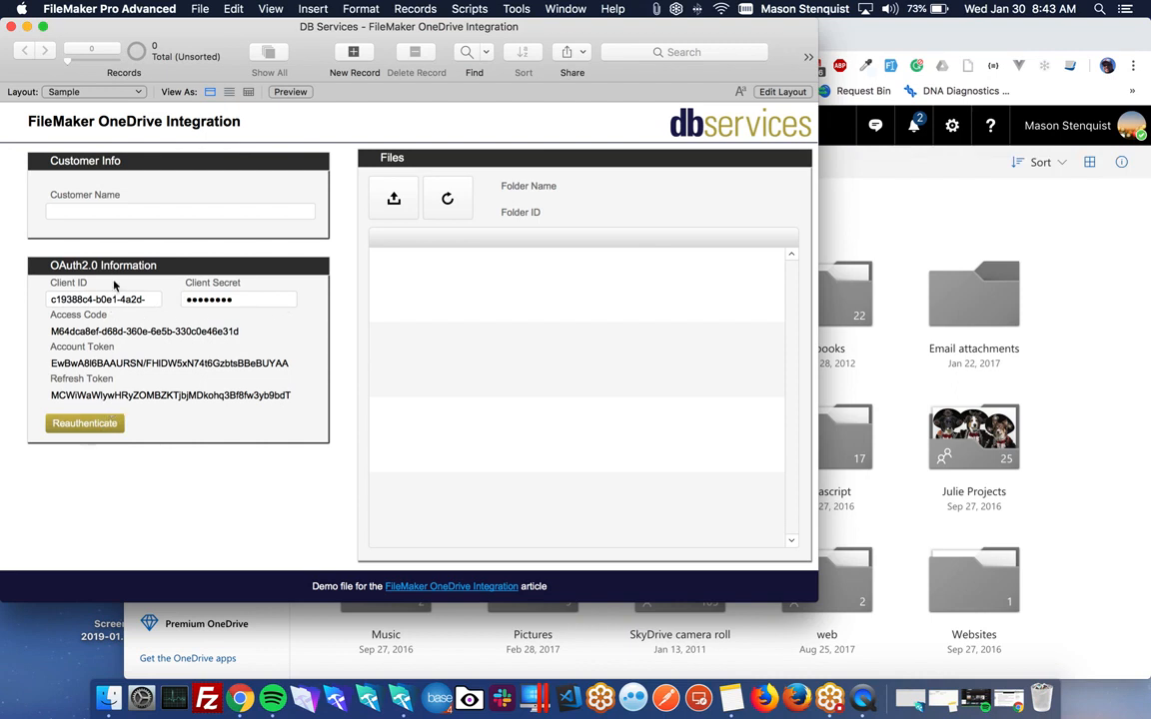
mouse_move(267, 223)
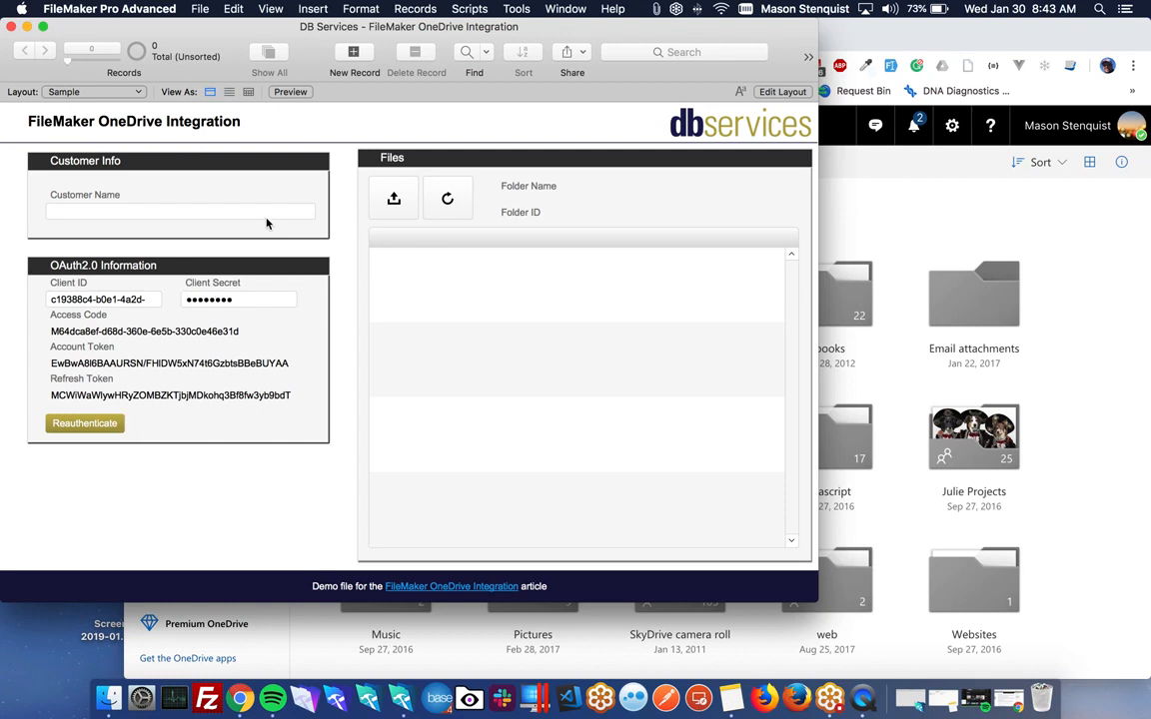
mouse_move(362, 76)
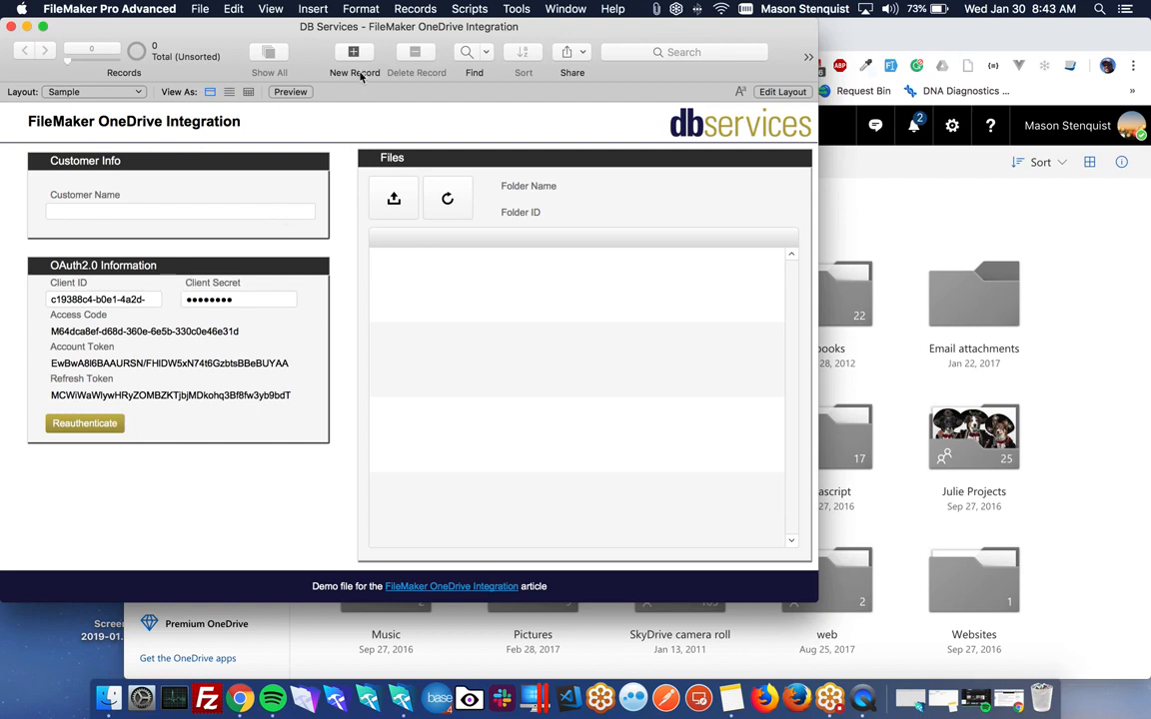
Step: Create a 'Test Customer' record and pick Quote.pdf for upload in the Files portal
left_click(354, 60)
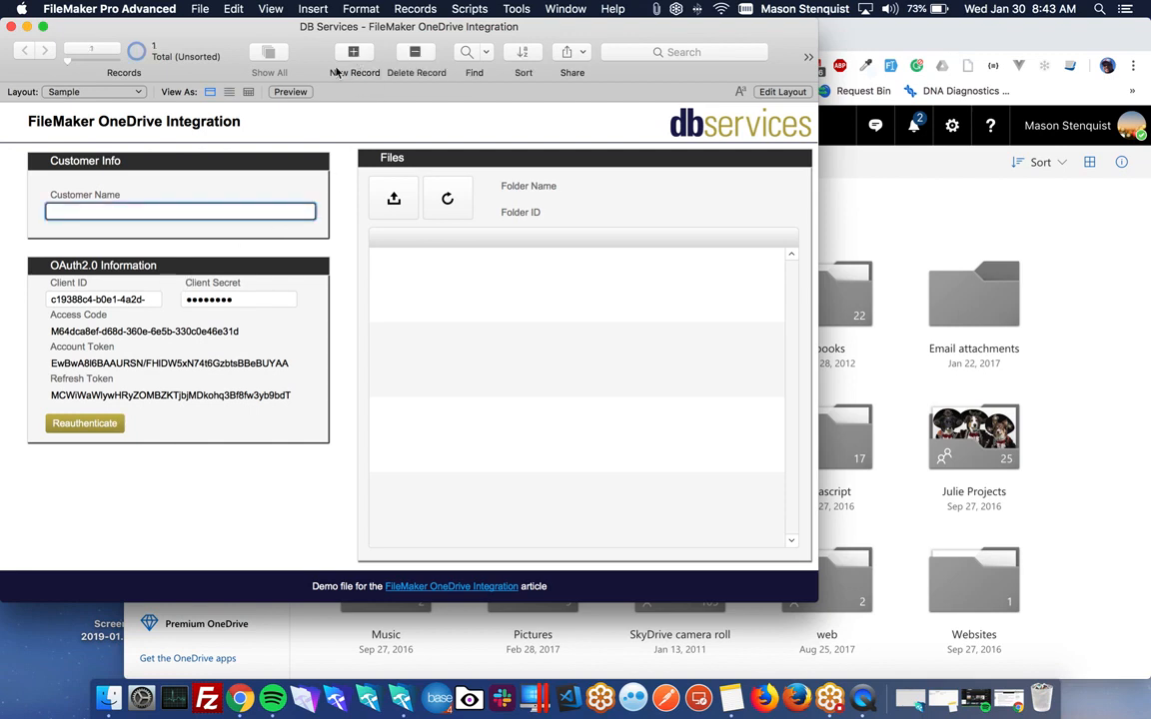
type("T")
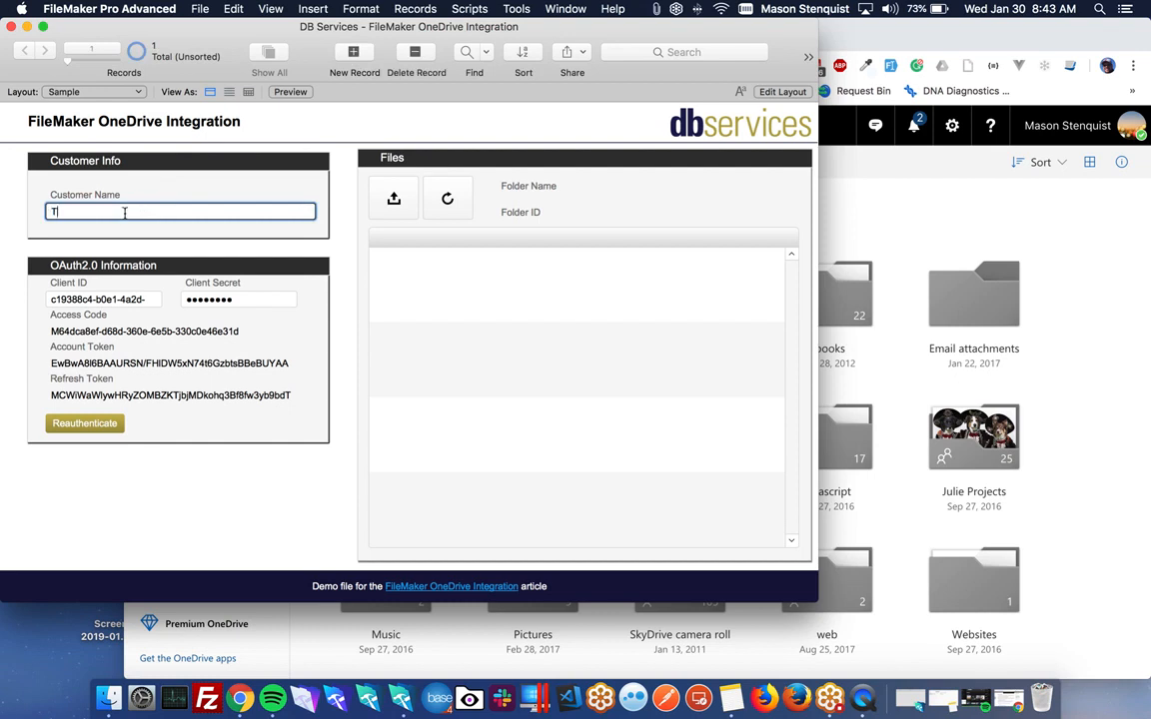
type("Test Customer")
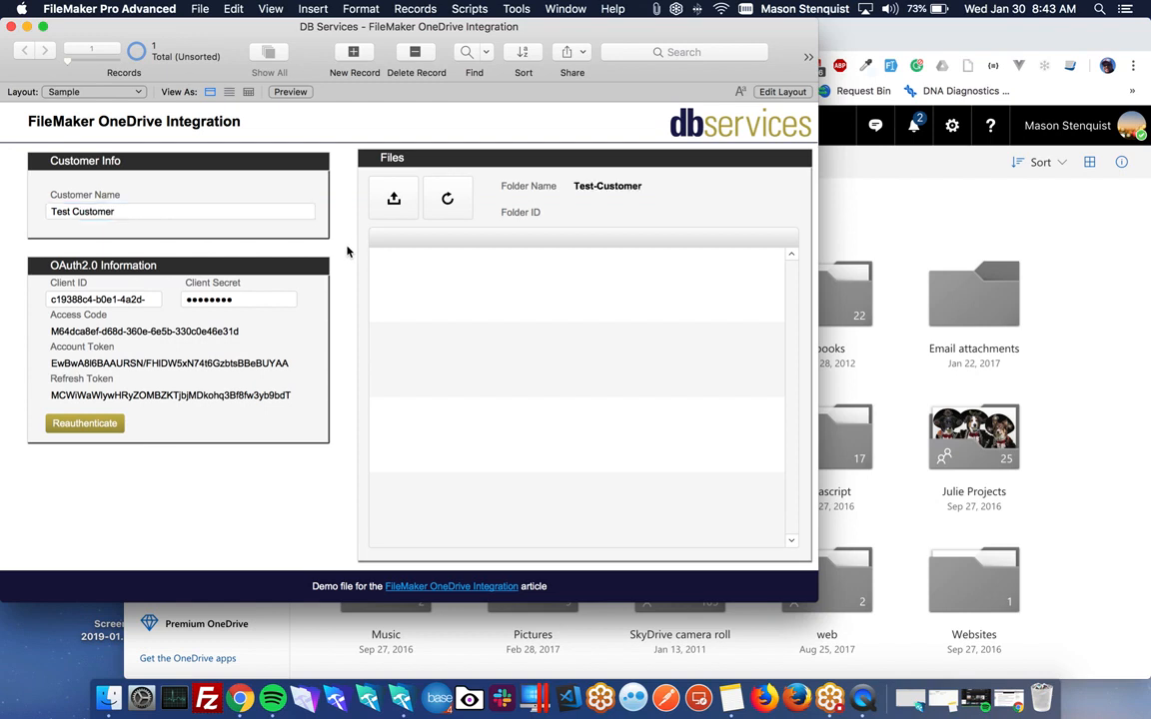
mouse_move(784, 552)
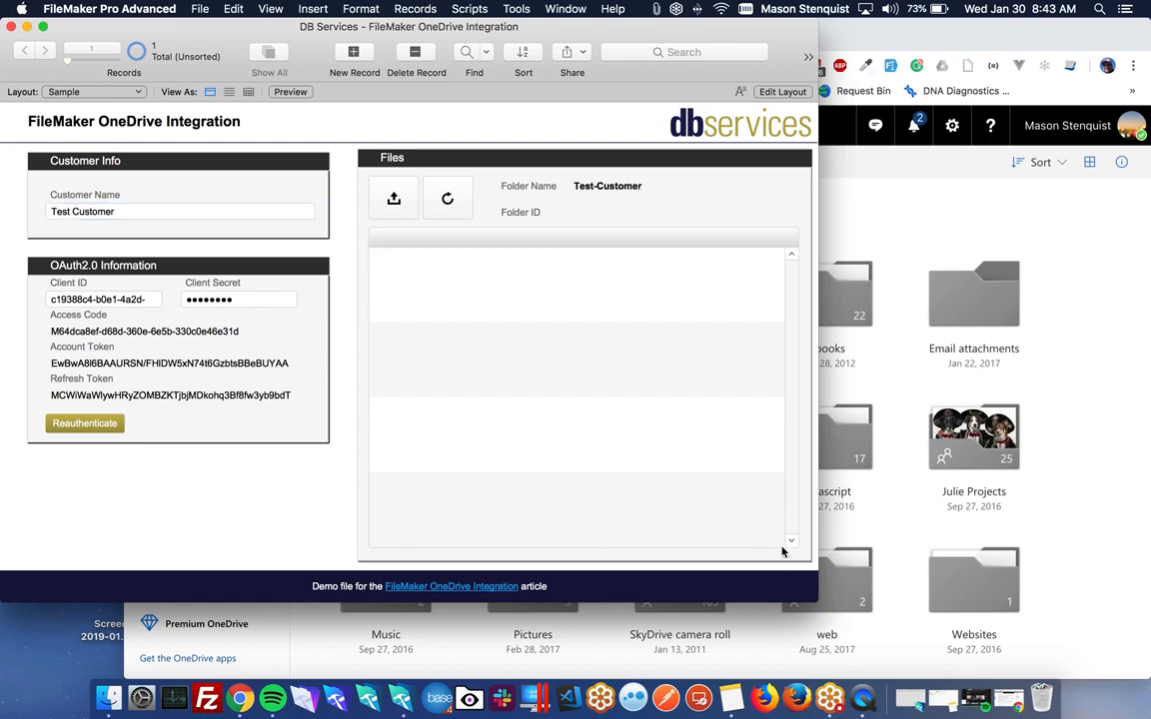
mouse_move(286, 240)
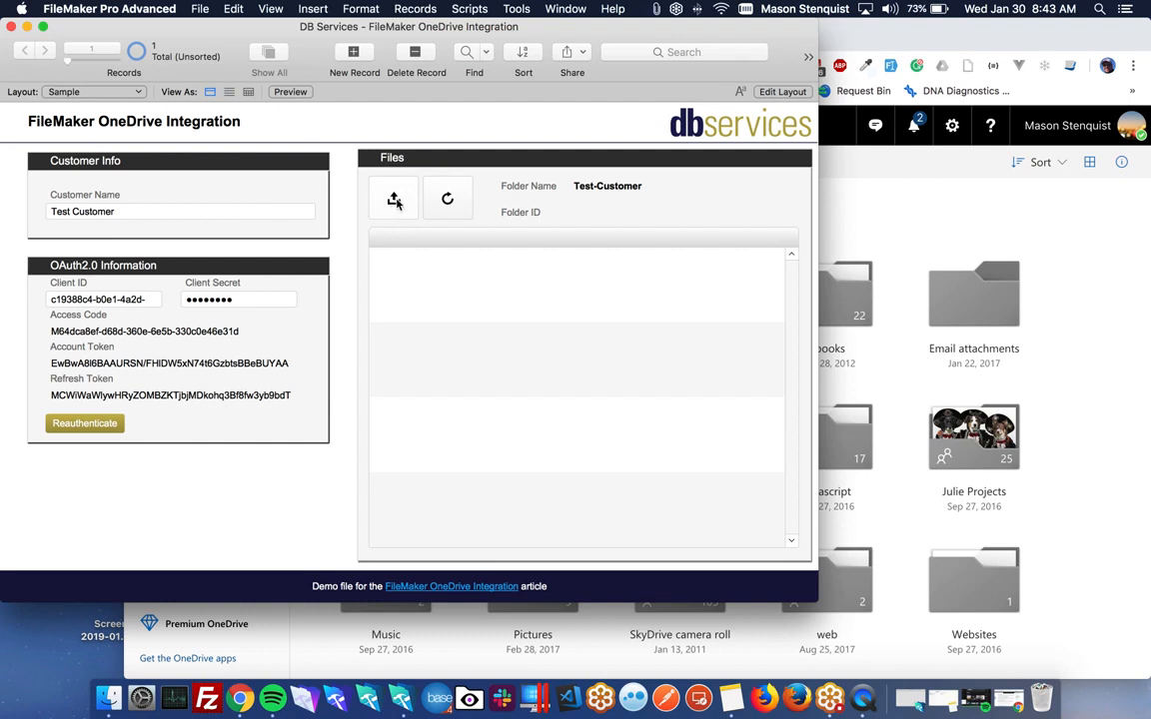
left_click(393, 199)
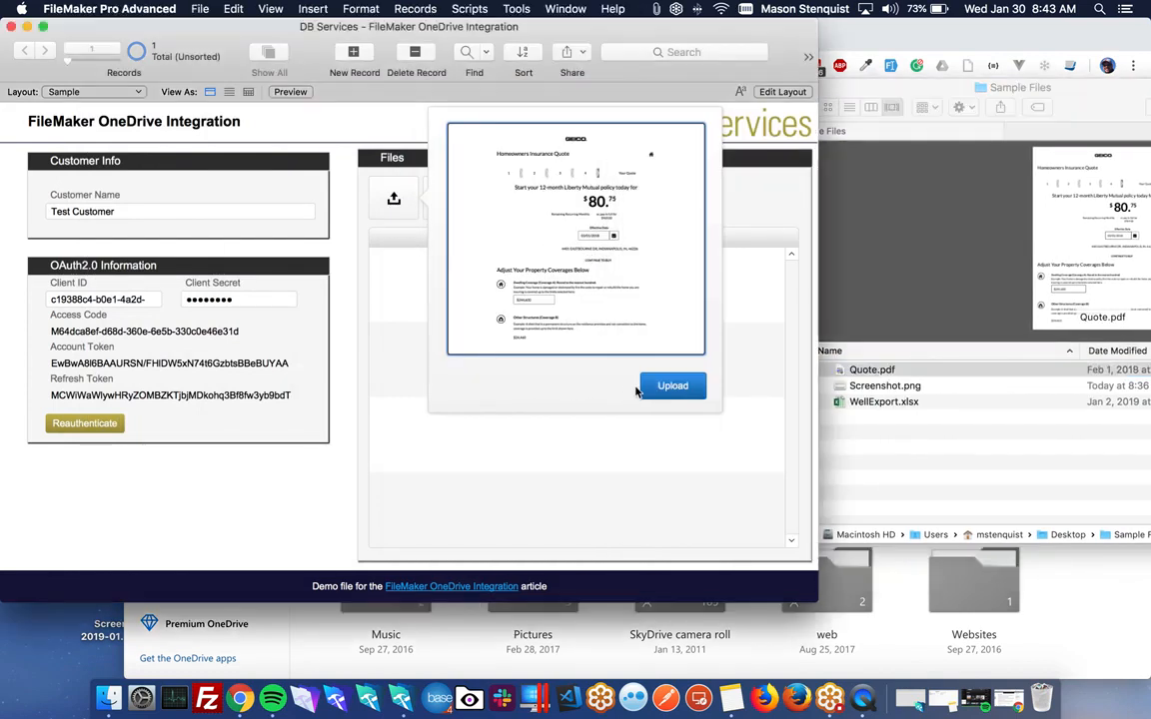
Step: Upload Quote.pdf to OneDrive and open the resulting Test-Customer folder
left_click(673, 386)
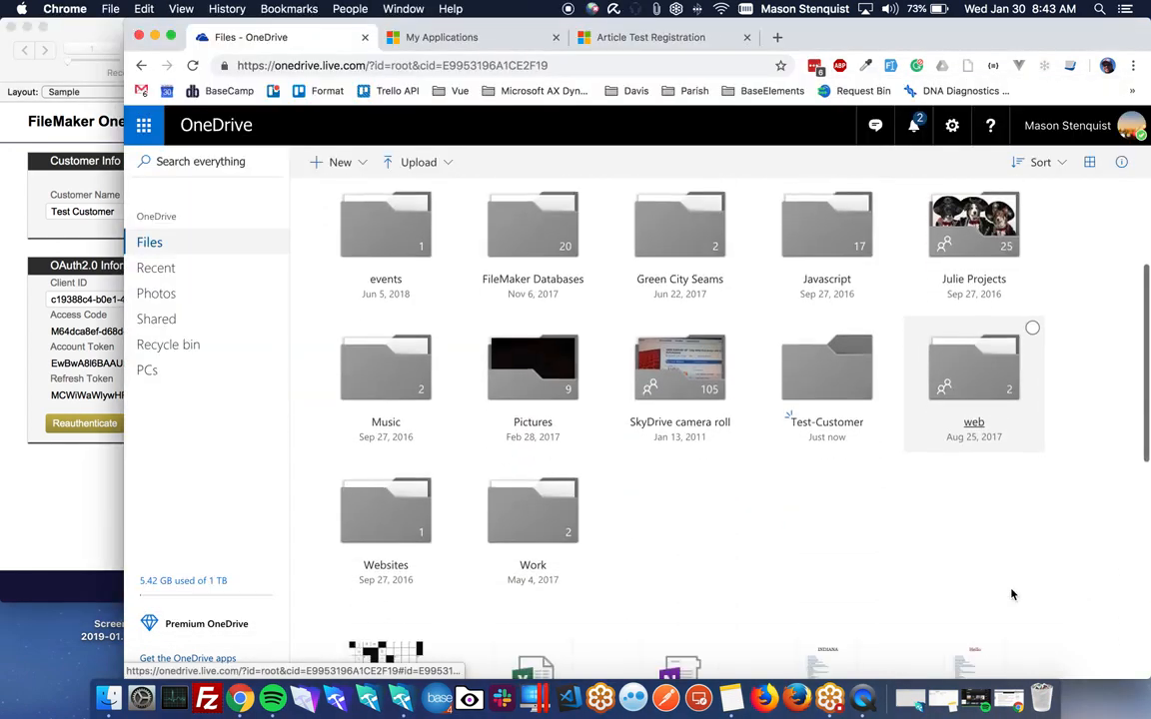
scroll("down", 3)
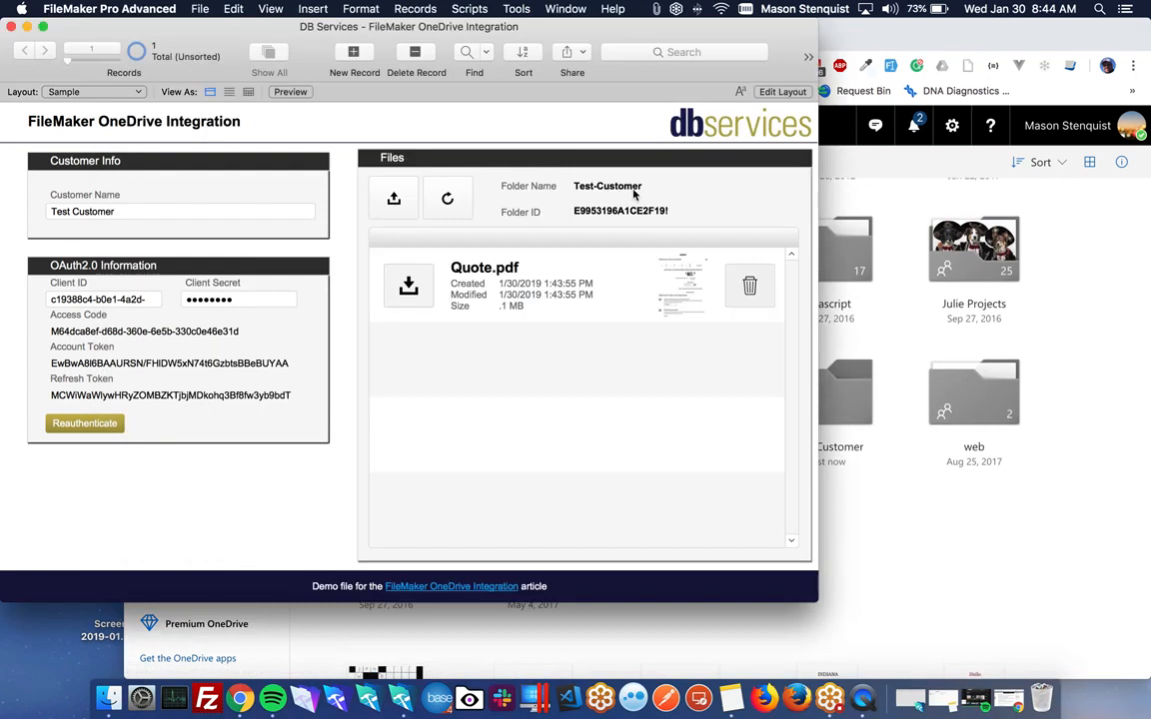
mouse_move(600, 217)
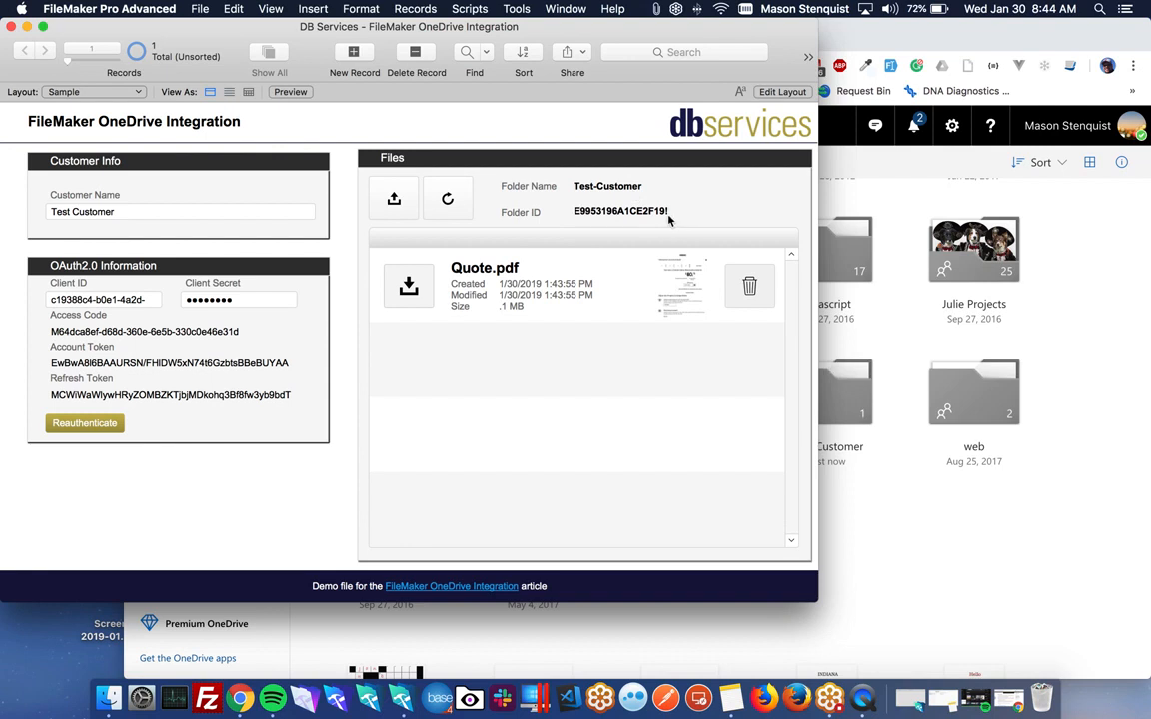
mouse_move(689, 261)
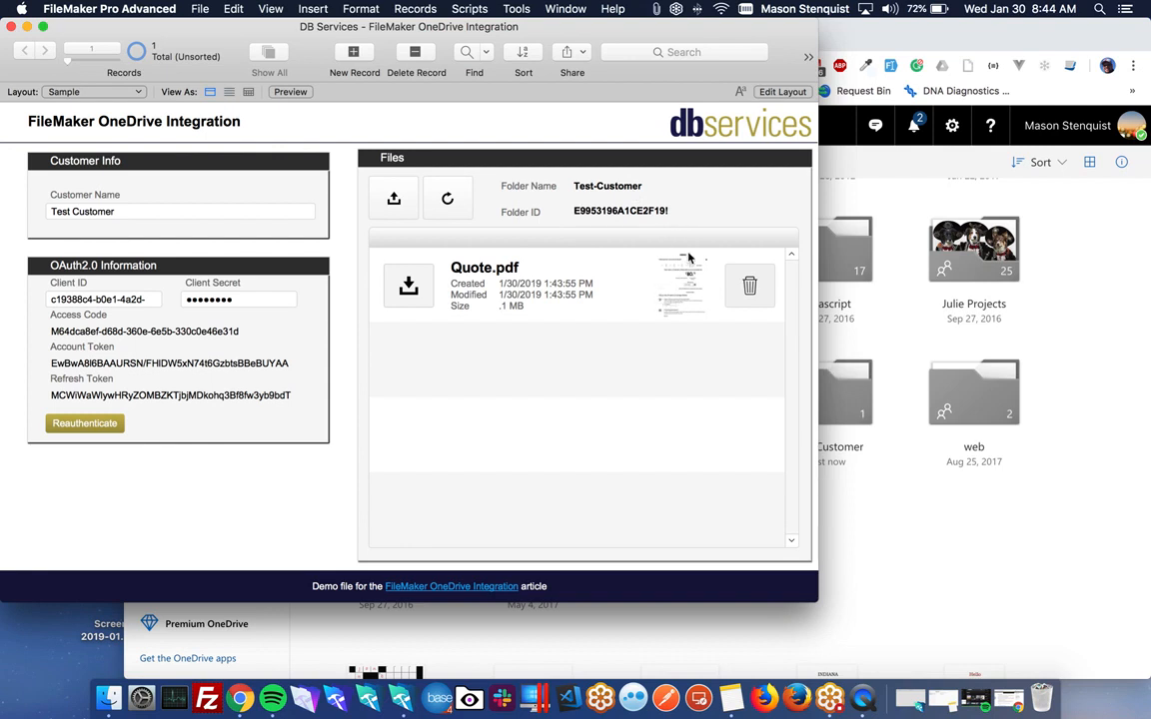
mouse_move(660, 290)
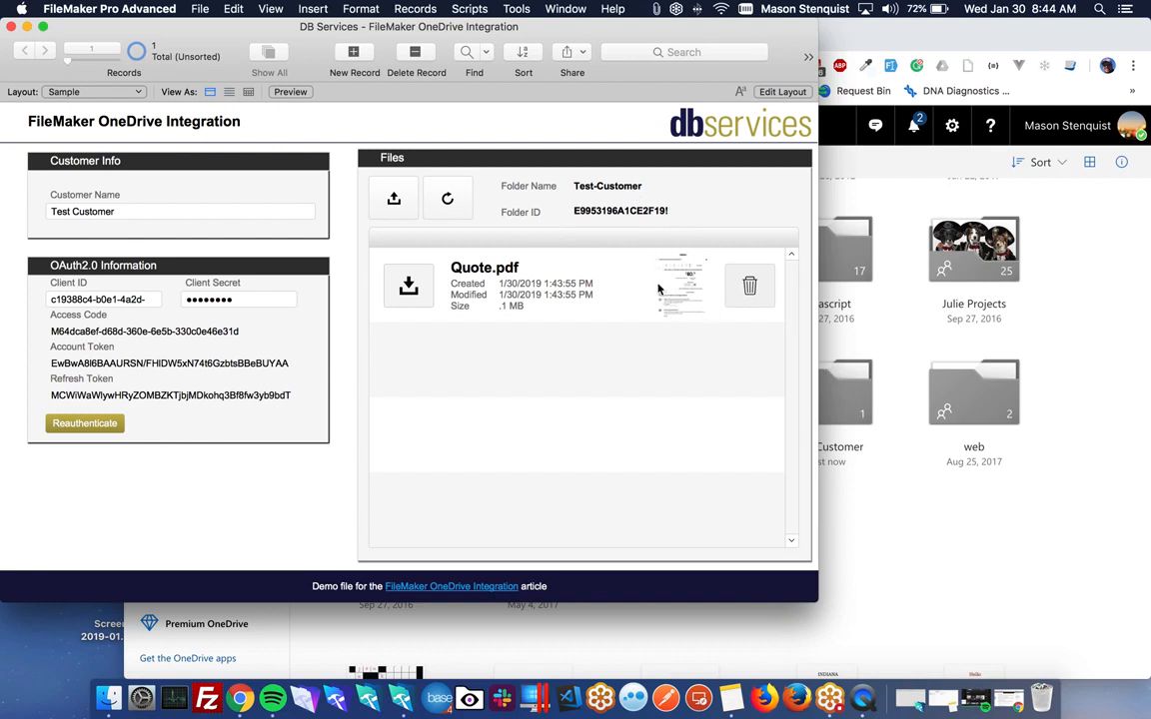
mouse_move(669, 320)
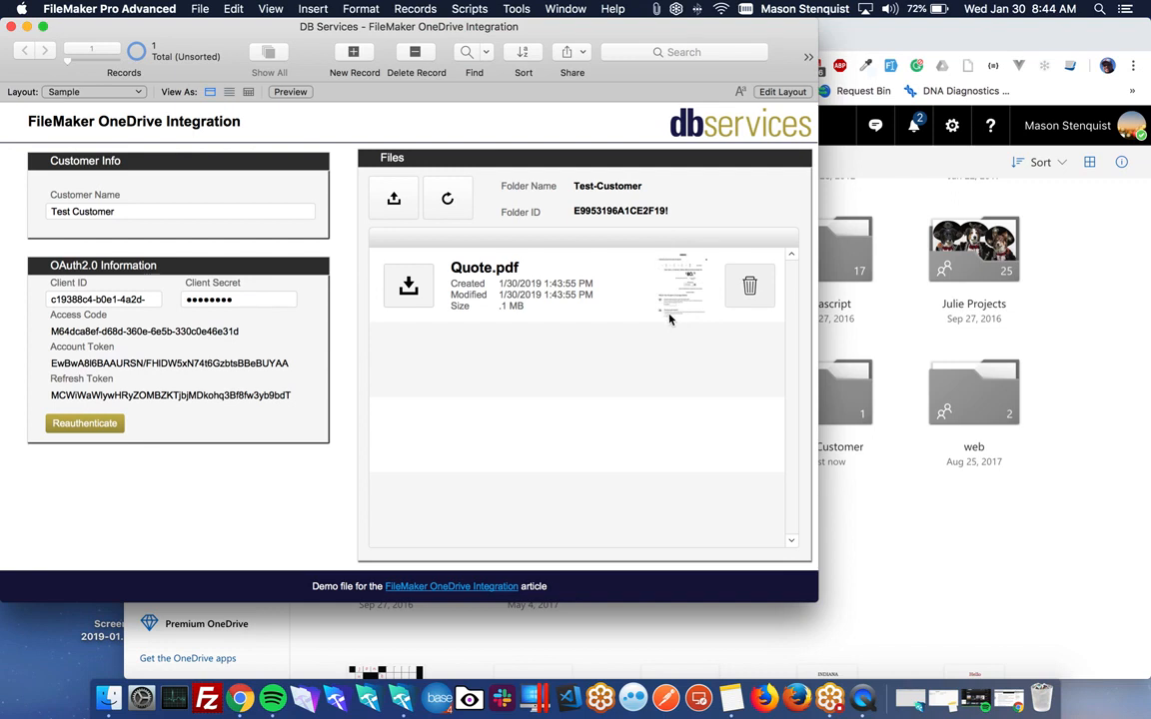
mouse_move(670, 281)
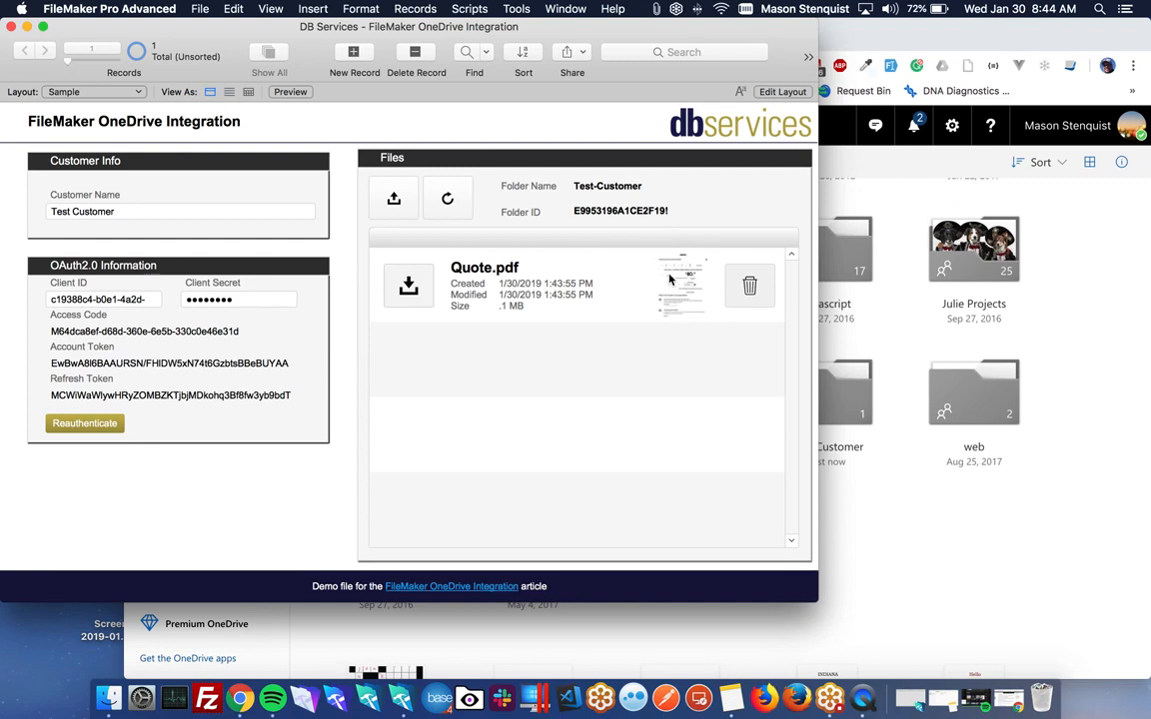
mouse_move(870, 488)
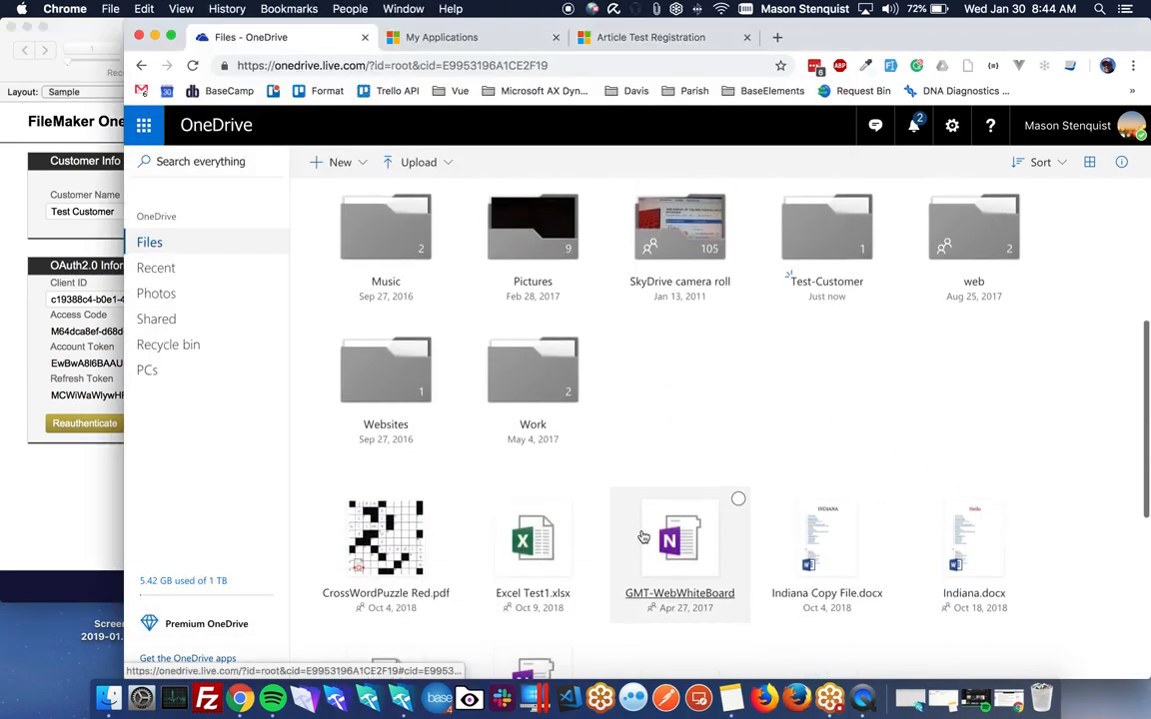
scroll("up", 3)
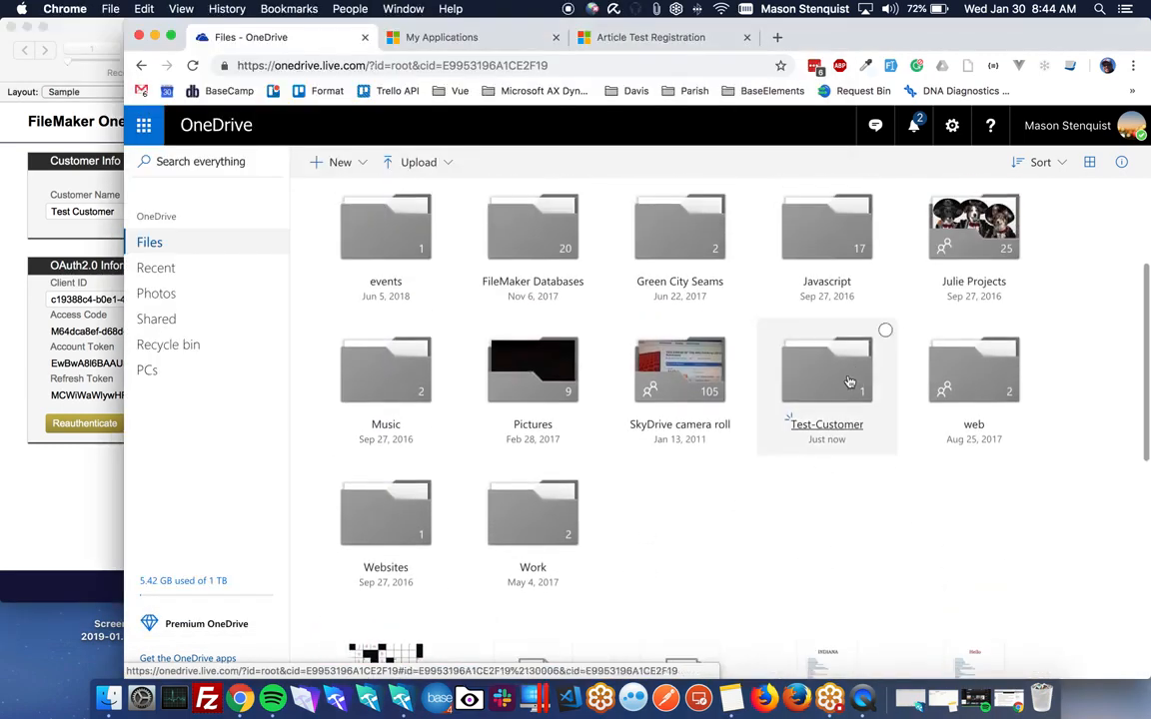
double_click(826, 370)
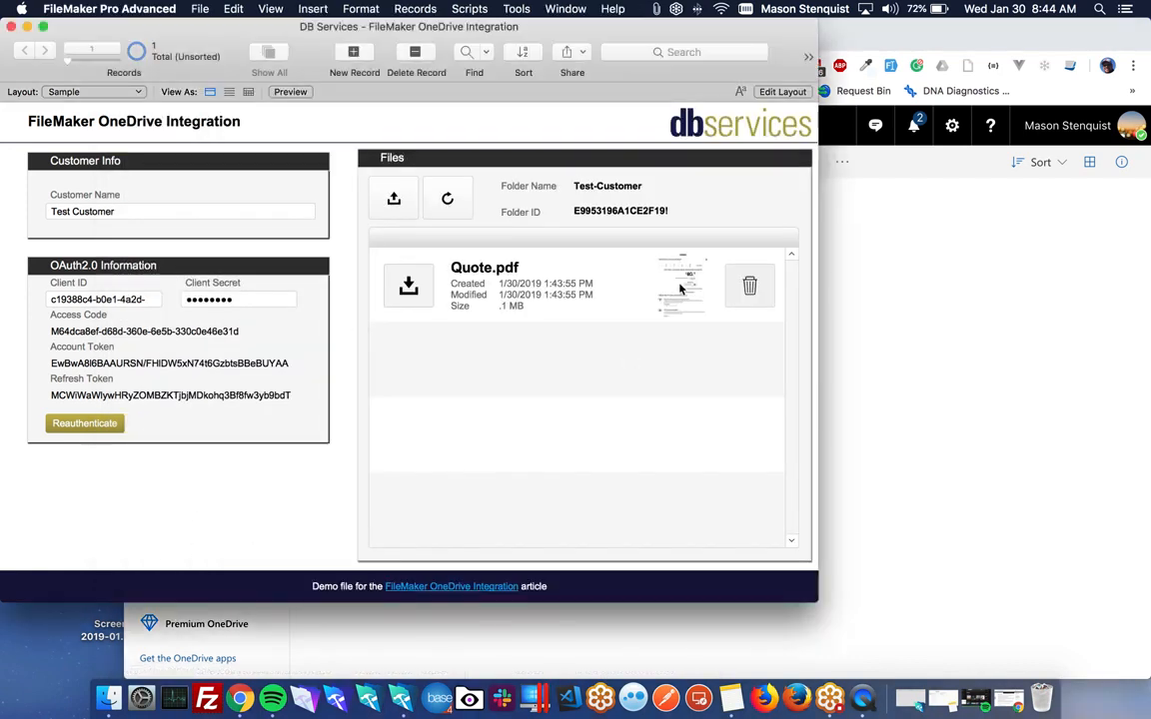
mouse_move(651, 255)
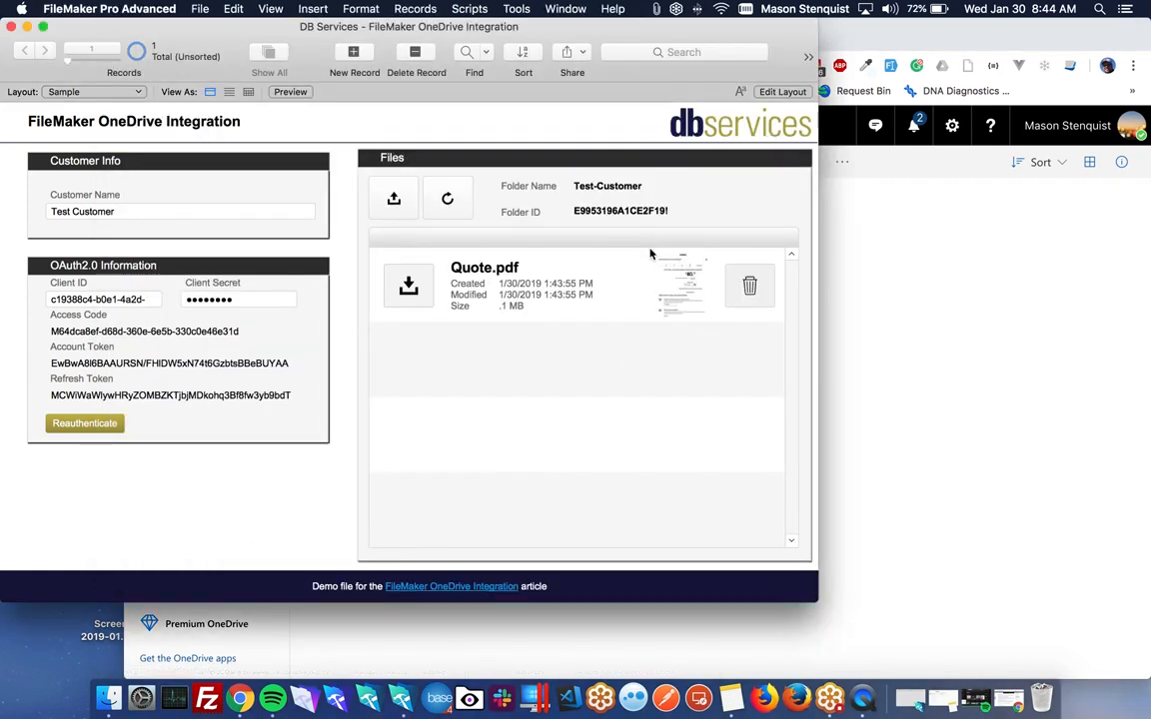
mouse_move(997, 433)
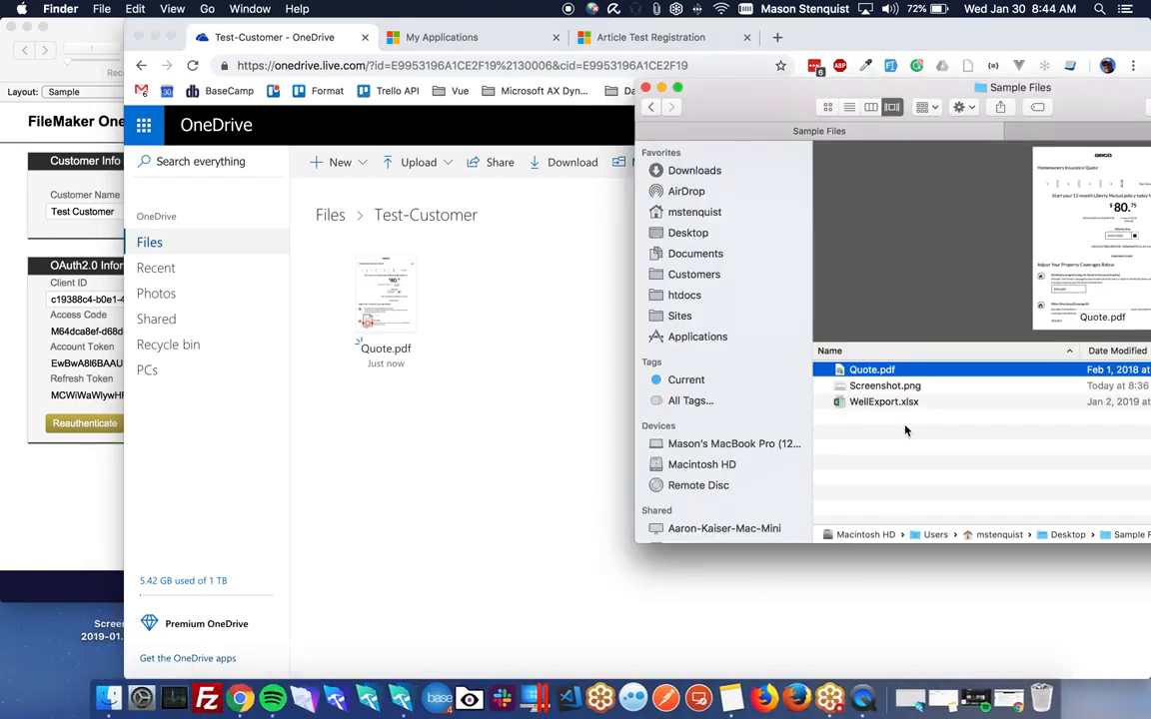
Step: Drag Screenshot.png and WellExport.xlsx from Sample Files into the Test-Customer folder
left_click(885, 385)
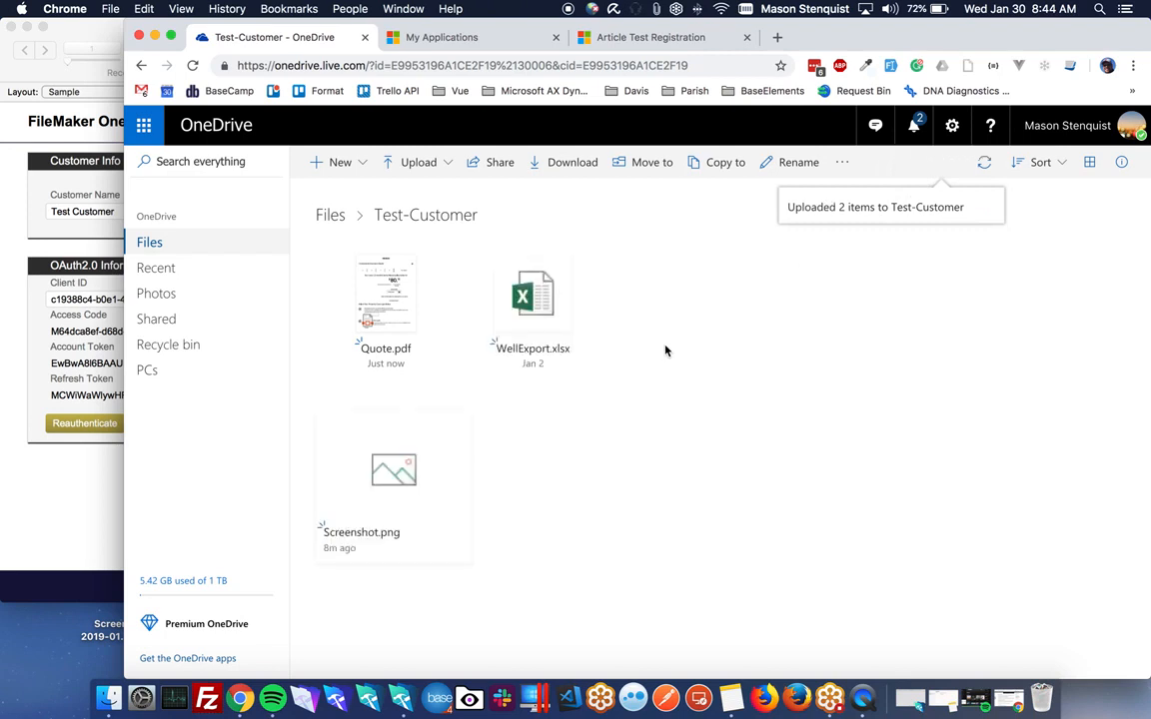
mouse_move(532, 468)
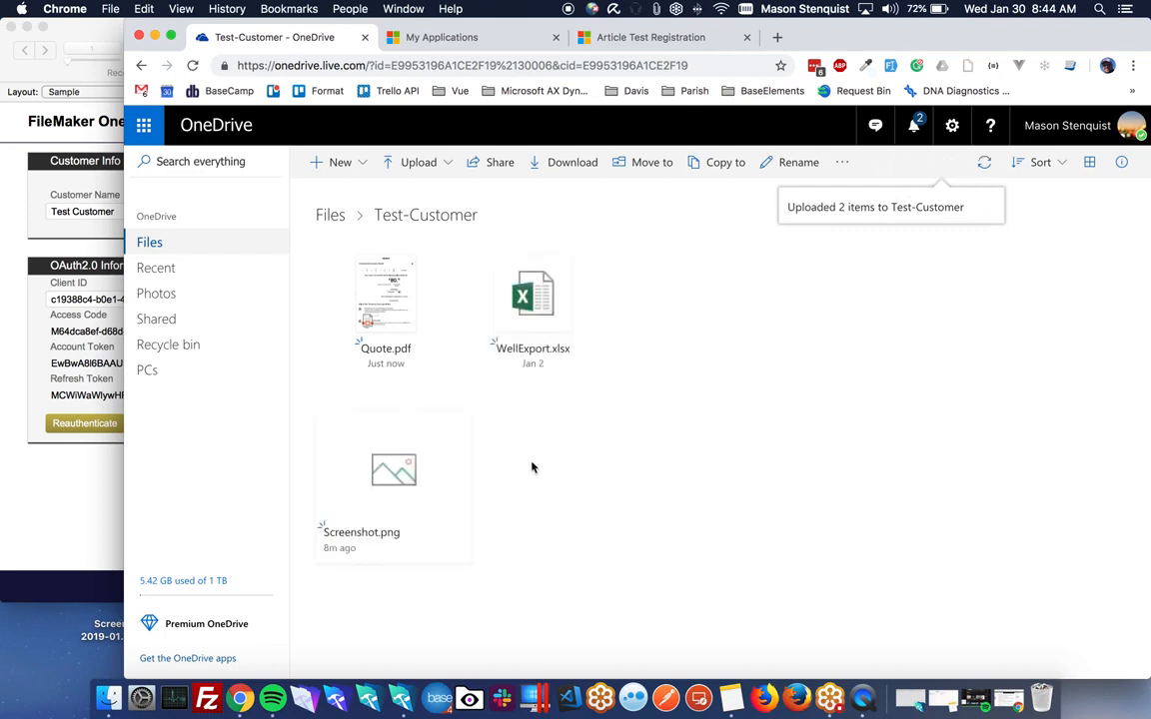
mouse_move(521, 563)
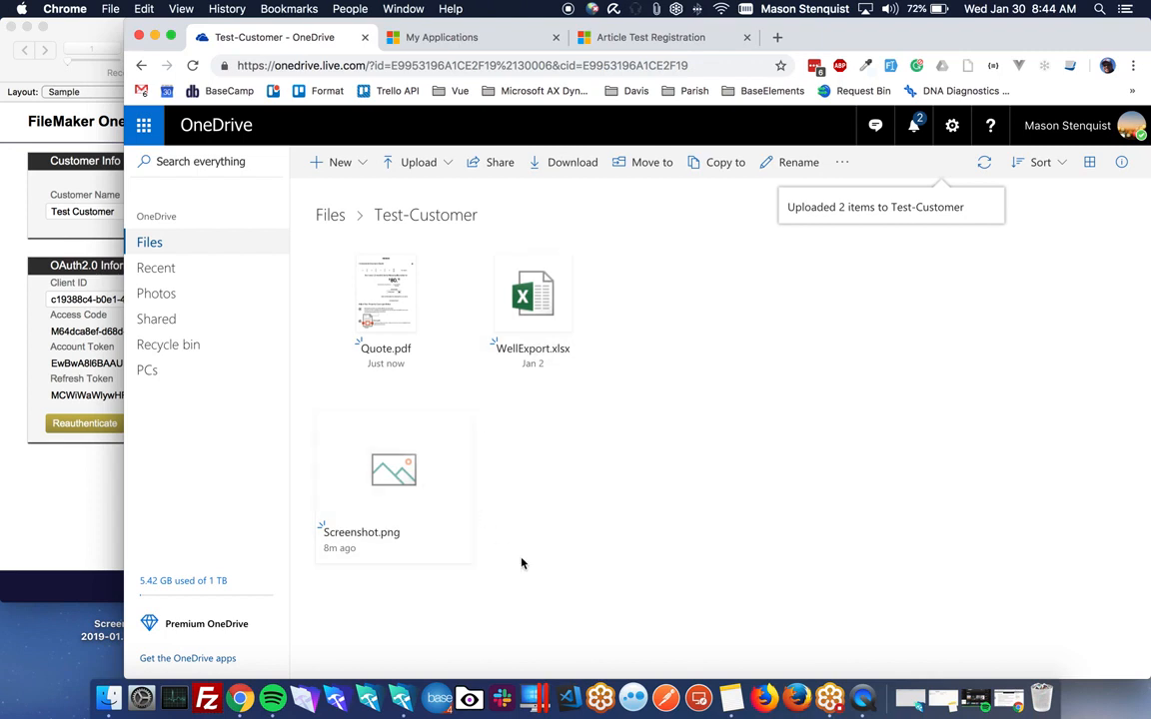
mouse_move(564, 582)
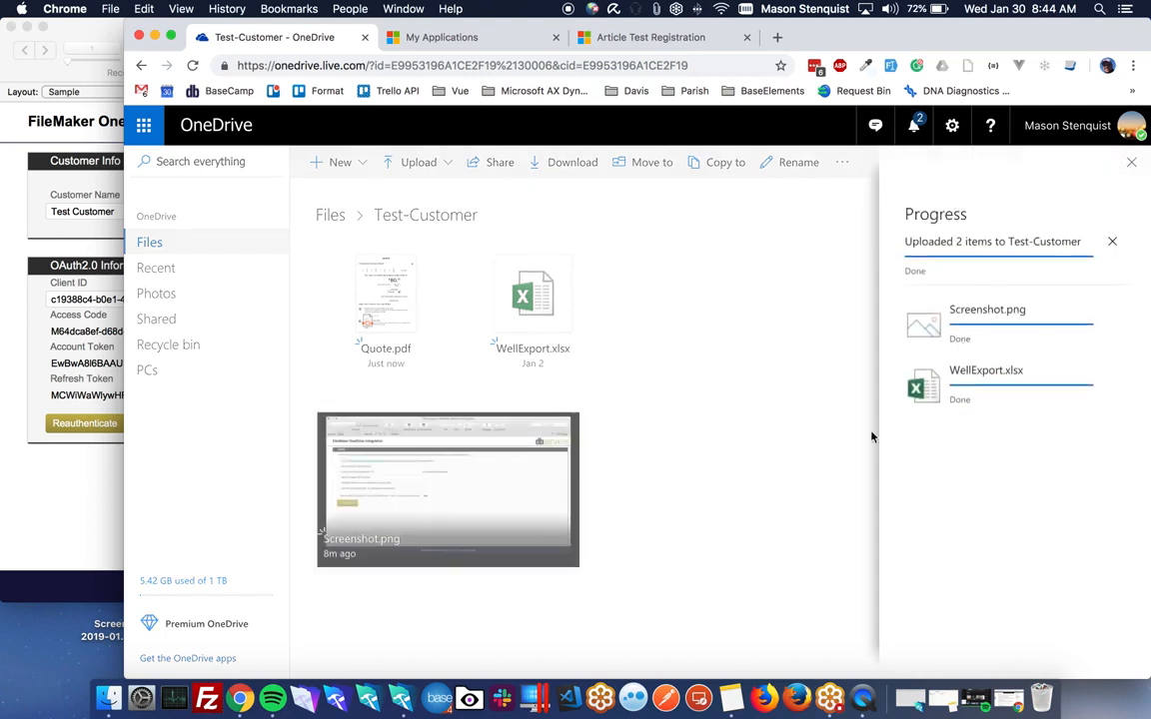
left_click(1112, 241)
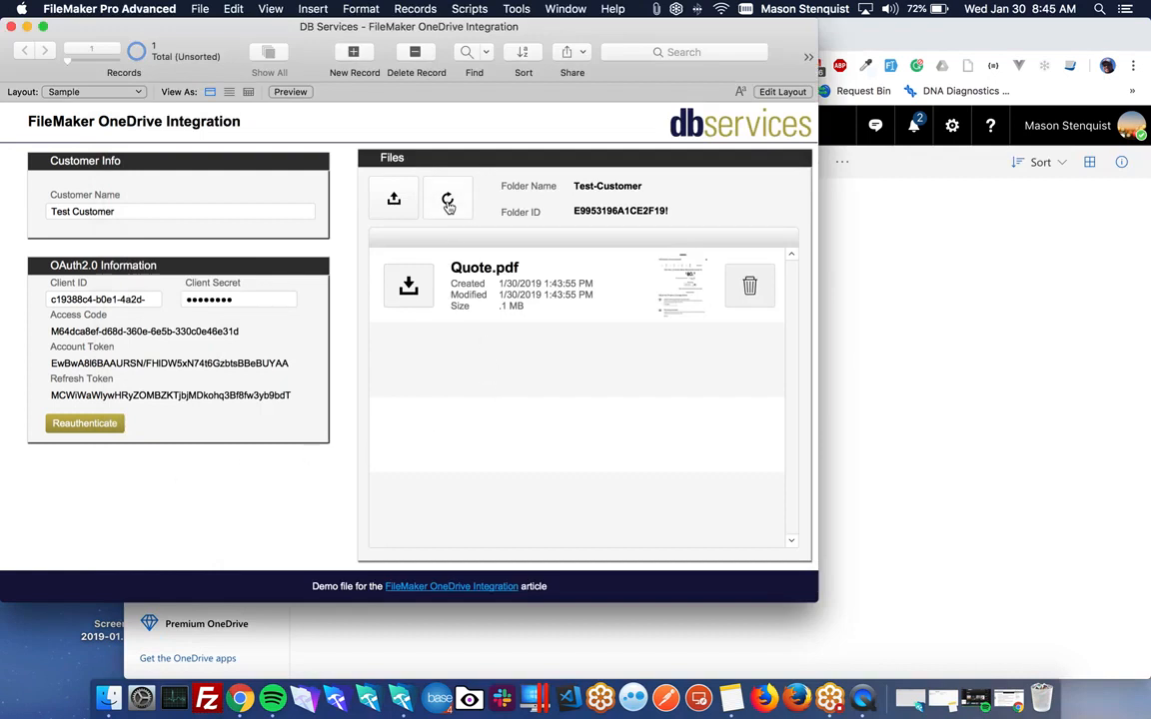
Step: Refresh the Files portal to list Quote.pdf, Screenshot.png and WellExport.xlsx
left_click(448, 198)
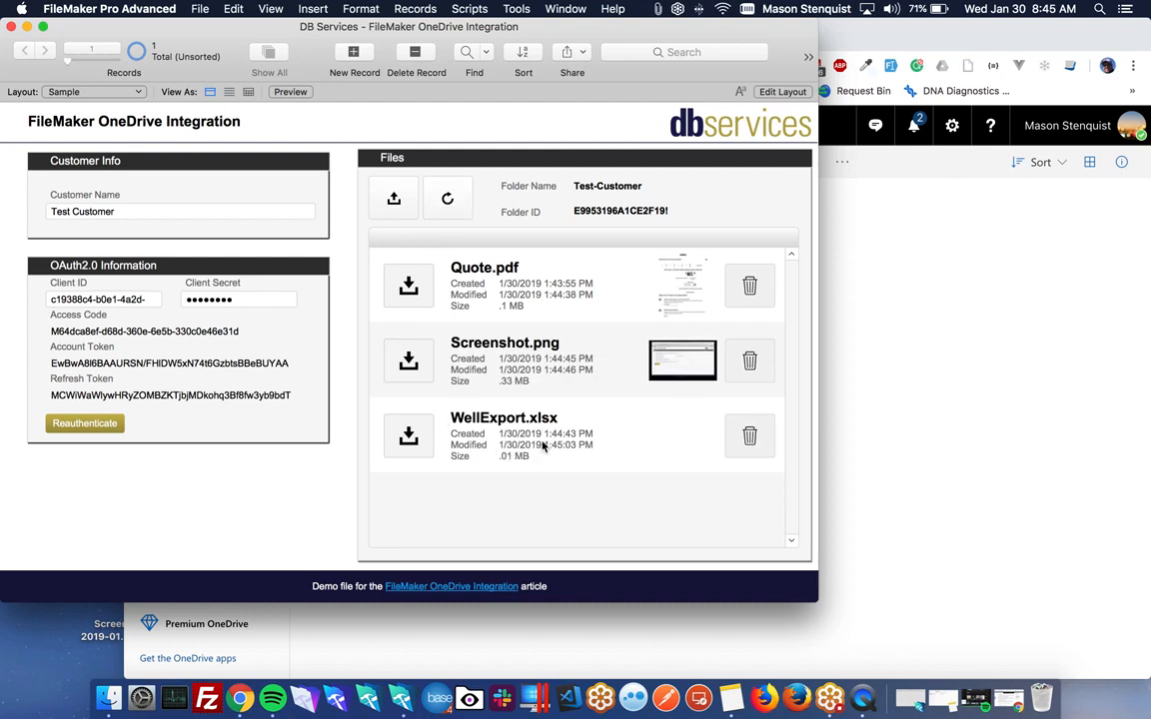
mouse_move(604, 338)
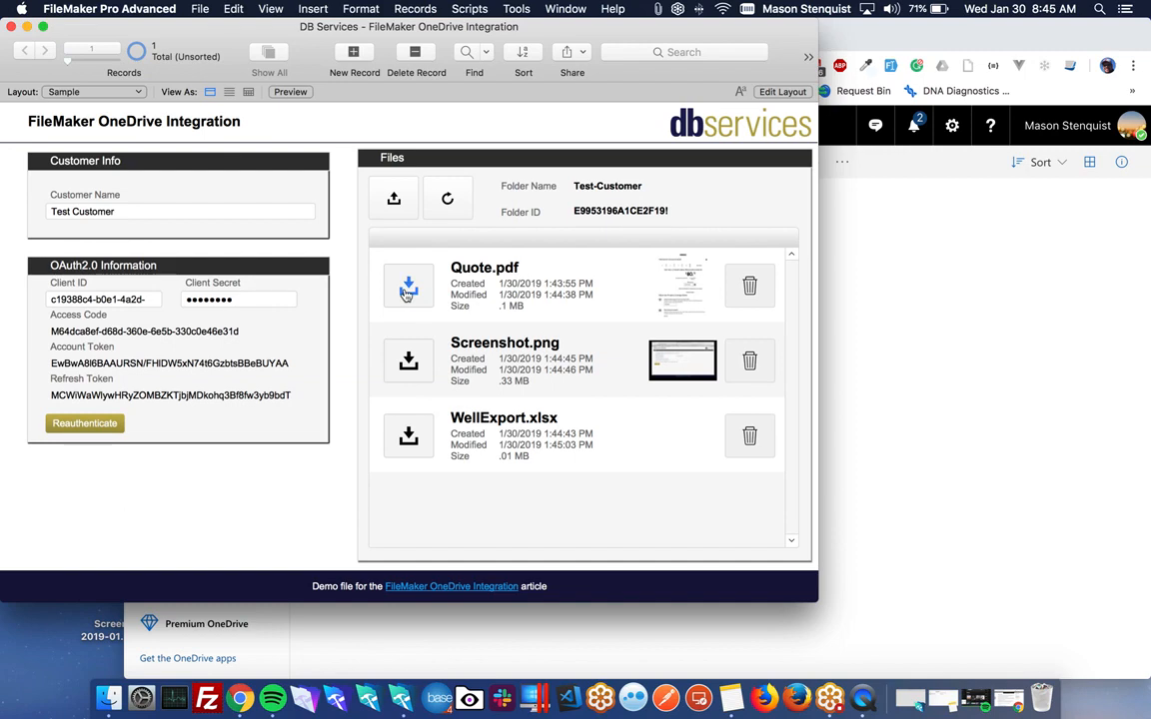
Step: Download Quote.pdf to the Desktop with 'Automatically open file' ticked
left_click(408, 284)
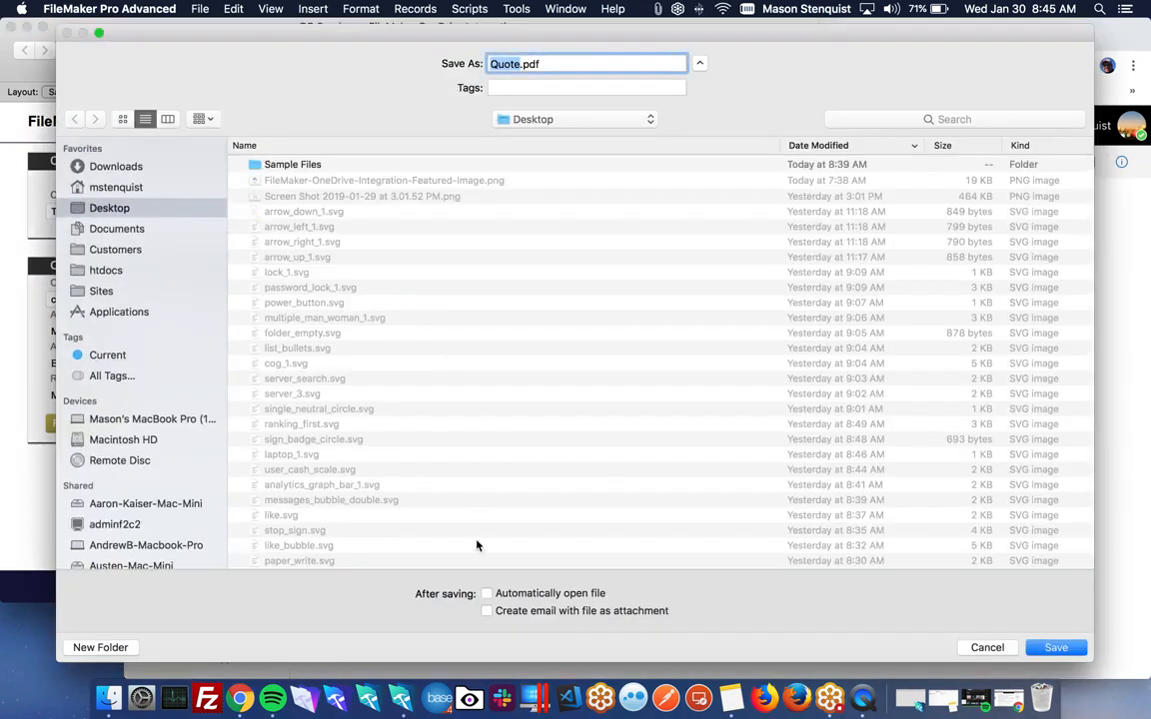
mouse_move(558, 343)
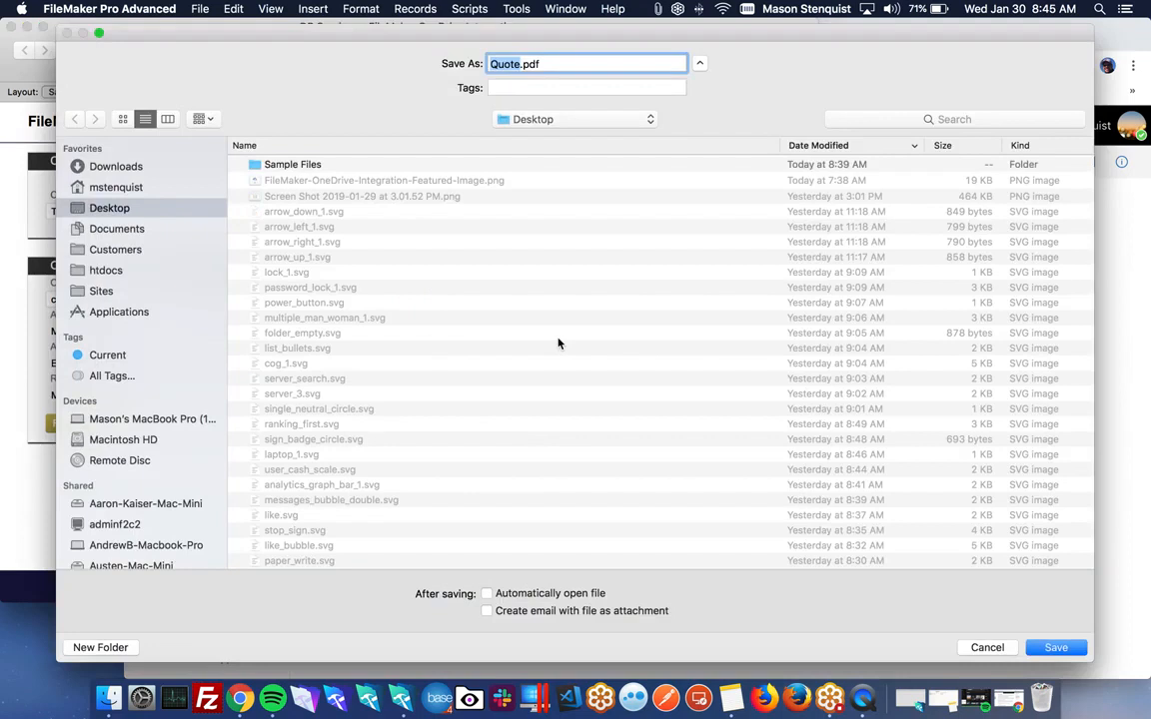
mouse_move(488, 596)
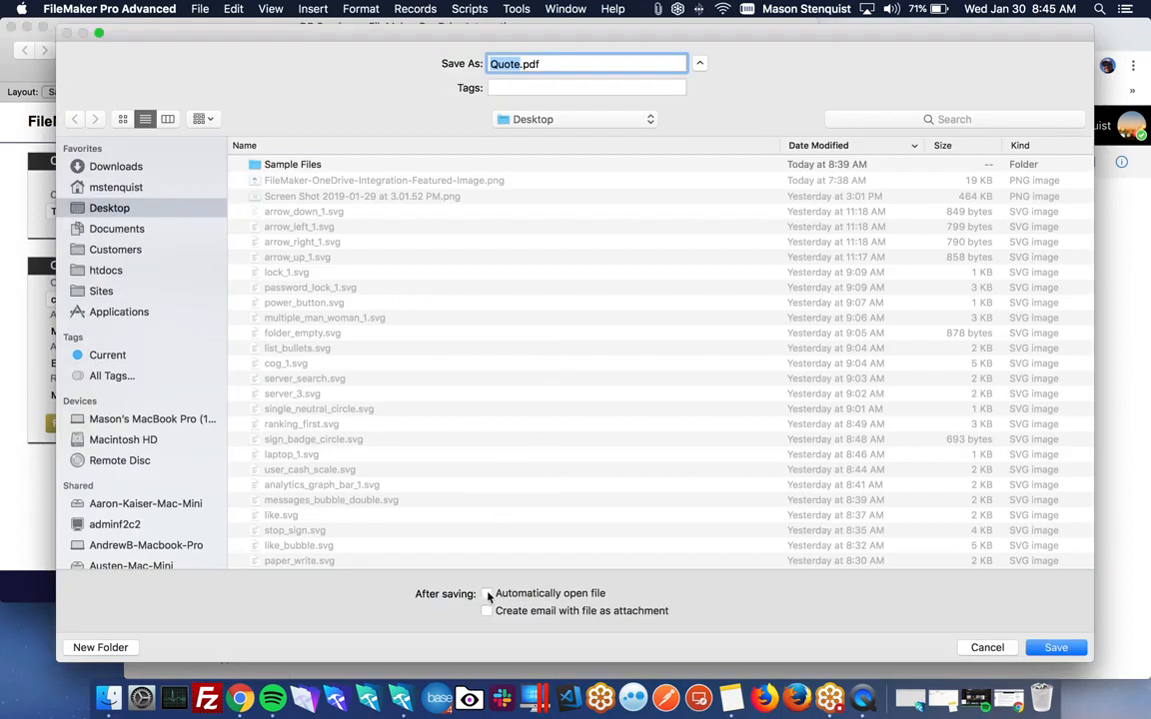
left_click(487, 593)
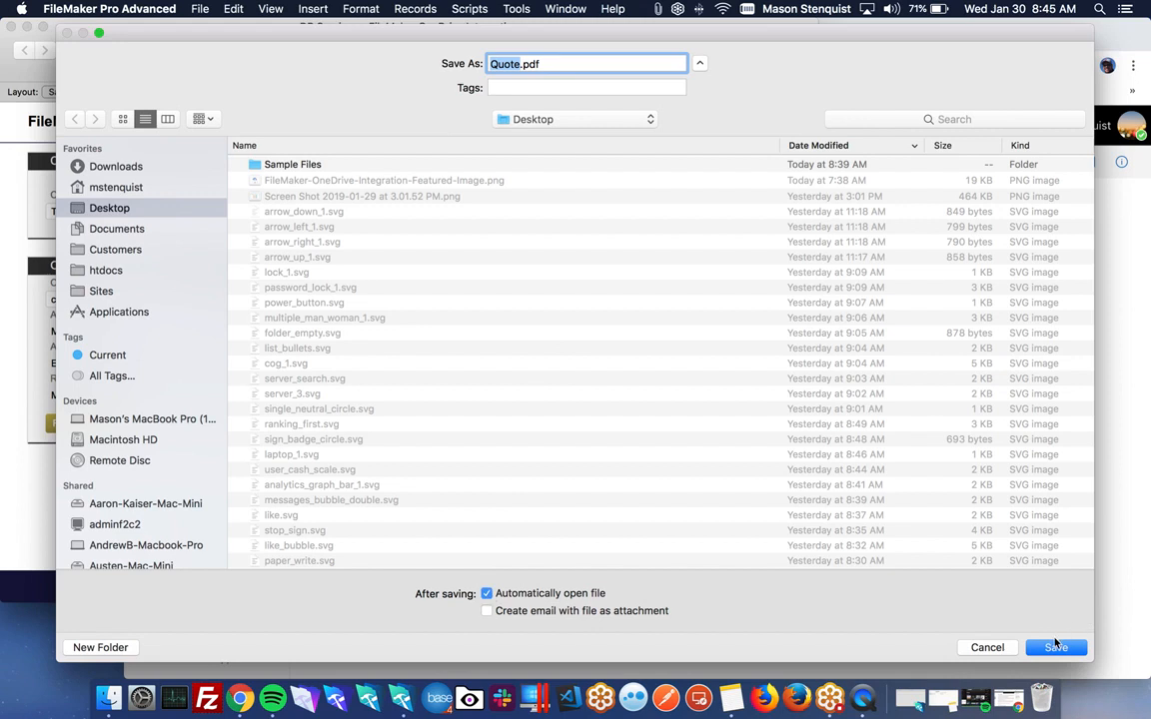
left_click(1056, 648)
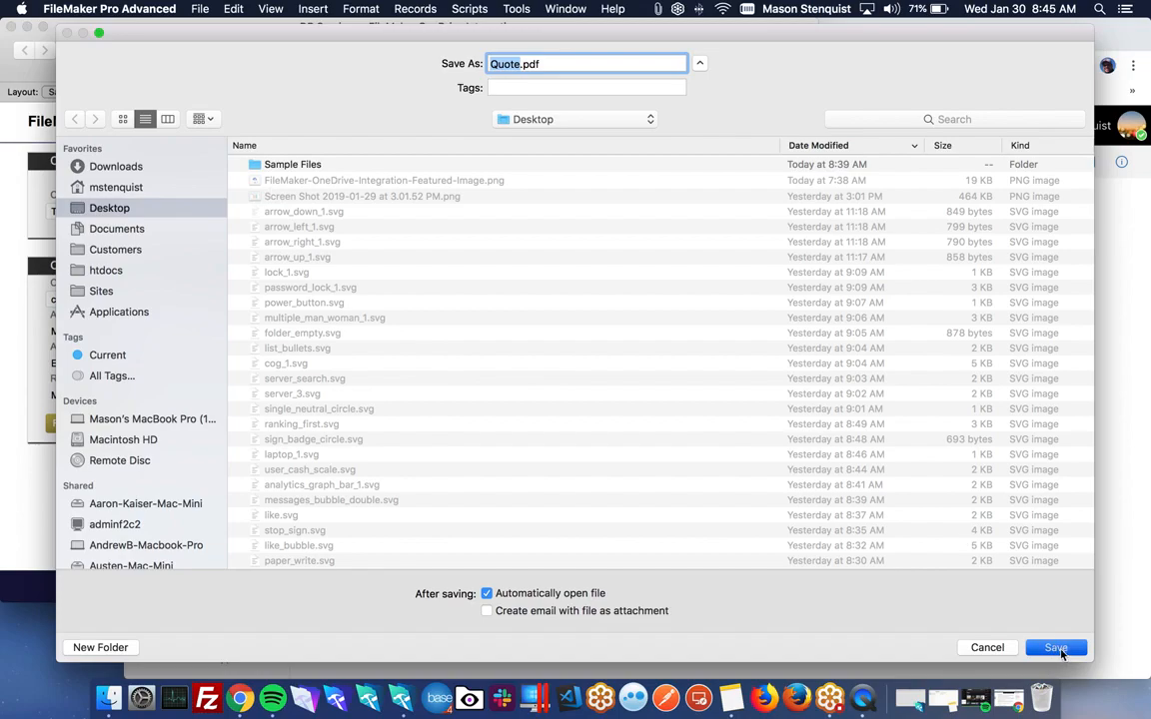
left_click(1055, 648)
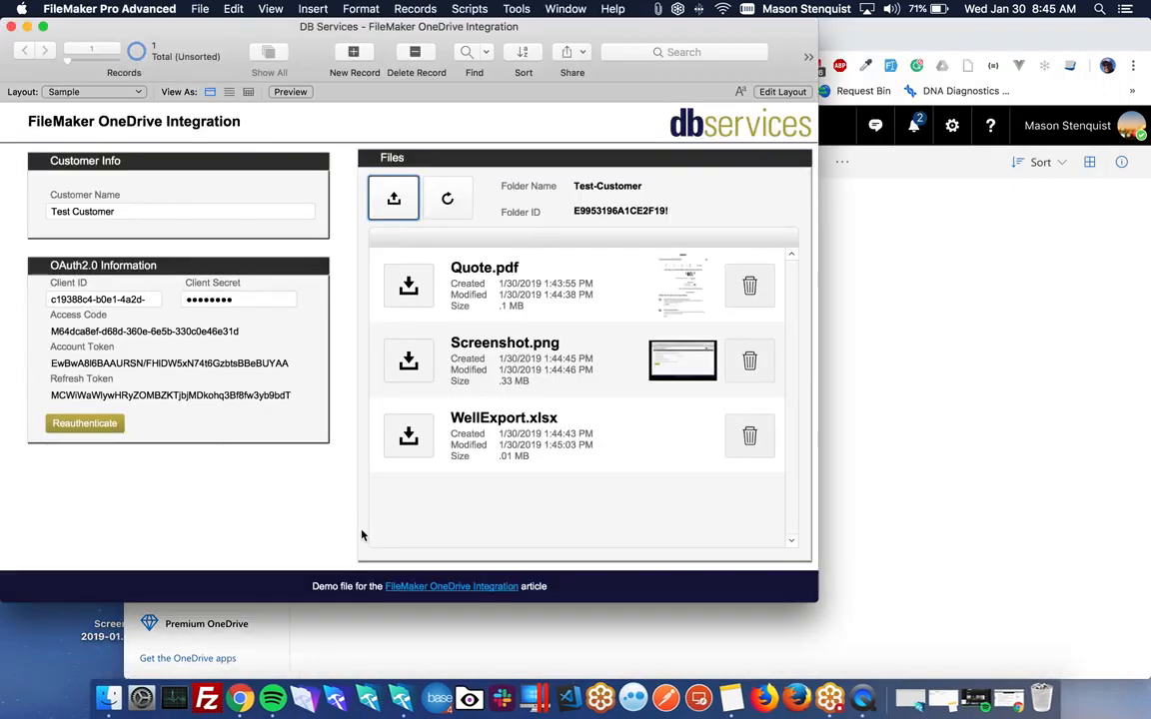
mouse_move(672, 505)
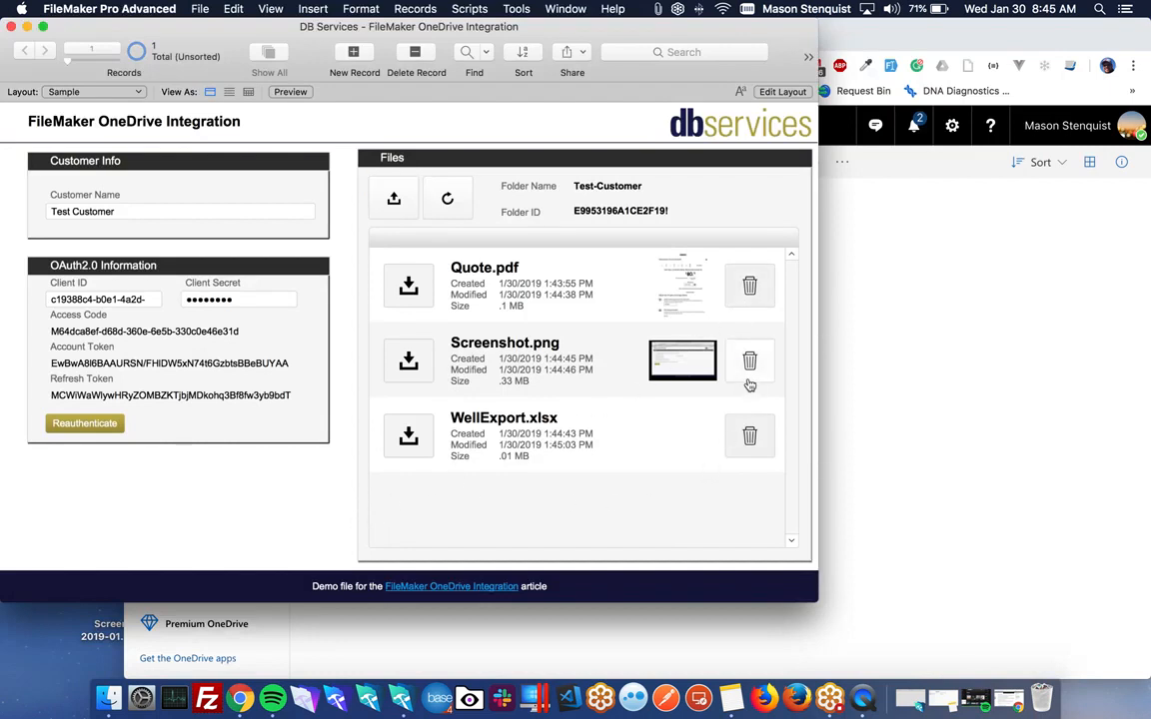
Step: Delete Screenshot.png from the Files portal and confirm the Delete Item dialog
left_click(750, 361)
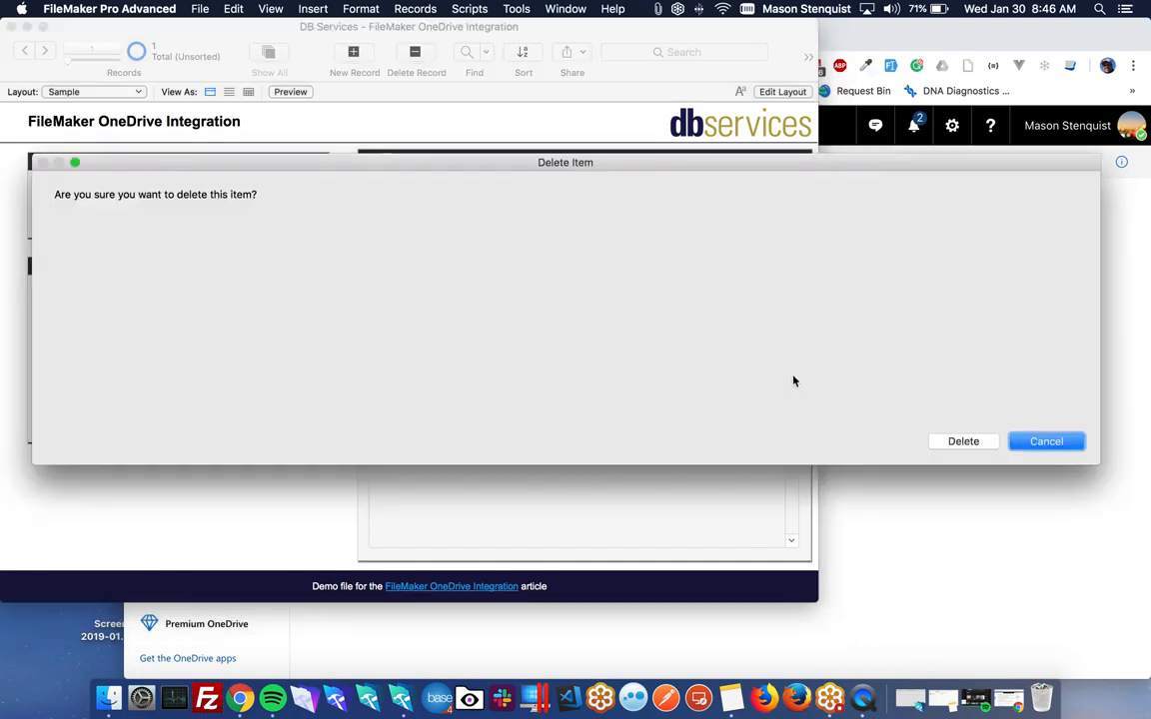
left_click(1046, 441)
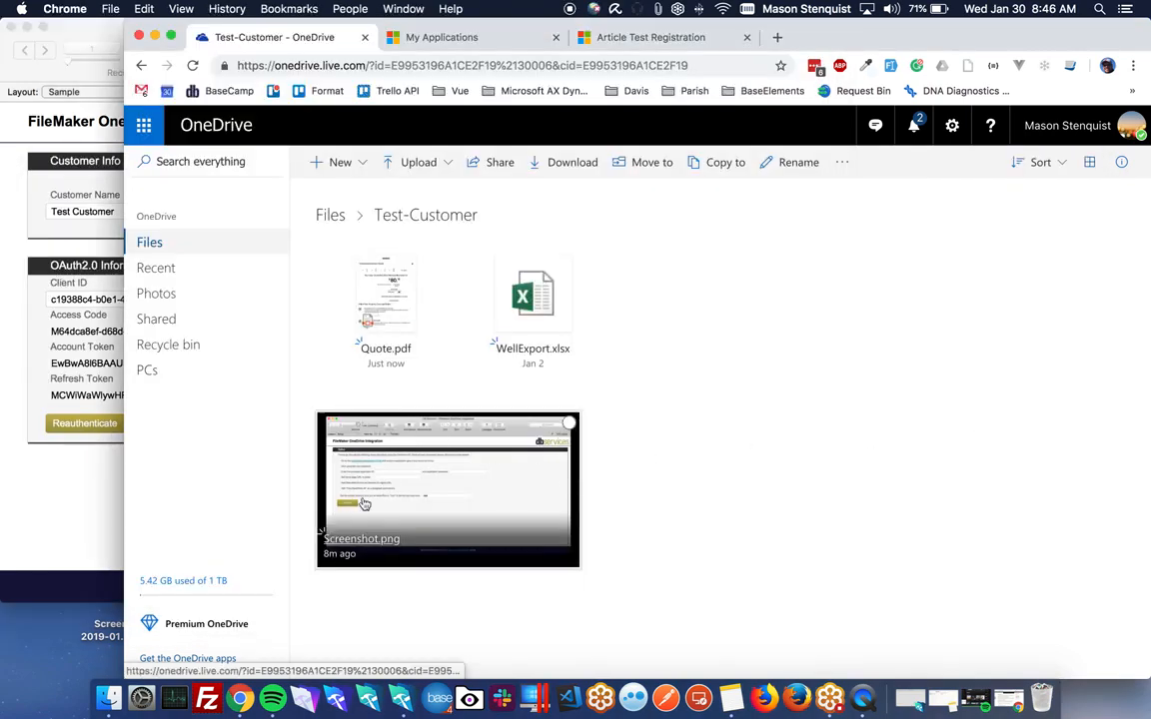
mouse_move(511, 519)
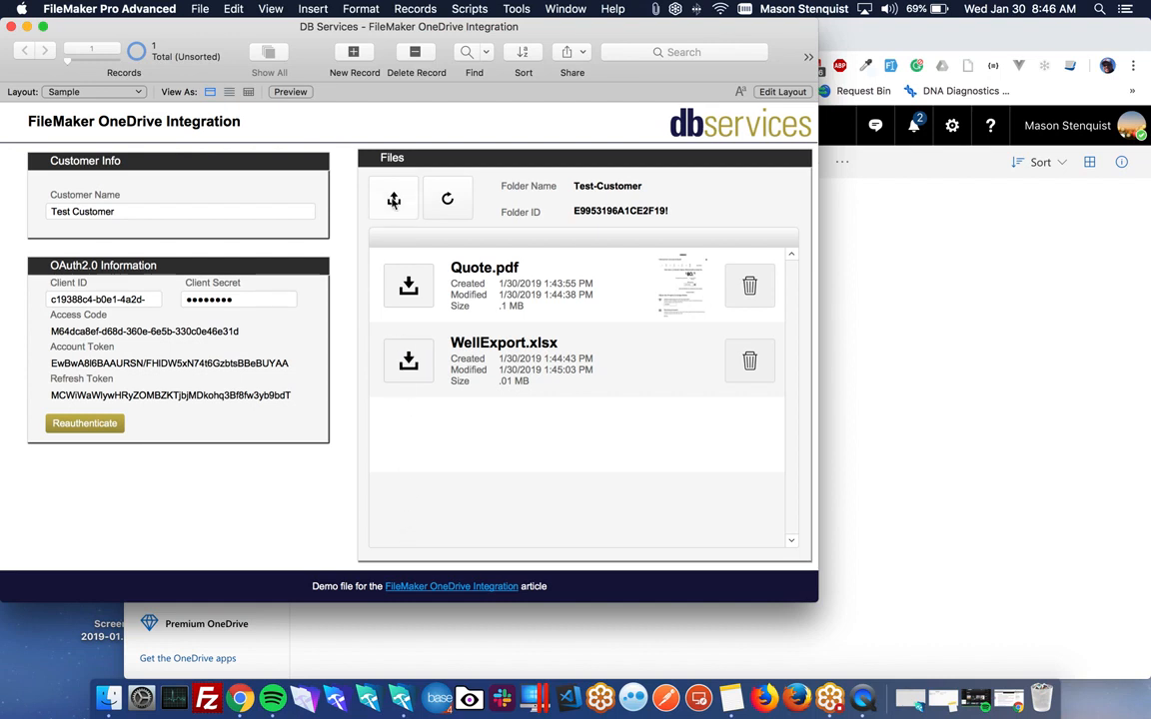
mouse_move(393, 201)
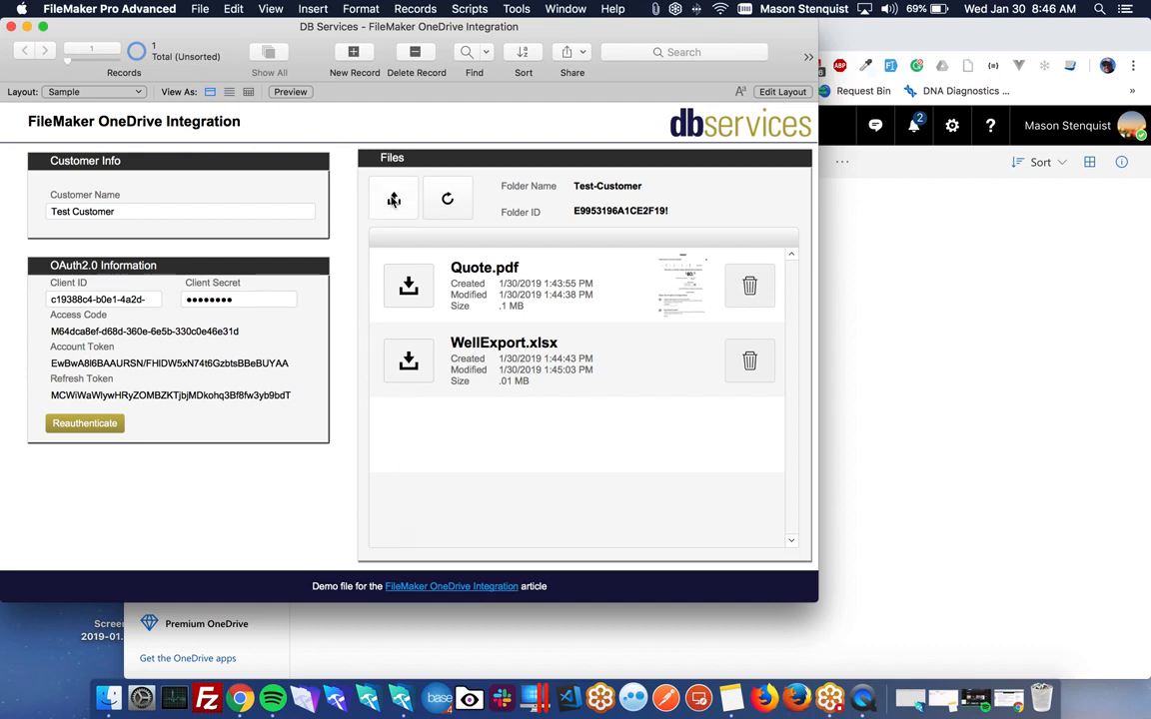
Step: Drag Screenshot.png from Sample Files into the 'Drag File Here' upload container
left_click(394, 199)
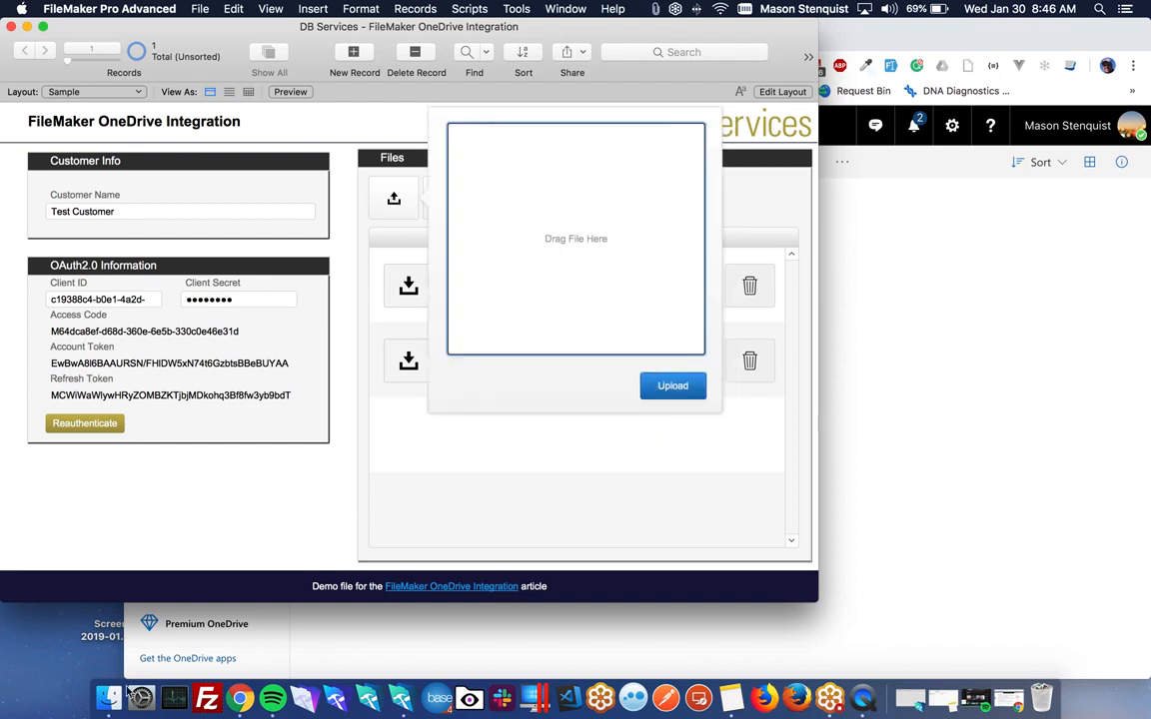
left_click(673, 386)
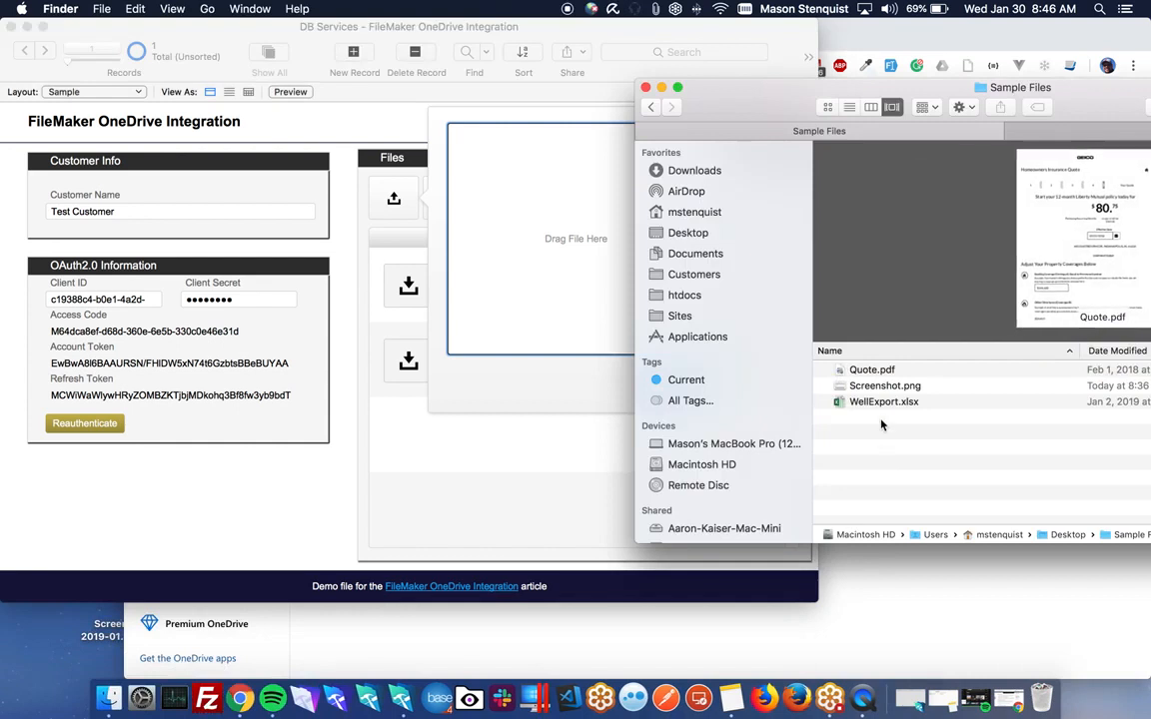
left_click_drag(884, 385, 567, 274)
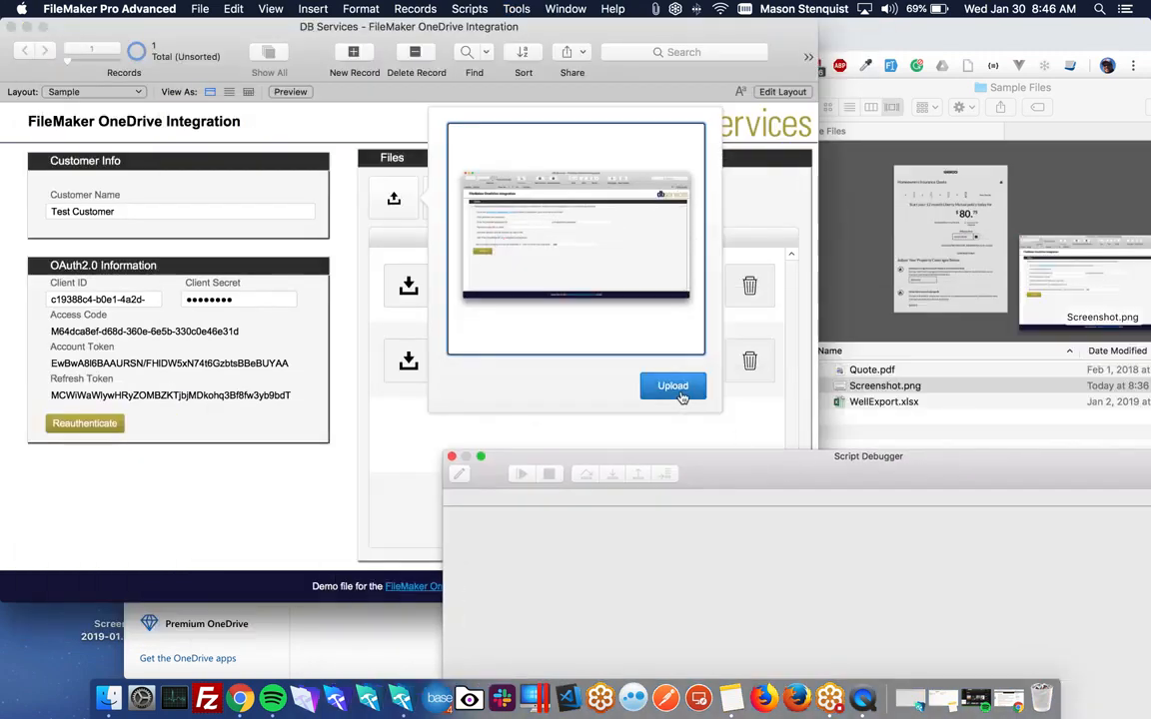
Step: Send Screenshot.png for upload, shift the Data Viewer right and bring the paused debugger forward
left_click(673, 385)
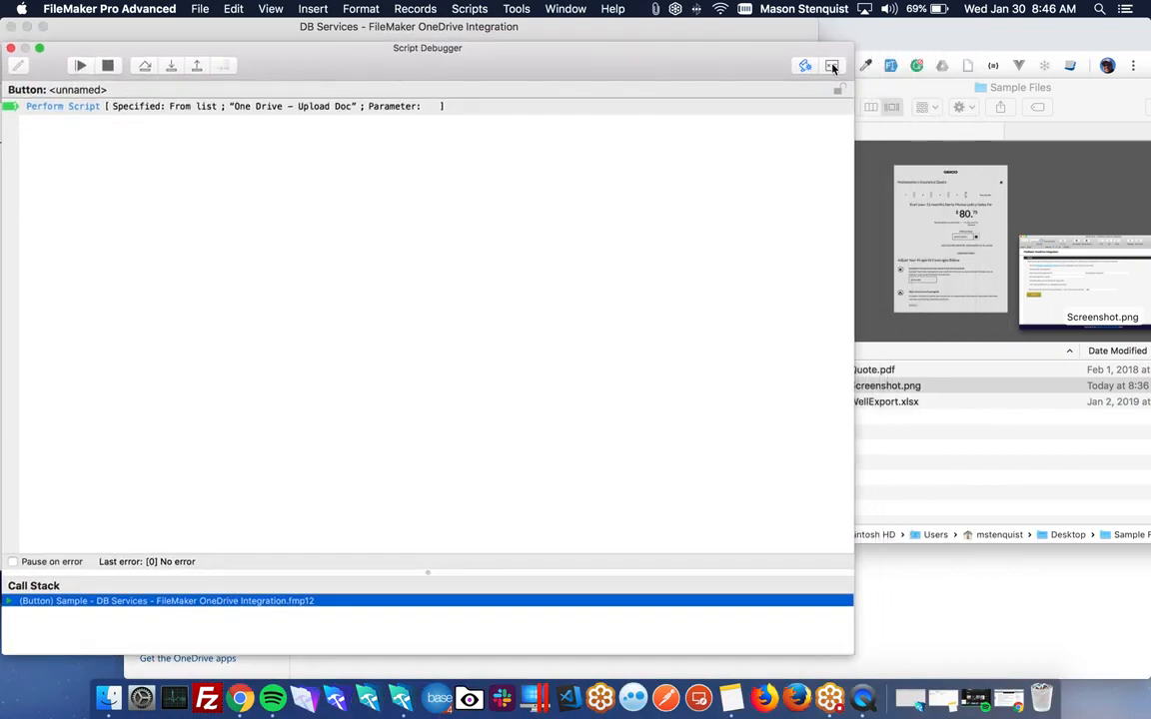
left_click(832, 65)
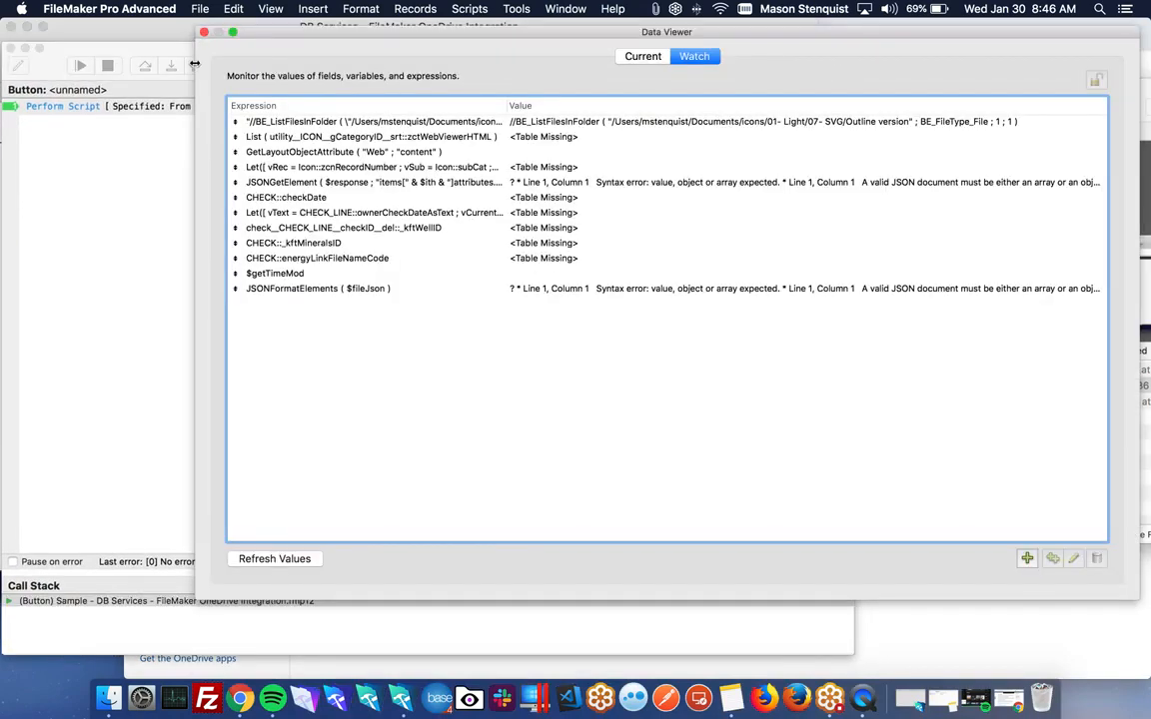
left_click_drag(666, 31, 767, 31)
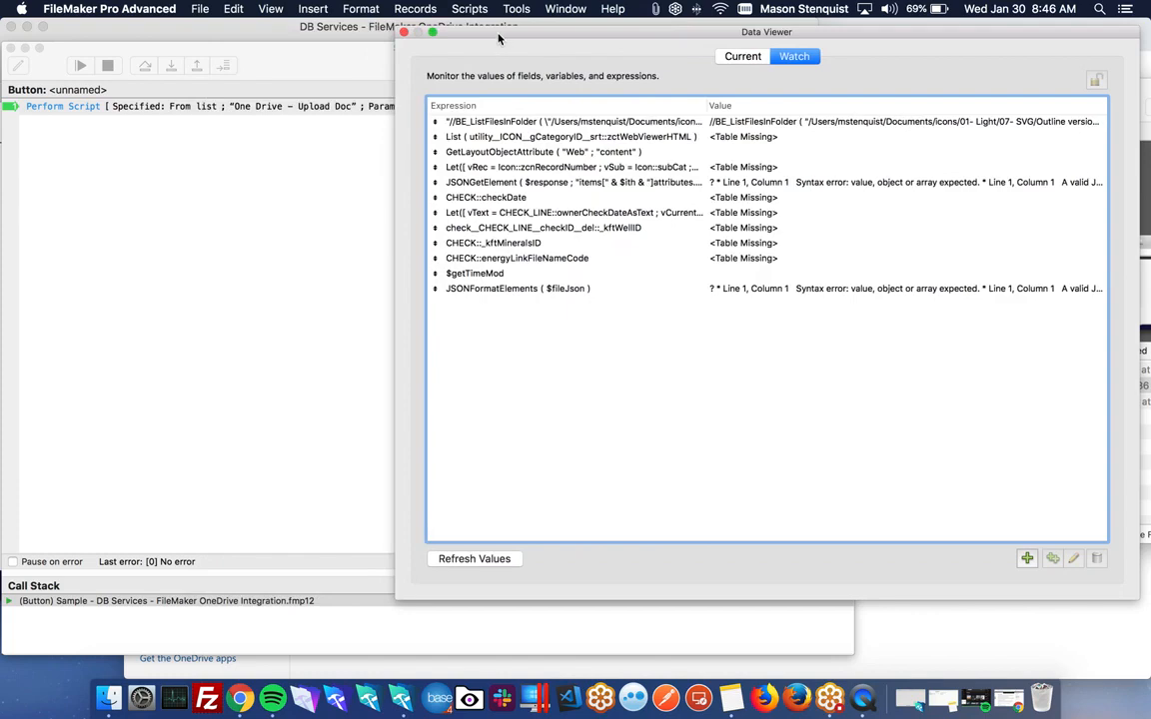
left_click(762, 58)
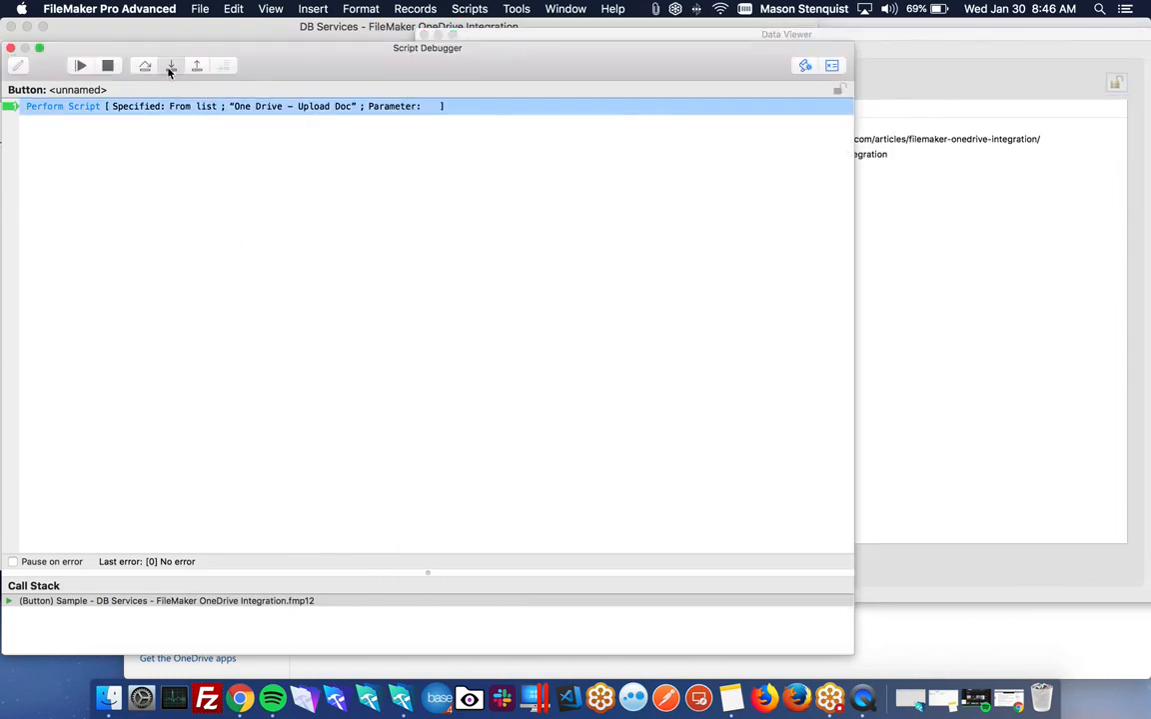
Step: Step into One Drive - Upload Doc past token refresh and select the file-size step
left_click(171, 65)
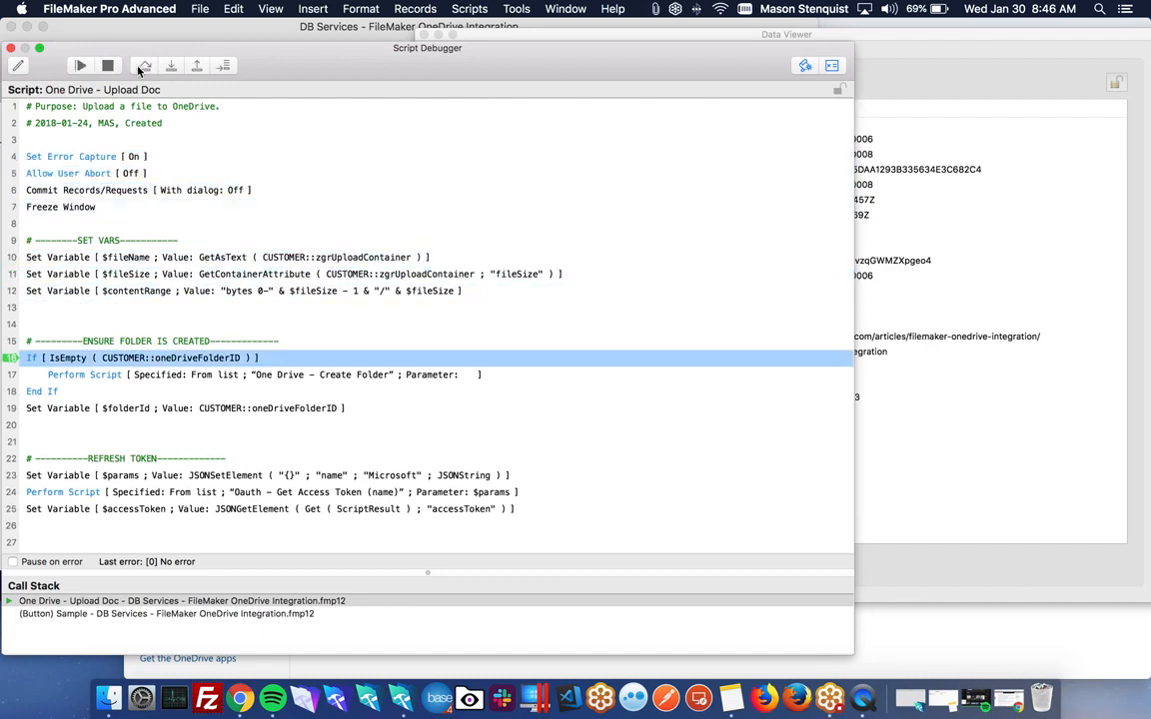
left_click(143, 65)
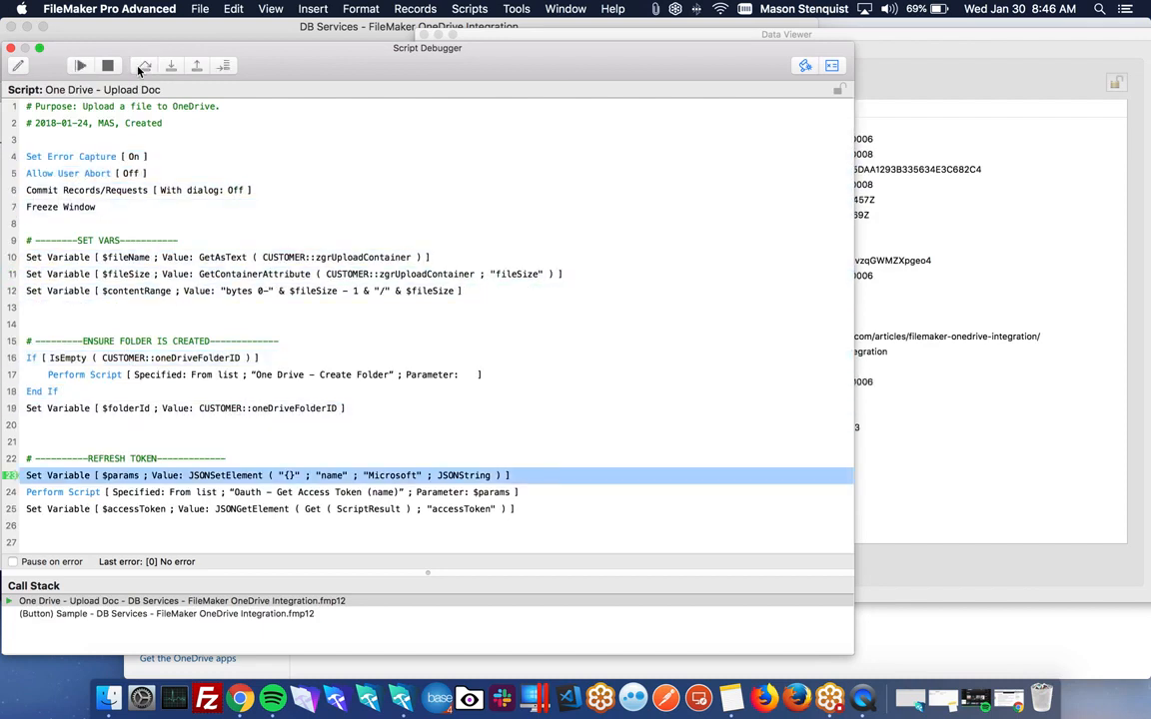
left_click(143, 66)
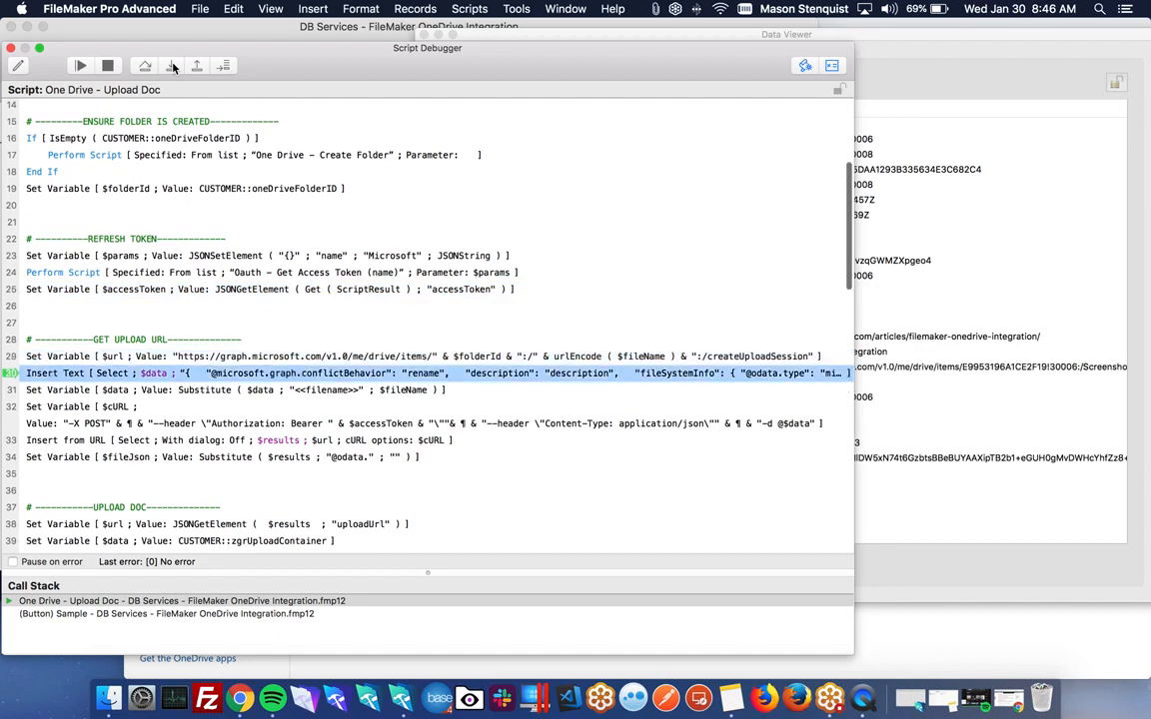
mouse_move(316, 224)
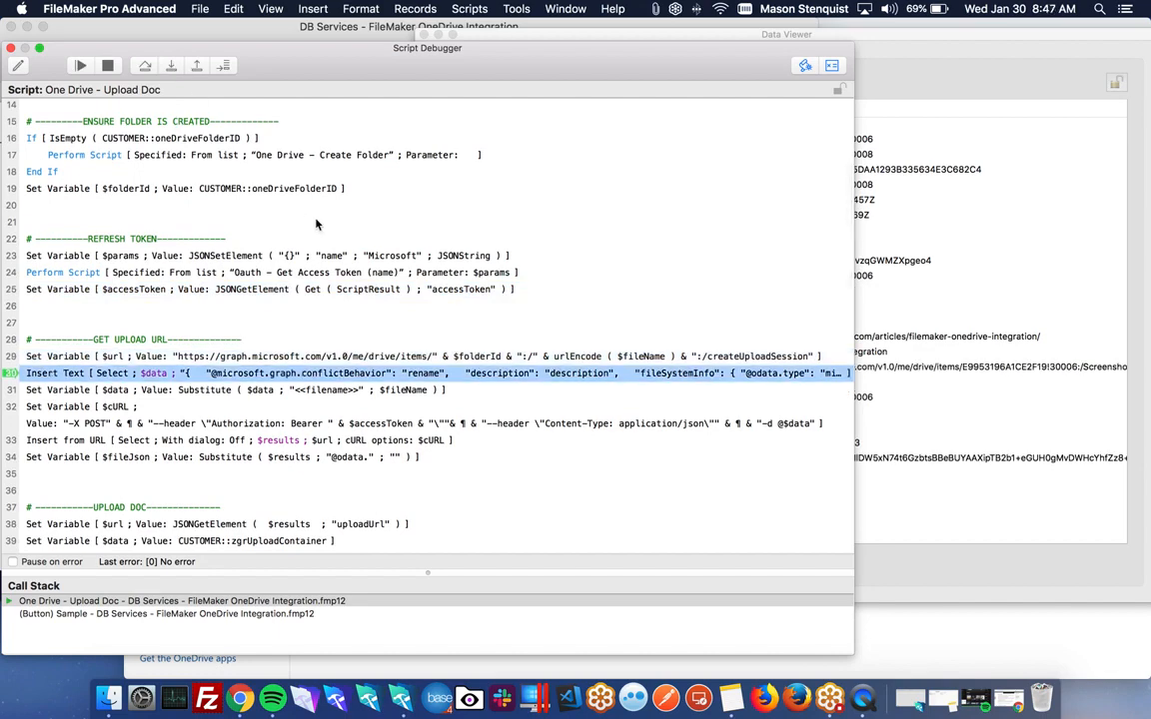
scroll("up", 3)
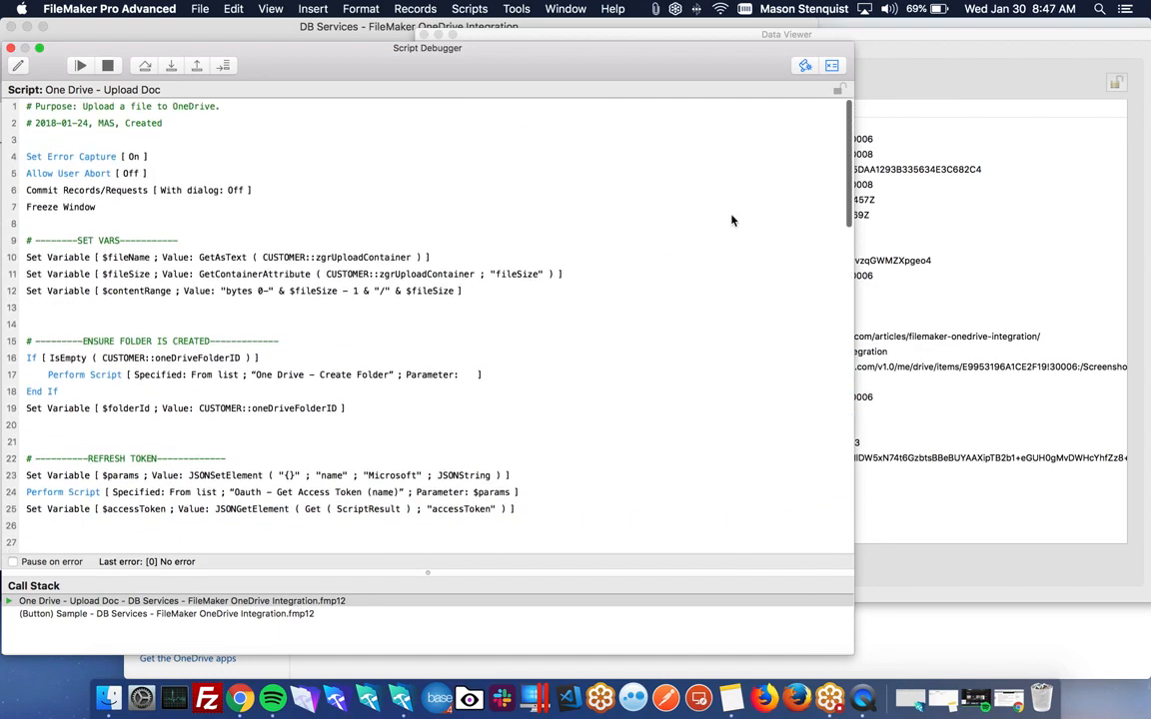
mouse_move(135, 279)
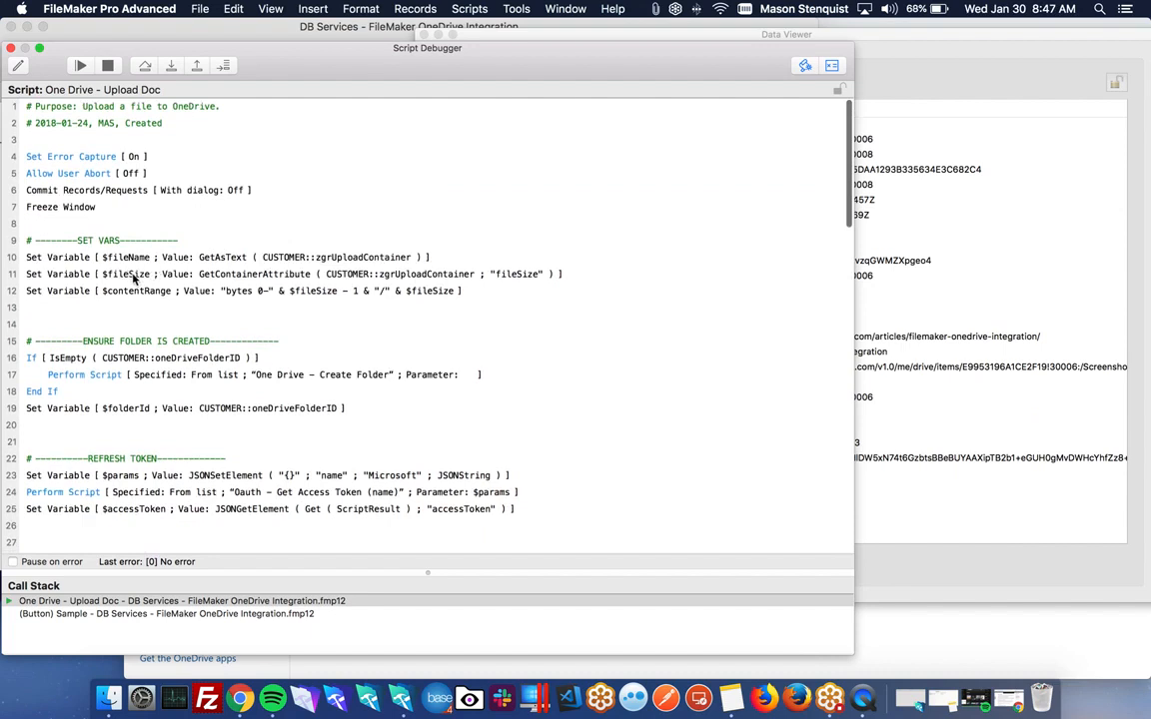
left_click(289, 273)
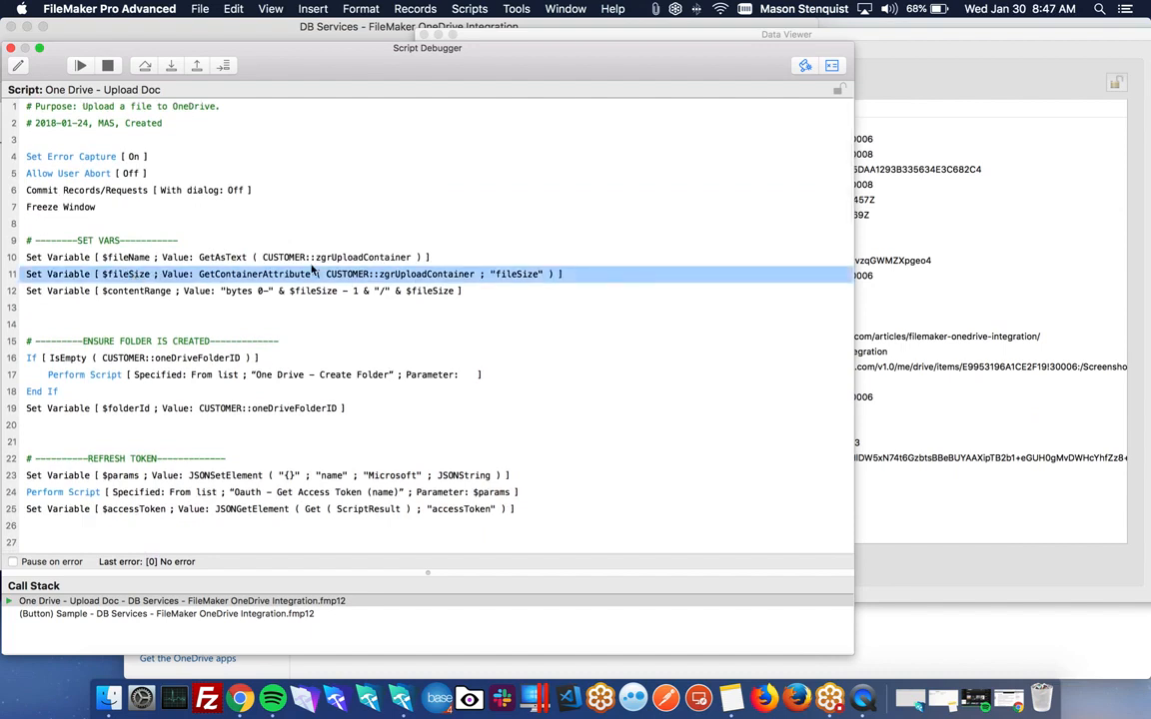
mouse_move(392, 284)
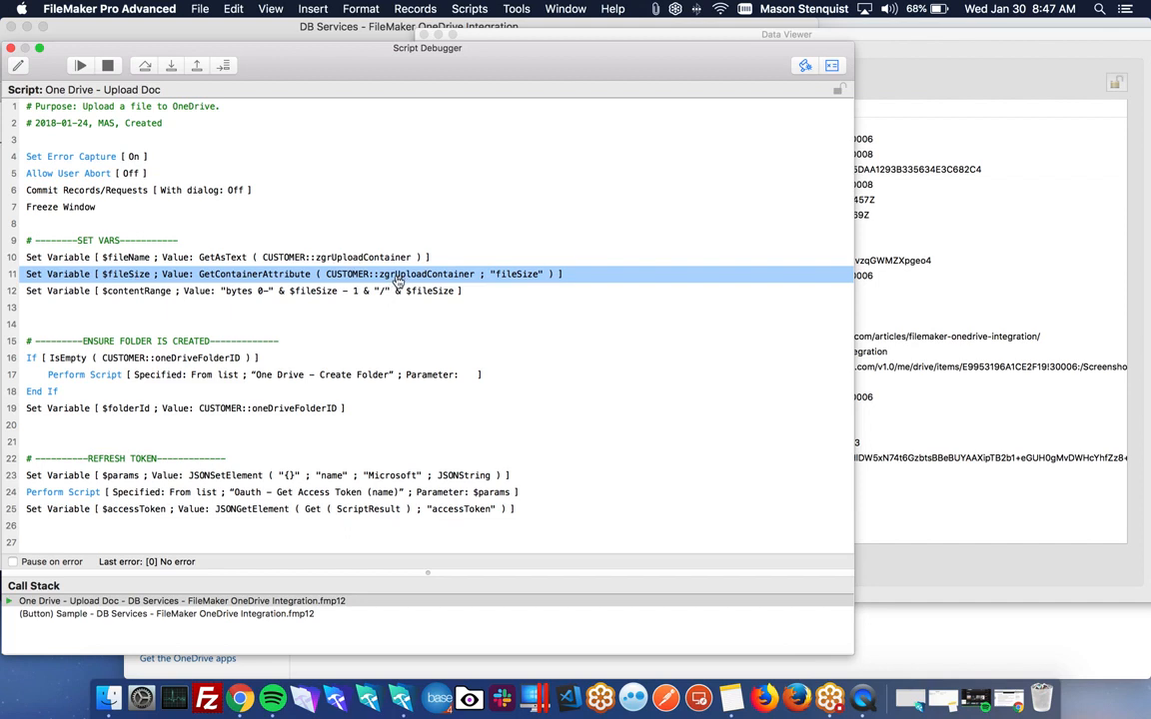
mouse_move(182, 296)
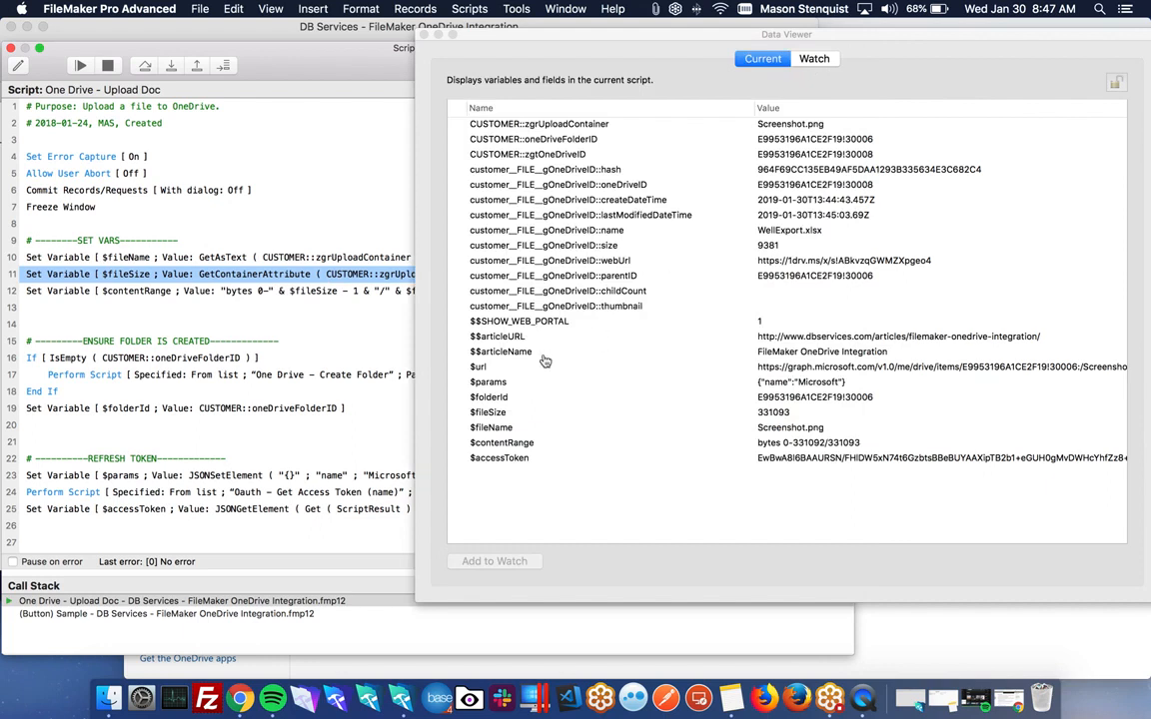
Step: Inspect $fileSize 331093 and $contentRange bytes 0-331092/331093 in the Data Viewer
left_click(488, 412)
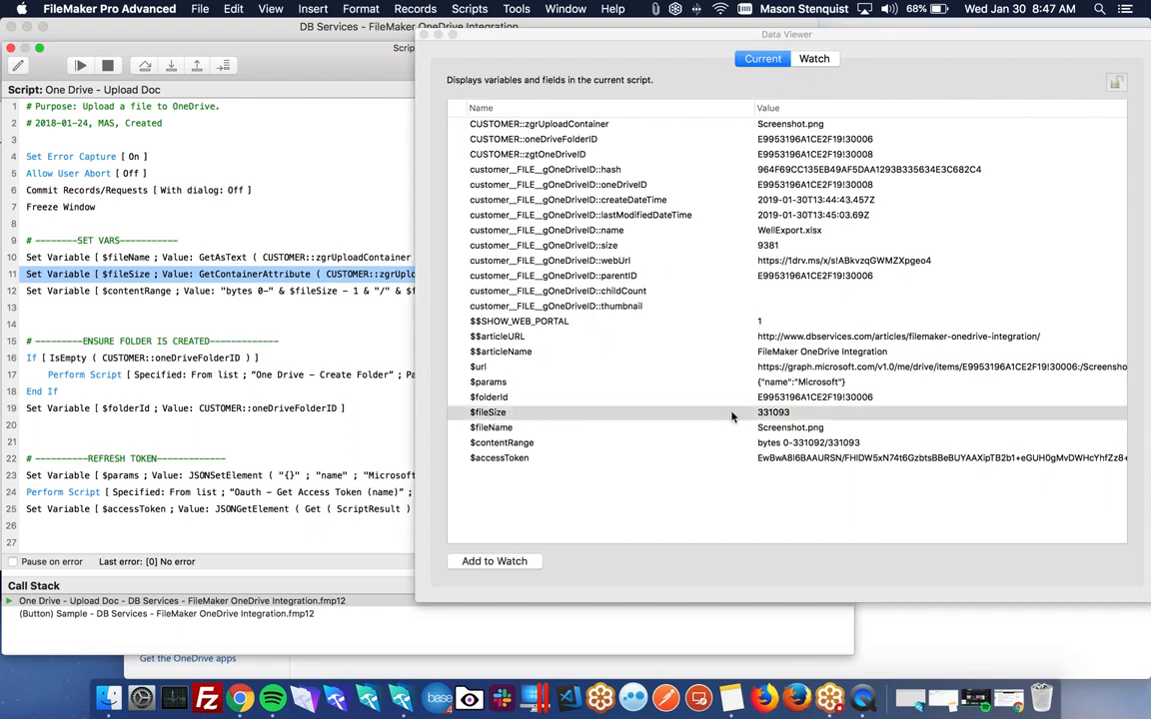
mouse_move(766, 424)
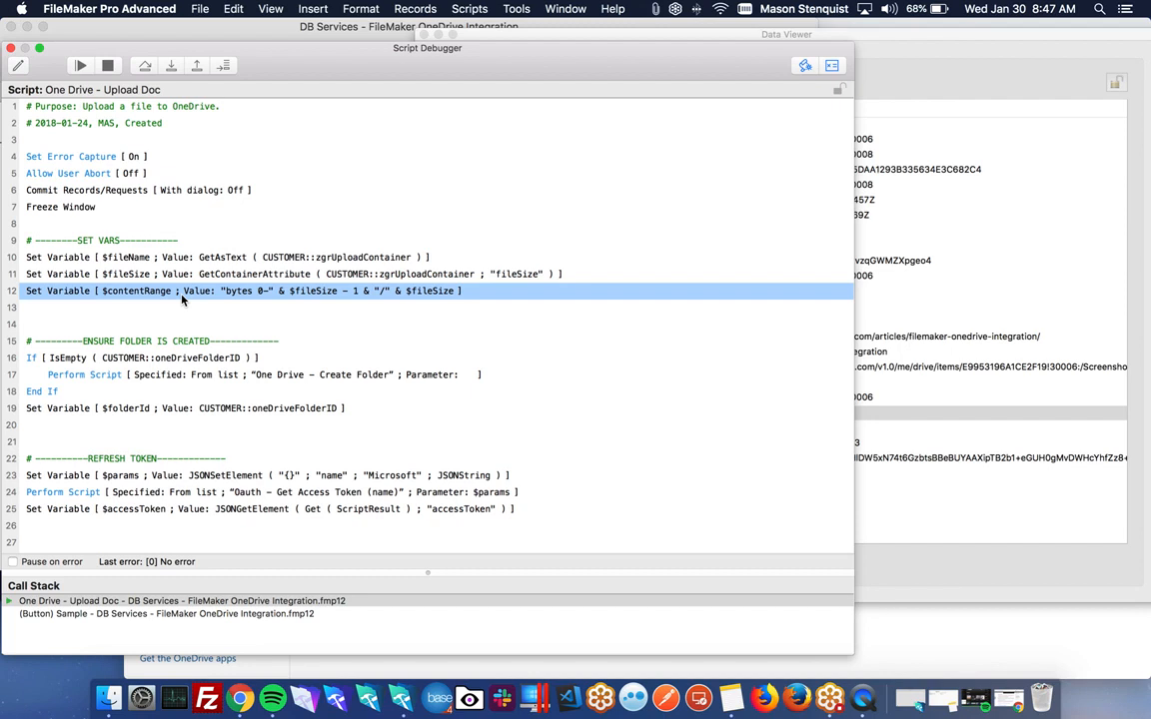
mouse_move(501, 350)
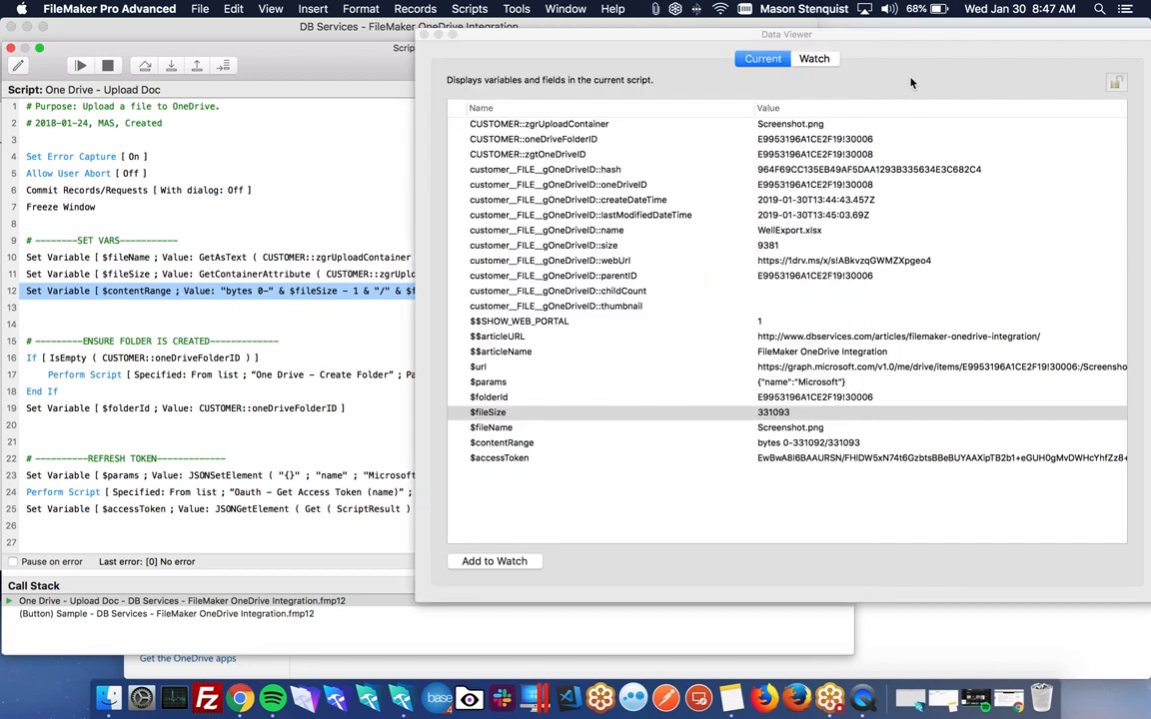
mouse_move(588, 450)
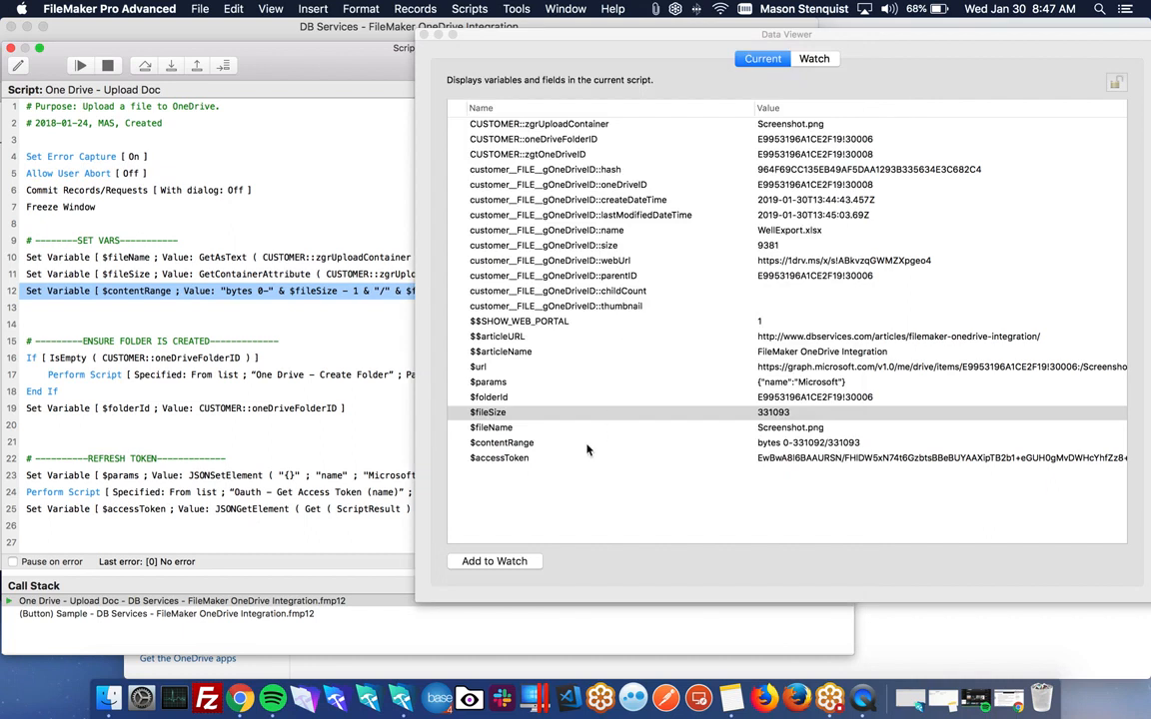
left_click(502, 443)
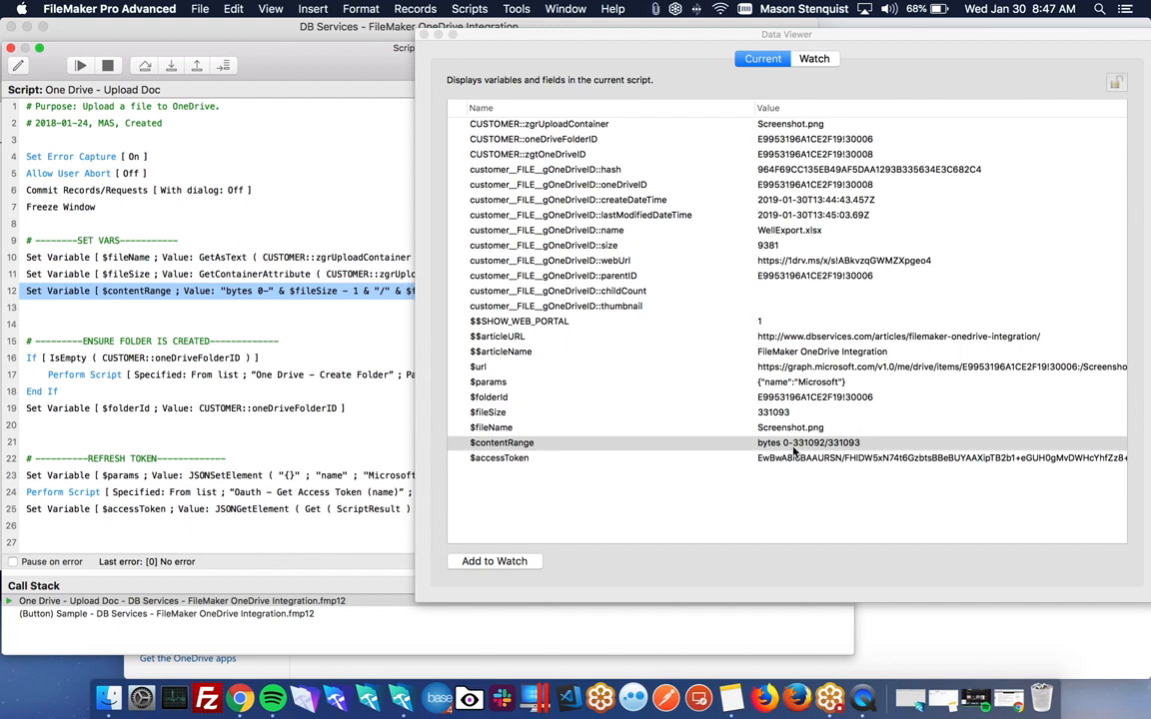
mouse_move(834, 450)
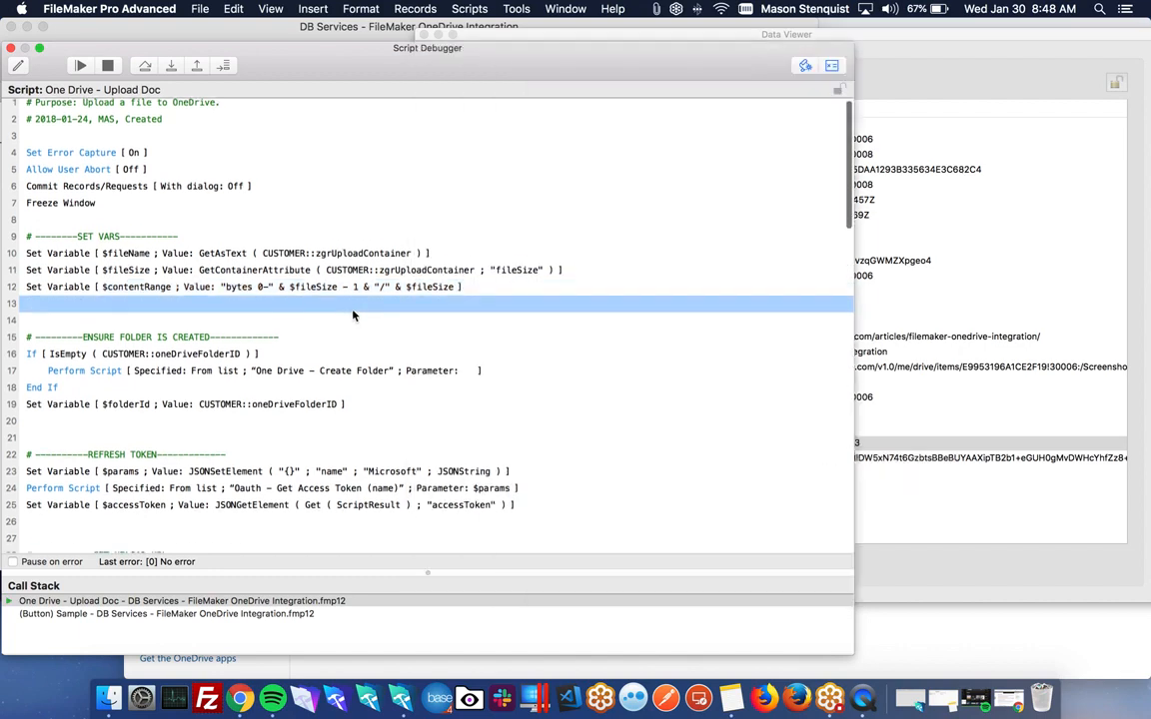
Step: Advance to the GET UPLOAD URL section and open the full $url value
scroll("down", 3)
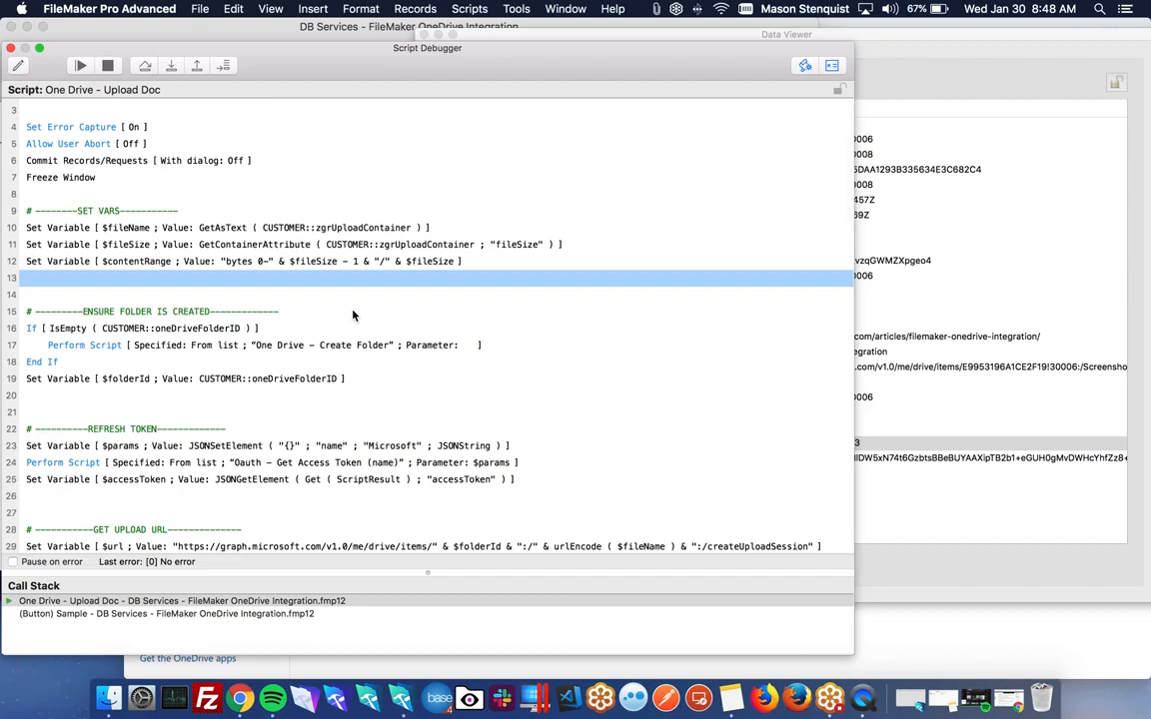
scroll("down", 3)
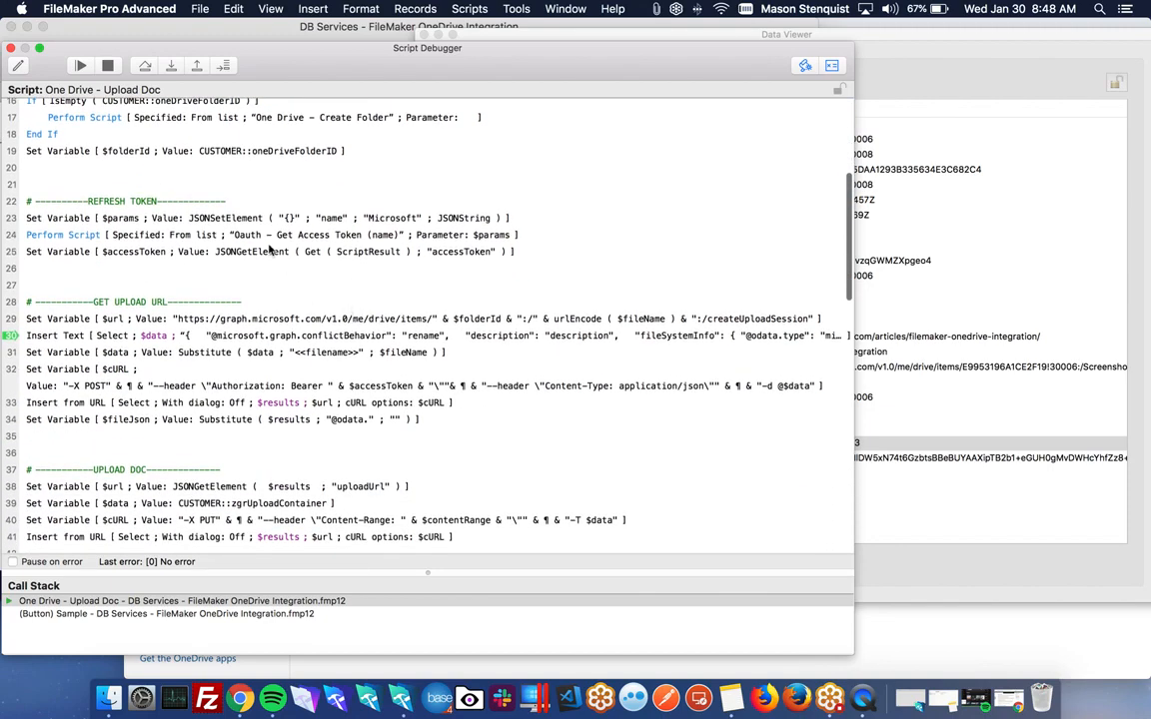
left_click(170, 65)
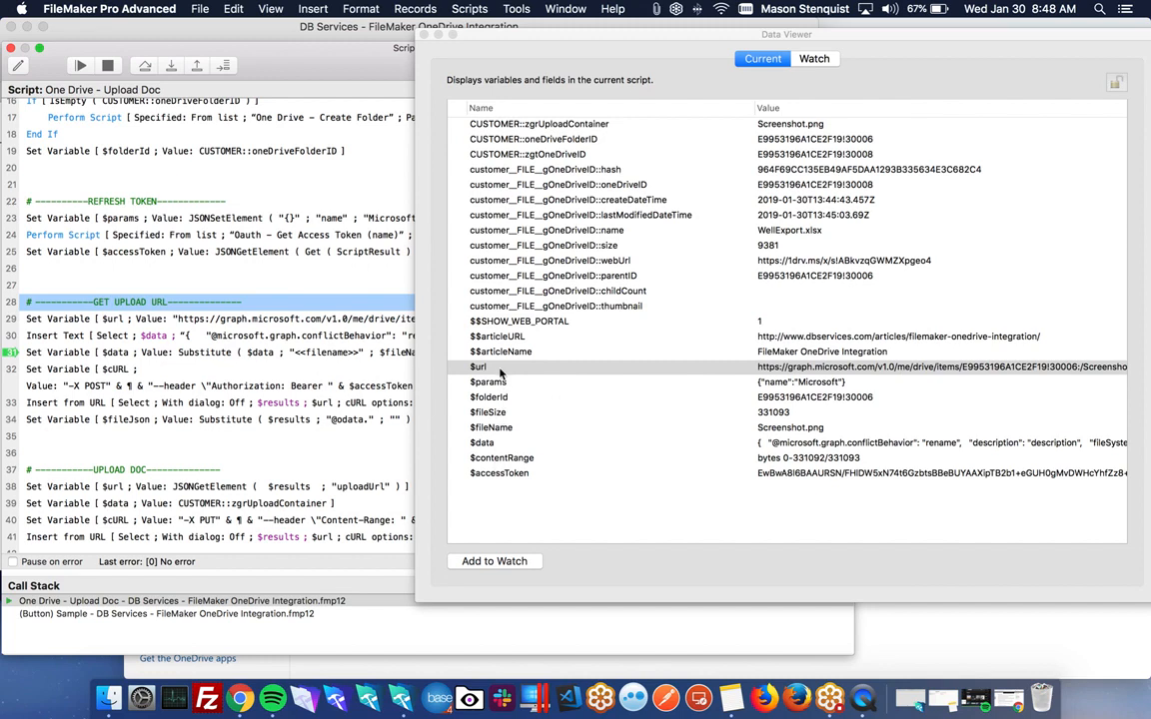
double_click(477, 367)
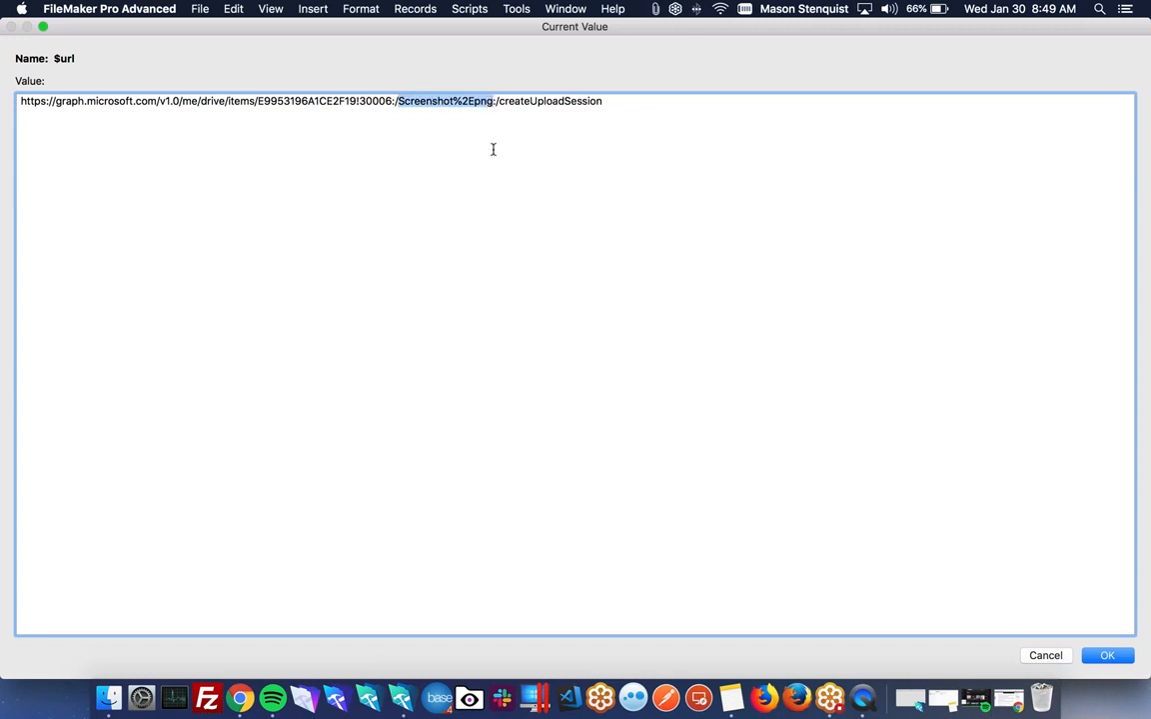
Step: Highlight createUploadSession in the $url value, then close the Current Value window
left_click(489, 101)
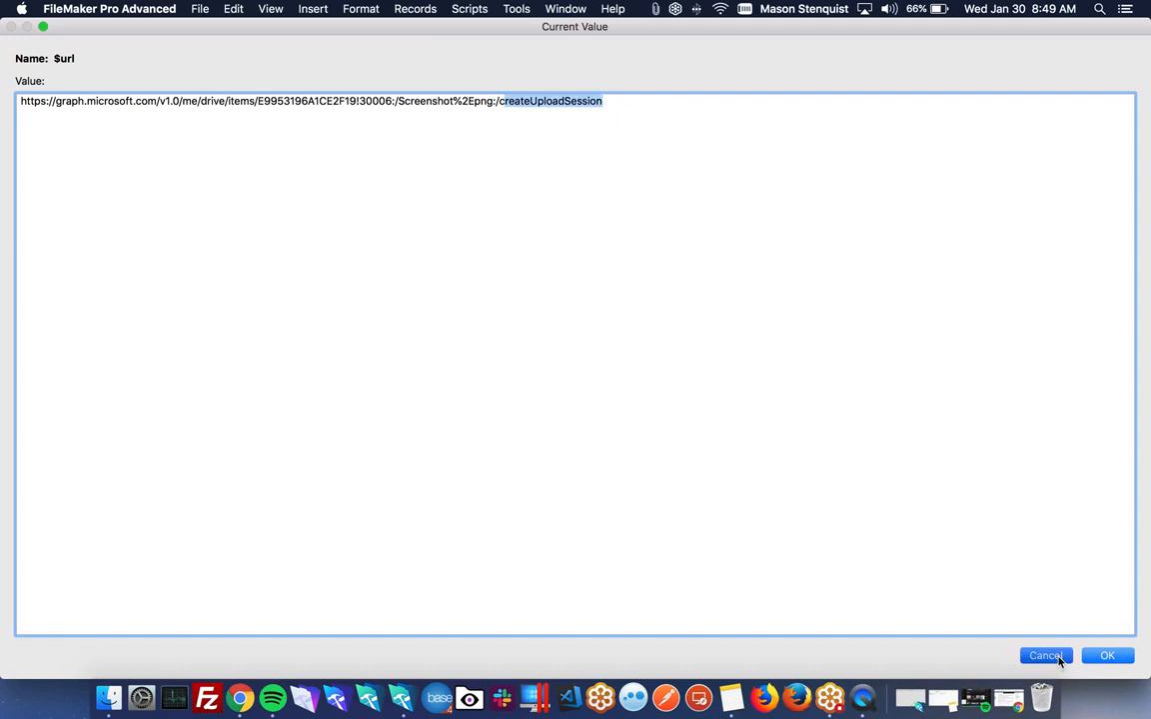
left_click(1045, 655)
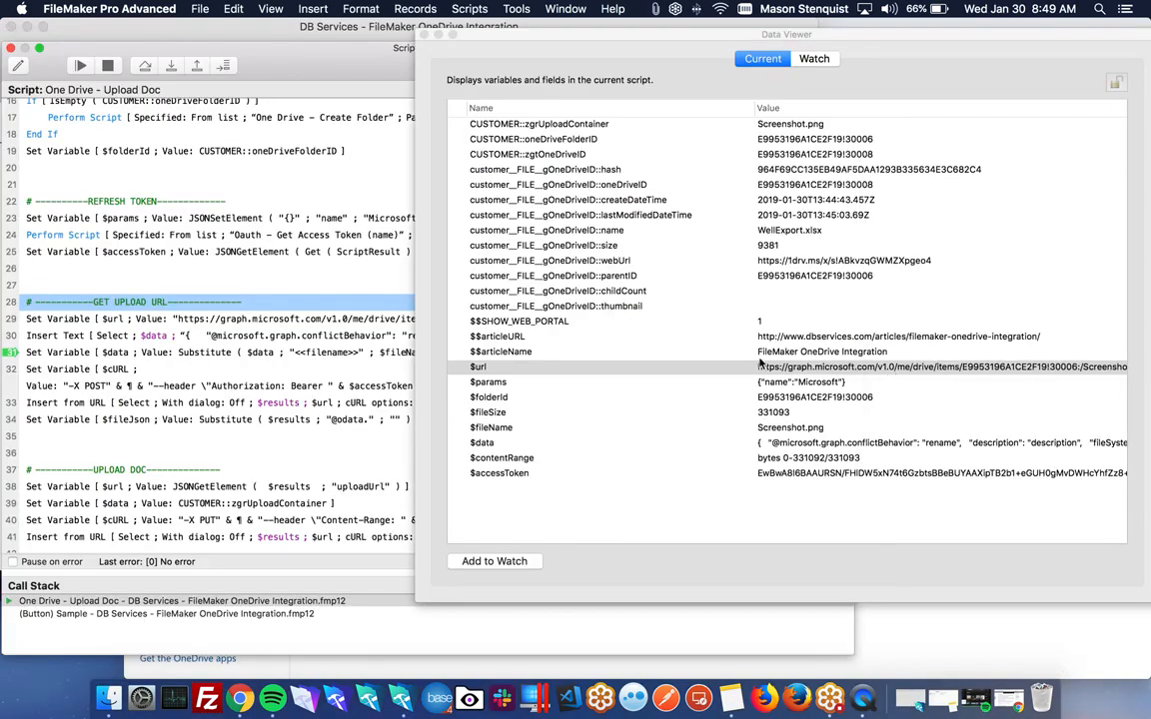
mouse_move(573, 364)
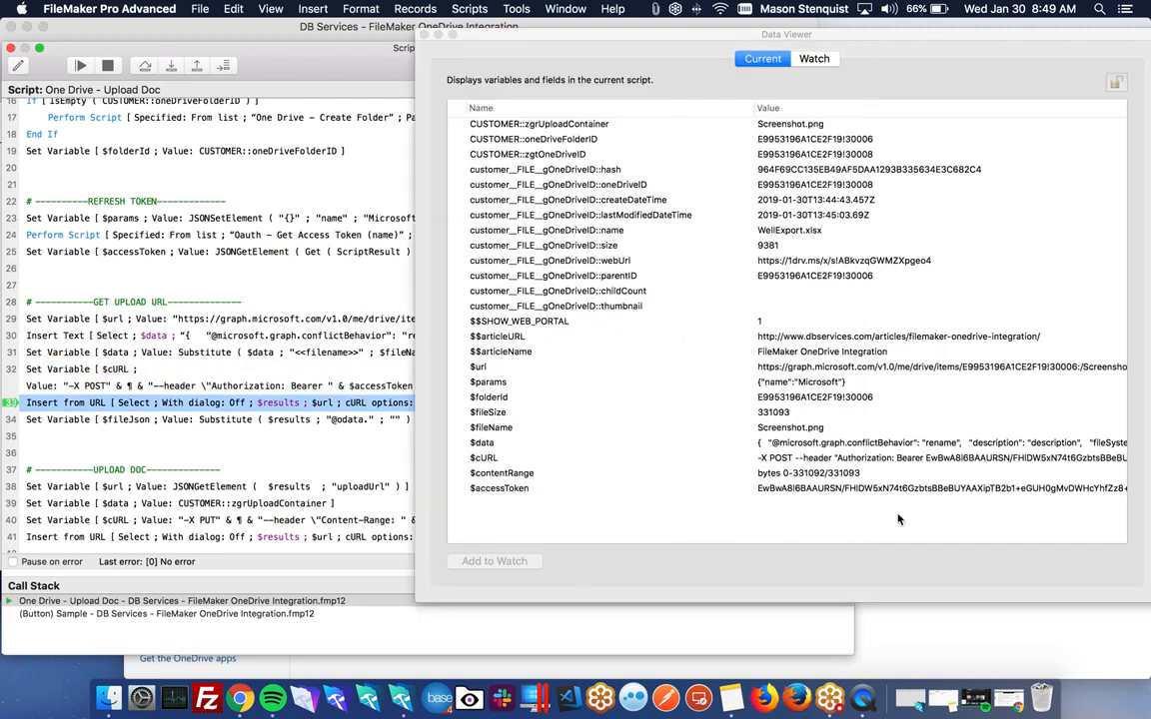
left_click(485, 458)
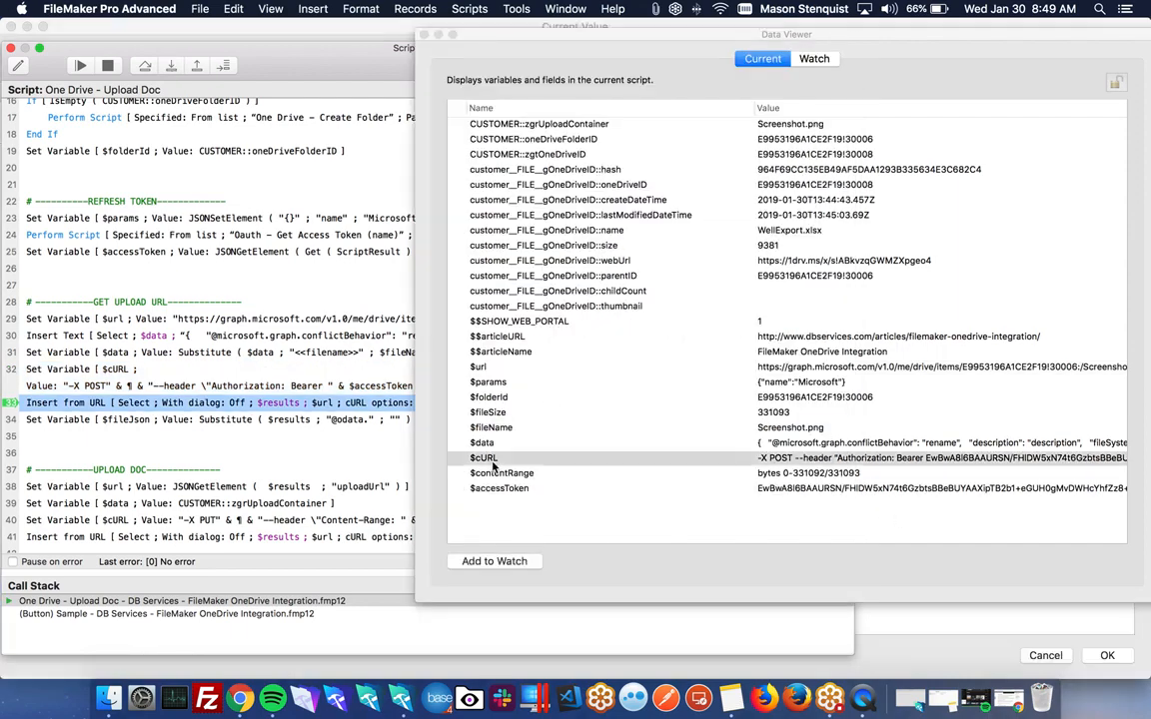
double_click(485, 457)
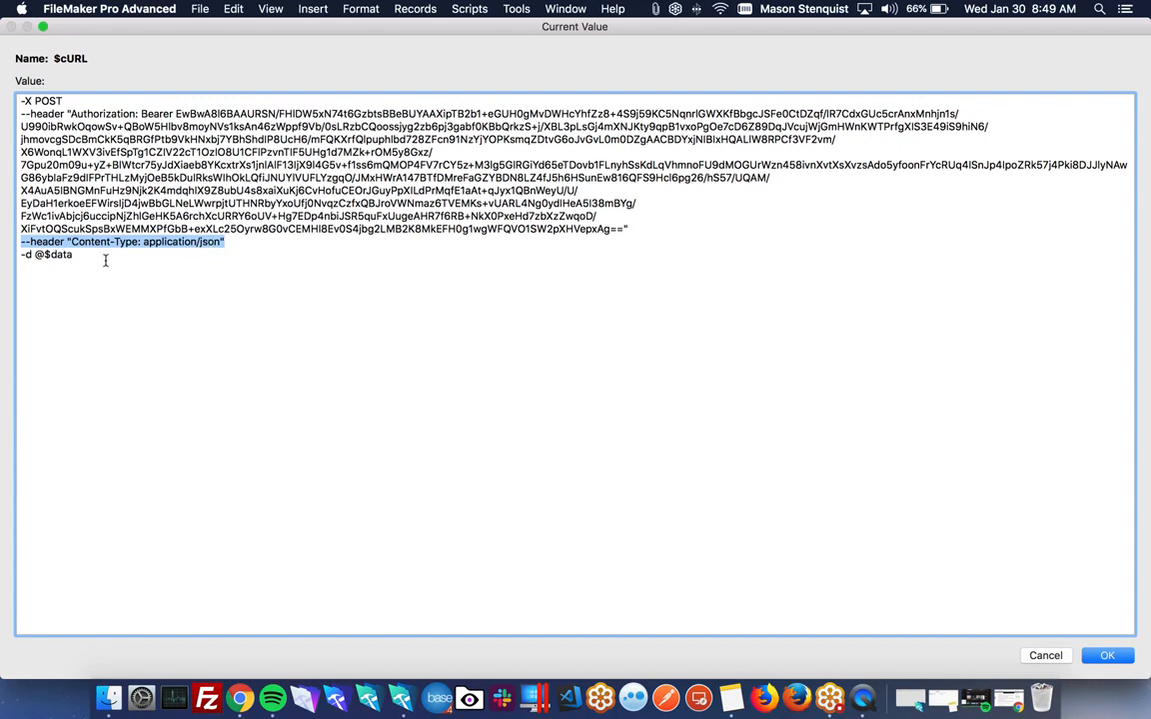
left_click(46, 254)
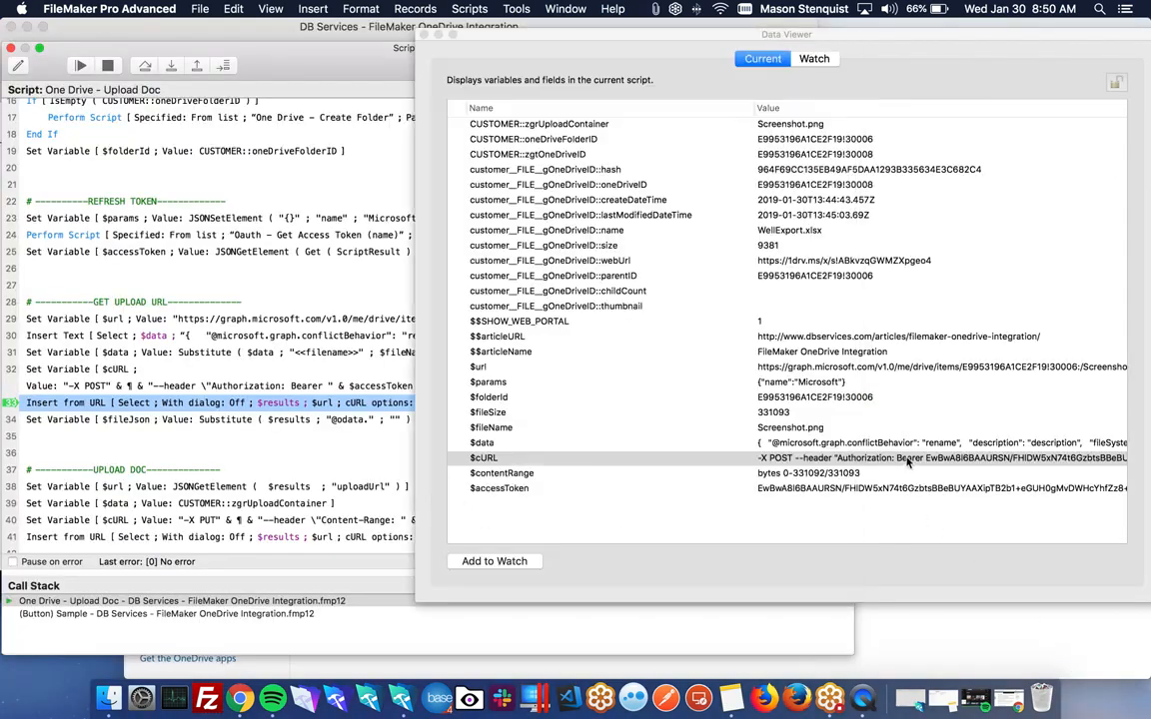
left_click(484, 443)
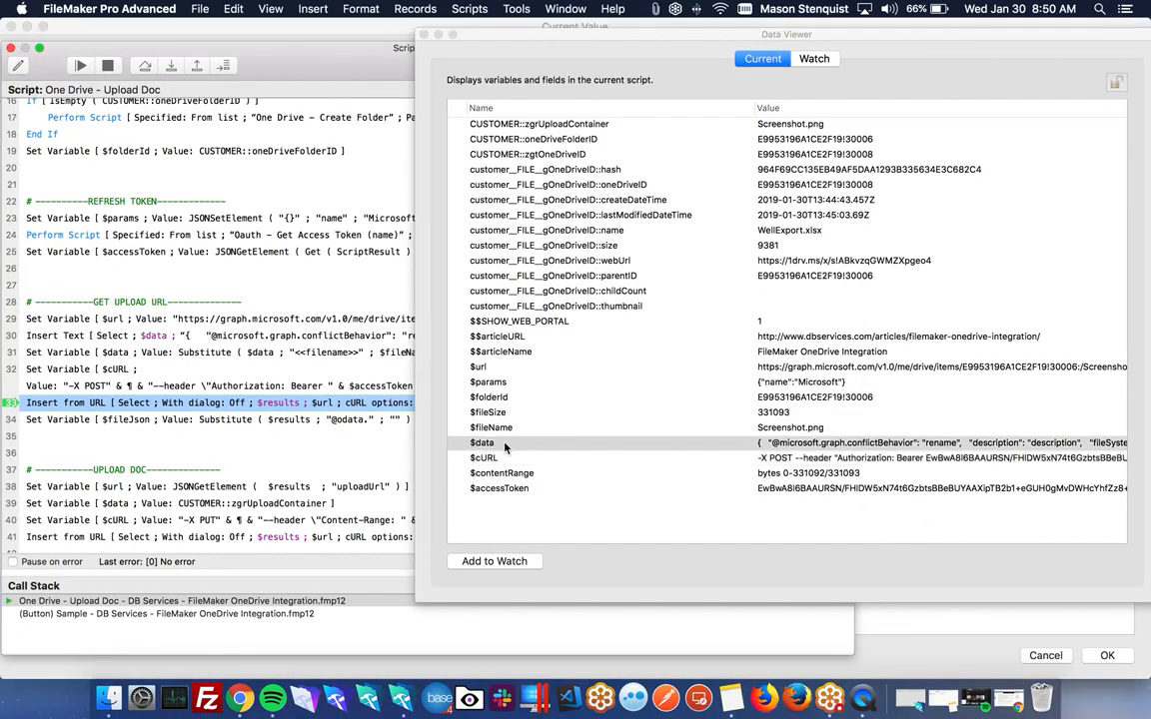
Step: Open the $data JSON and highlight the conflictBehavior rename setting and request body
double_click(482, 443)
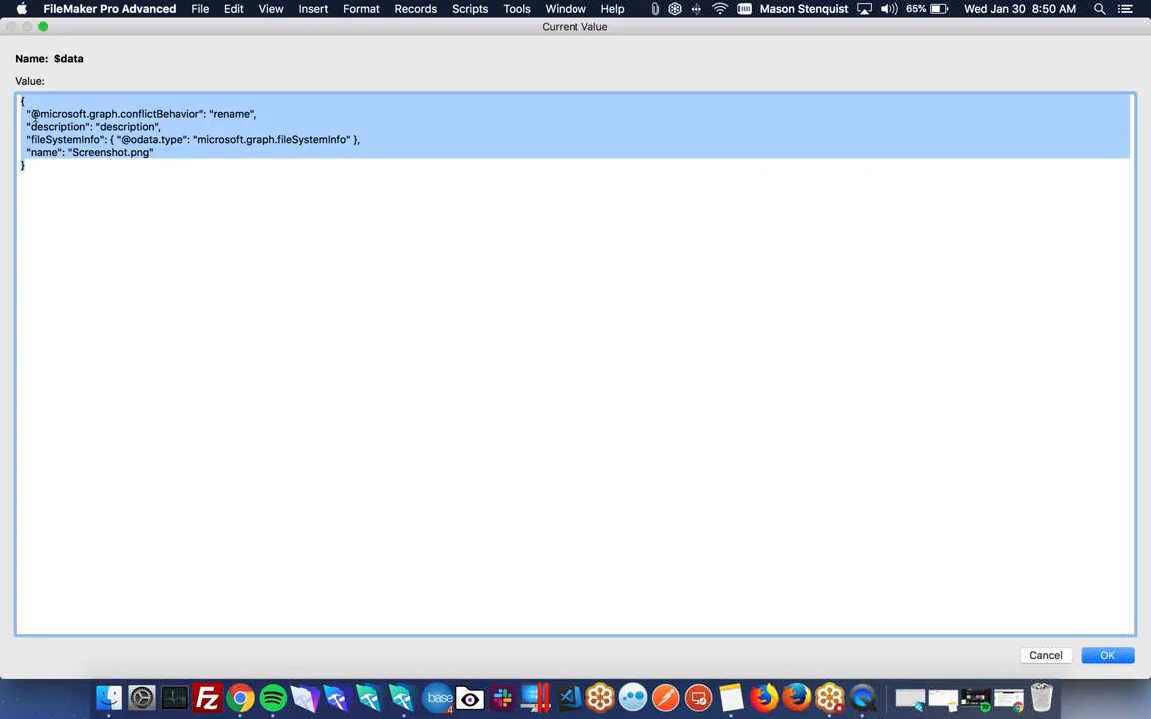
left_click(123, 113)
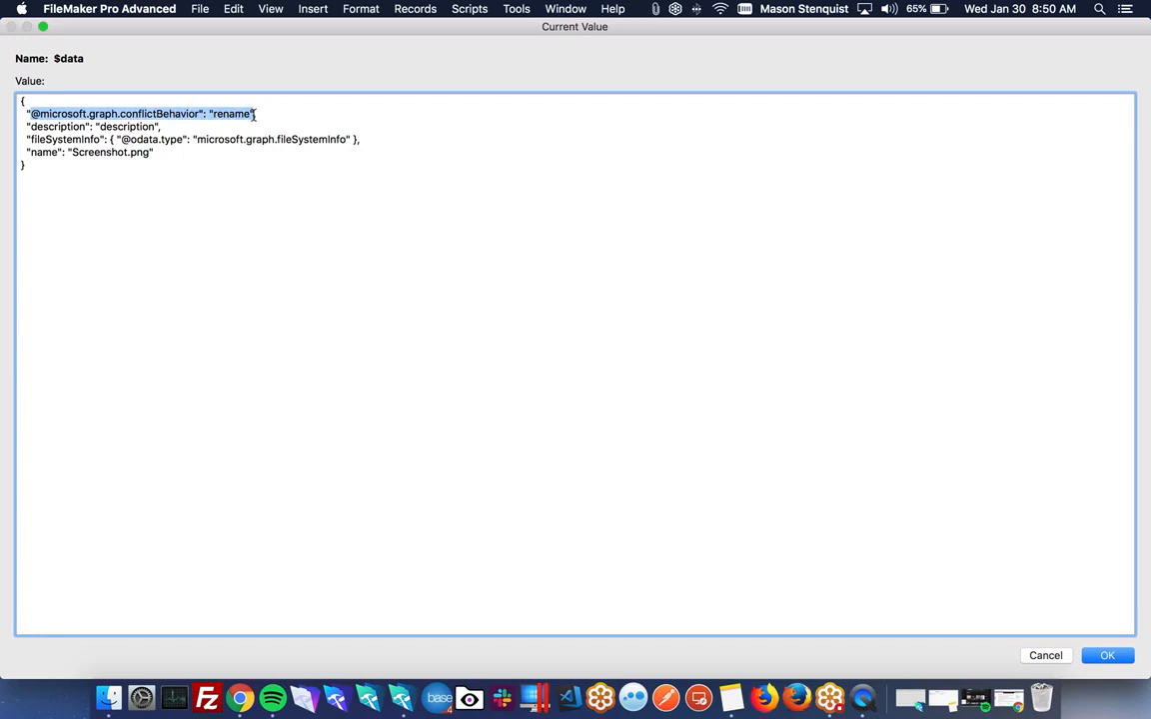
left_click(118, 126)
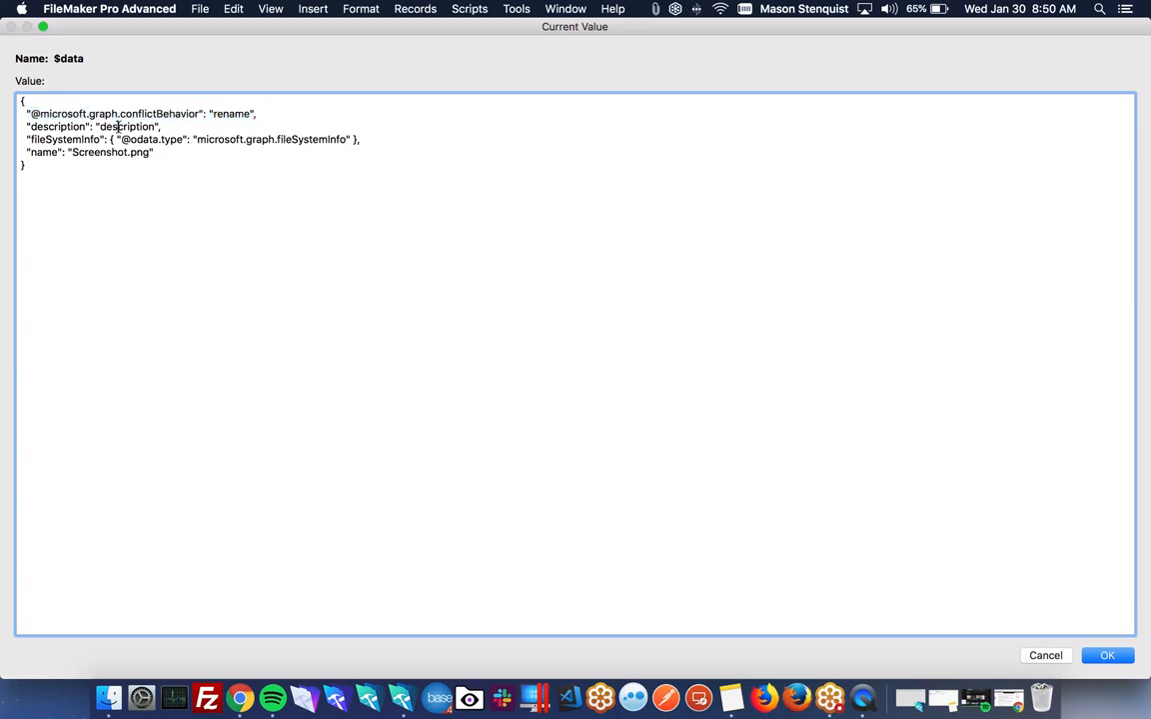
double_click(127, 126)
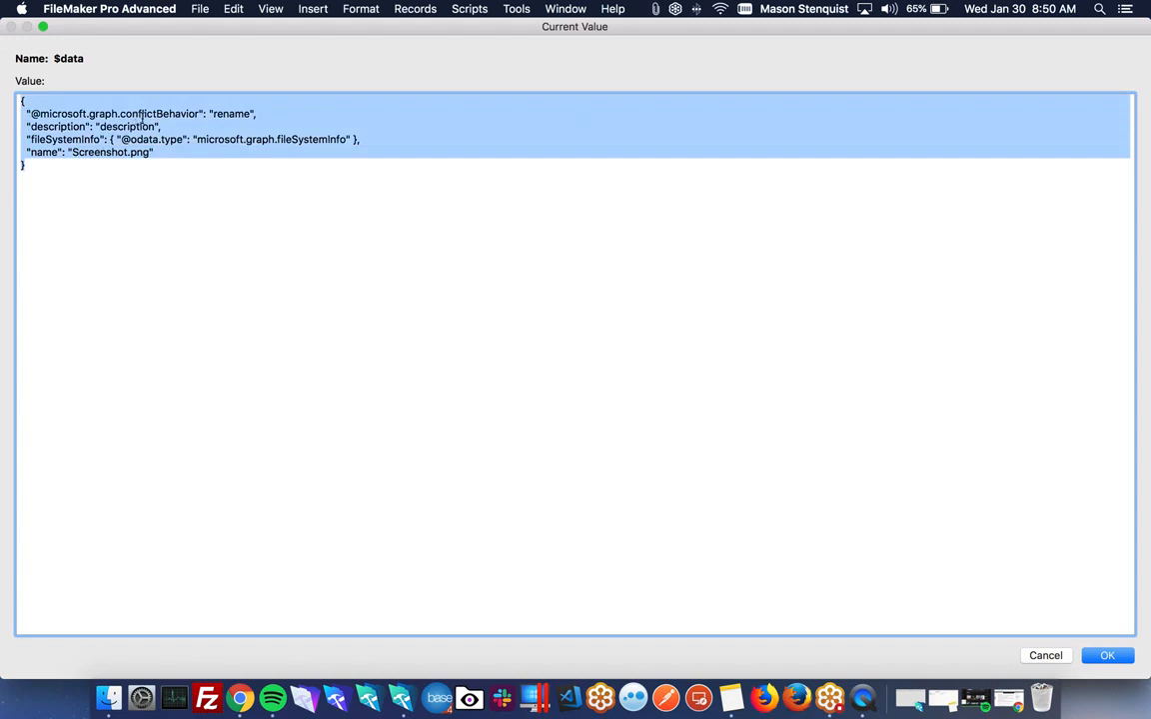
mouse_move(139, 303)
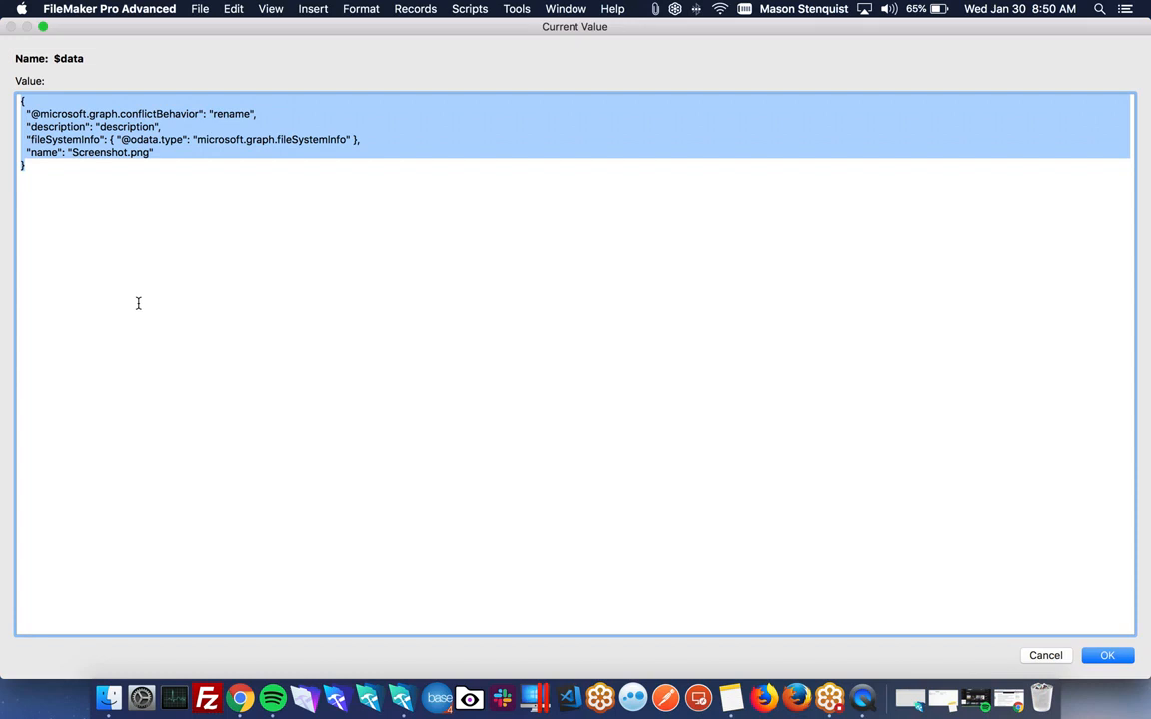
left_click(112, 202)
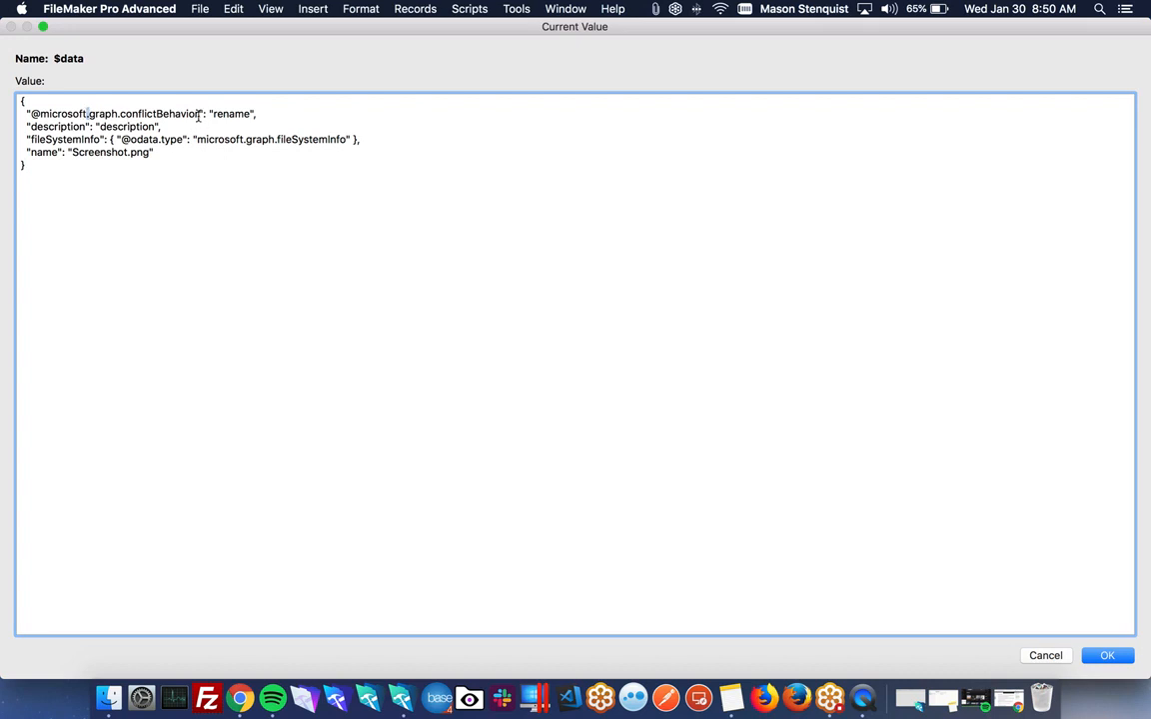
double_click(115, 113)
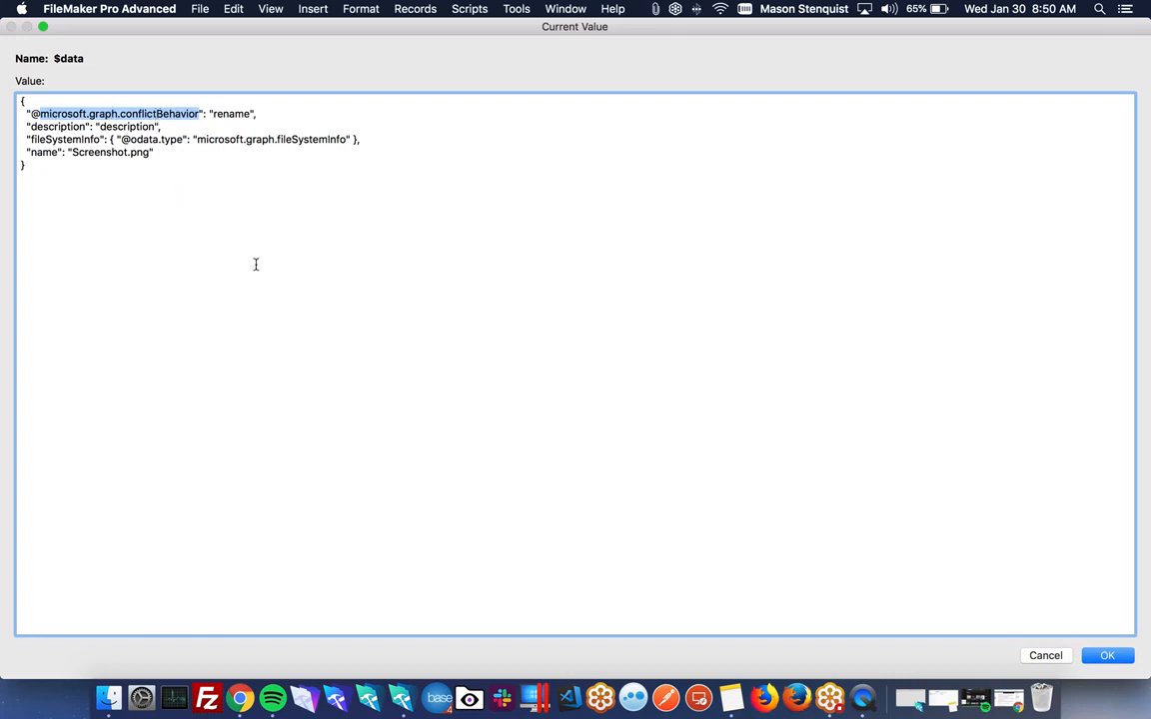
mouse_move(306, 309)
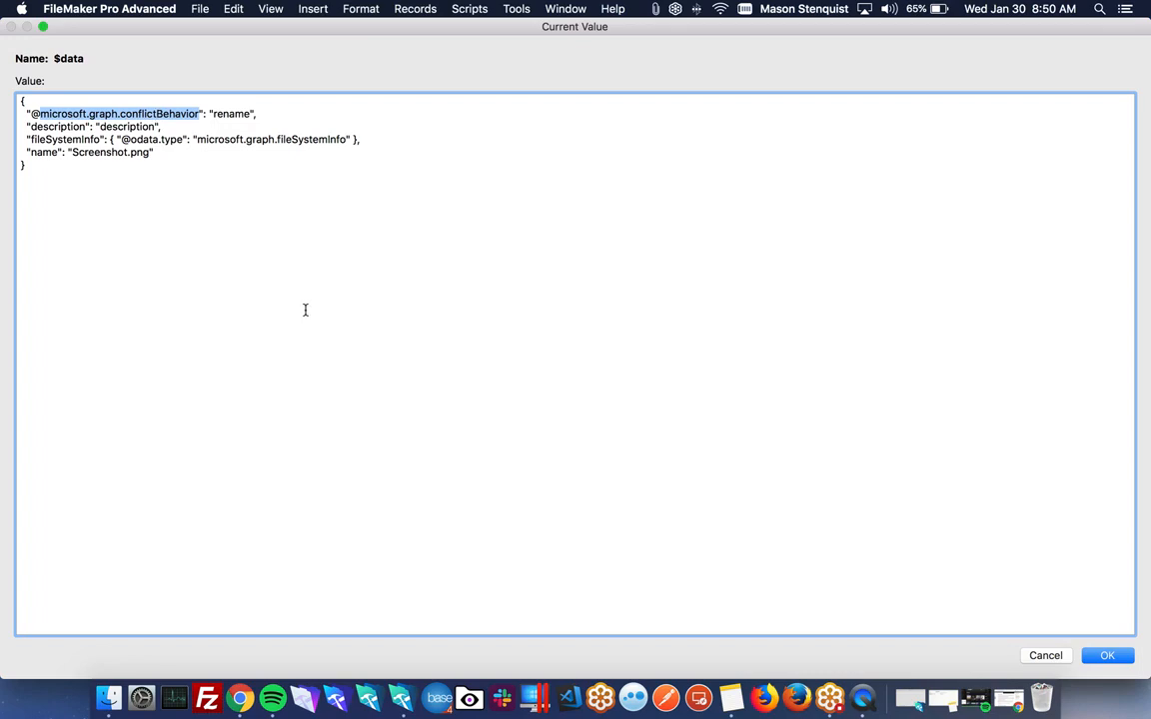
mouse_move(904, 527)
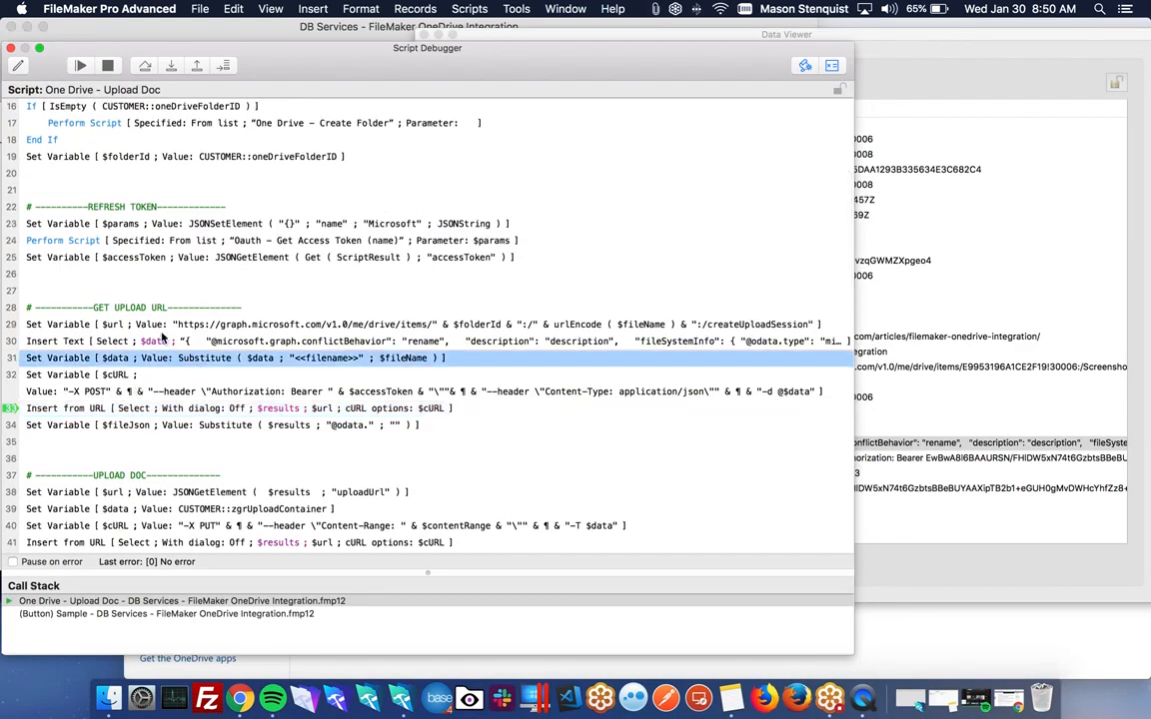
Step: Step the upload script past lines 30–34 to line 38, showing the Data Viewer's Current tab
left_click(200, 340)
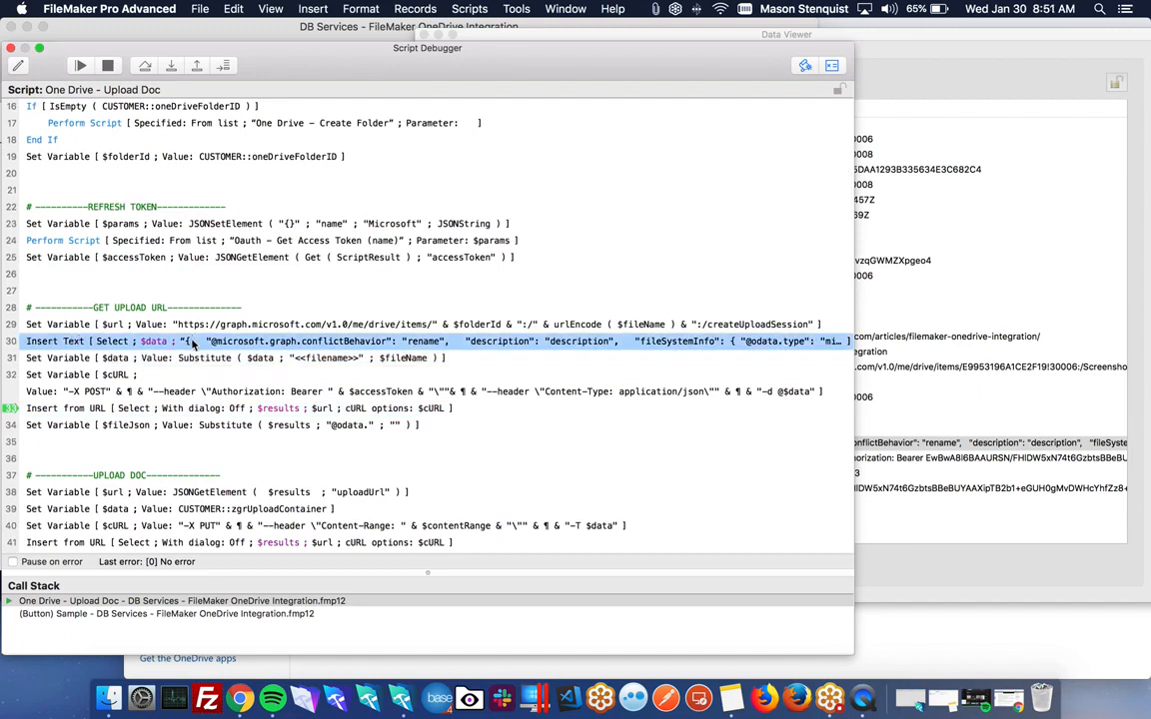
mouse_move(806, 359)
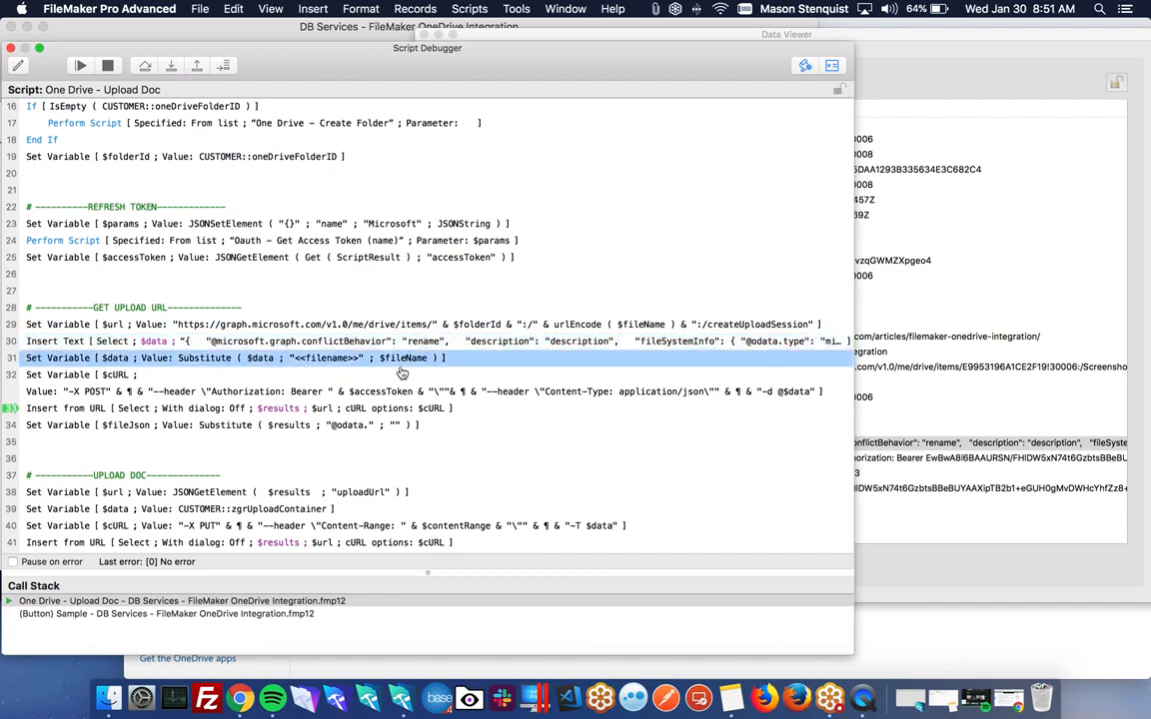
left_click(300, 341)
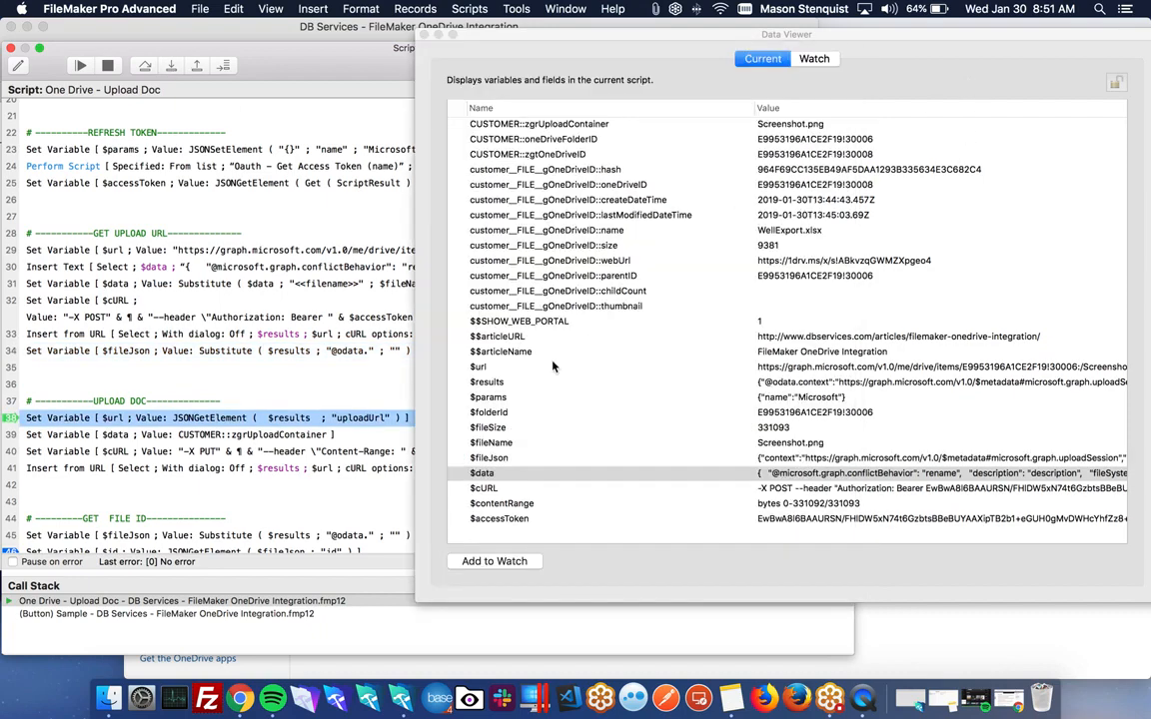
double_click(487, 381)
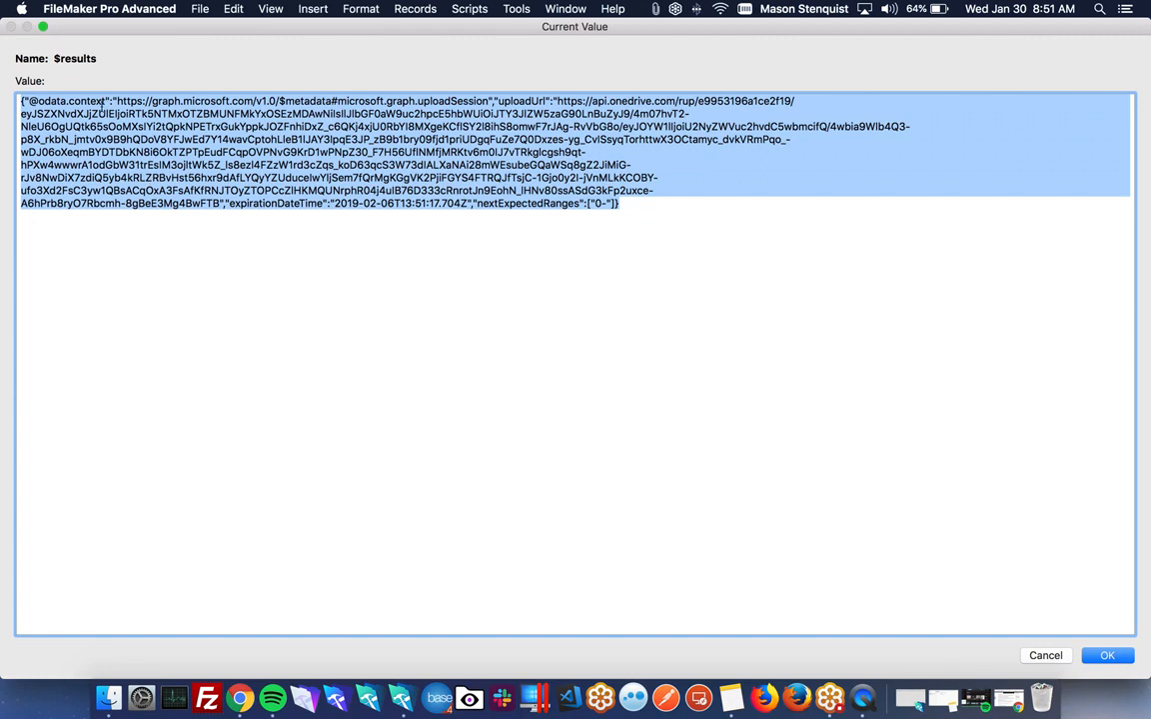
left_click(100, 110)
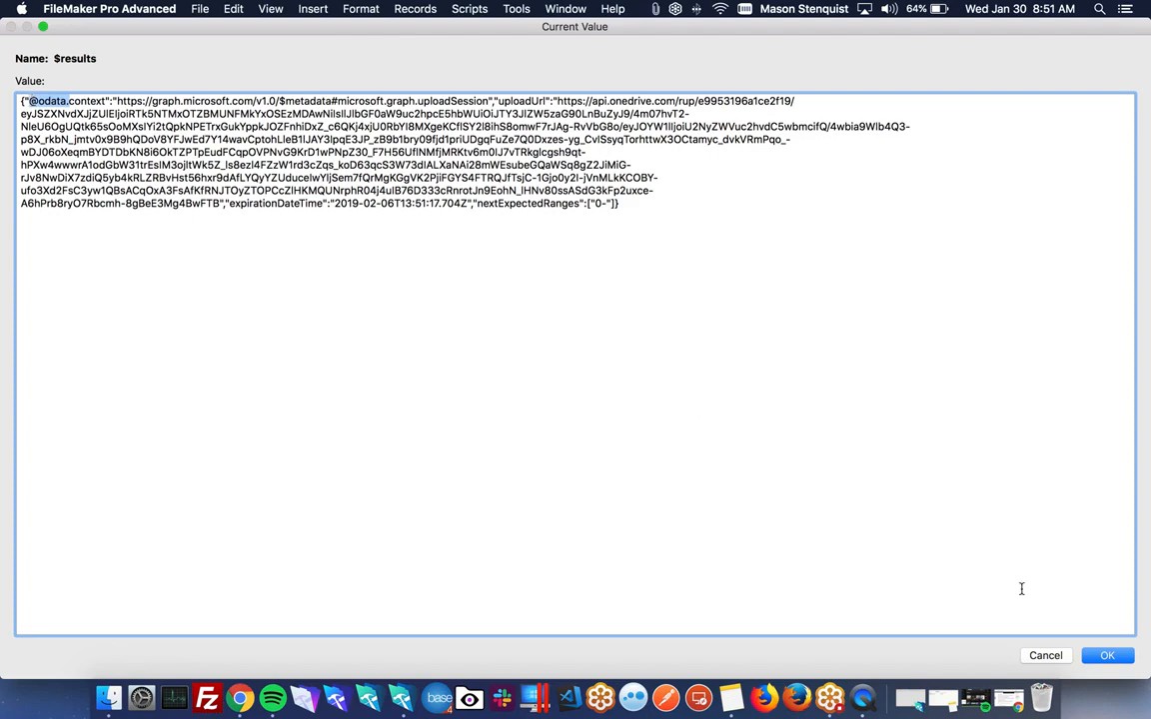
left_click(1107, 656)
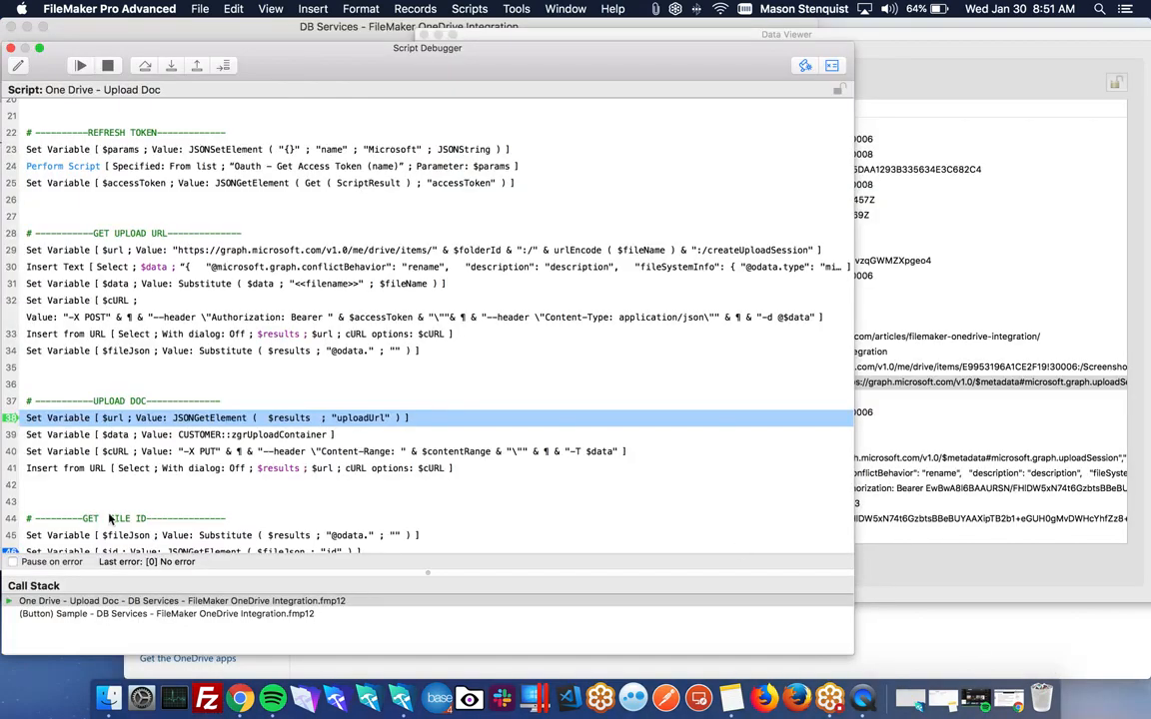
scroll("down", 3)
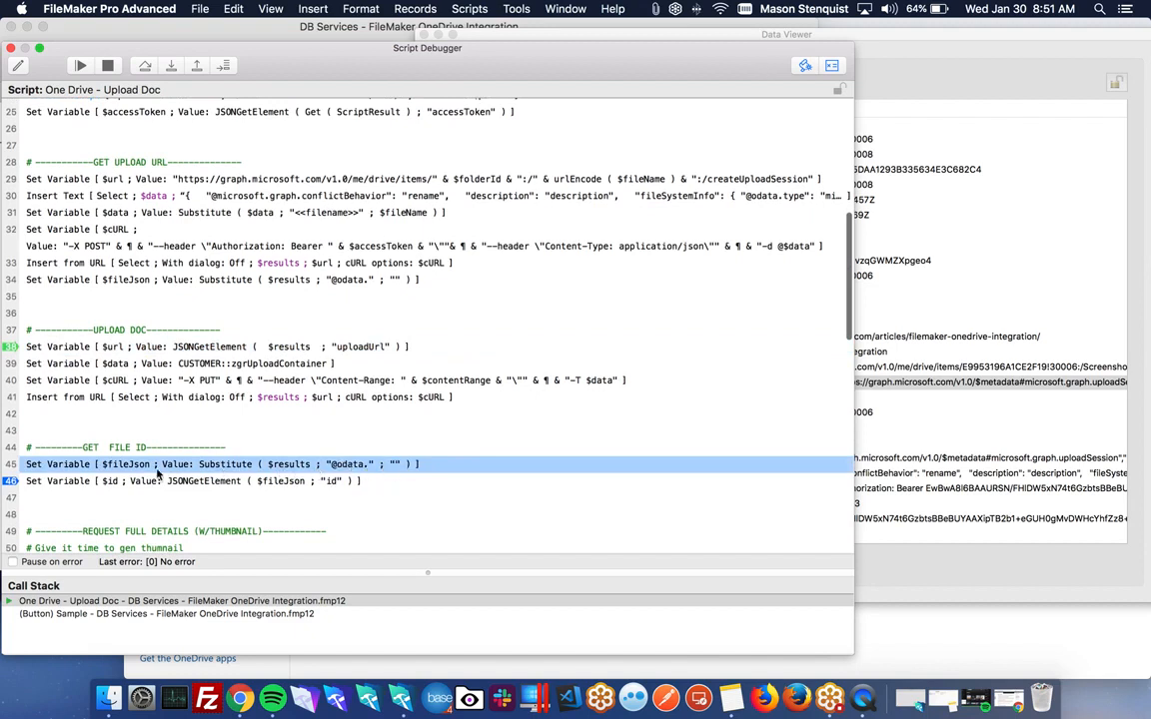
left_click(762, 58)
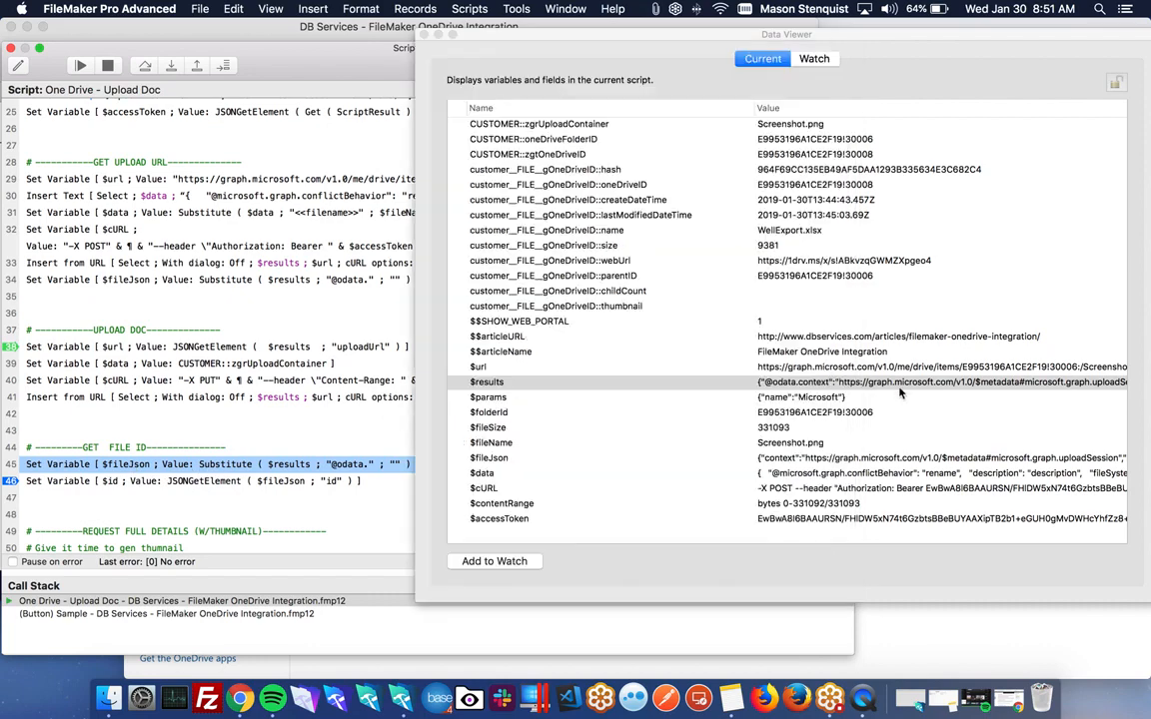
mouse_move(500, 442)
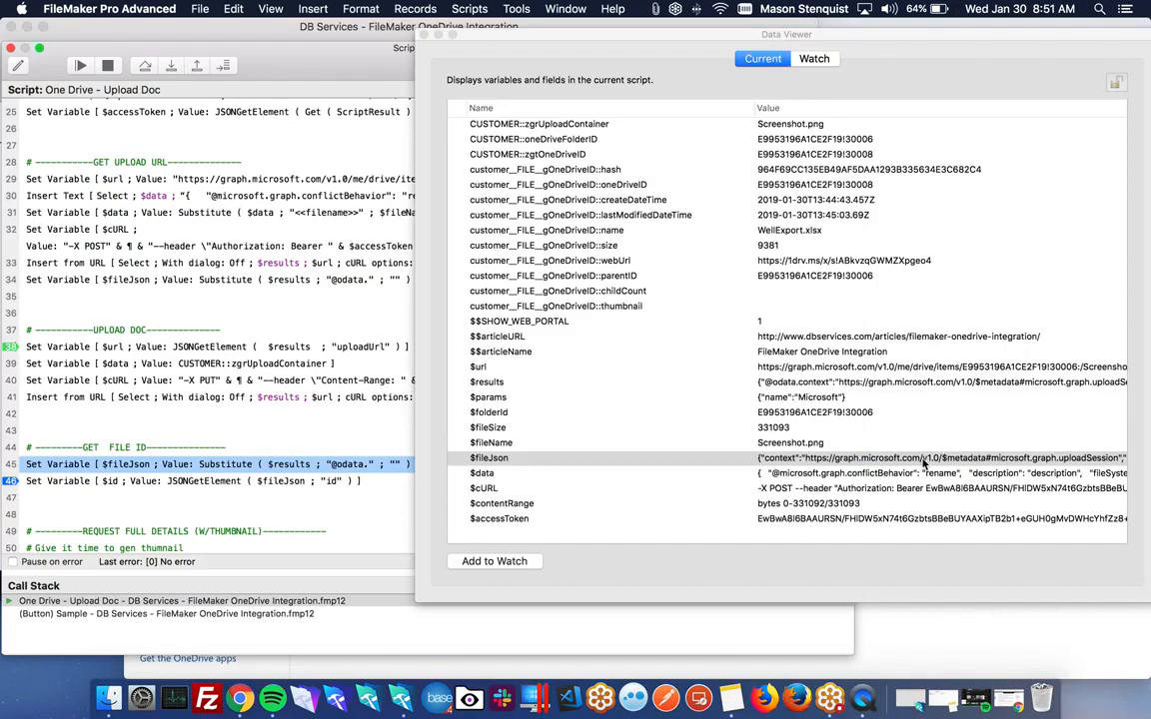
Step: Change the $fileJson watch to JSONFormatElements ( $fileJson ) and inspect the uploadUrl value
left_click(814, 58)
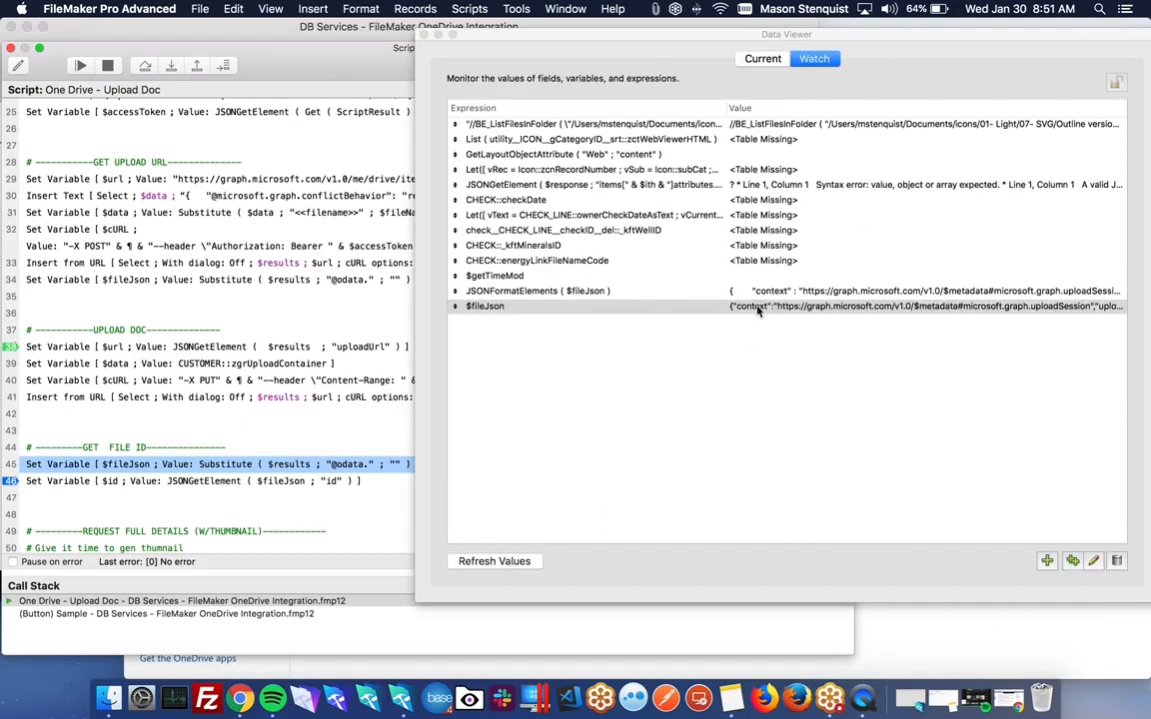
double_click(485, 305)
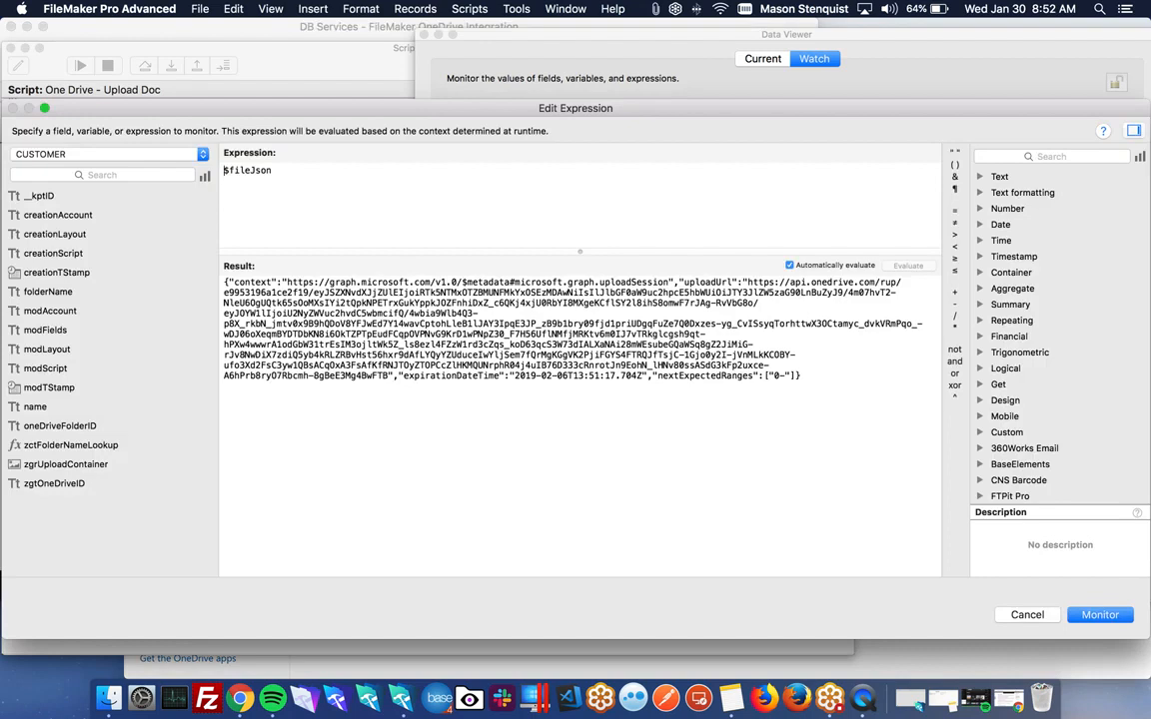
type("jsonfom")
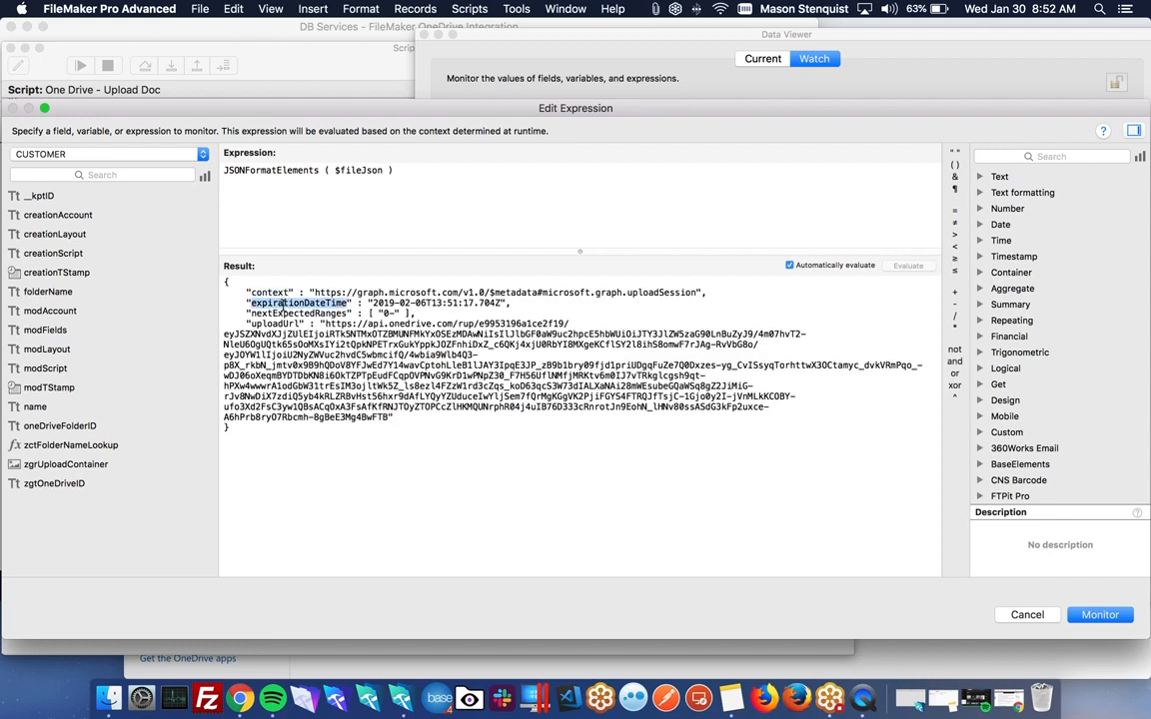
mouse_move(506, 315)
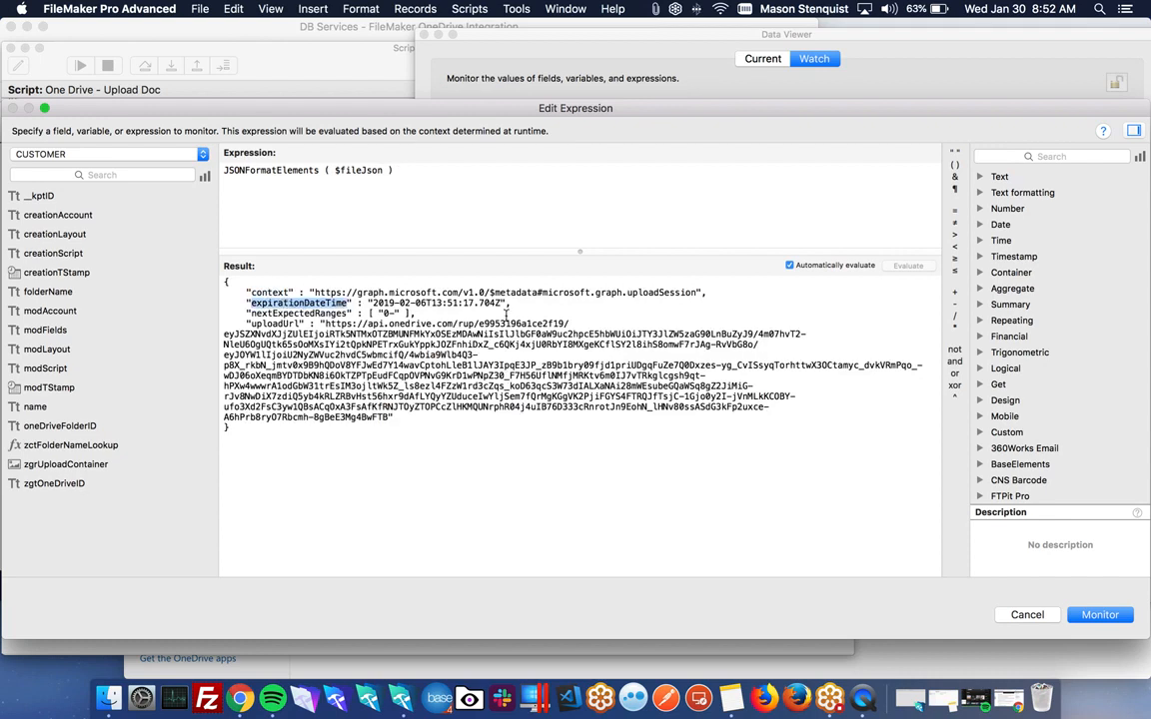
double_click(299, 313)
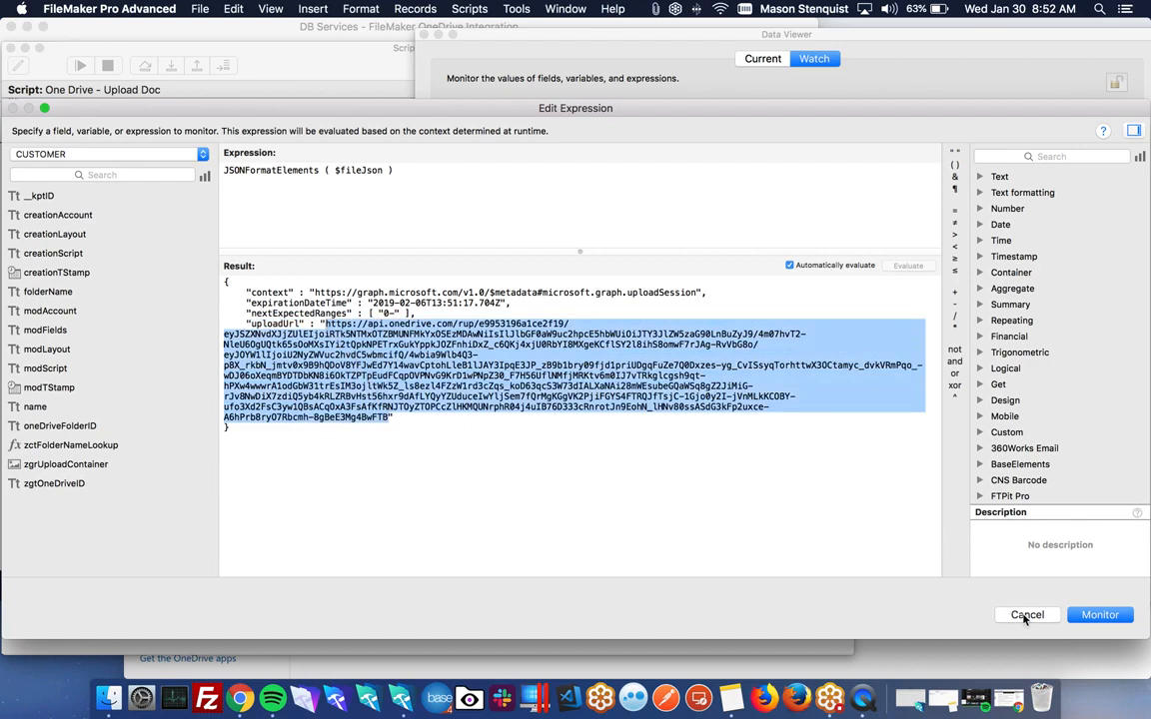
Step: Cancel the expression edit and step over $url, $data and $cURL to Insert from URL
left_click(1027, 614)
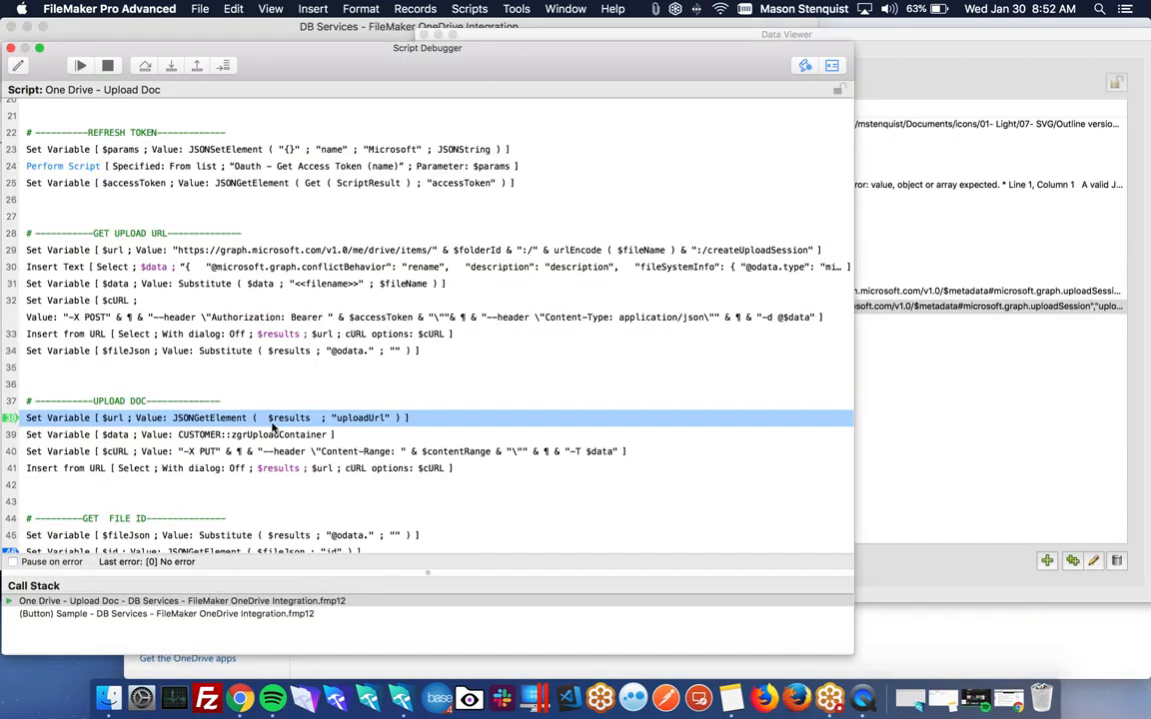
scroll("down", 3)
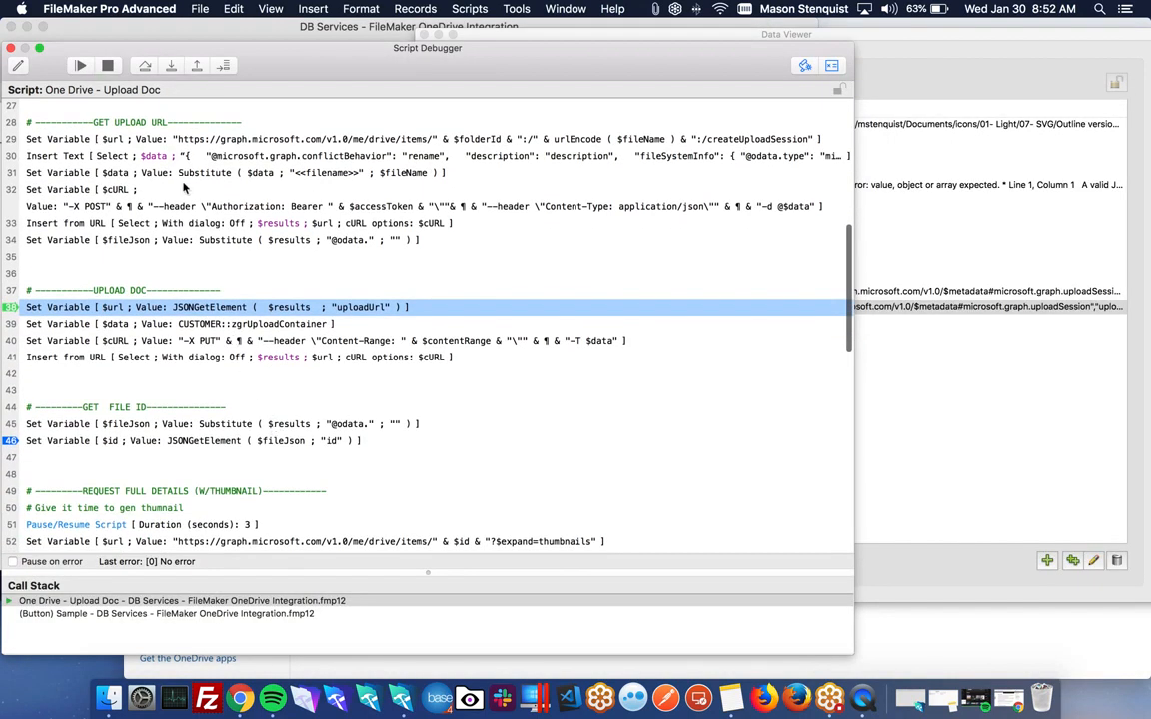
left_click(170, 65)
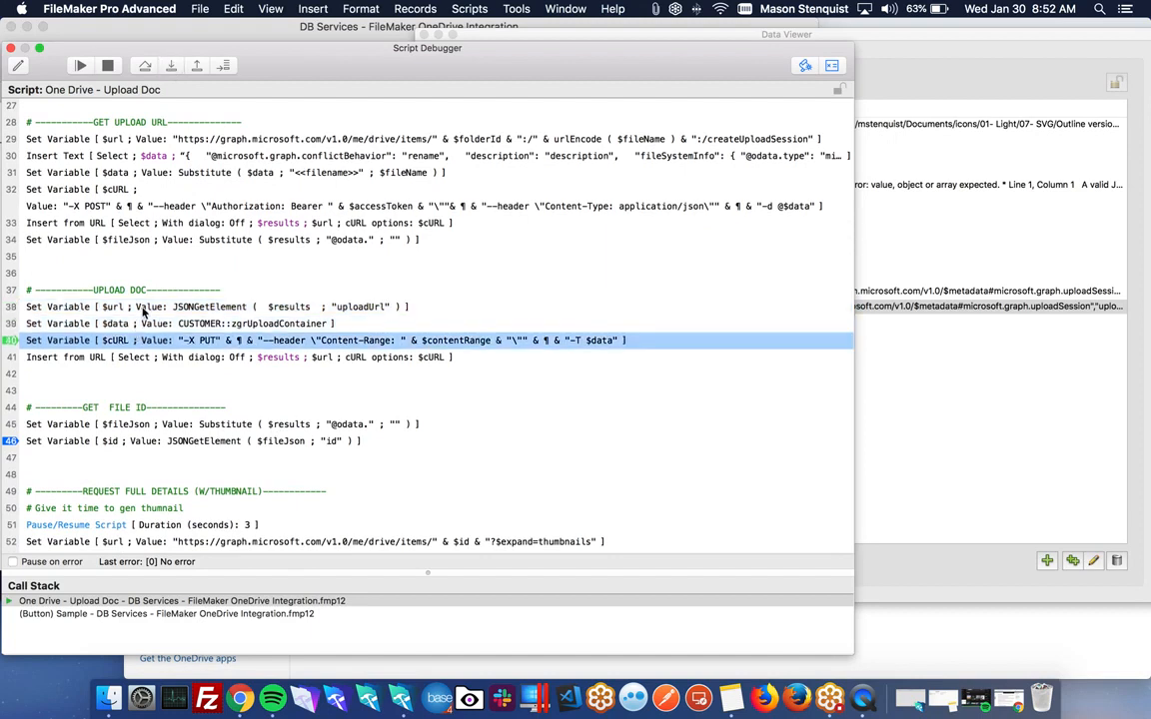
left_click(200, 306)
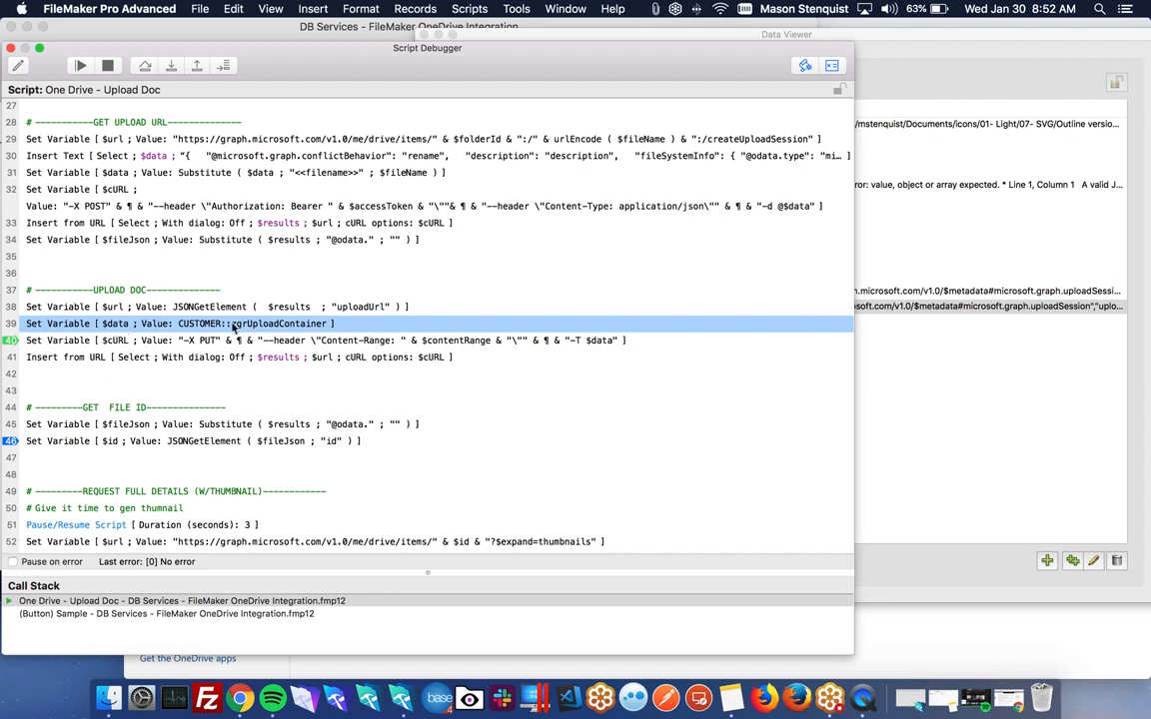
mouse_move(298, 335)
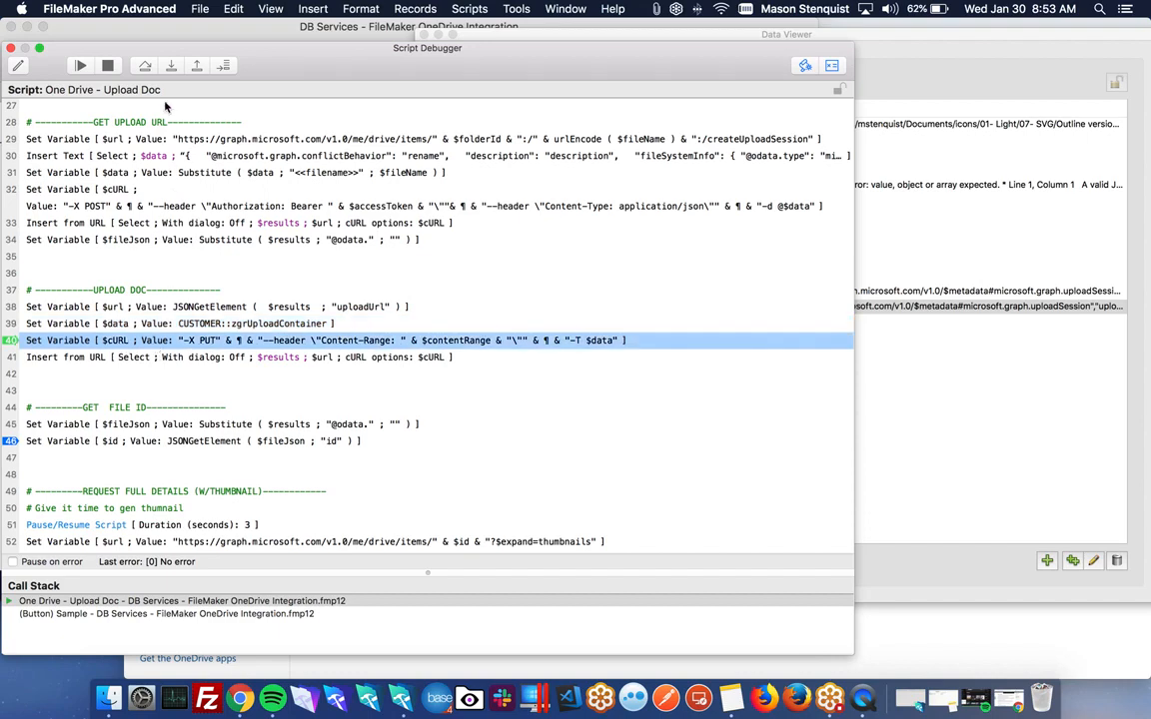
left_click(814, 58)
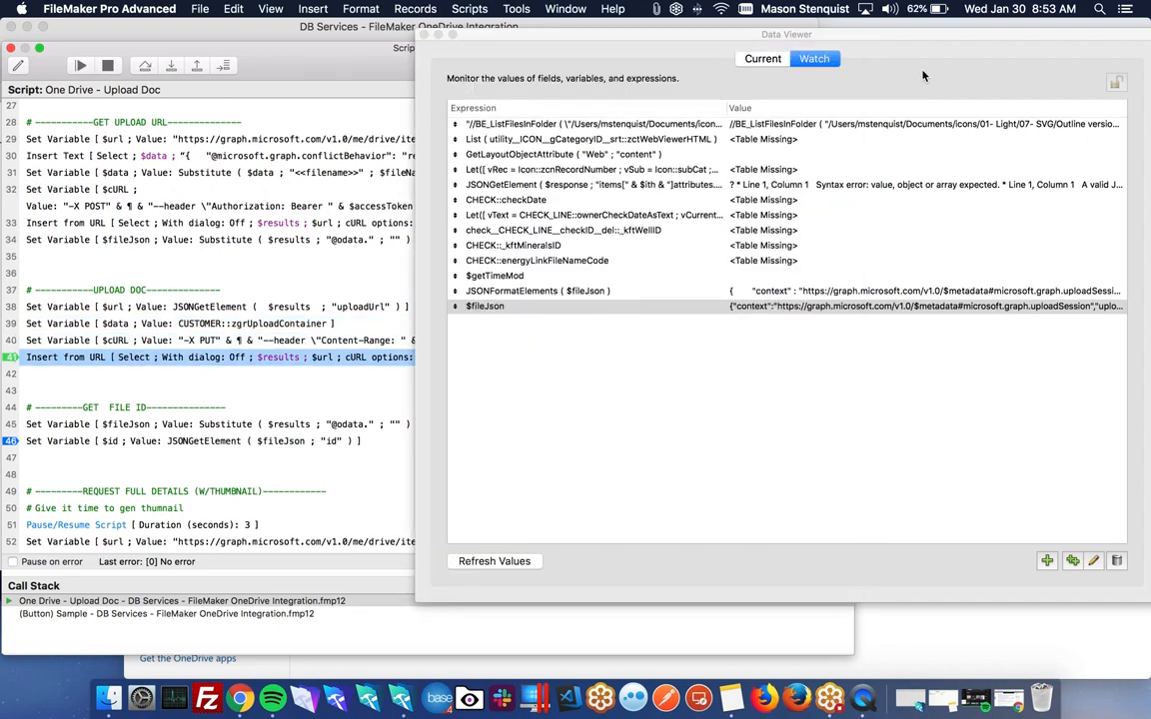
left_click(762, 58)
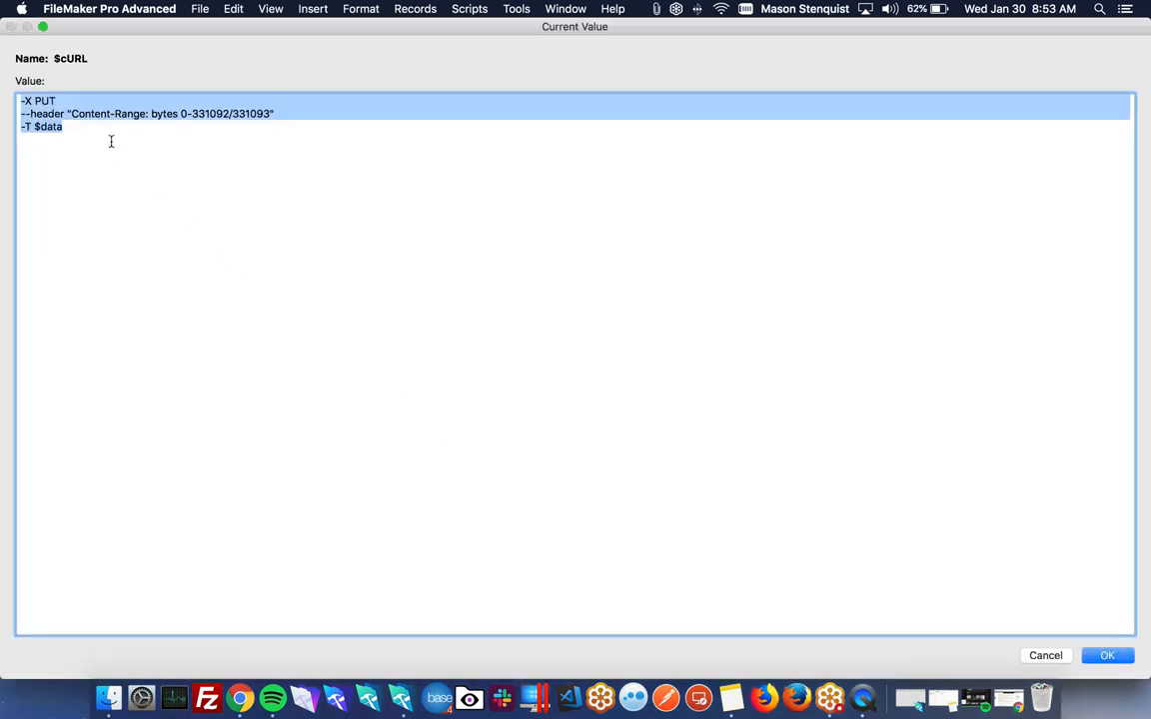
left_click(44, 100)
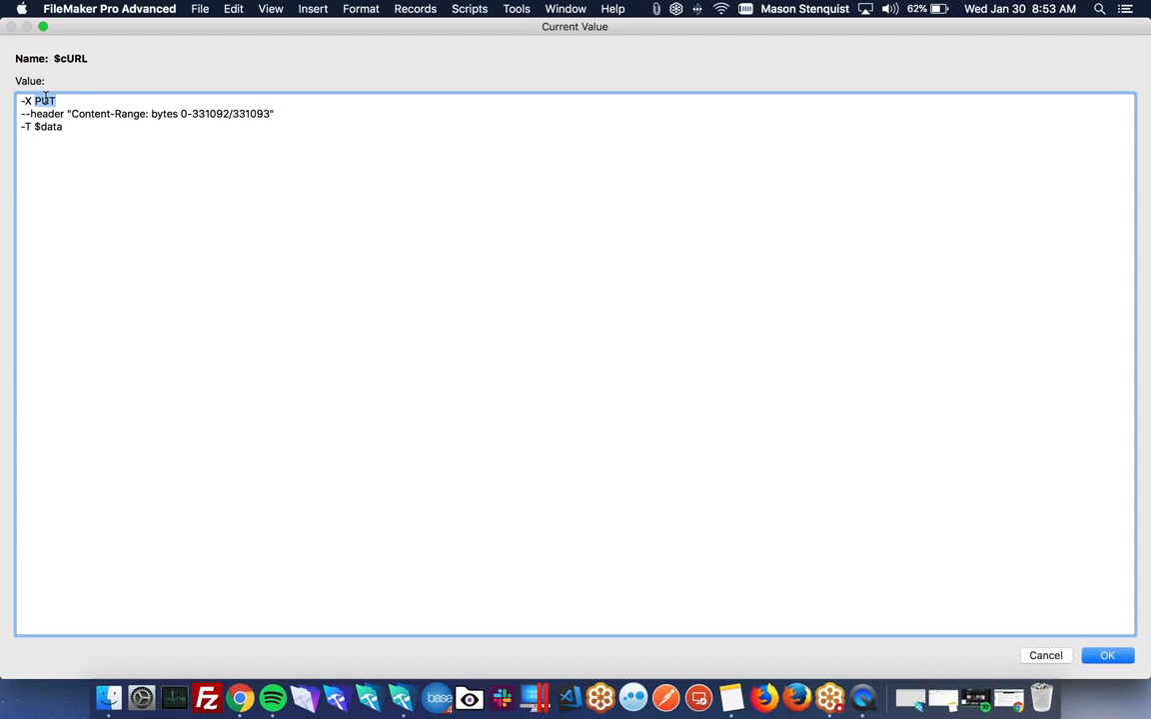
mouse_move(250, 139)
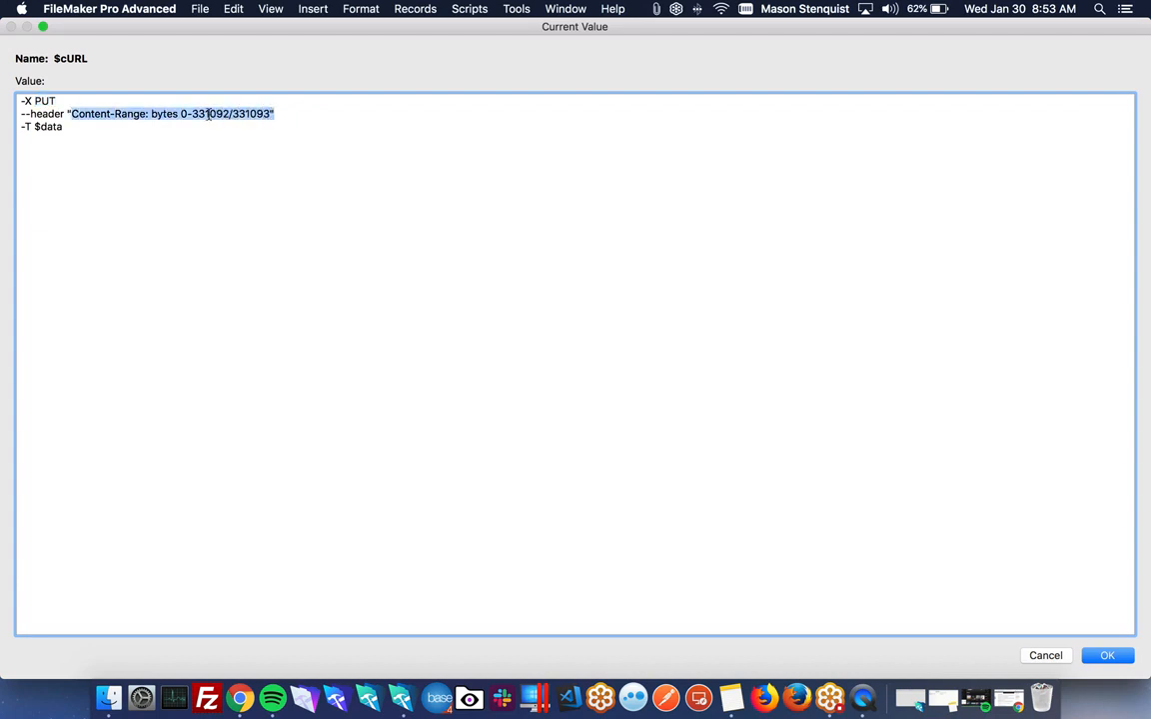
double_click(207, 113)
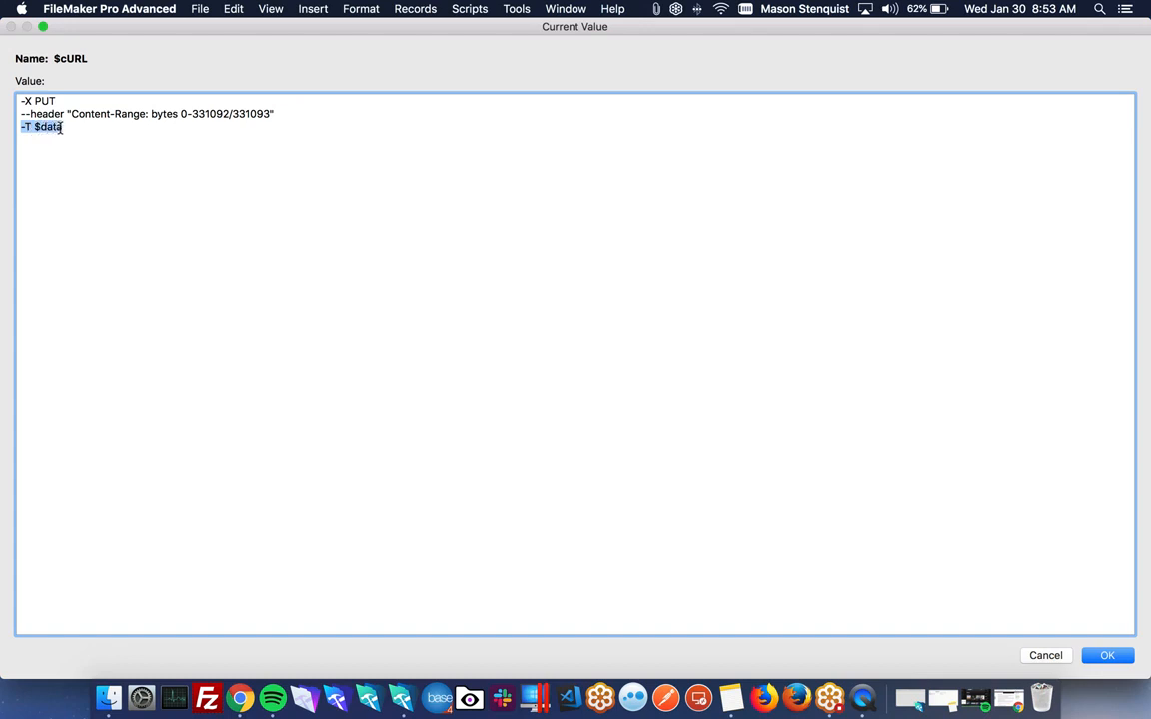
left_click(68, 126)
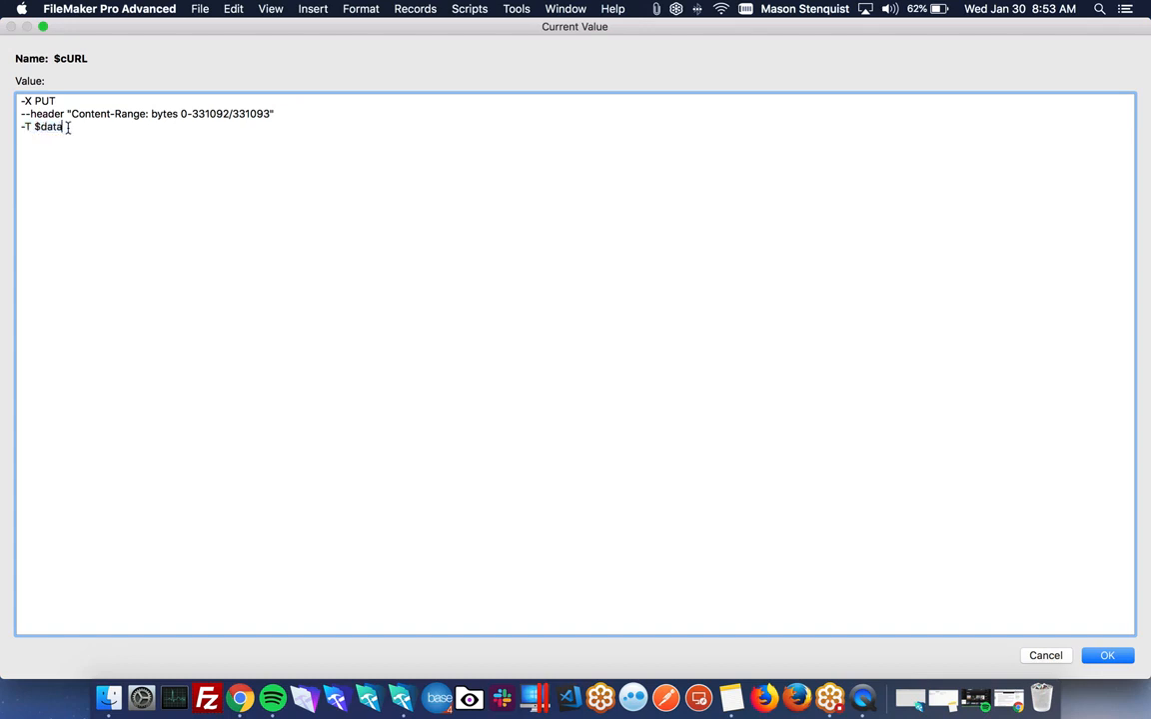
double_click(46, 127)
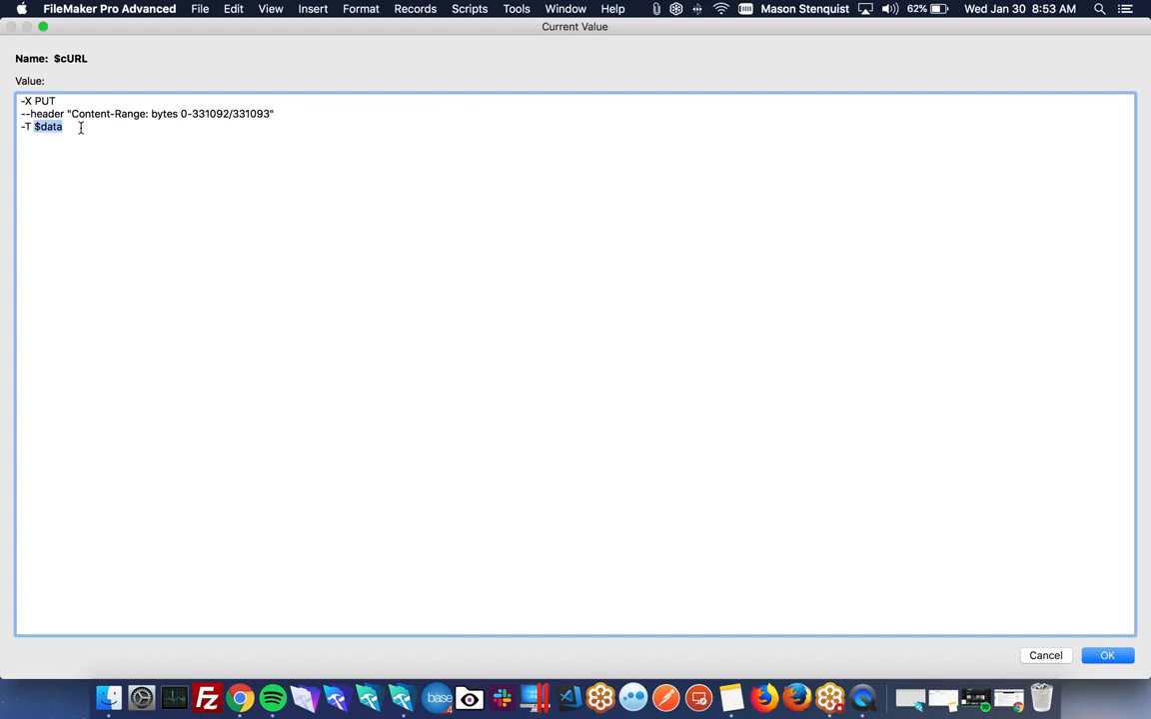
mouse_move(250, 230)
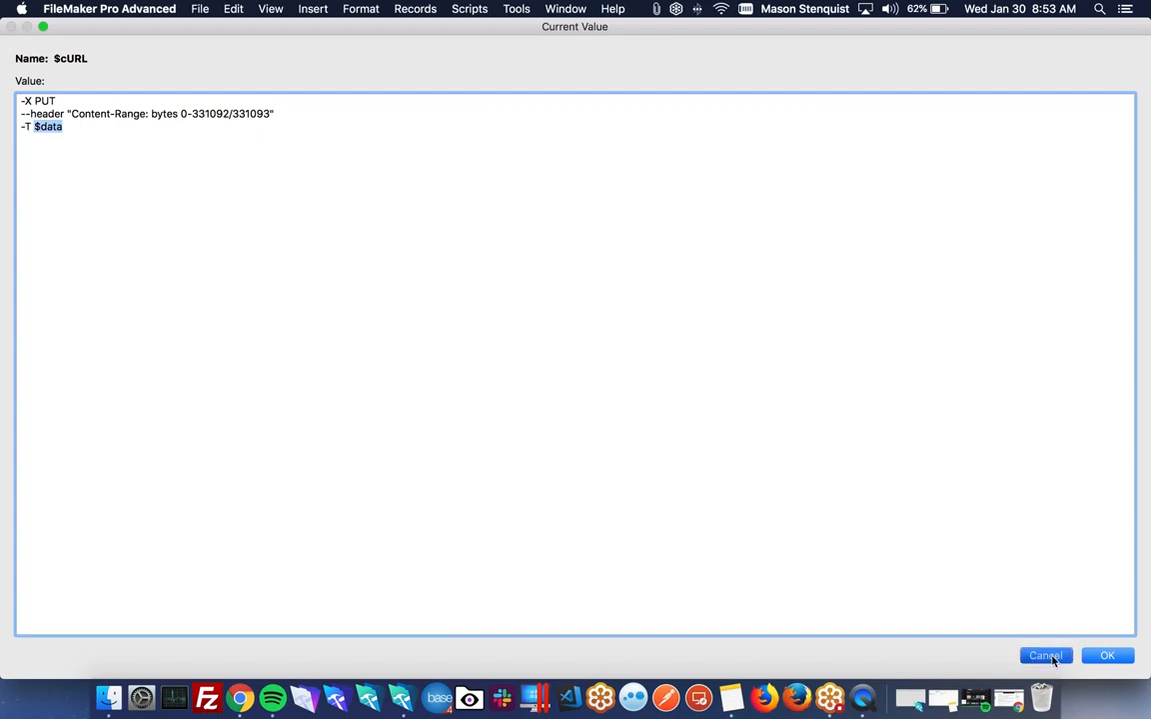
Step: Run the upload request step, then select $results in the Data Viewer for editing
left_click(1045, 655)
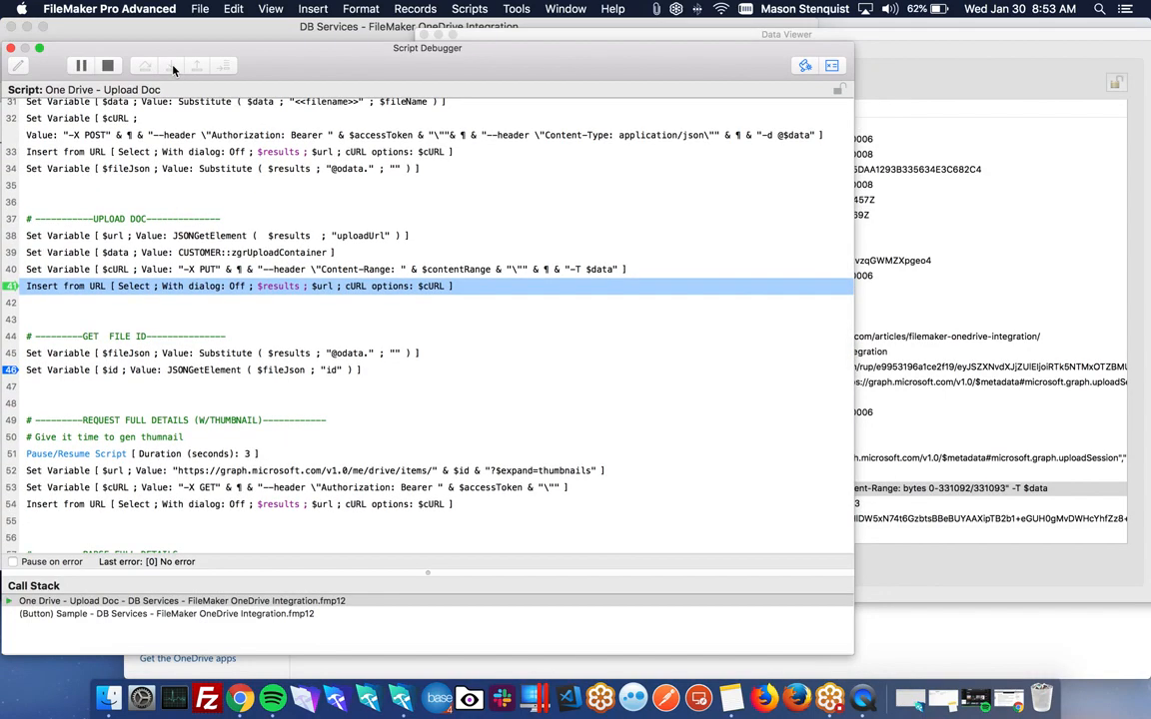
left_click(172, 65)
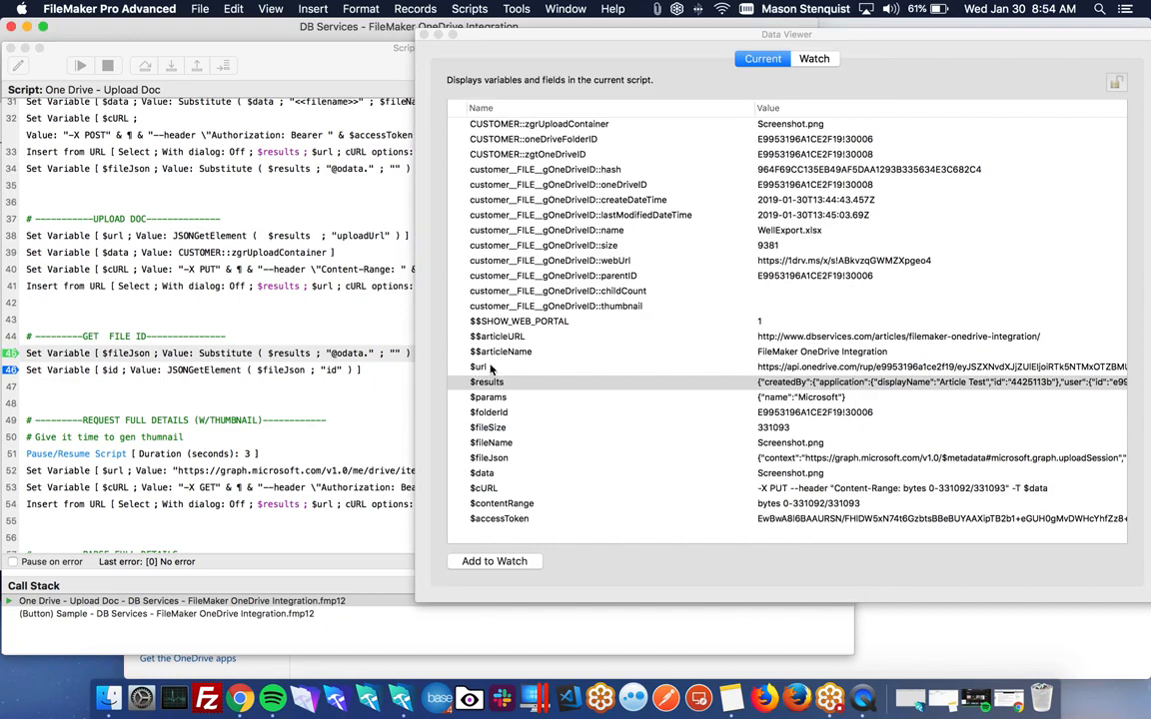
left_click(489, 367)
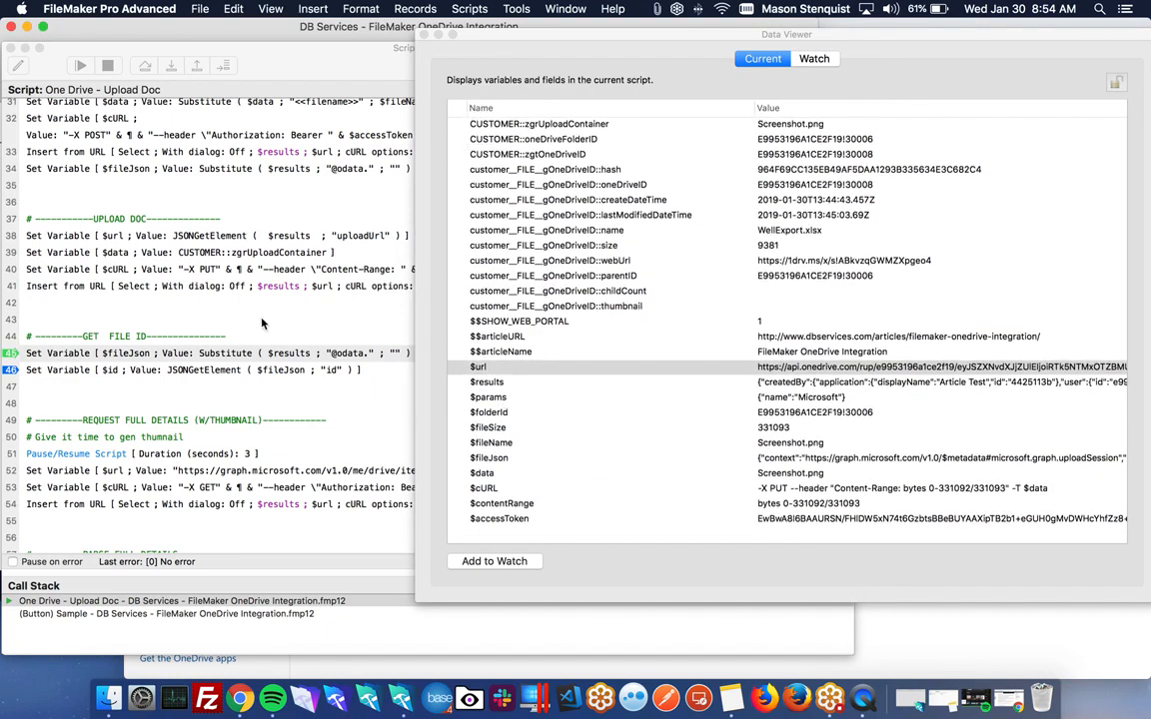
left_click(486, 382)
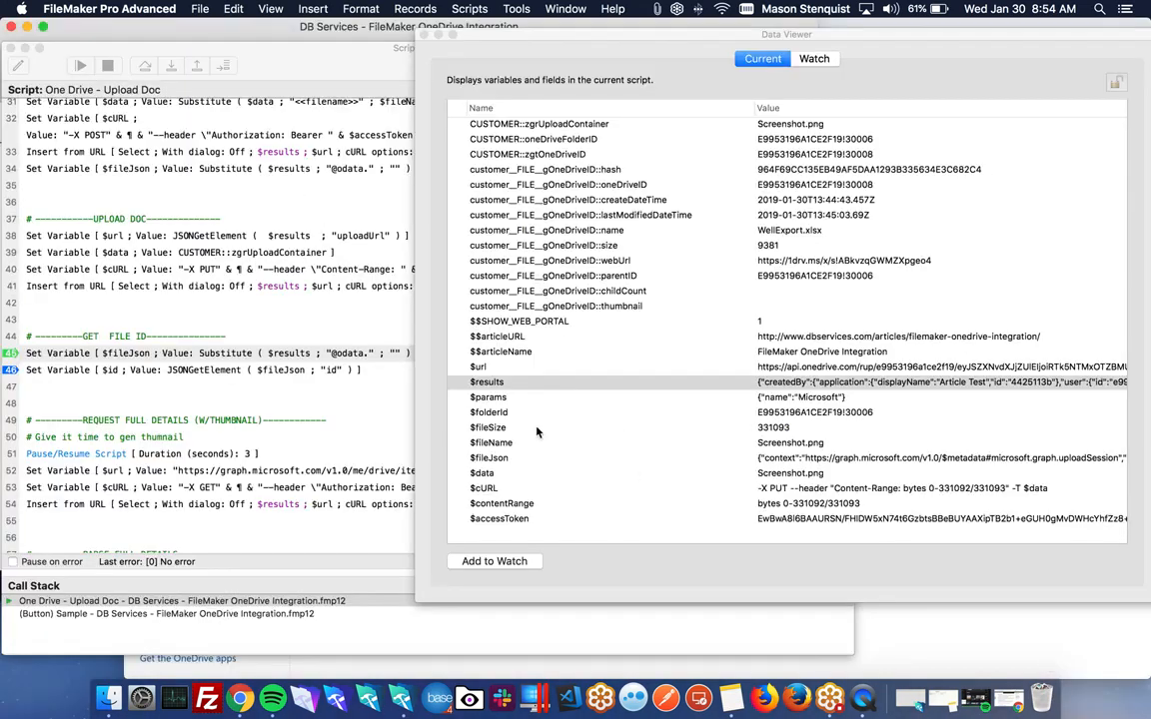
left_click(814, 58)
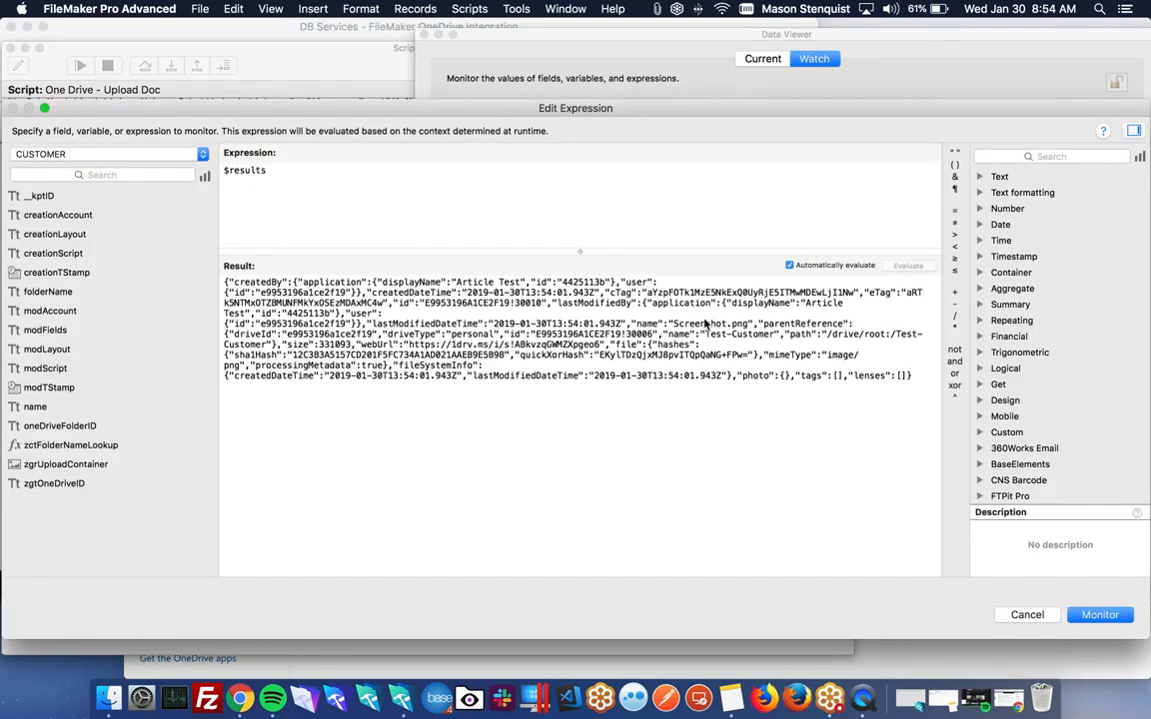
Step: Wrap $results in JSONFormatElements and scroll through the formatted upload response
type("jsonfo")
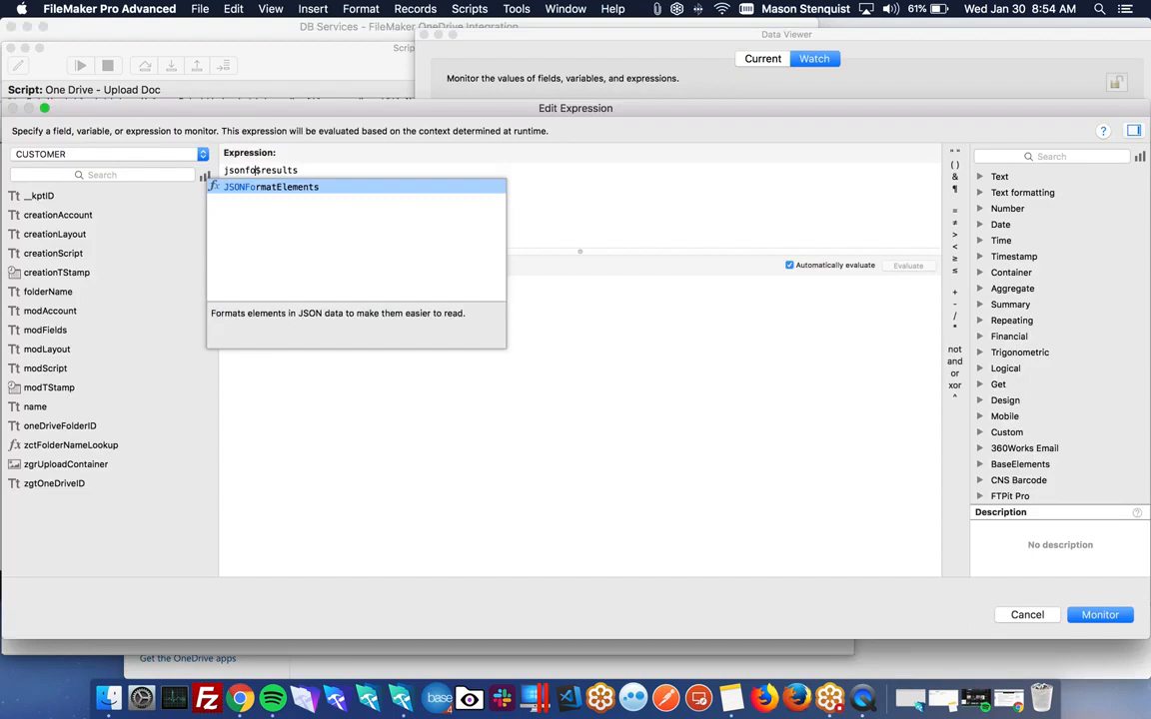
left_click(286, 187)
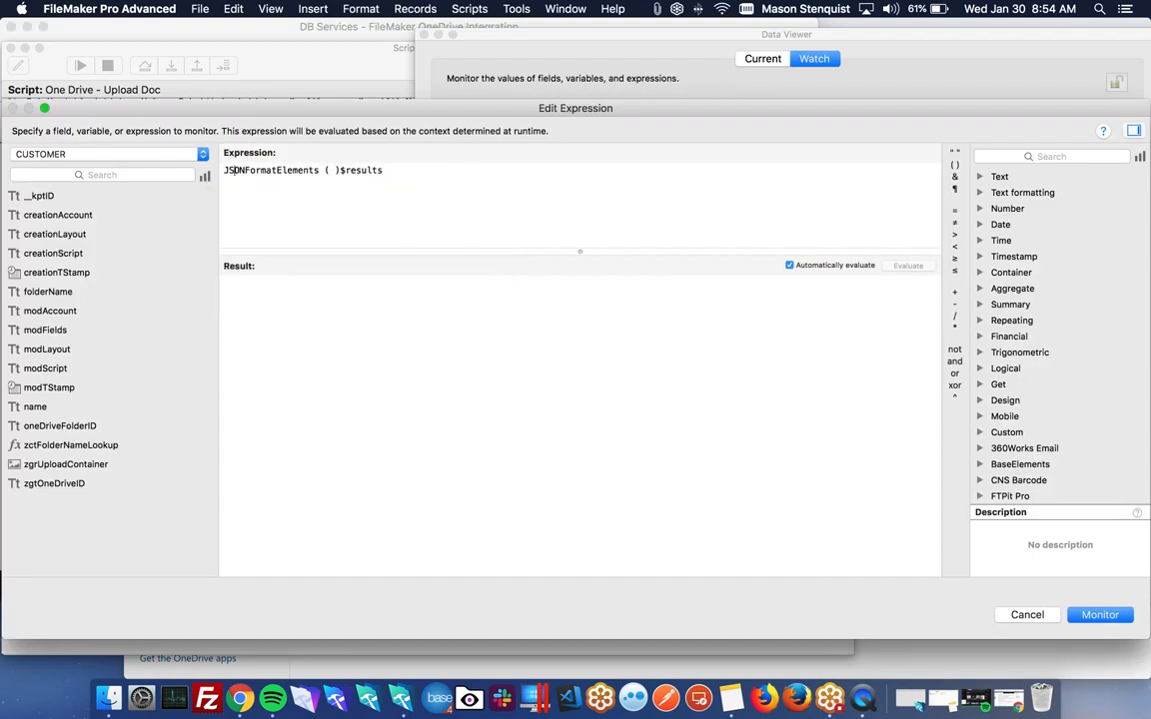
double_click(360, 169)
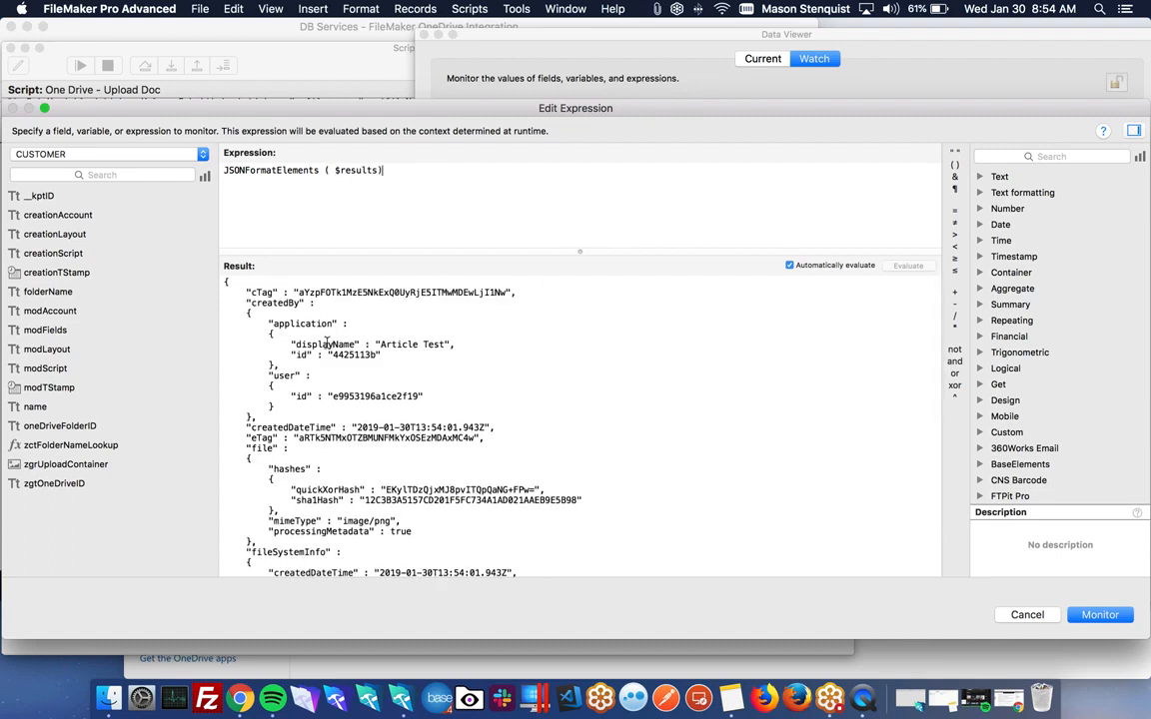
scroll("down", 3)
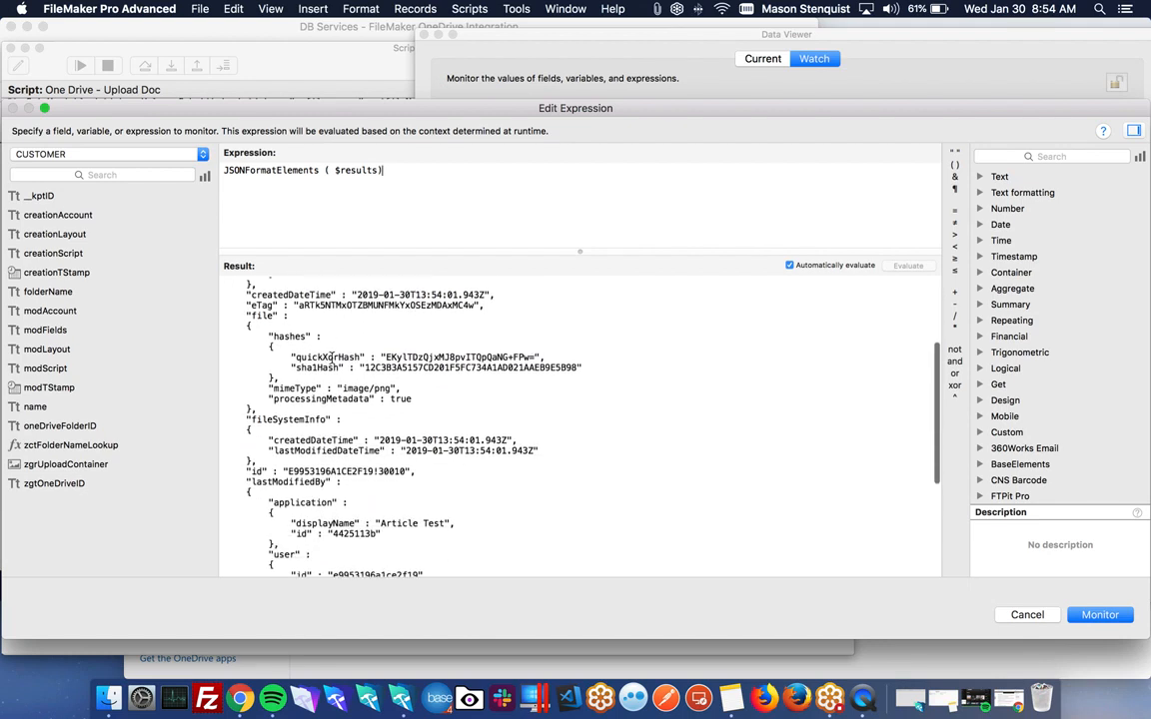
scroll("down", 3)
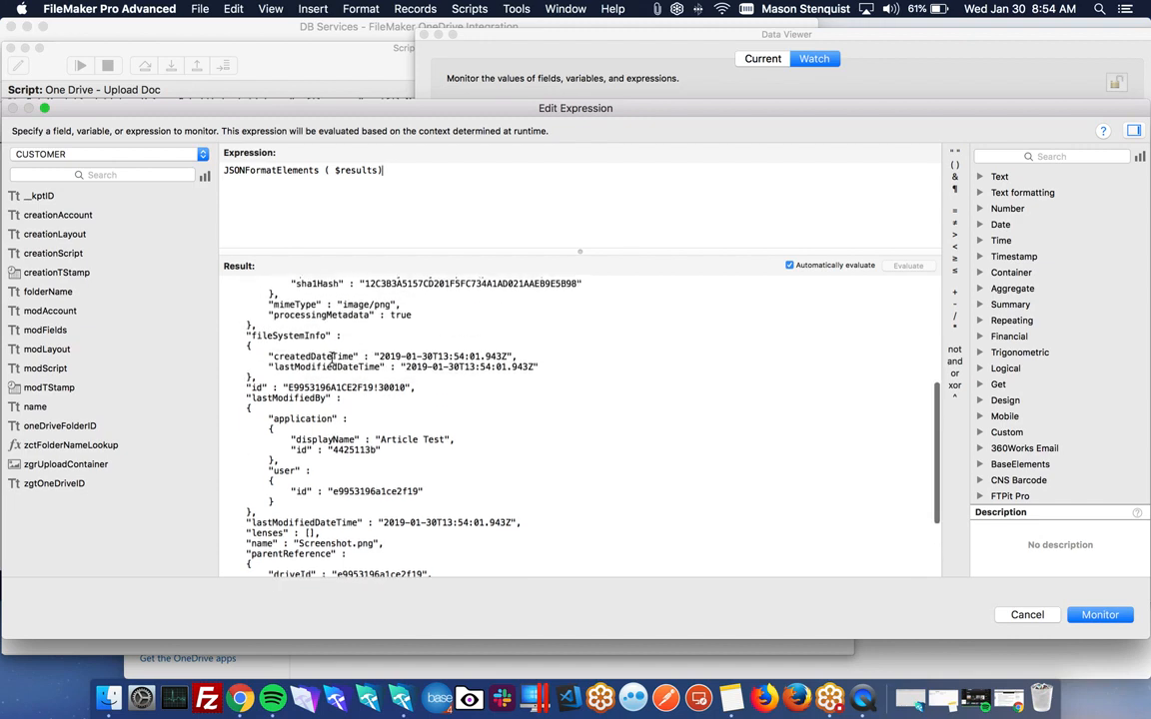
scroll("up", 3)
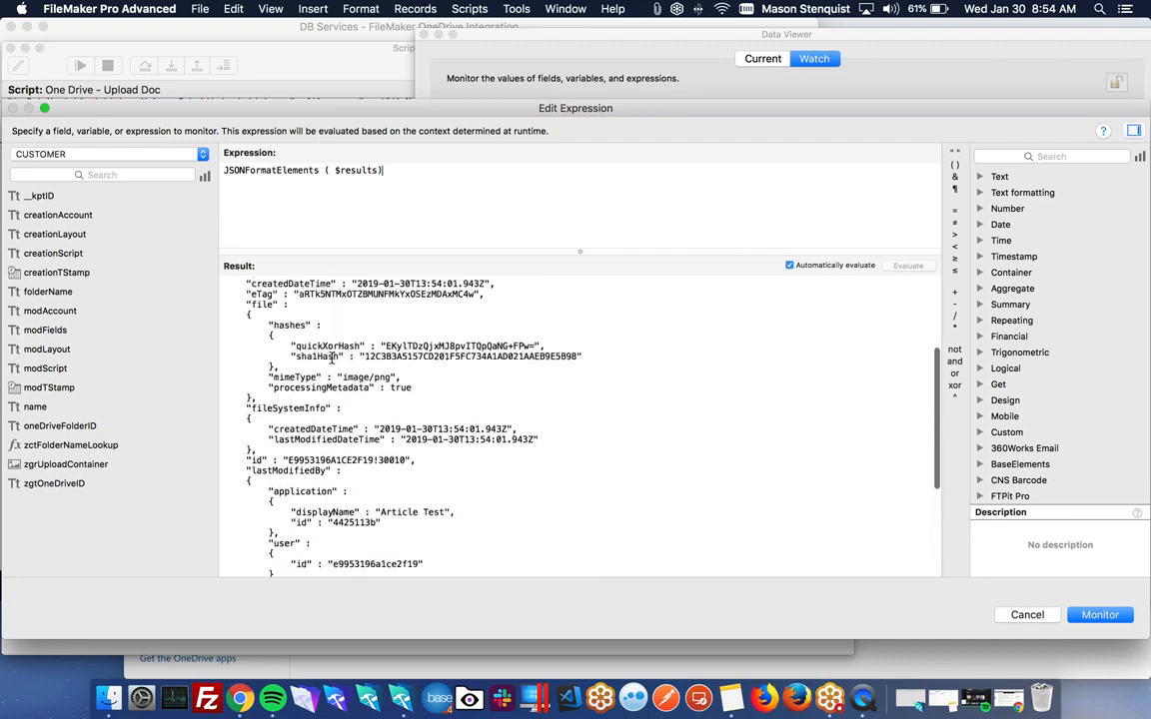
scroll("up", 3)
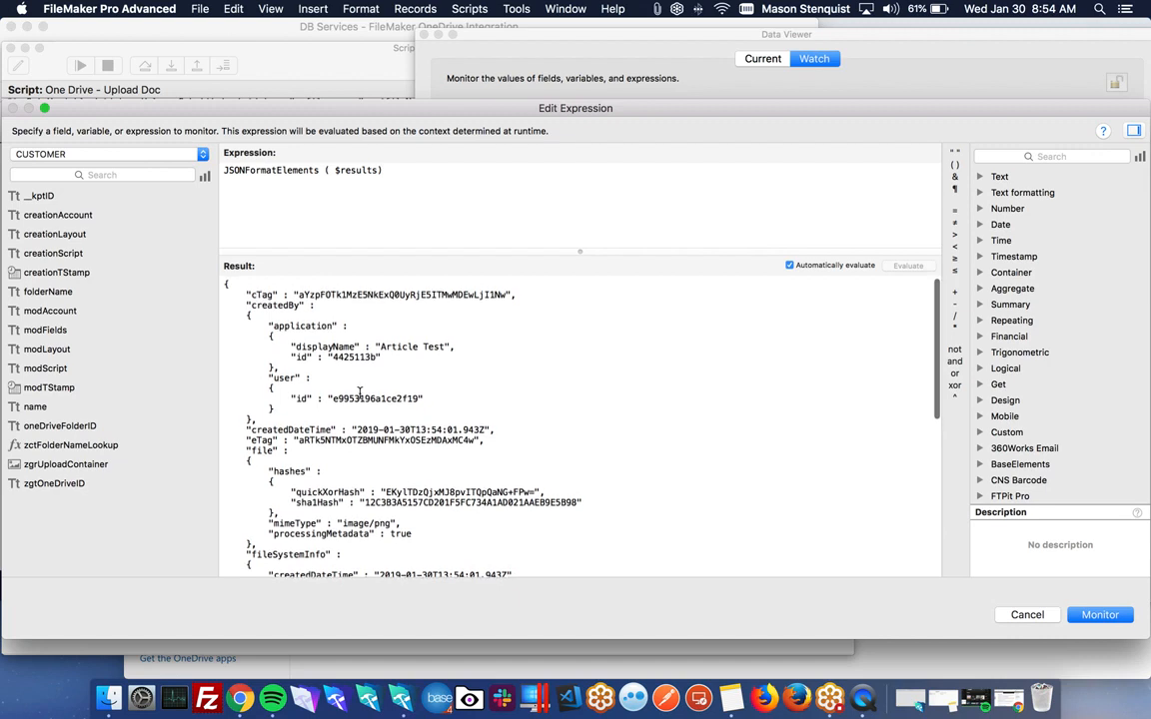
scroll("down", 3)
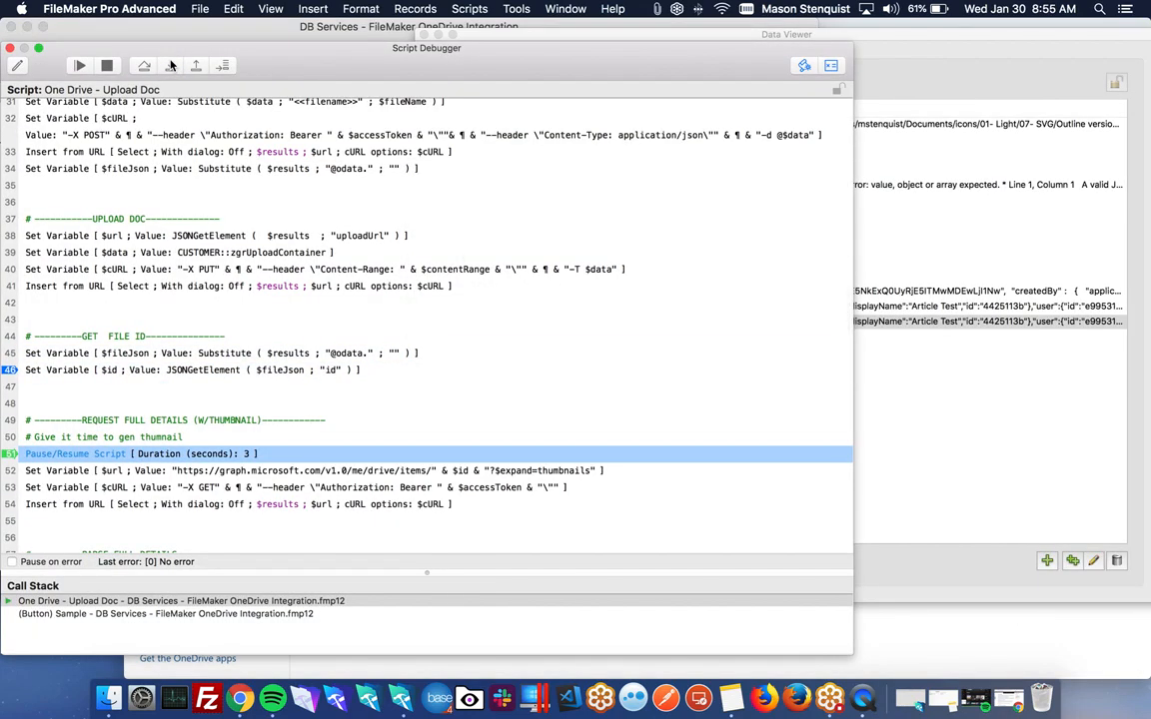
Step: Advance through the thumbnail details request (lines 51–54) to line 58 and return to the Watch tab
scroll("down", 3)
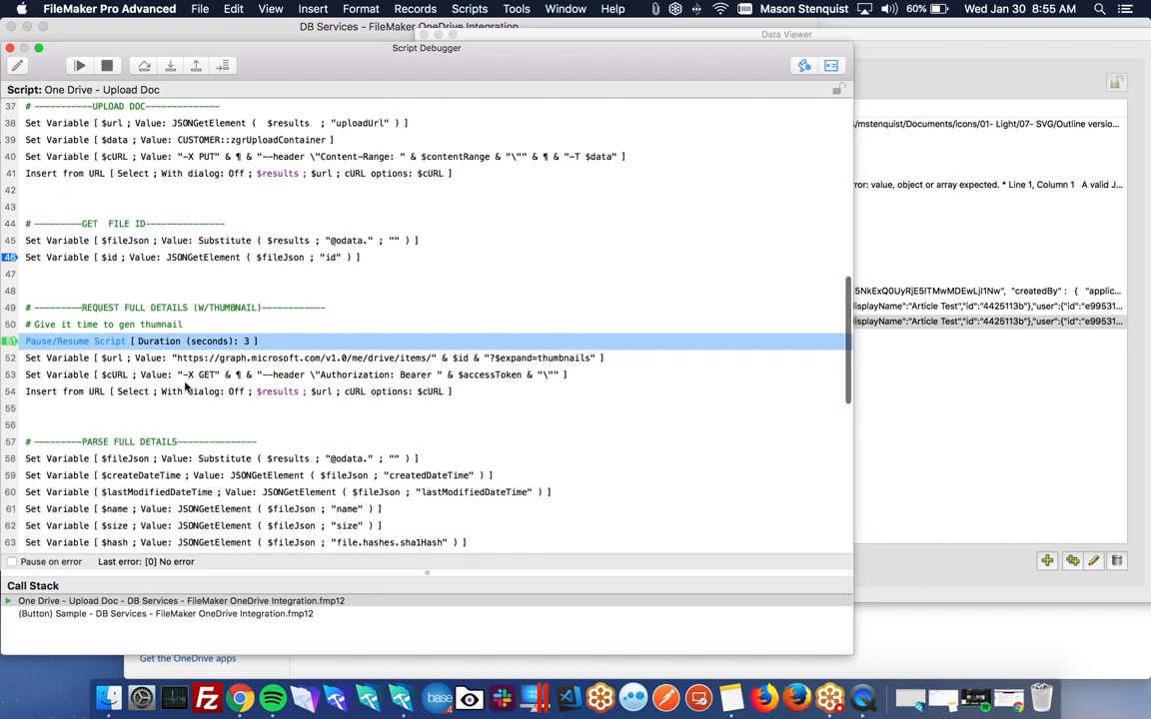
mouse_move(229, 348)
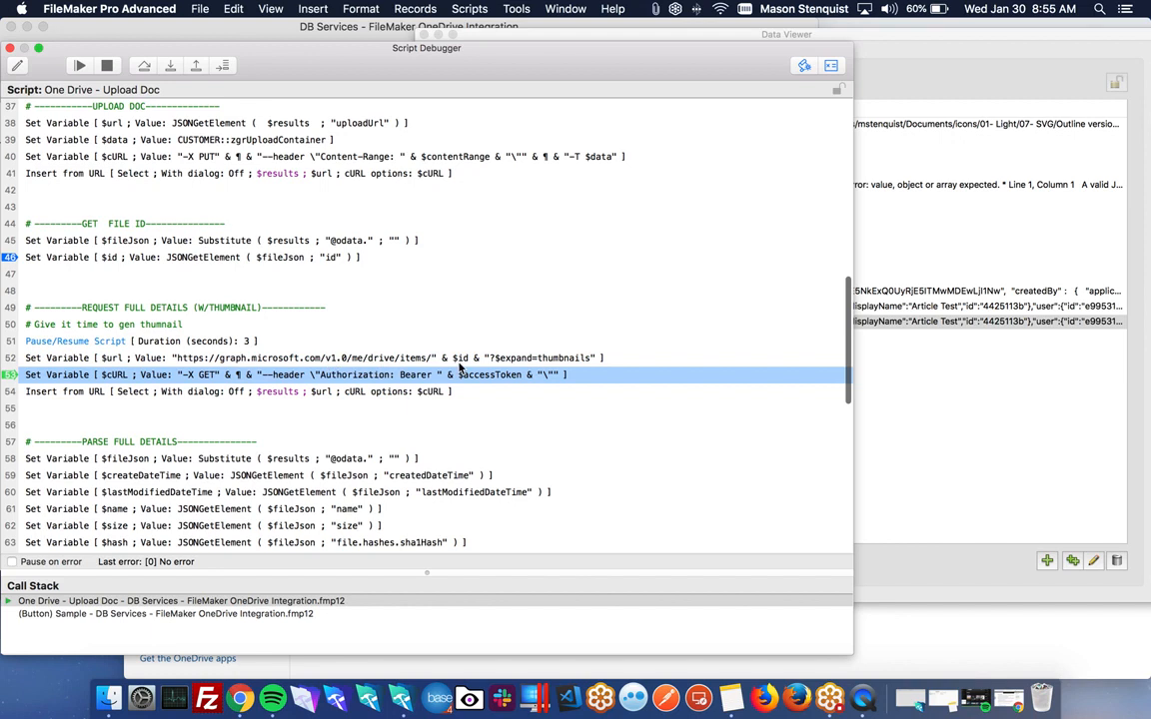
mouse_move(514, 365)
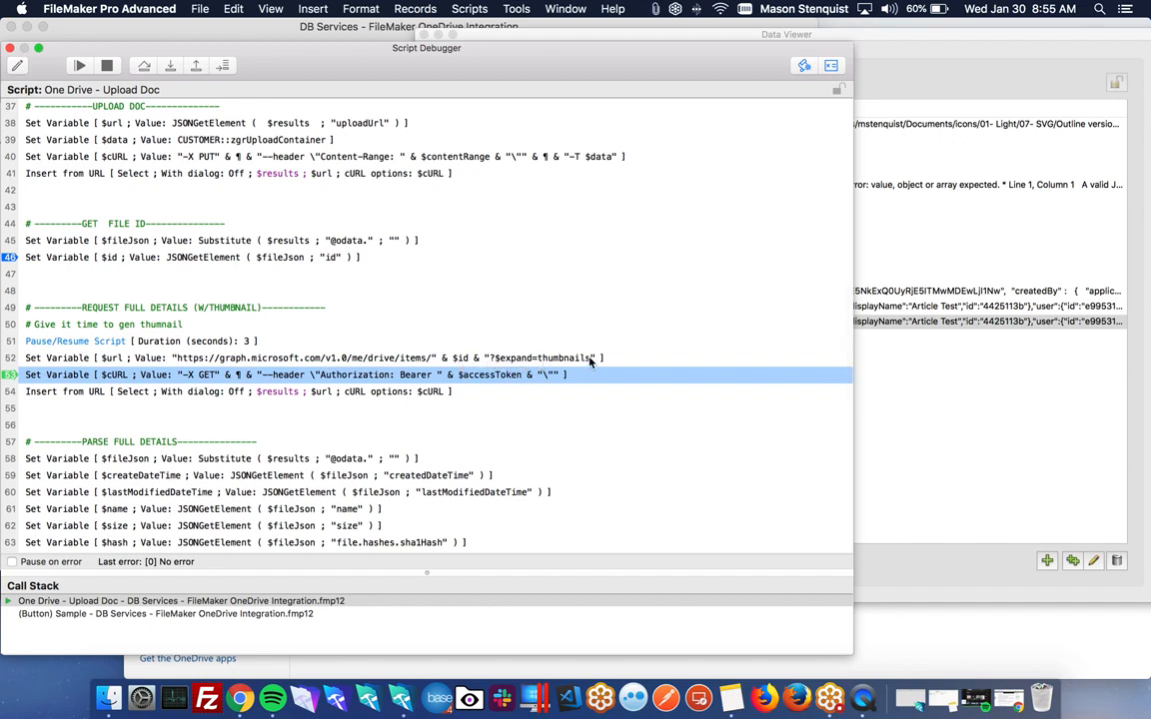
mouse_move(168, 68)
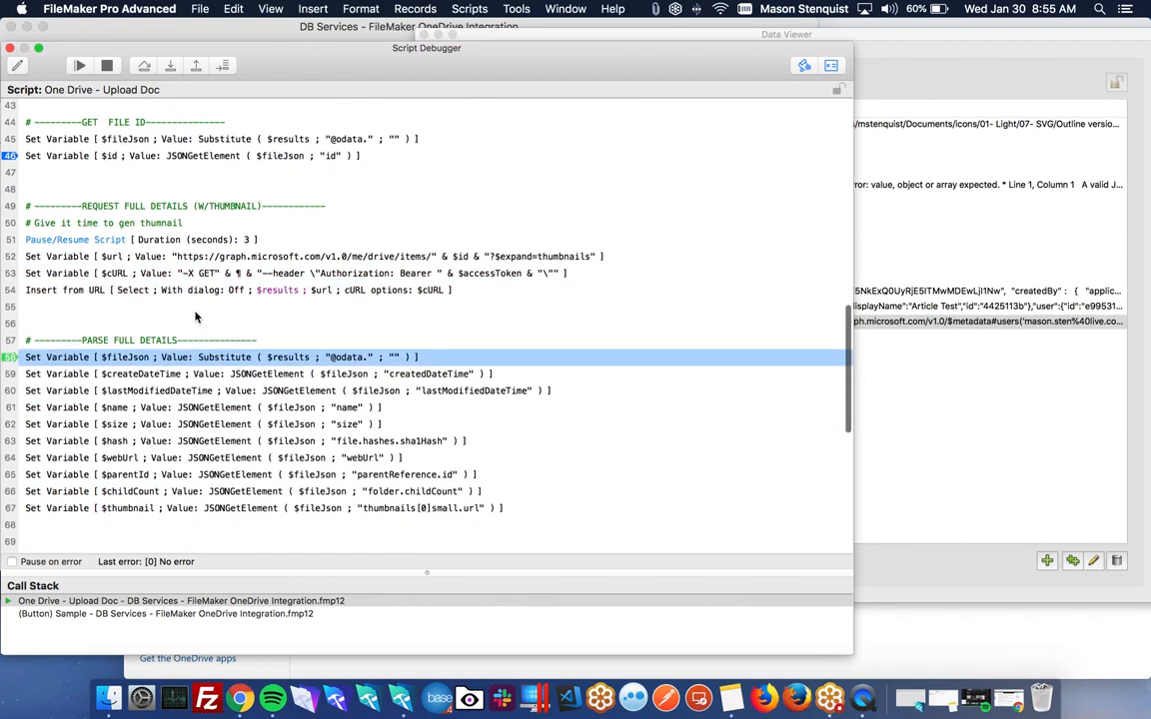
left_click(814, 58)
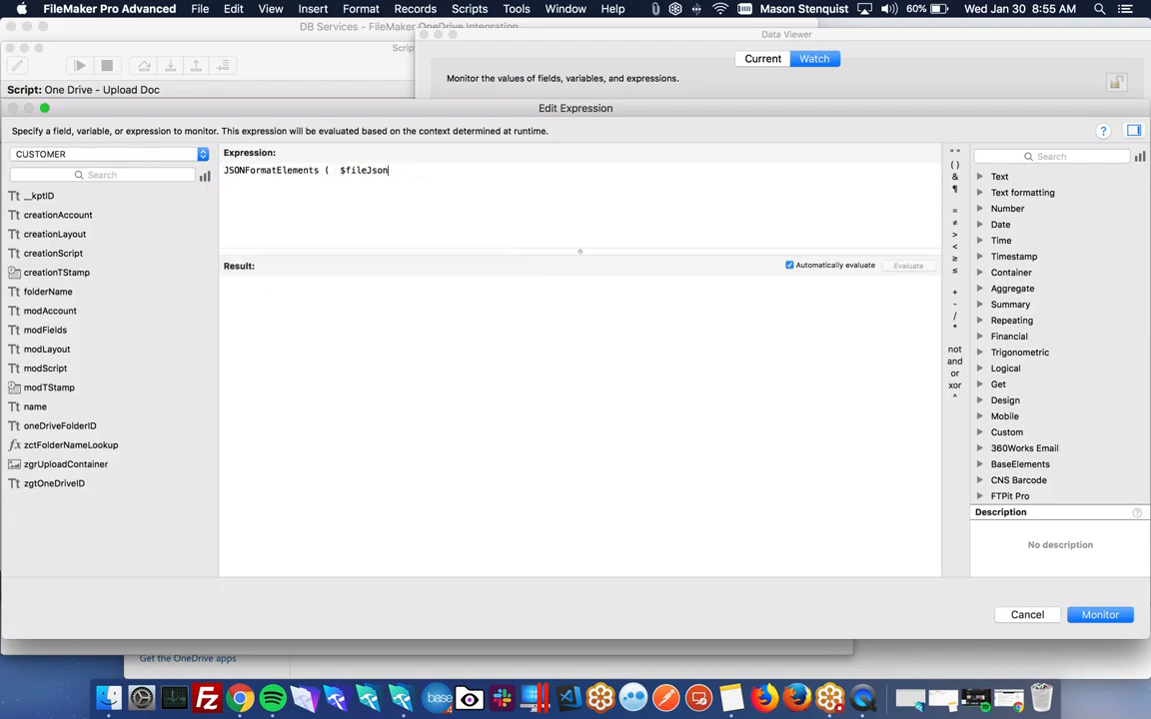
Step: Complete the JSONFormatElements($fileJson) watch and scroll to its large, medium and small thumbnail URLs
type(")")
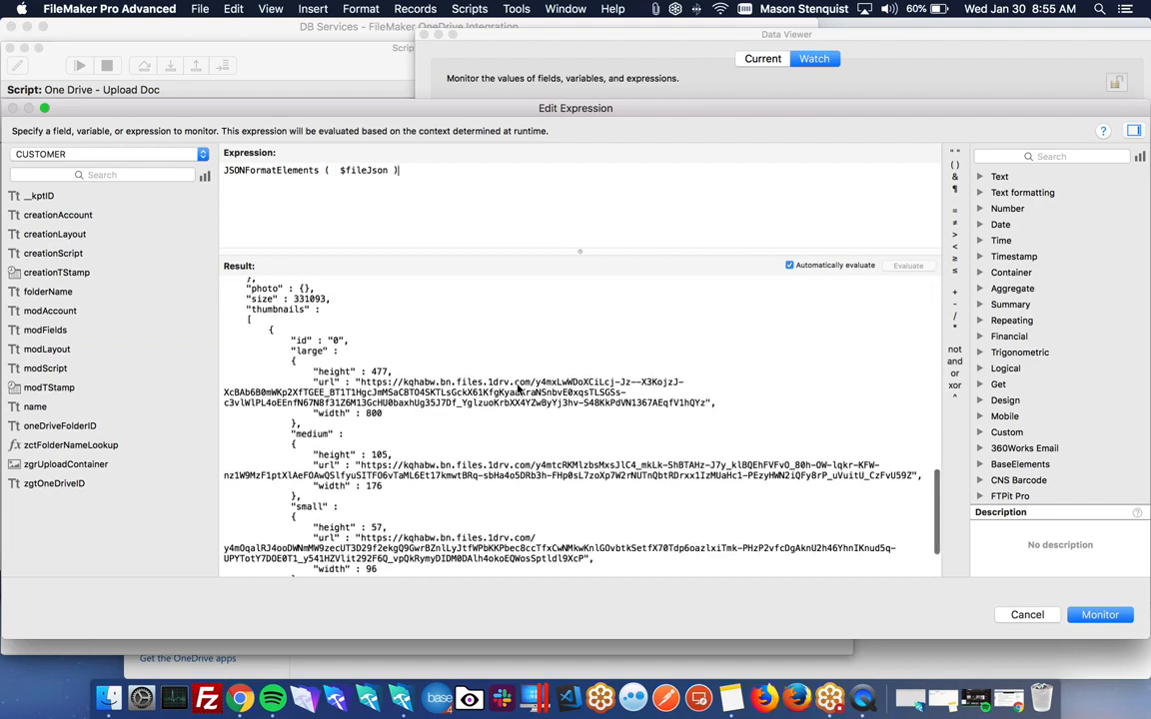
scroll("down", 3)
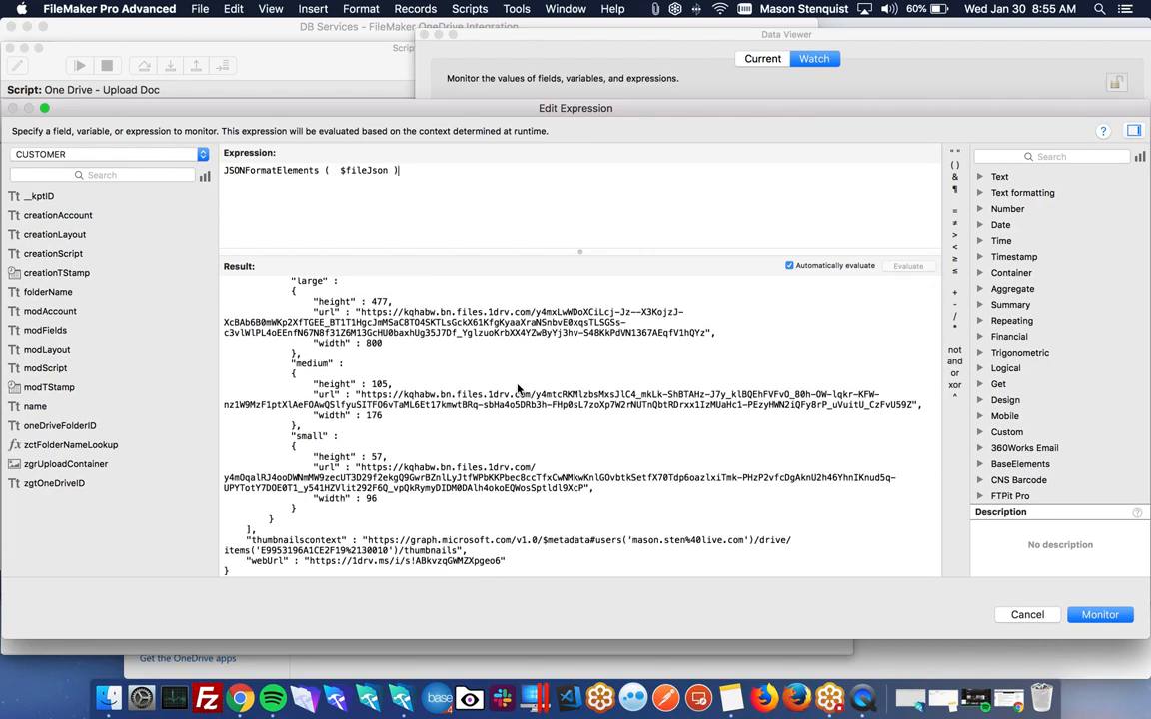
scroll("up", 3)
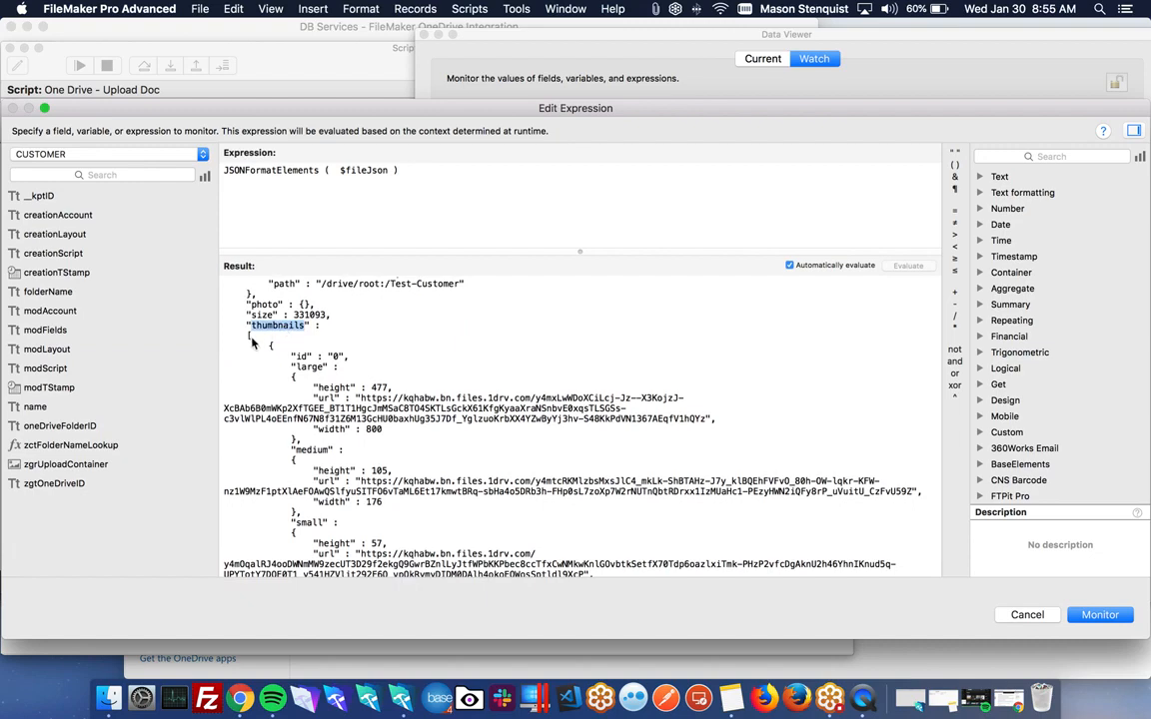
scroll("down", 3)
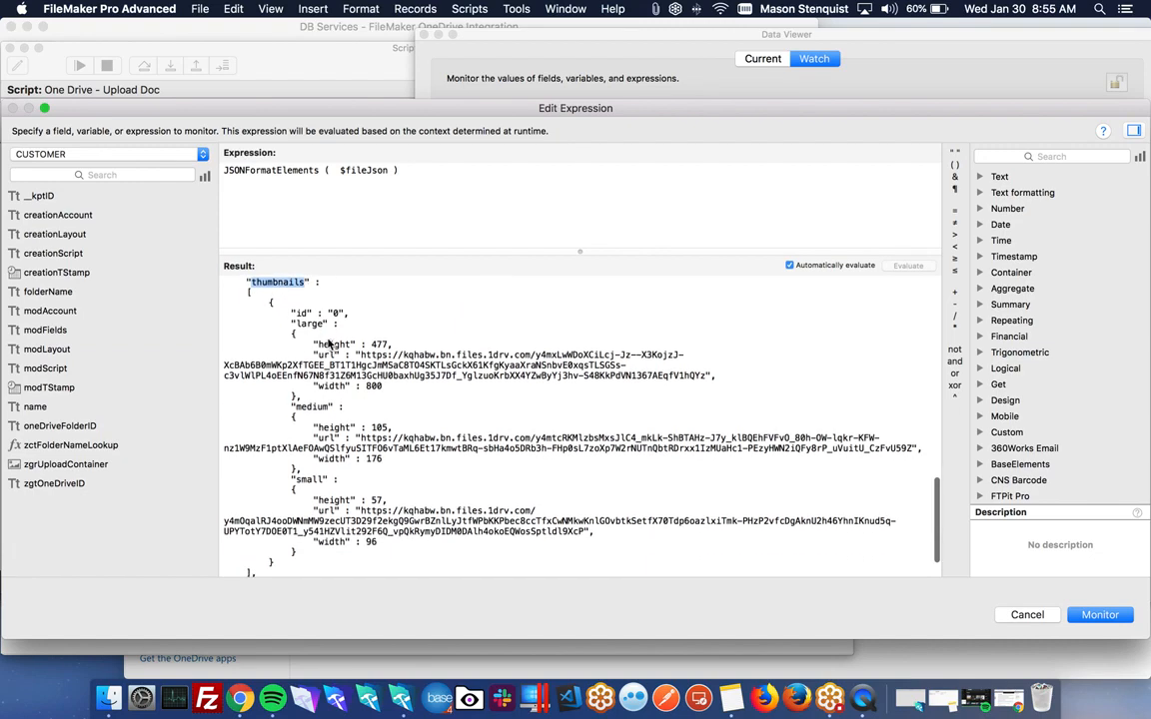
scroll("down", 3)
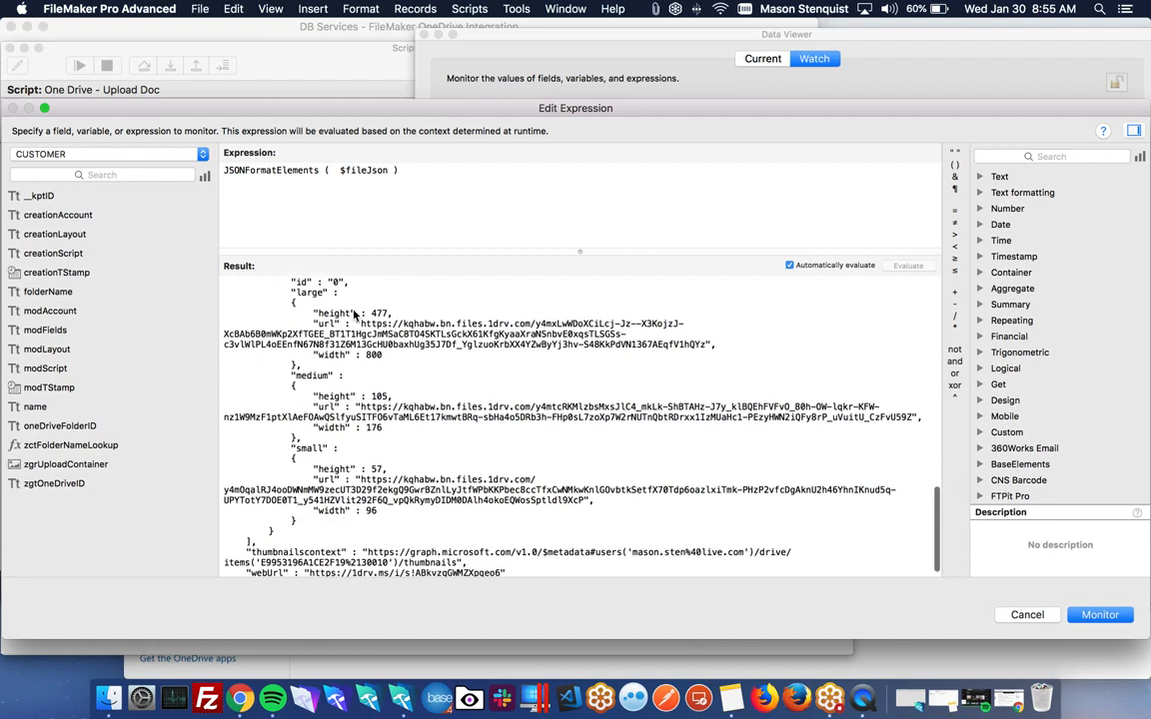
double_click(379, 313)
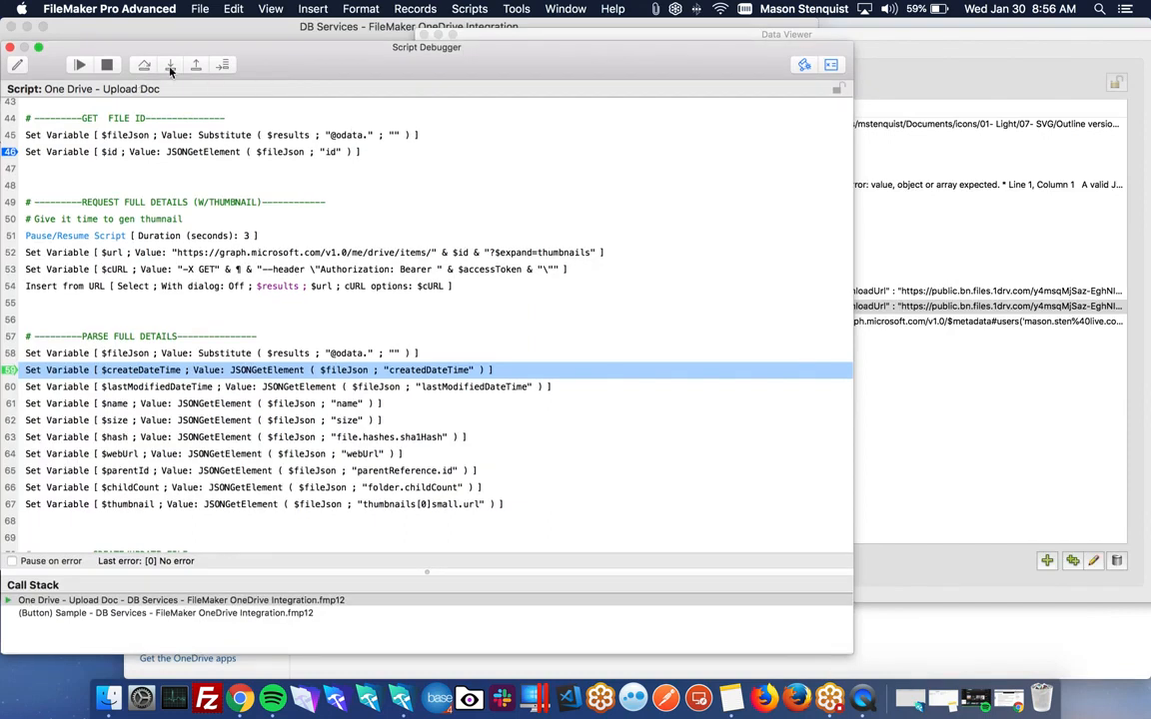
Step: Step through parsing and saving the file details and child count into the thumbnail block
left_click(170, 65)
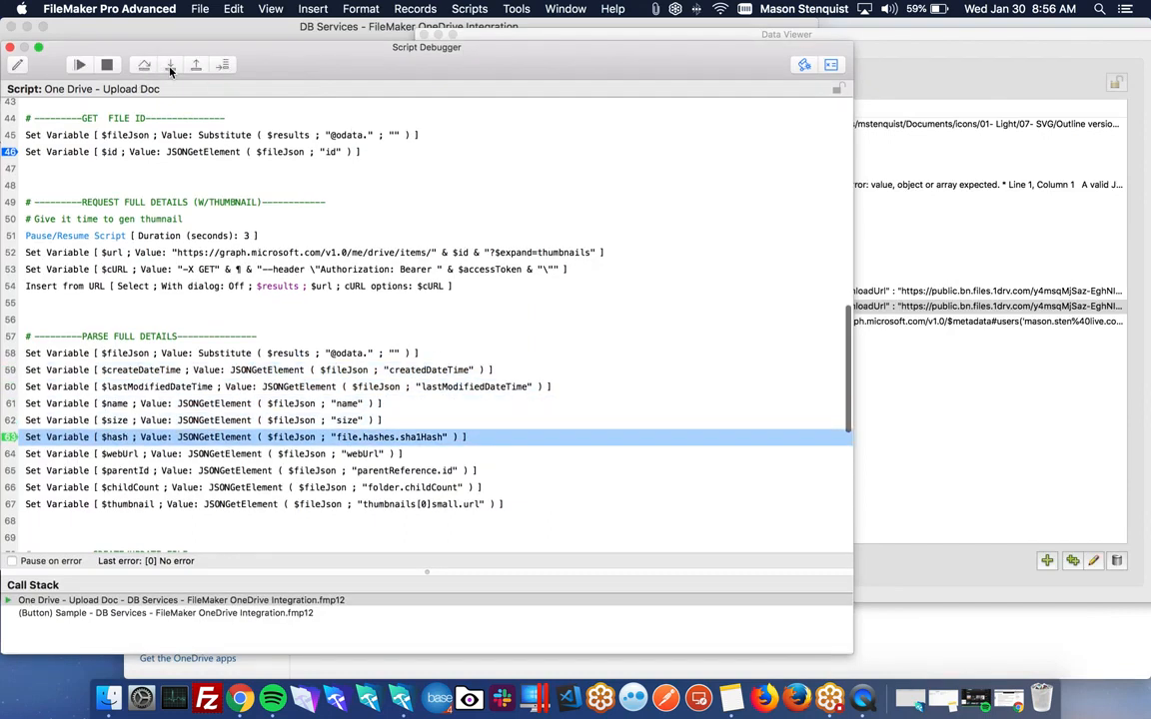
left_click(170, 64)
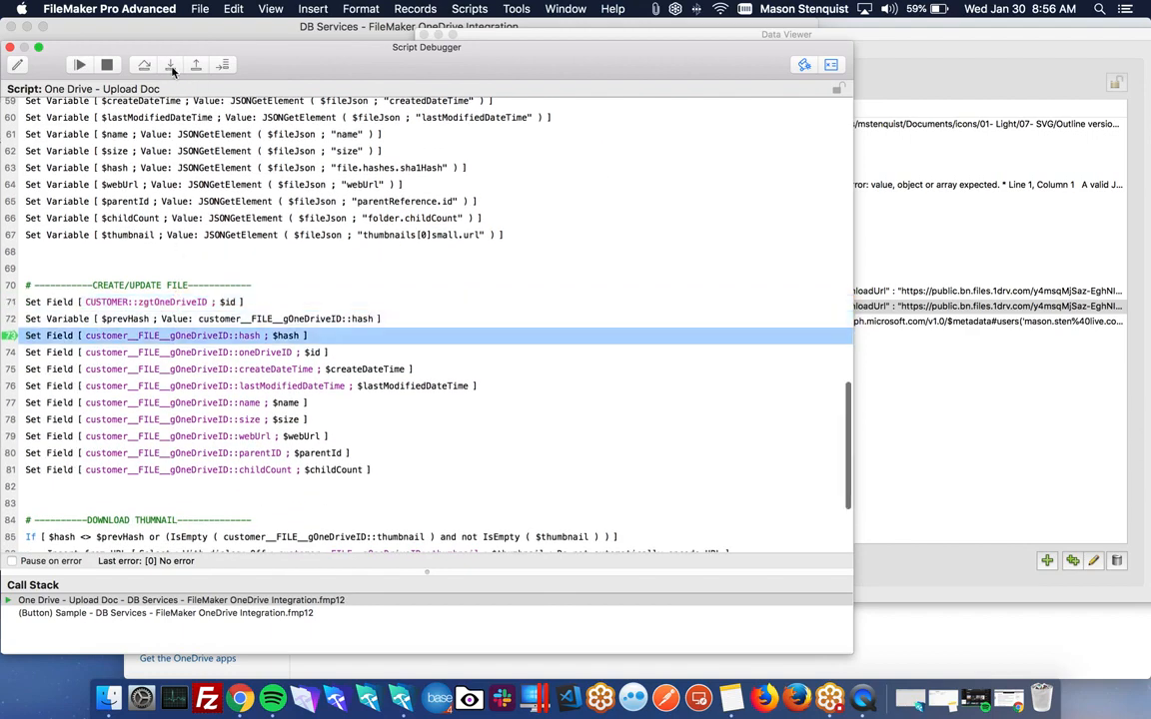
left_click(170, 64)
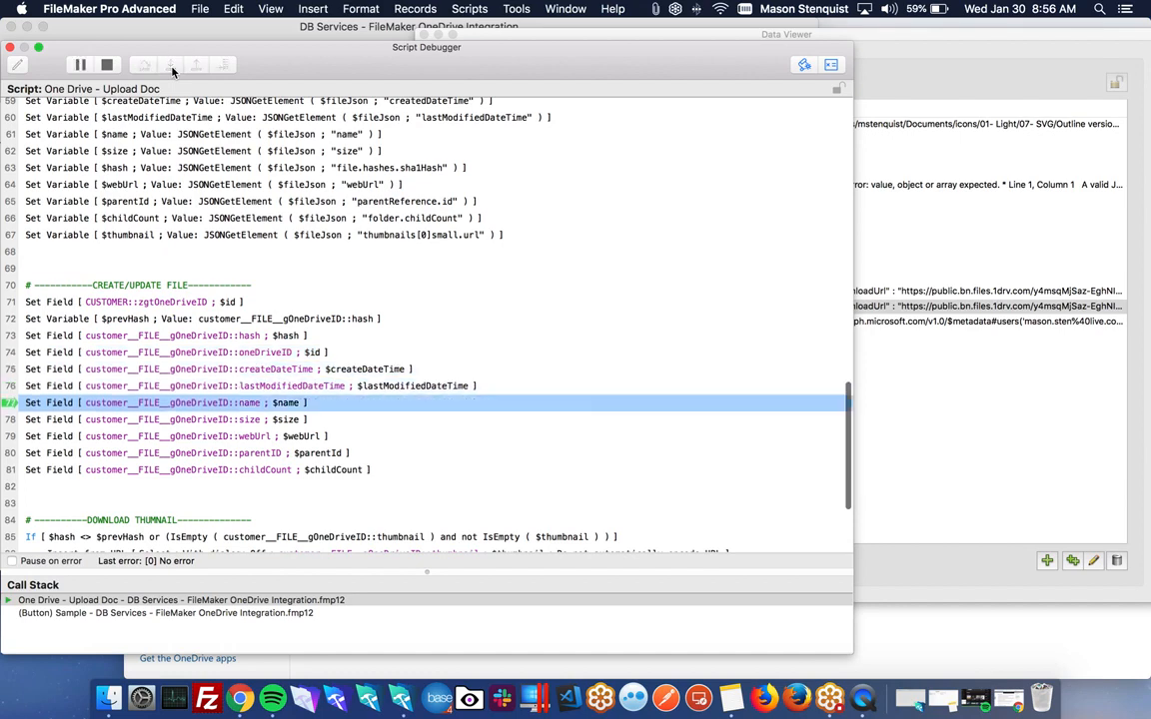
left_click(170, 64)
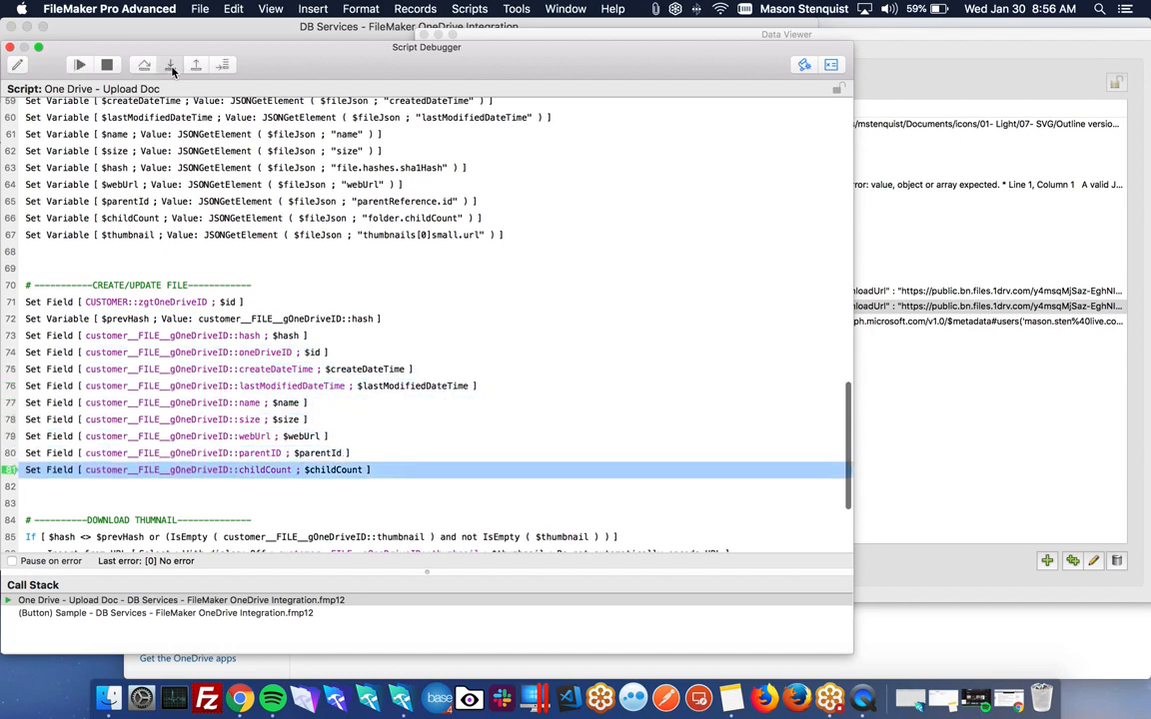
left_click(170, 64)
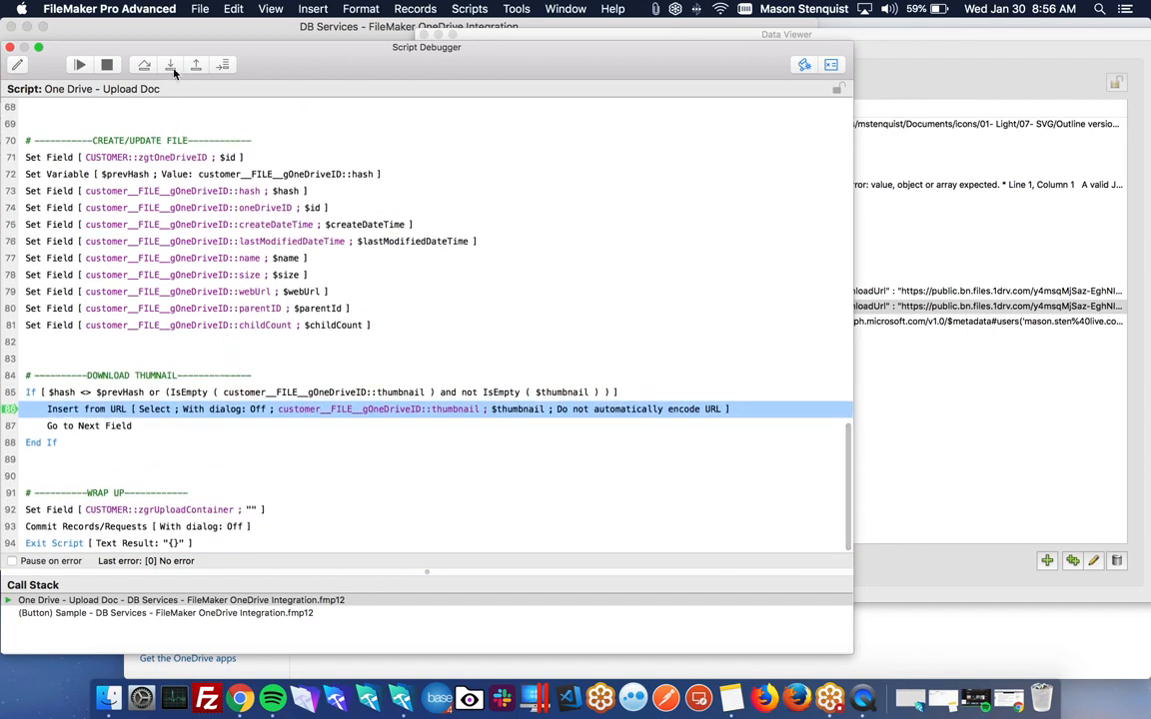
Step: Download the thumbnail into the record, view the $thumbnail value, and run the script to completion
left_click(79, 64)
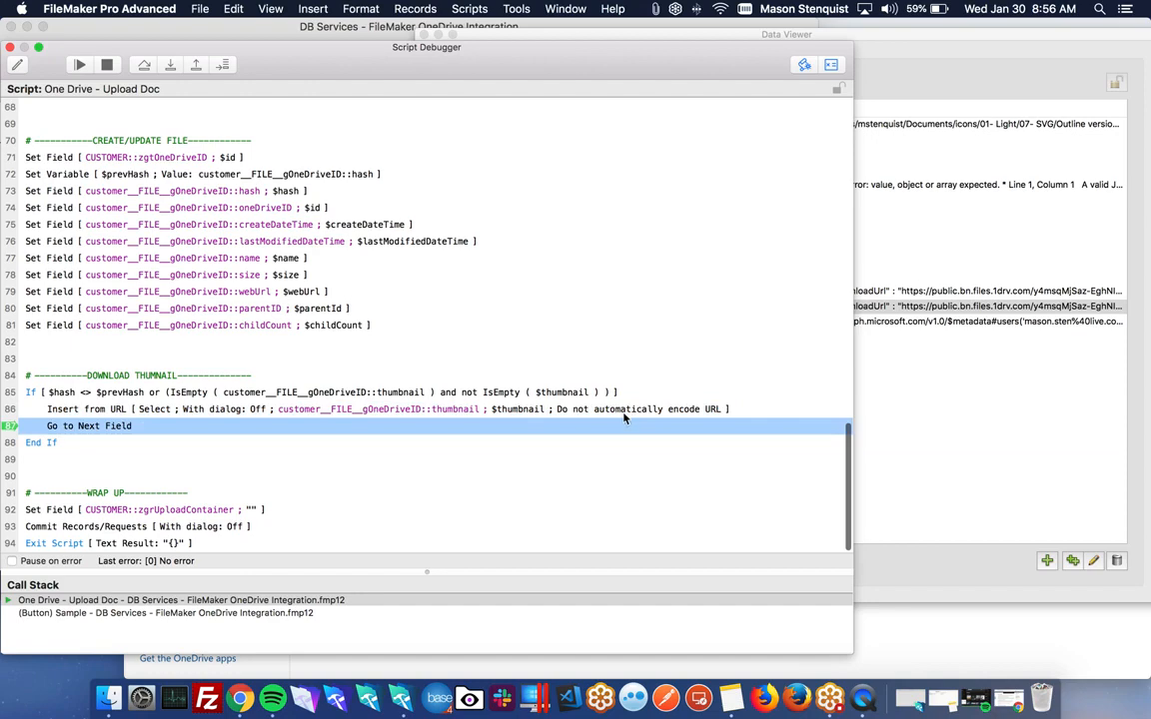
left_click(761, 58)
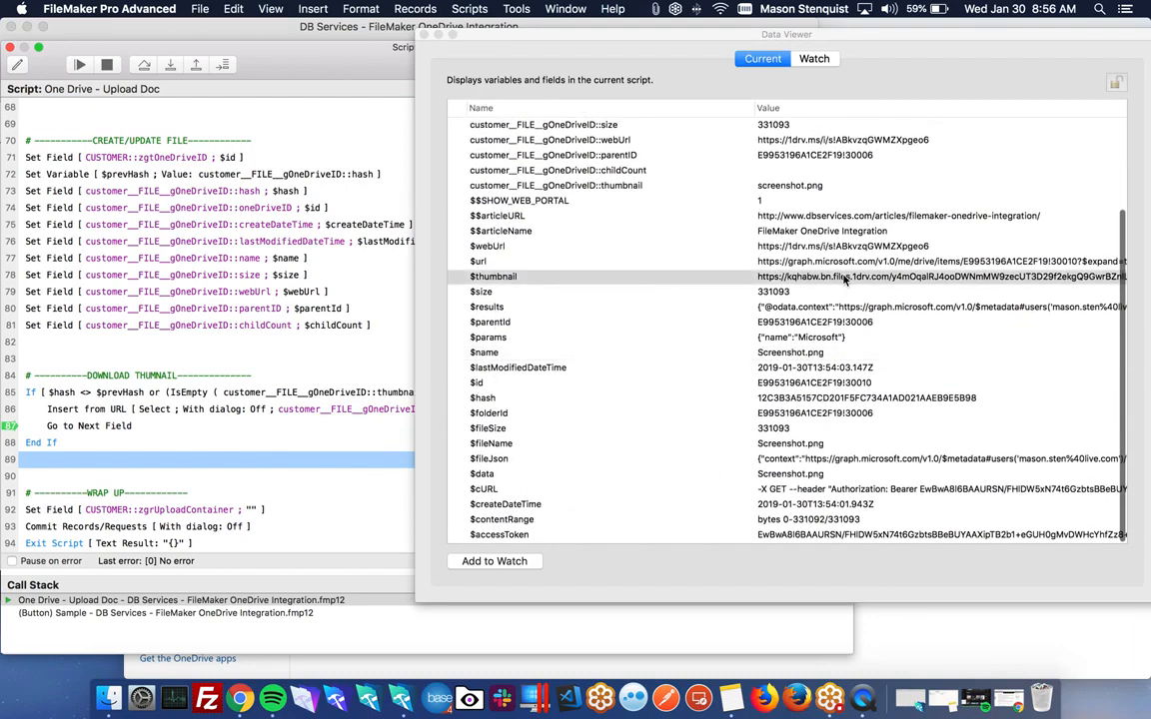
double_click(845, 277)
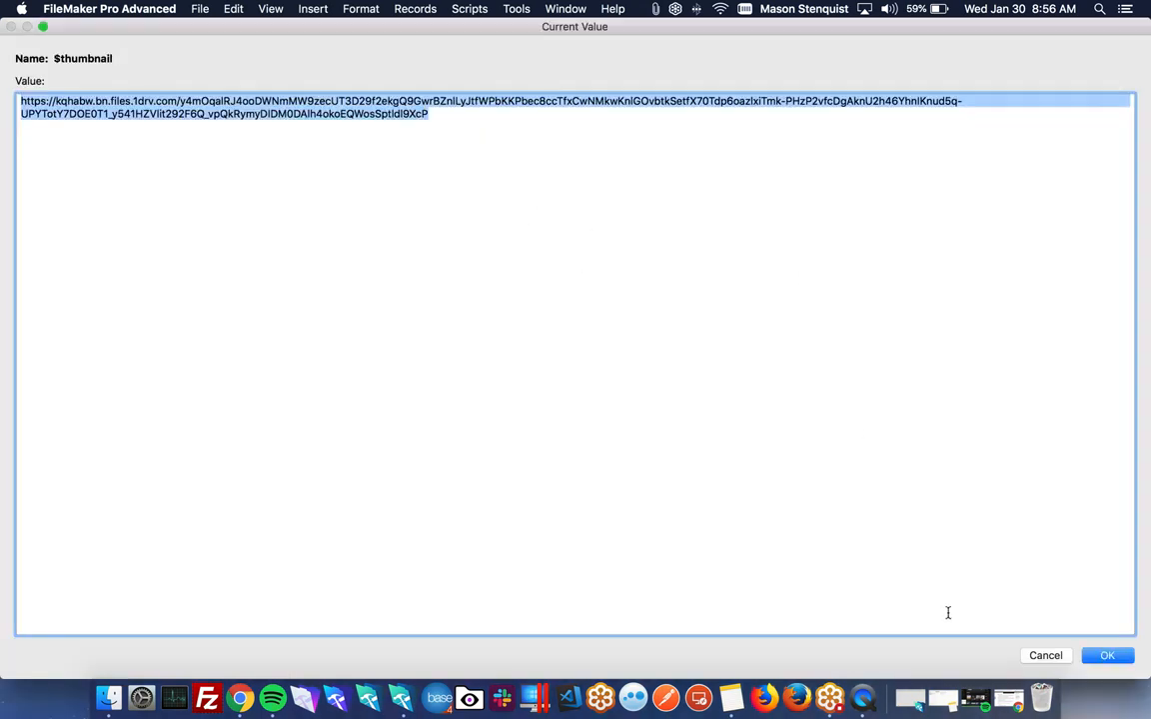
left_click(1107, 656)
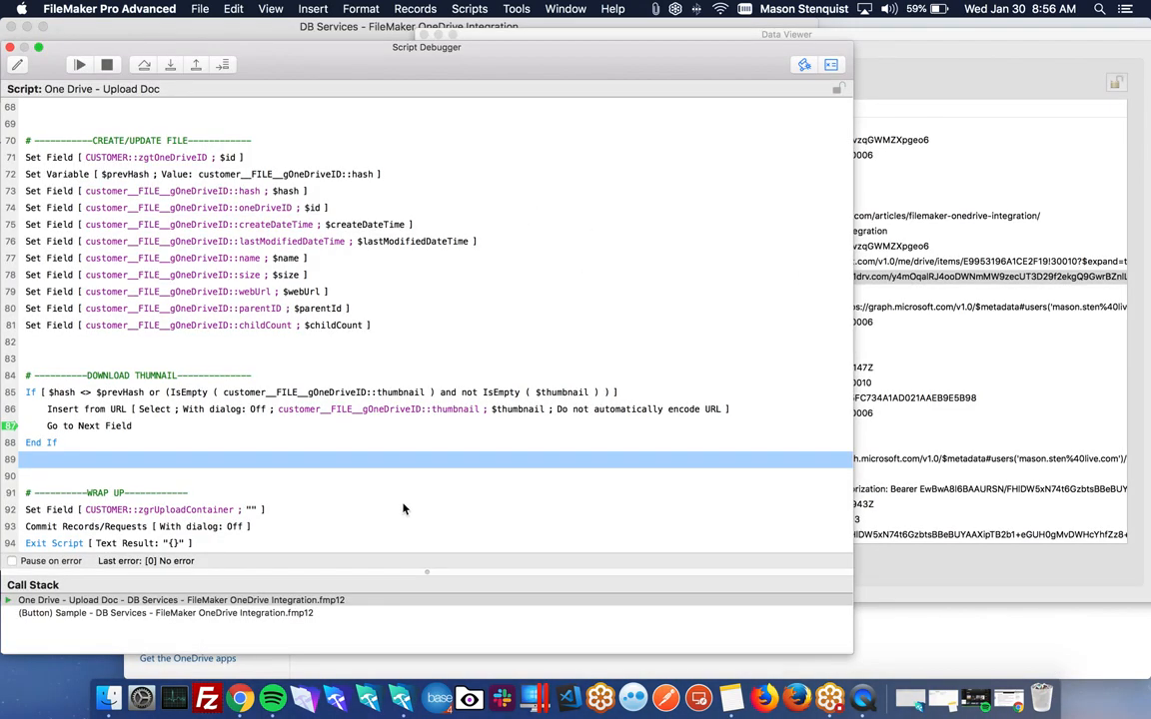
mouse_move(294, 429)
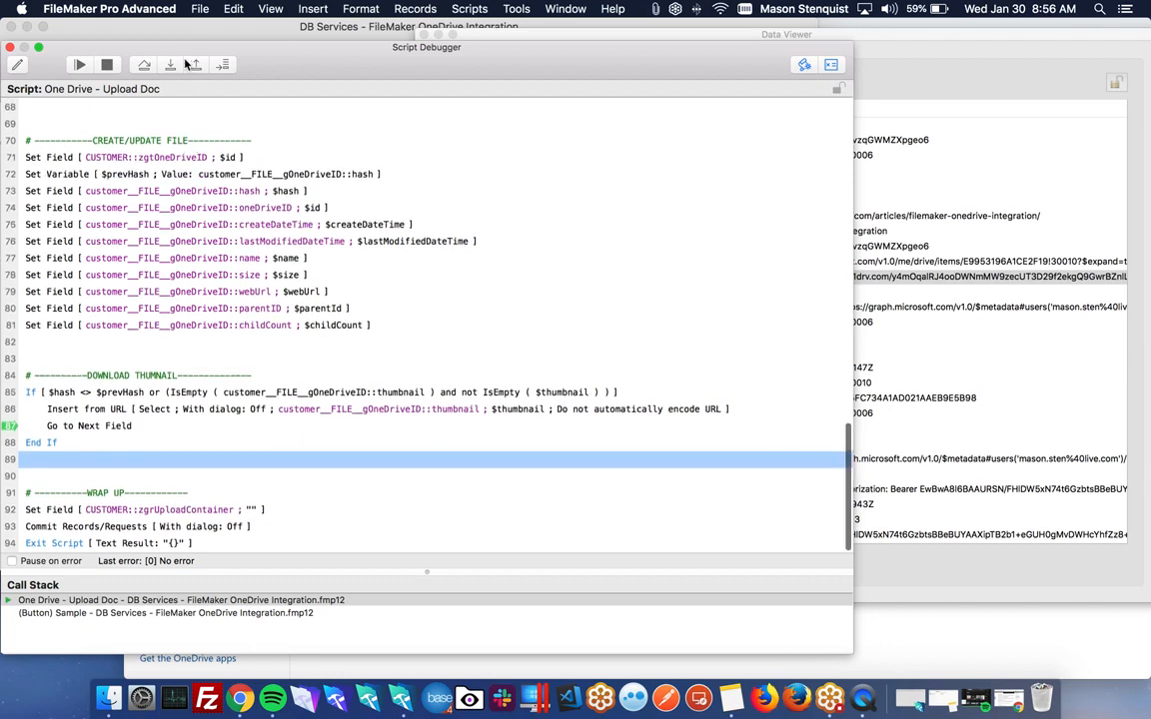
left_click(170, 64)
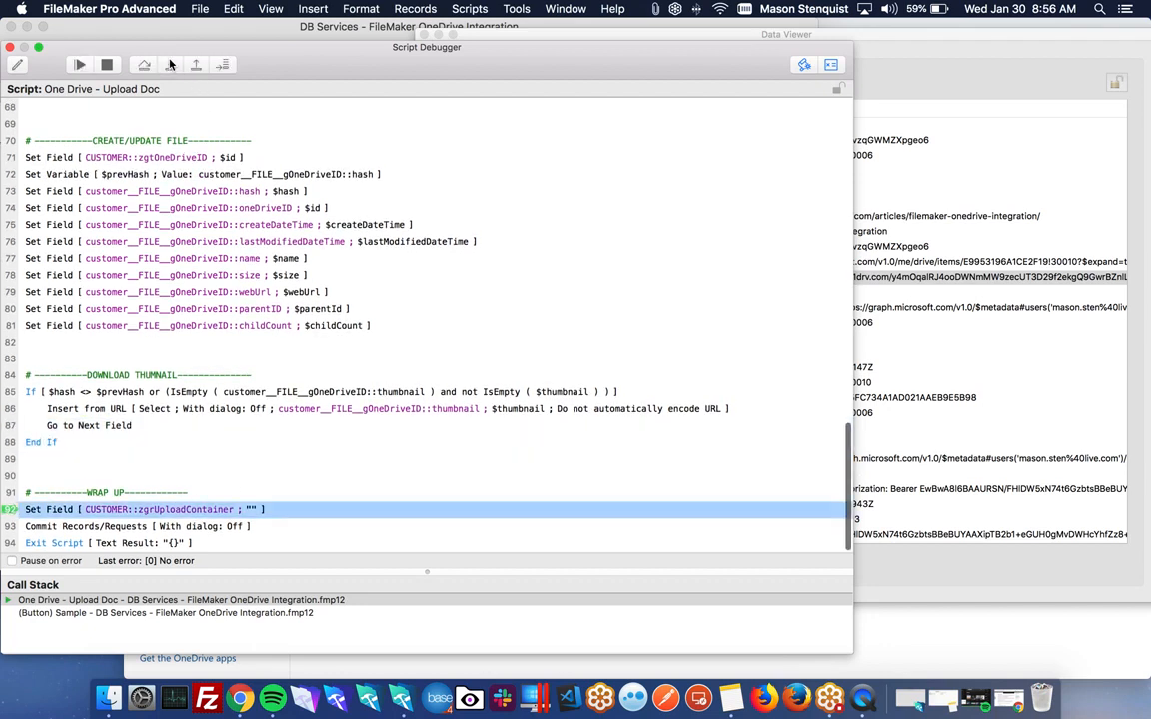
left_click(11, 49)
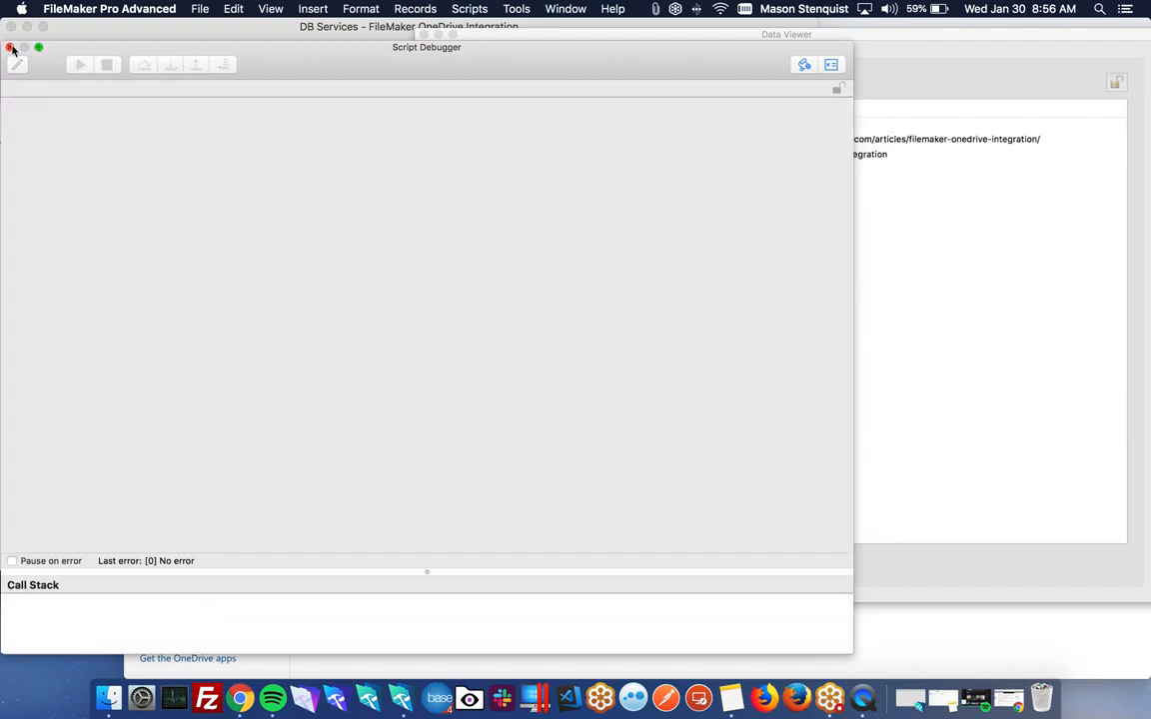
Step: Close the debugger to see Screenshot.png with its thumbnail, then re-enable Tools > Script Debugger
left_click(11, 49)
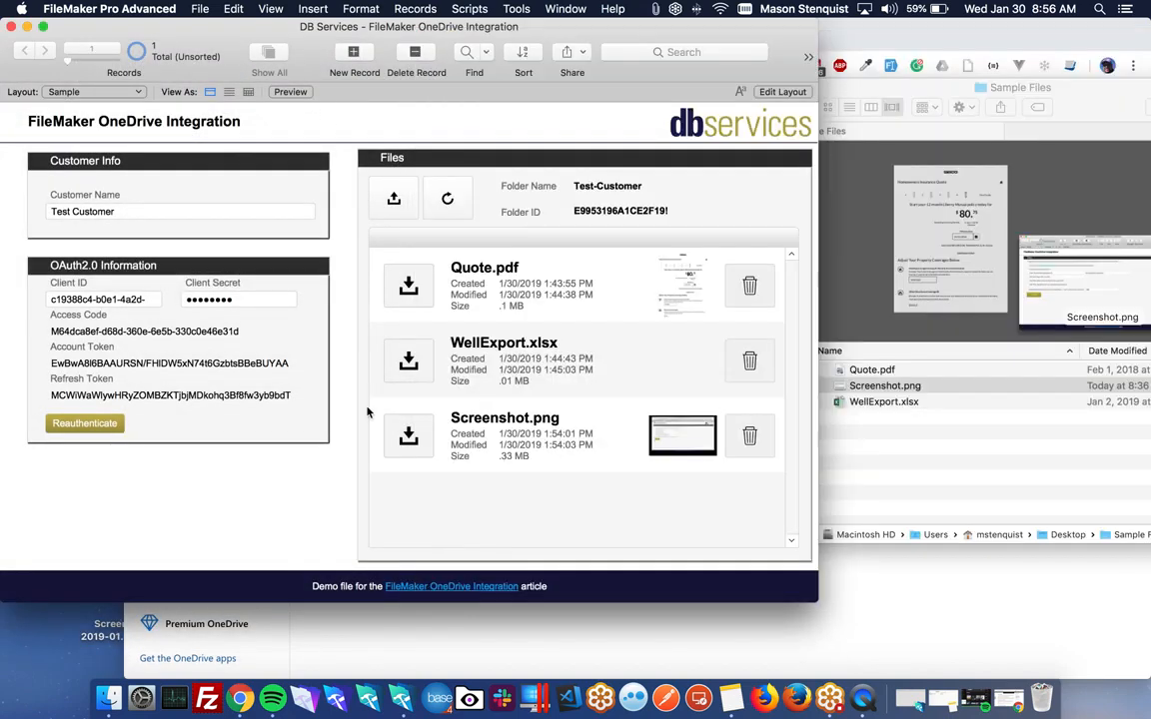
mouse_move(543, 459)
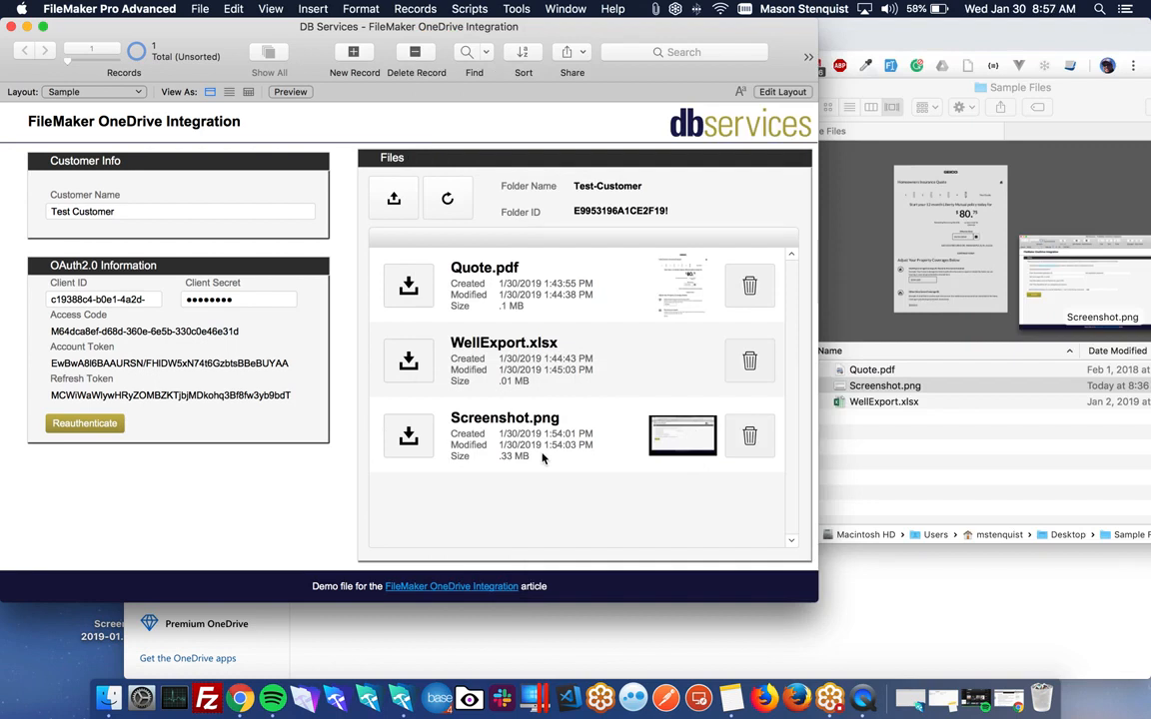
mouse_move(517, 65)
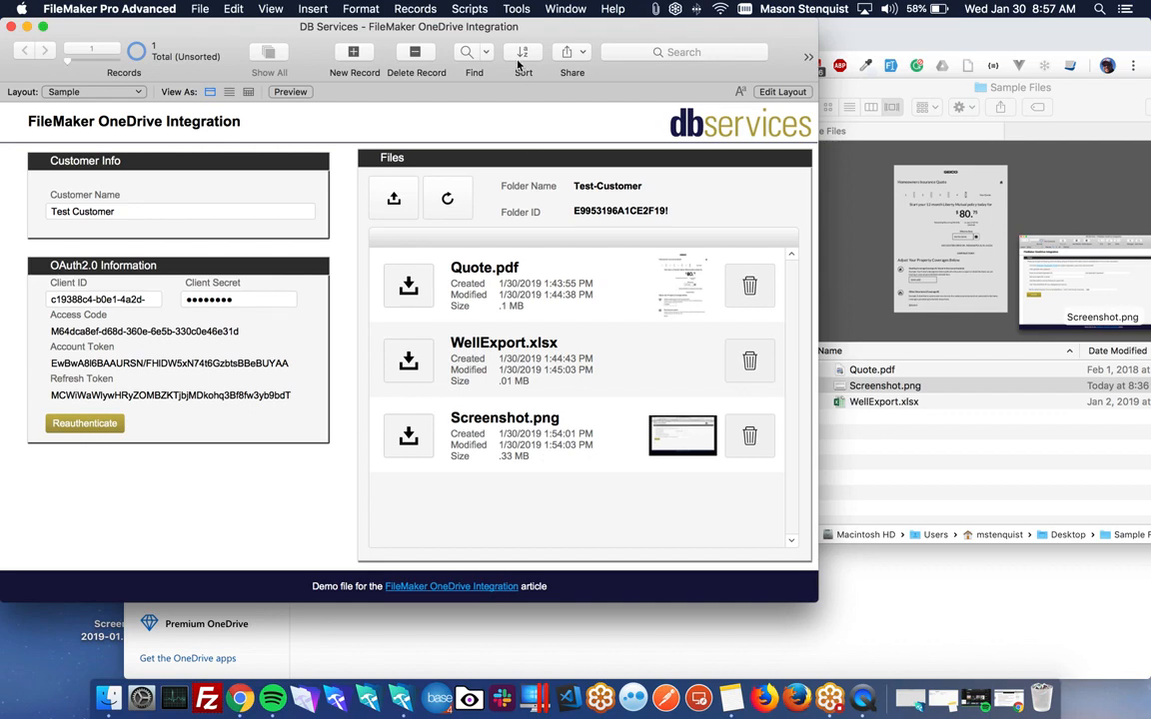
left_click(516, 8)
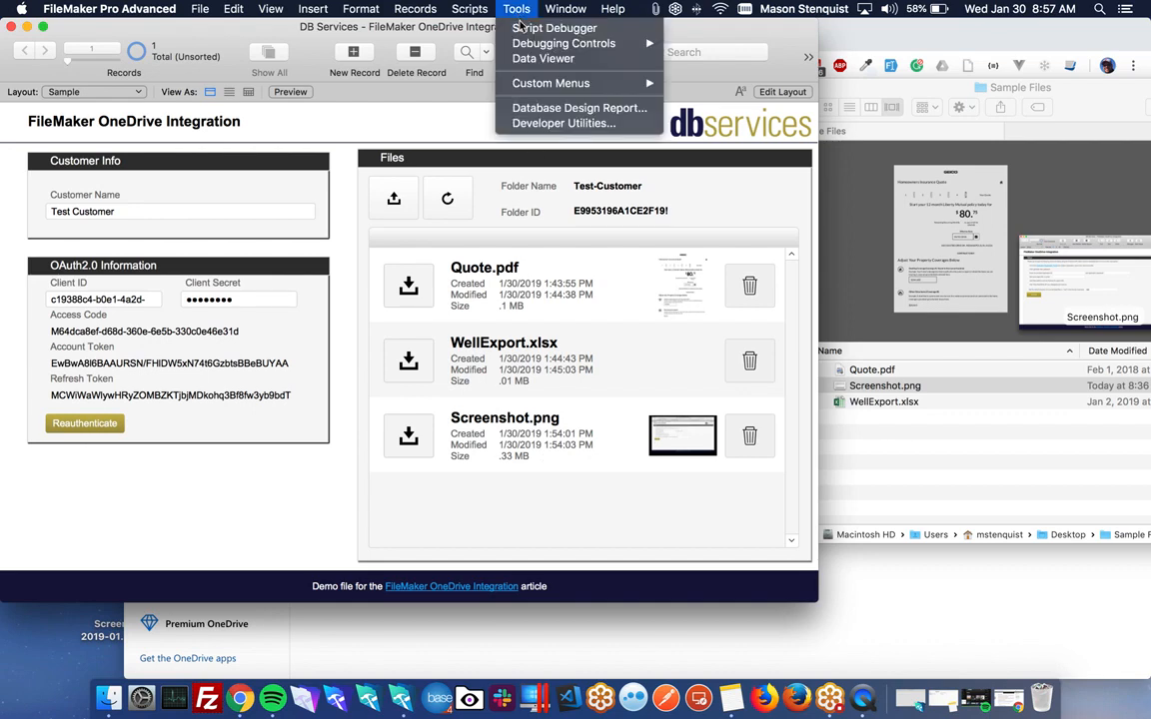
left_click(555, 27)
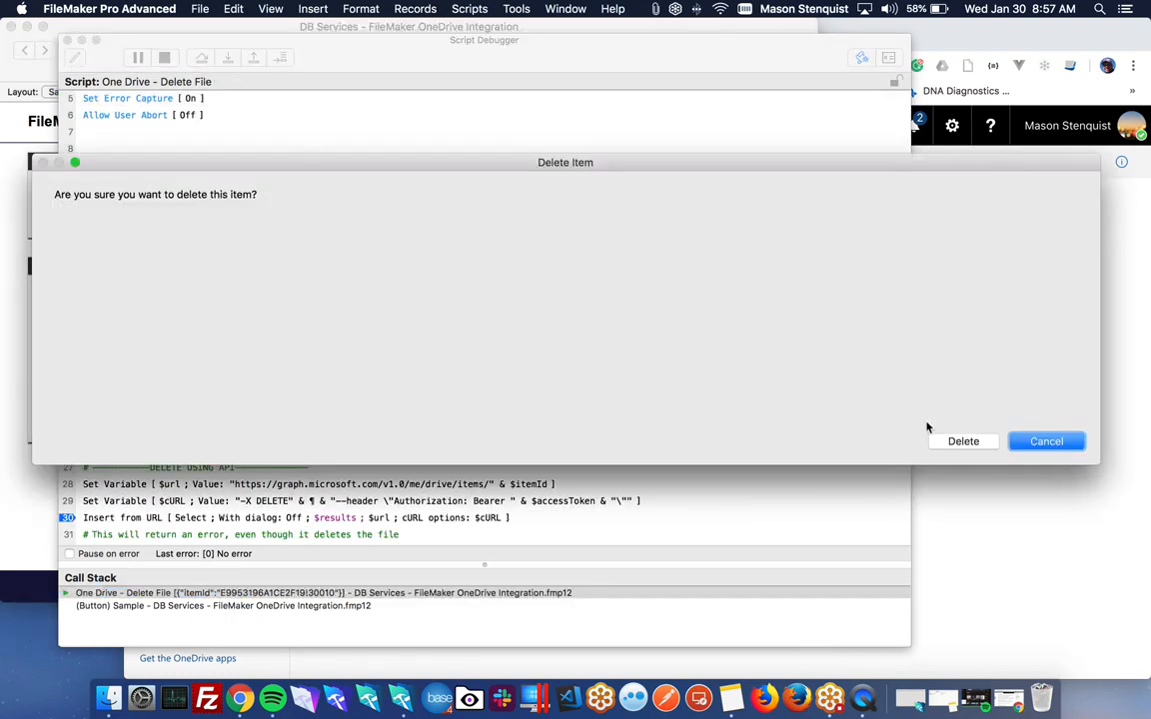
mouse_move(411, 216)
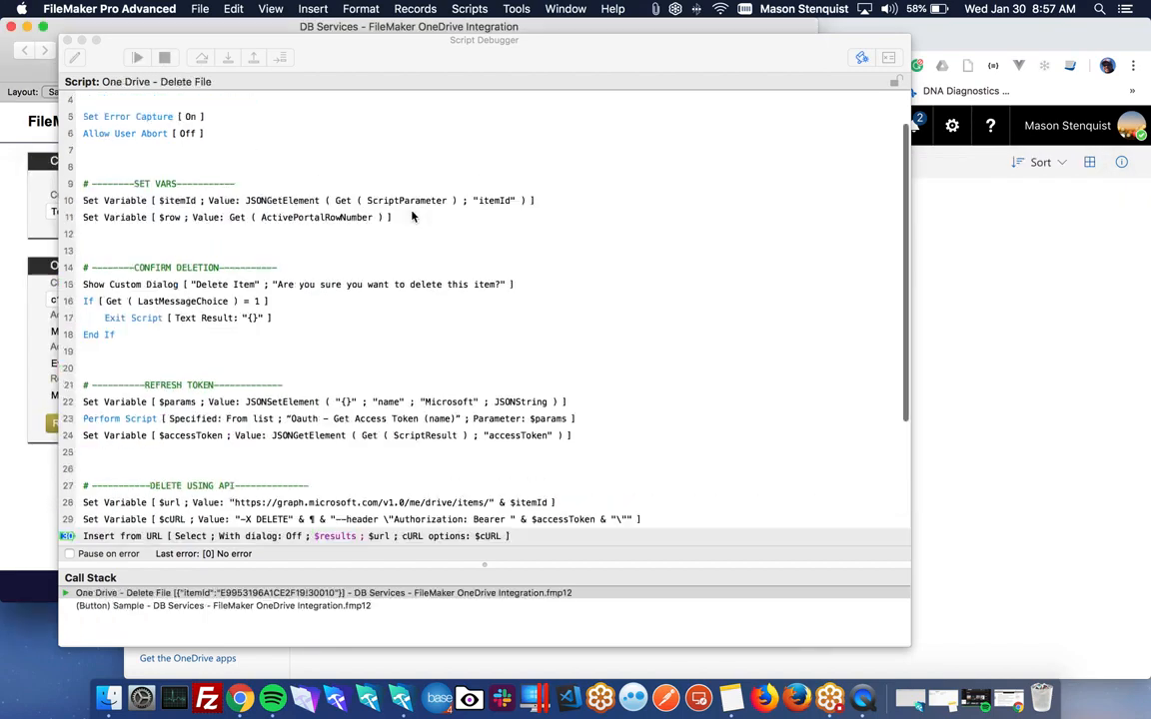
Step: Delete Screenshot.png through the One Drive - Delete File script and run it to the end
scroll("down", 3)
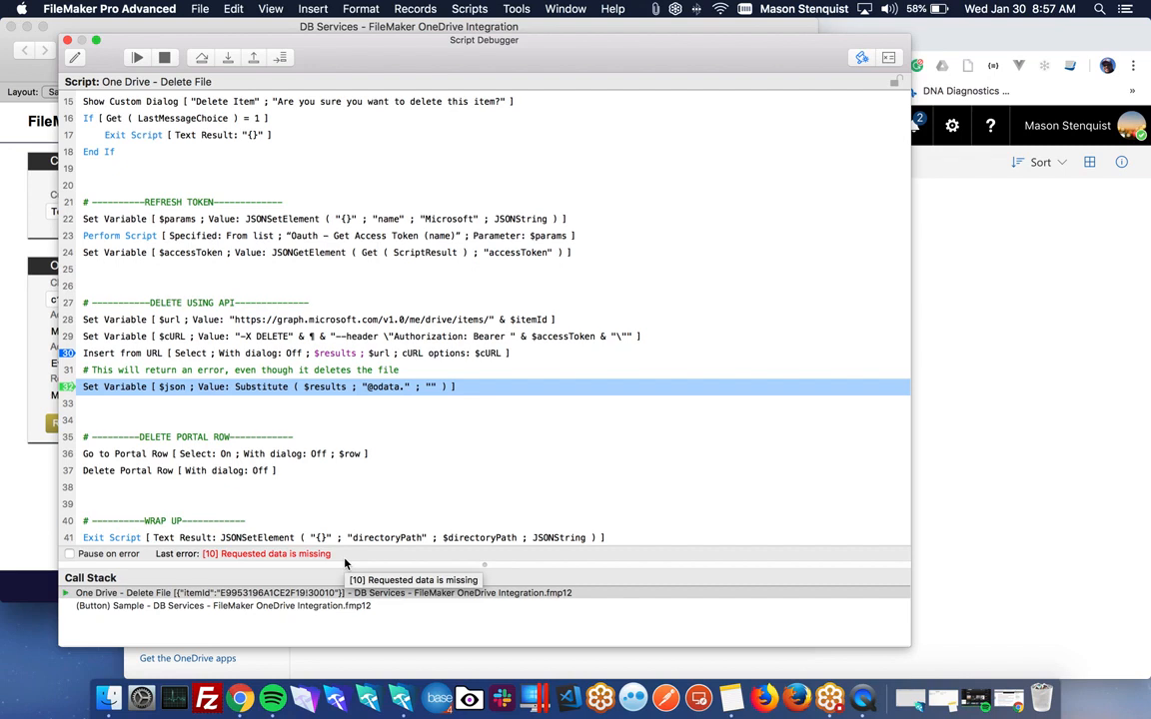
mouse_move(268, 416)
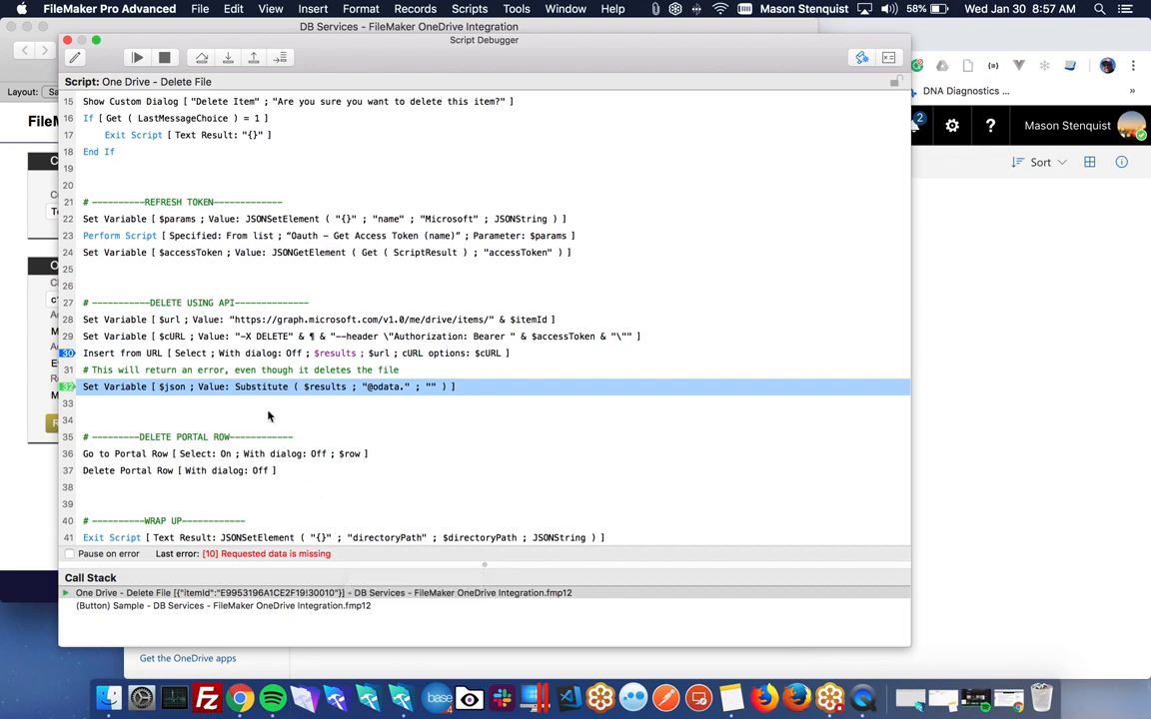
mouse_move(232, 395)
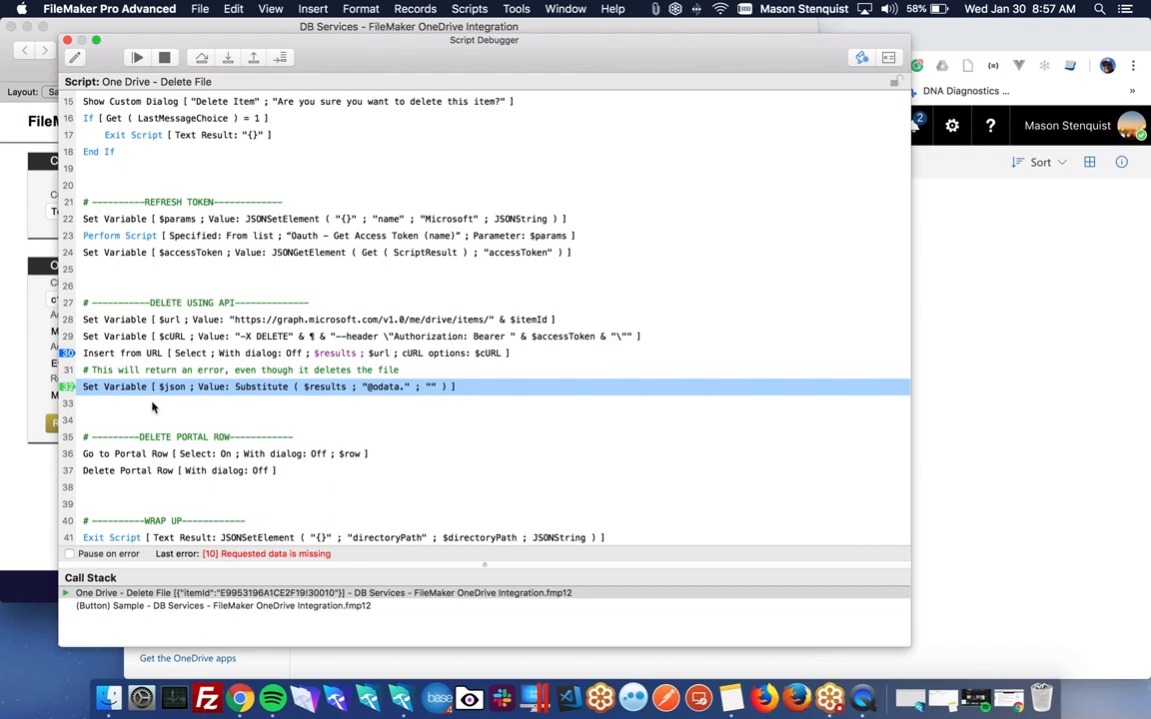
mouse_move(249, 386)
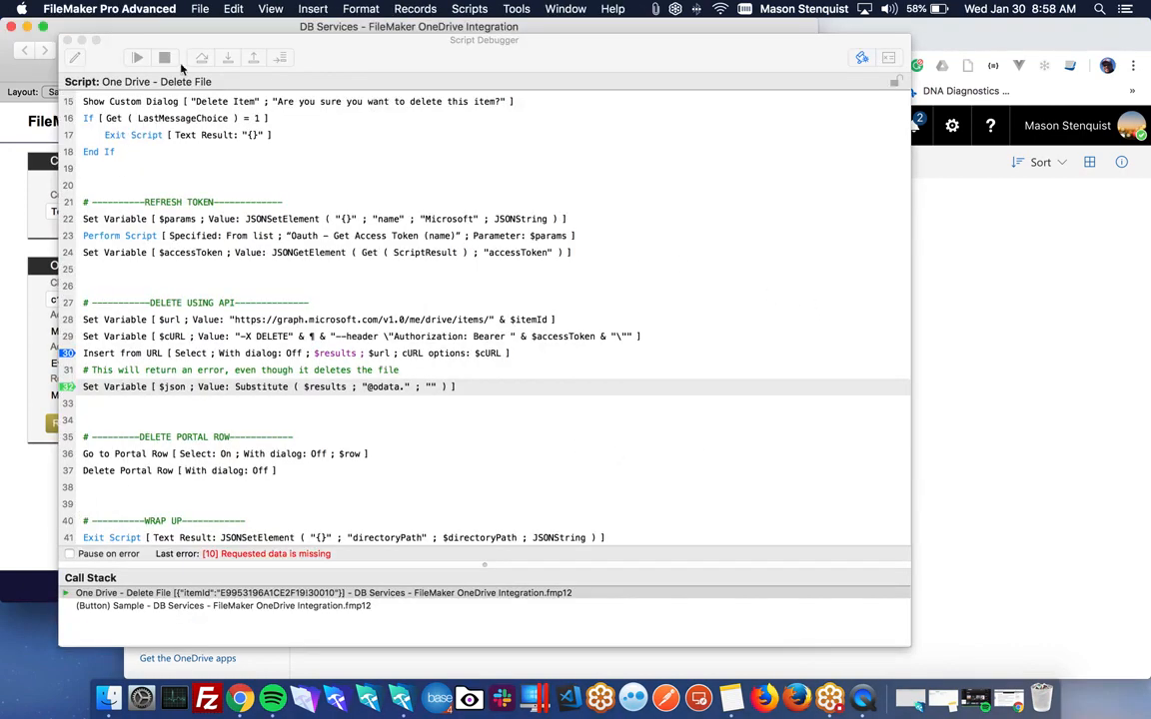
left_click(228, 57)
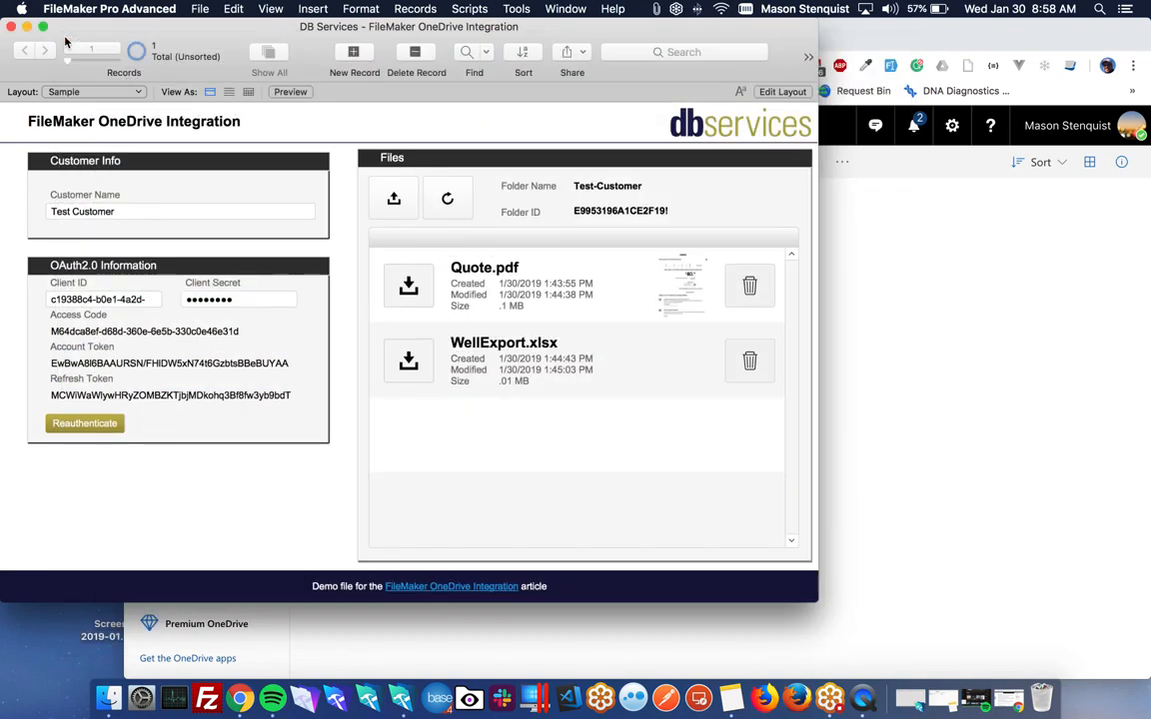
mouse_move(271, 509)
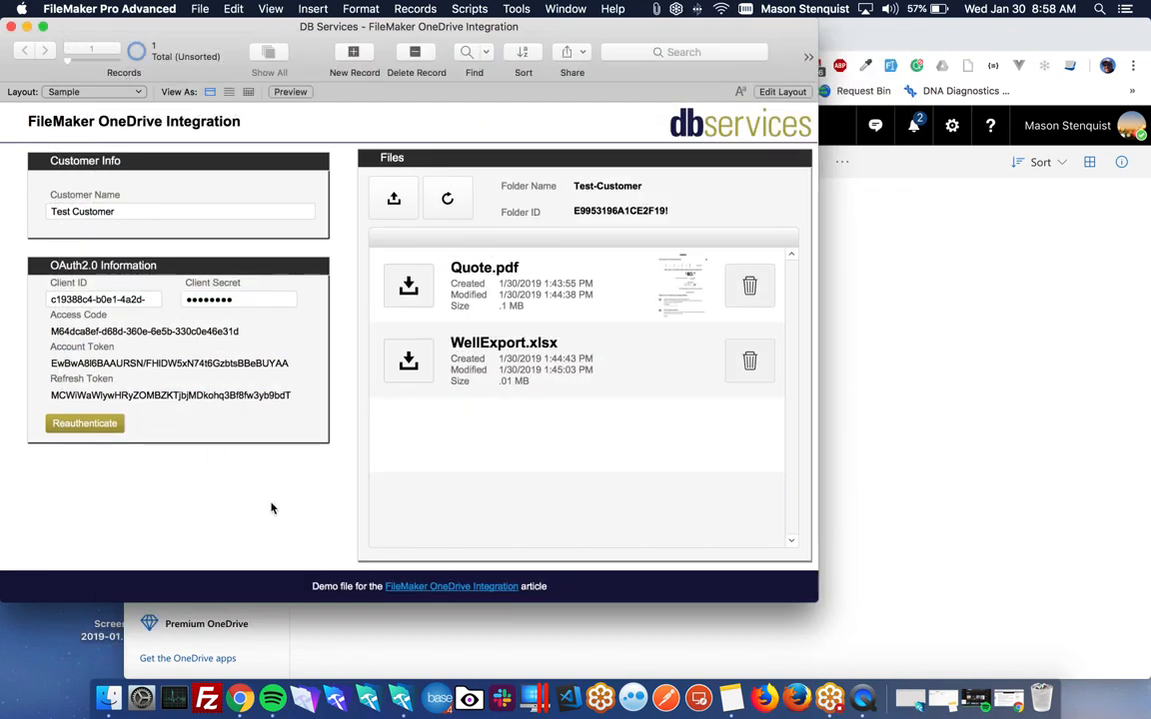